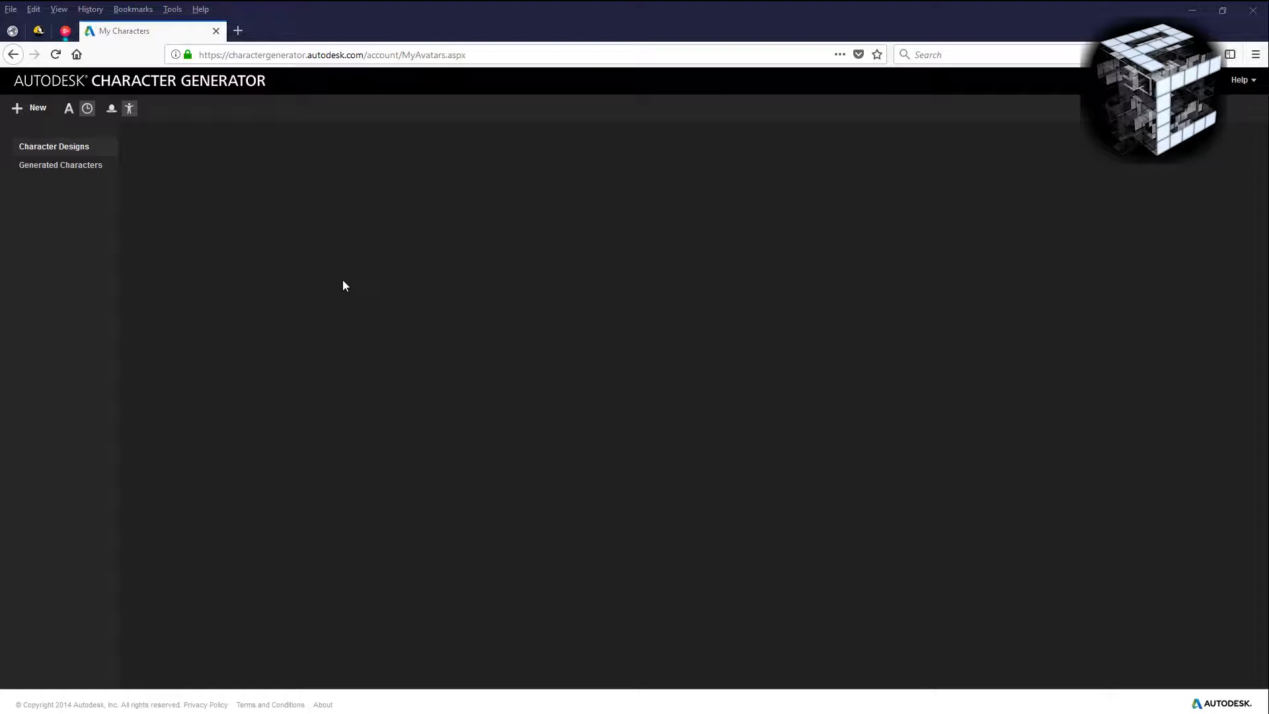
{"action": "mouse_move", "coordinate": [295, 226]}
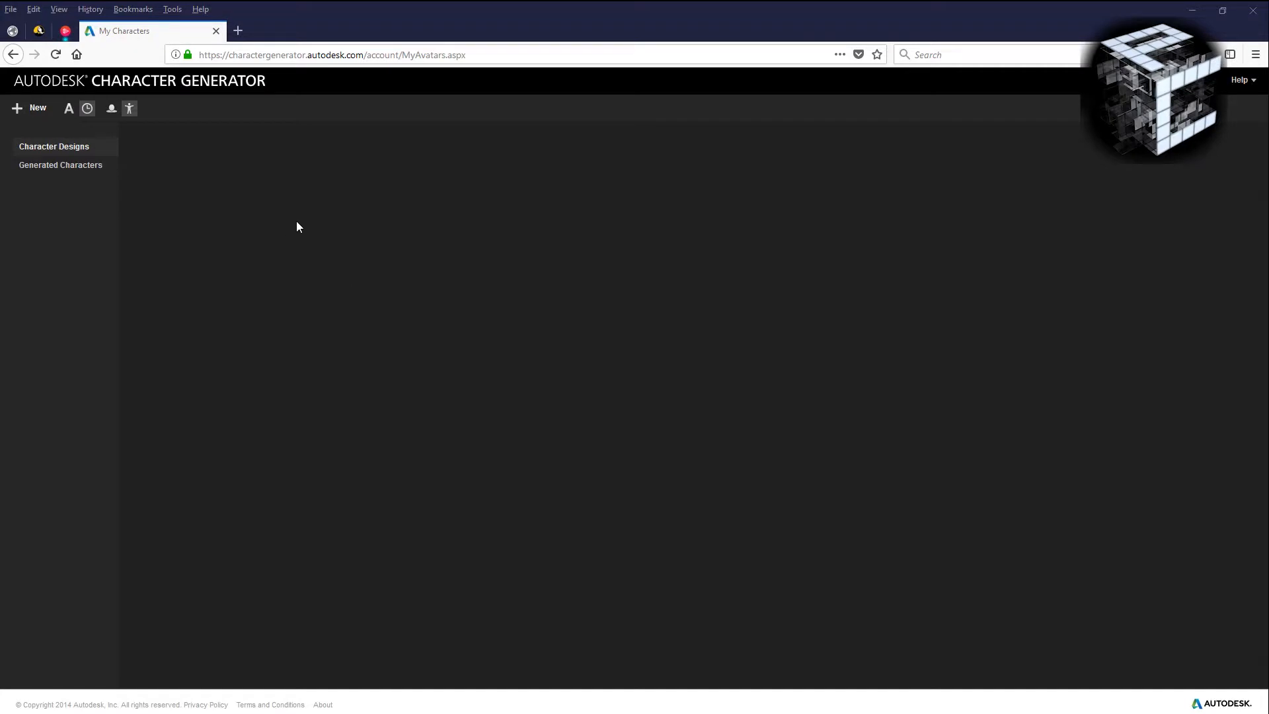
{"action": "mouse_move", "coordinate": [296, 137]}
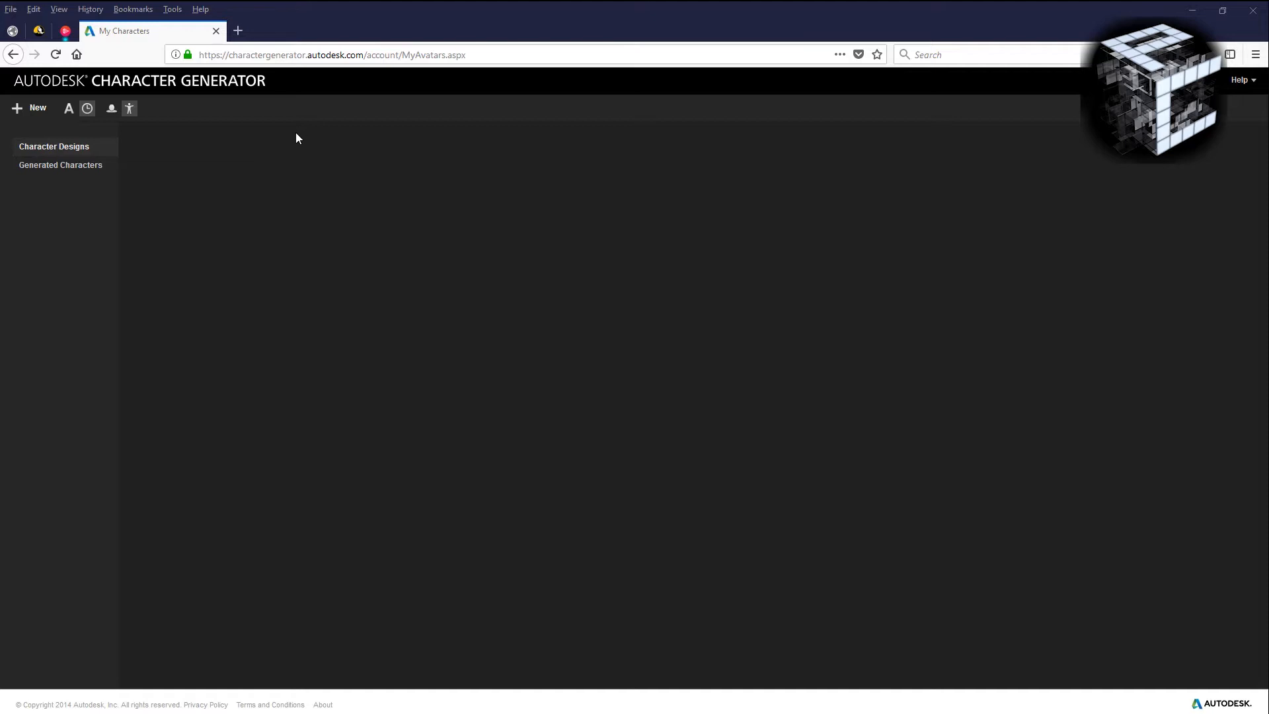
{"action": "mouse_move", "coordinate": [268, 120]}
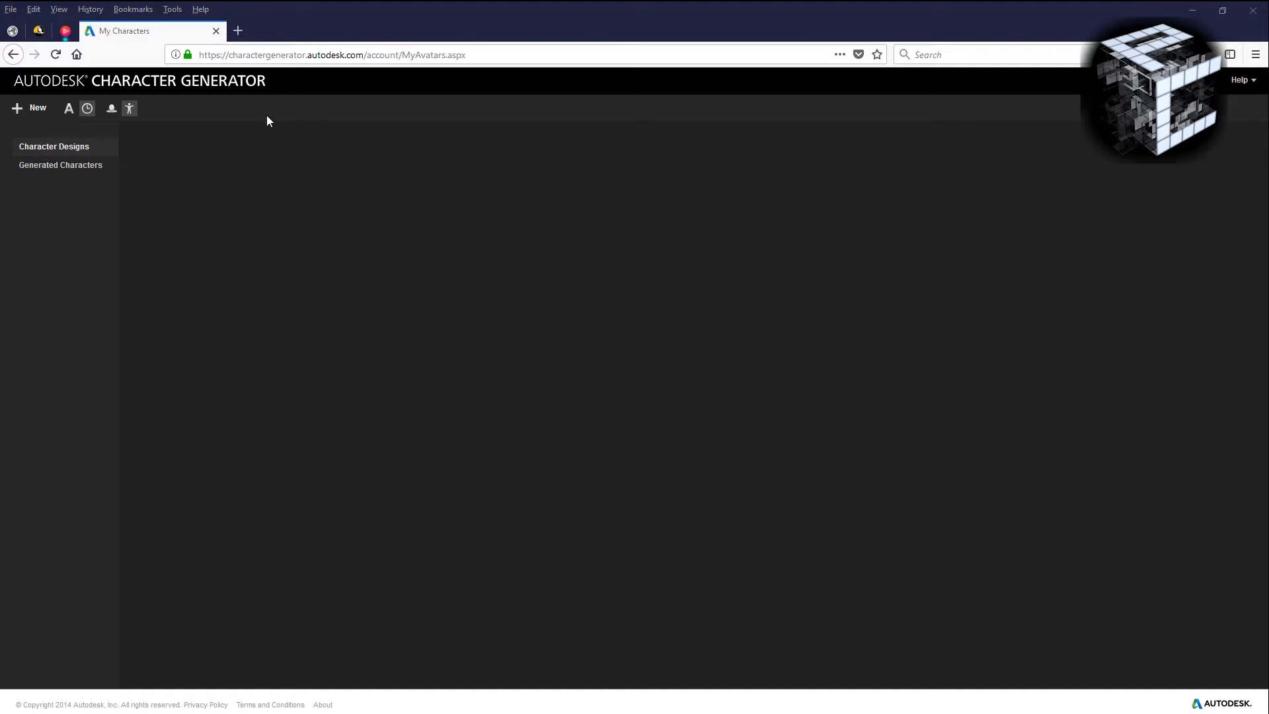
{"action": "mouse_move", "coordinate": [283, 136]}
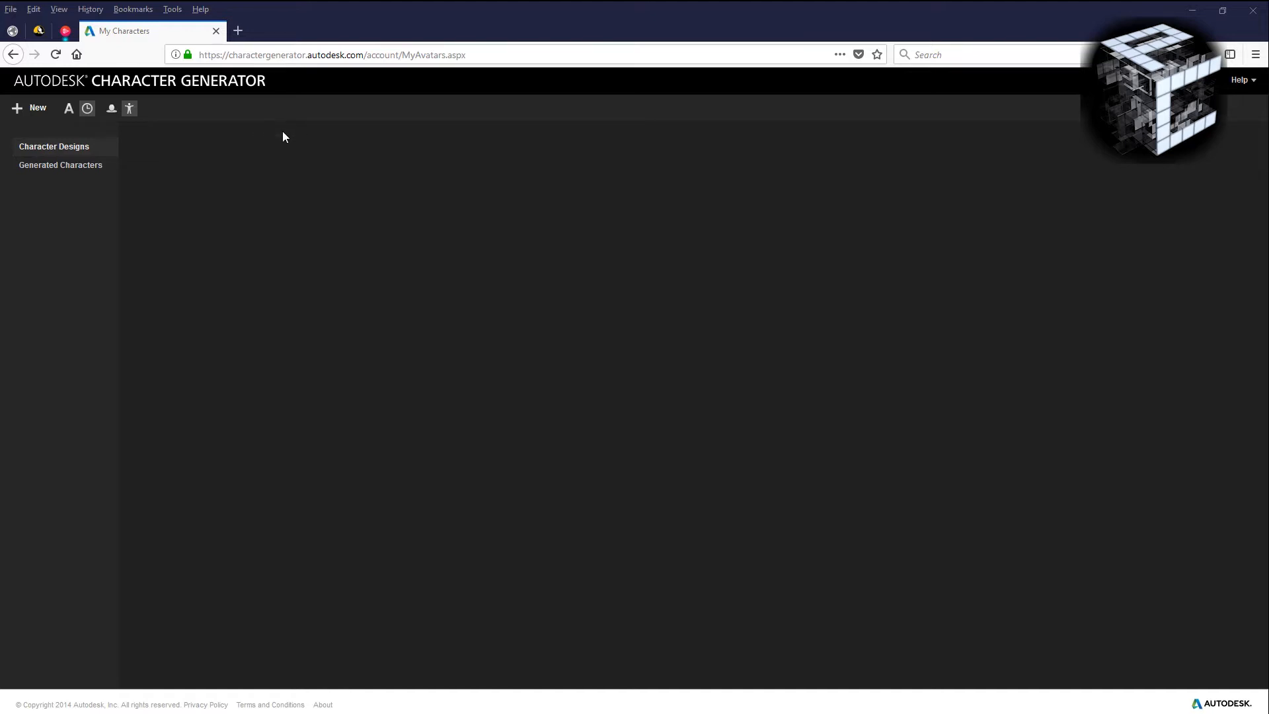
{"action": "mouse_move", "coordinate": [327, 161]}
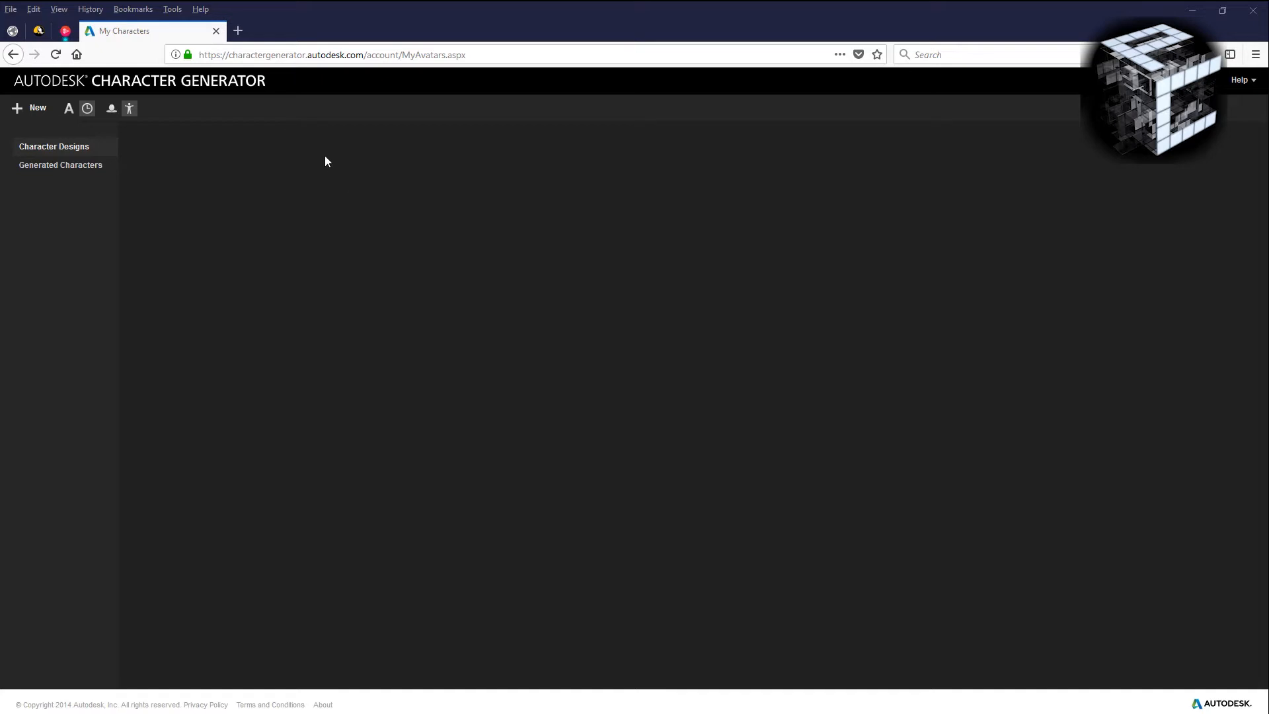
{"action": "mouse_move", "coordinate": [301, 122]}
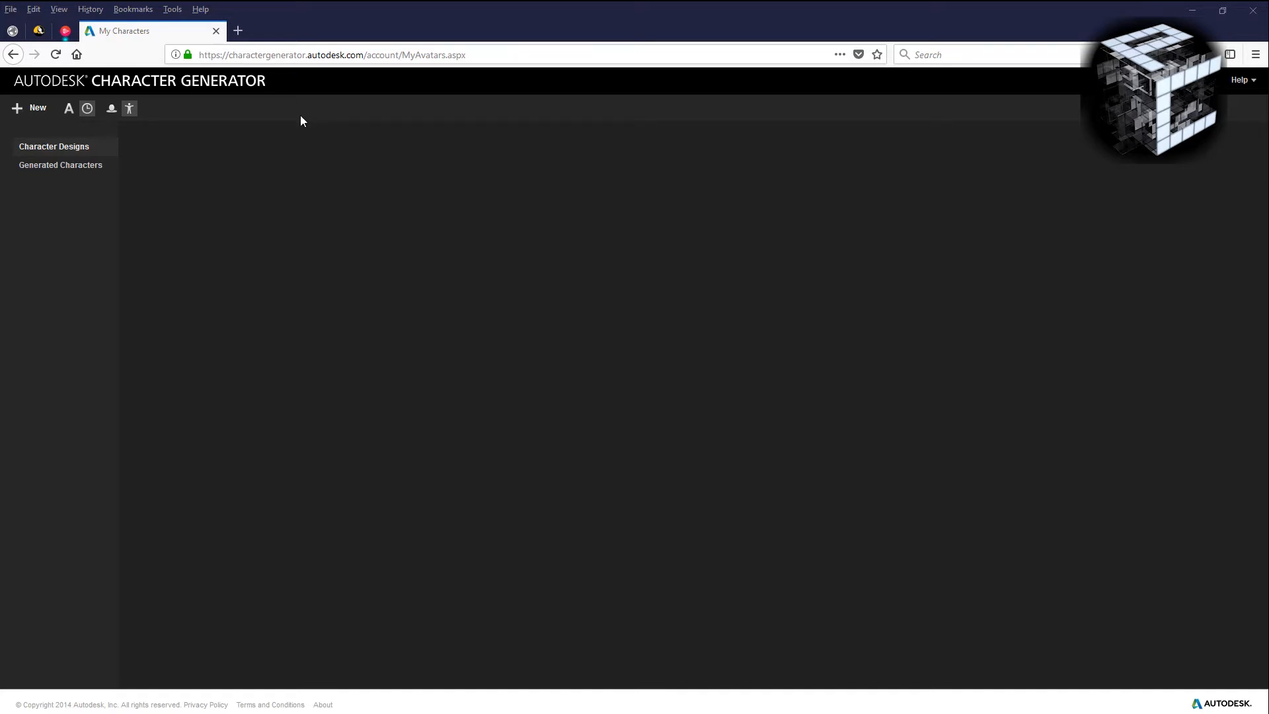
{"action": "mouse_move", "coordinate": [319, 180]}
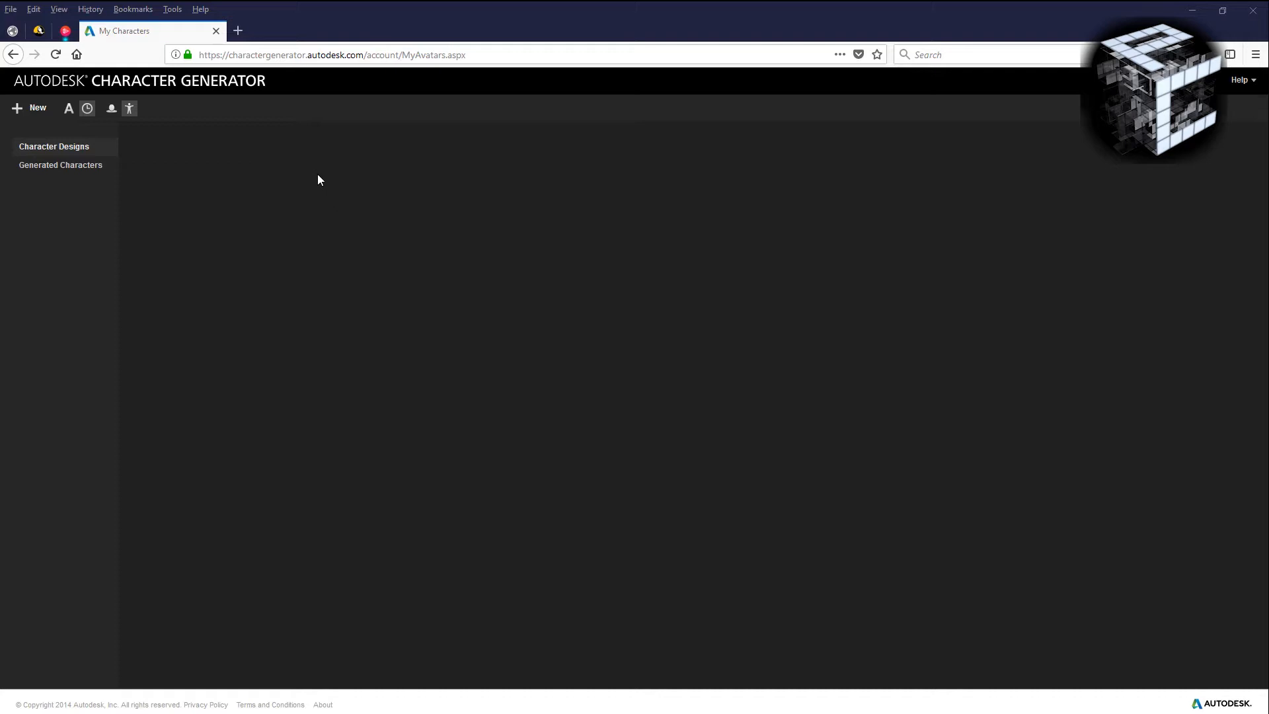
{"action": "mouse_move", "coordinate": [255, 178]}
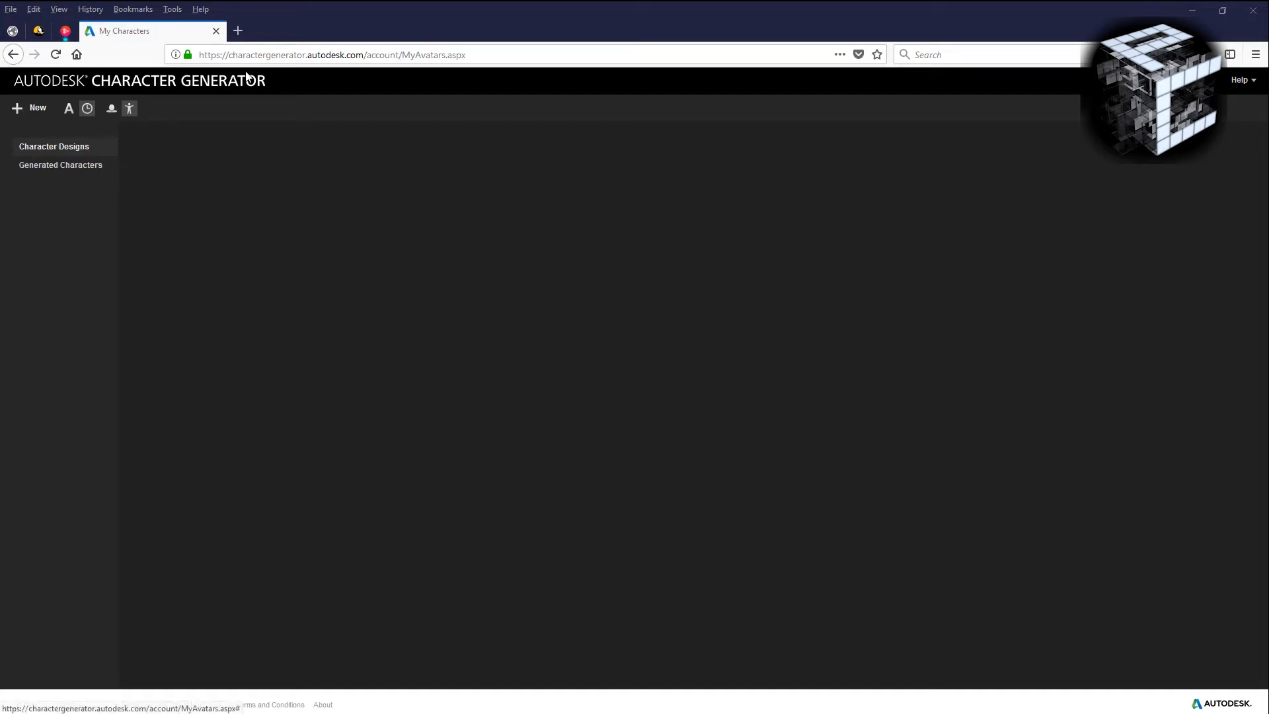
Start a new character and compare the Standard, Bulk and Gorn artistic styles, settling on Standard.
{"action": "left_click", "coordinate": [324, 55]}
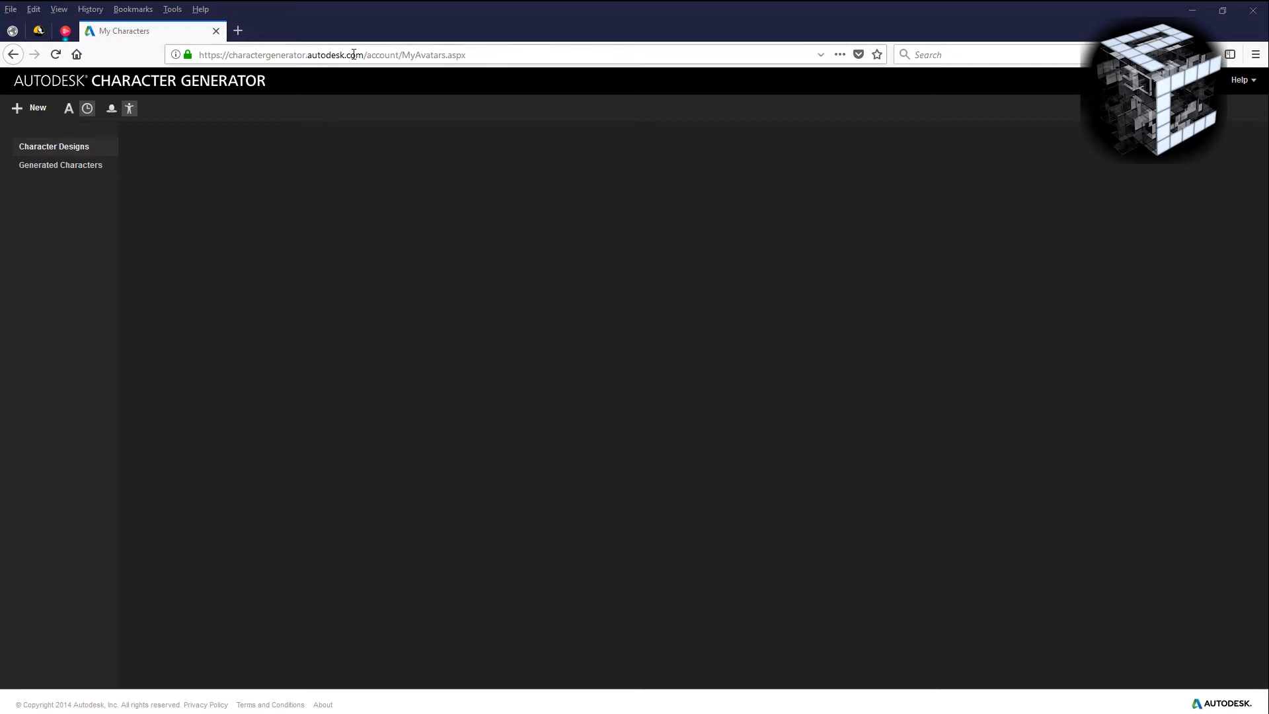
{"action": "mouse_move", "coordinate": [569, 191]}
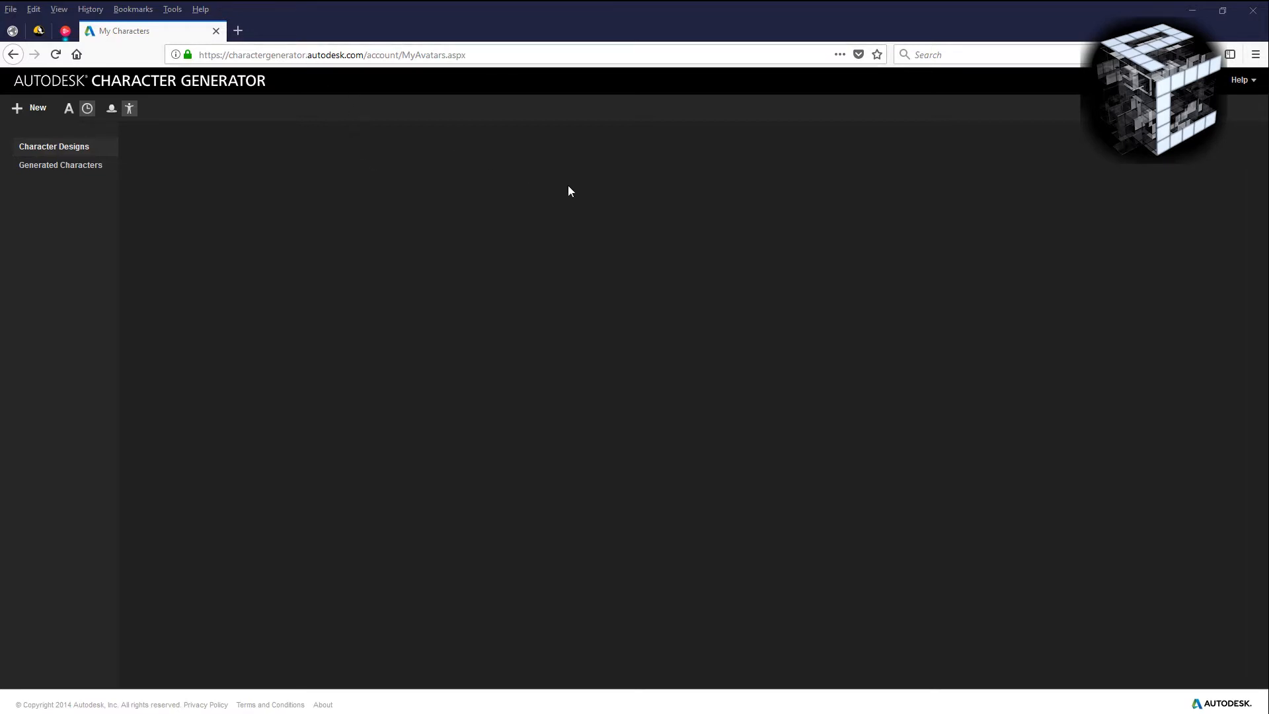
{"action": "mouse_move", "coordinate": [487, 227]}
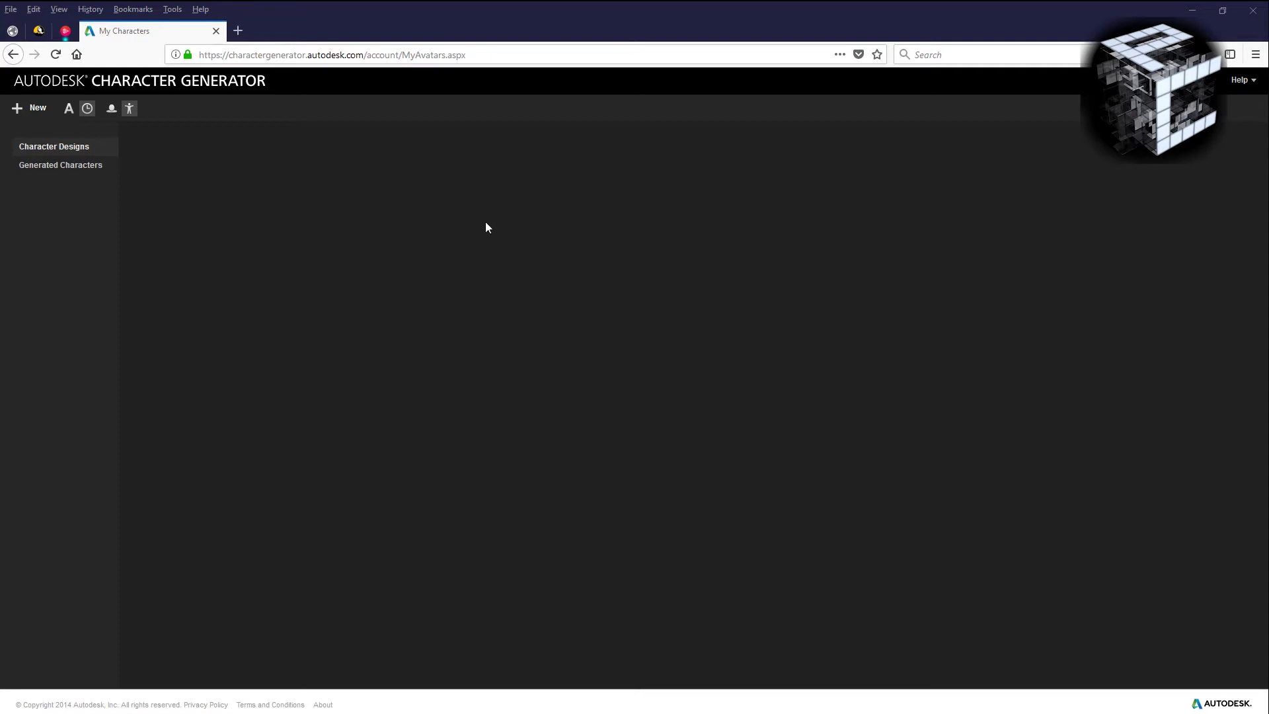
{"action": "mouse_move", "coordinate": [103, 94]}
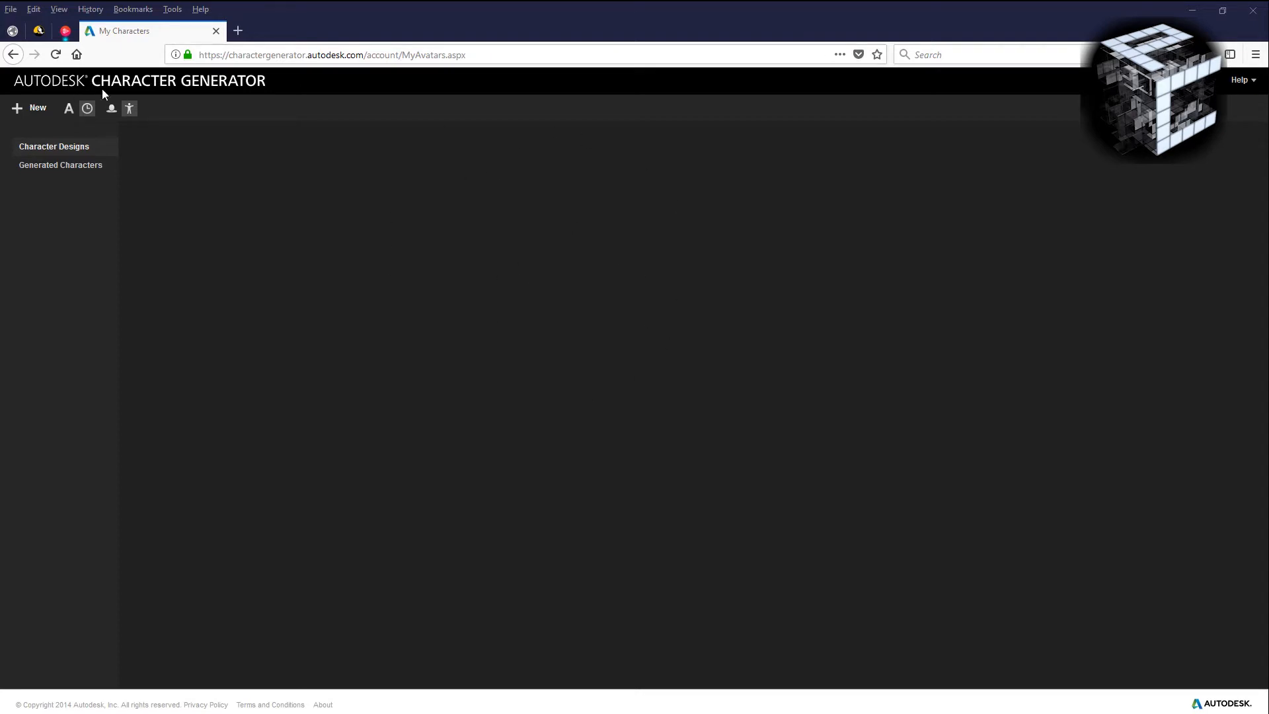
{"action": "mouse_move", "coordinate": [172, 111]}
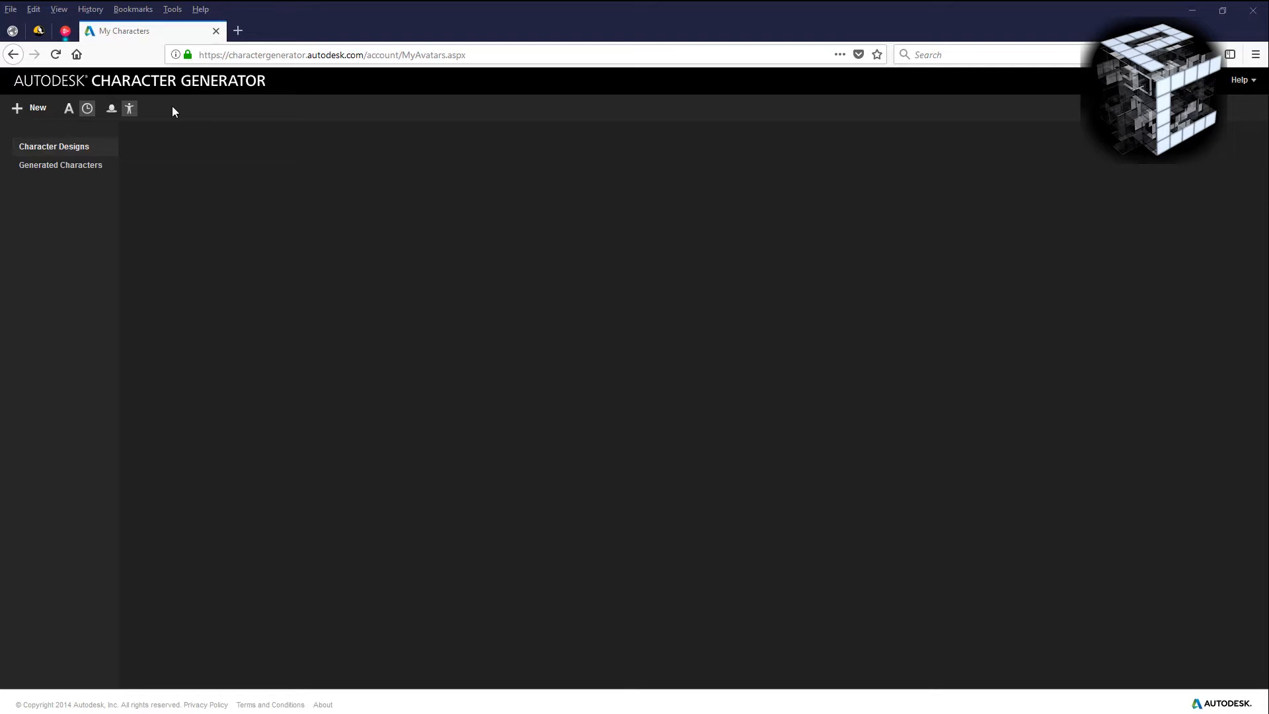
{"action": "mouse_move", "coordinate": [438, 292]}
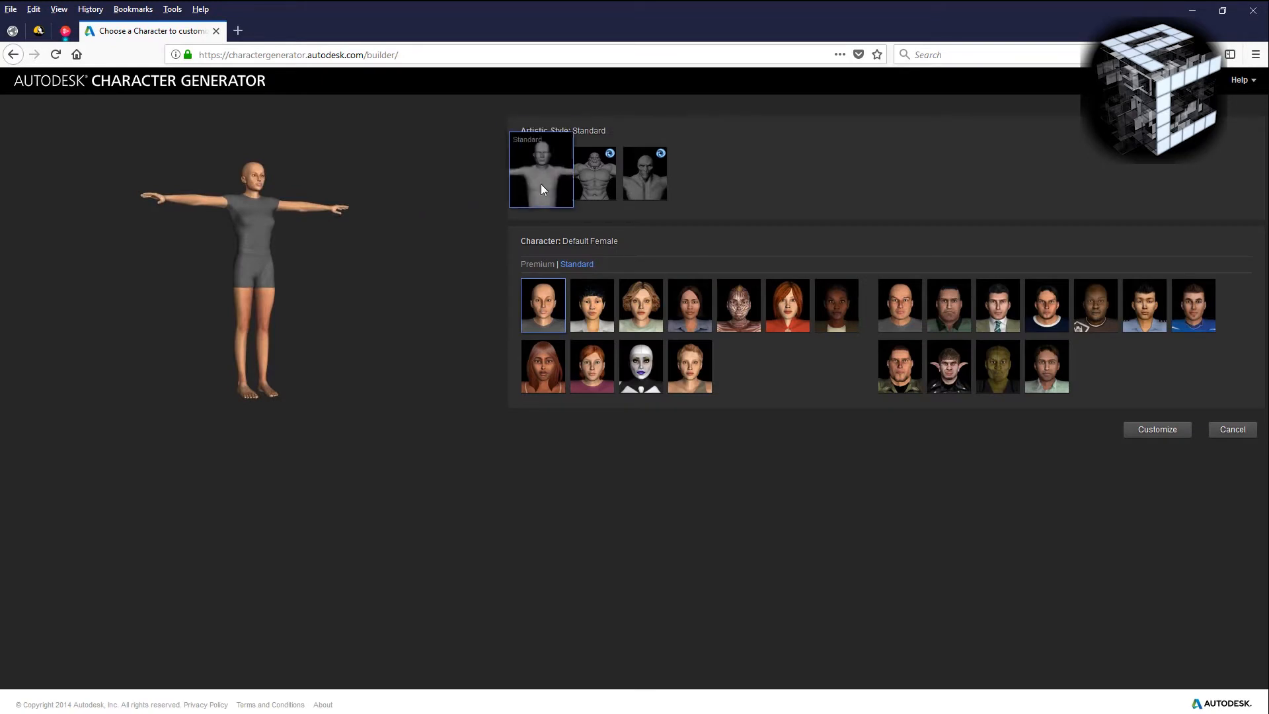
{"action": "left_click", "coordinate": [595, 172]}
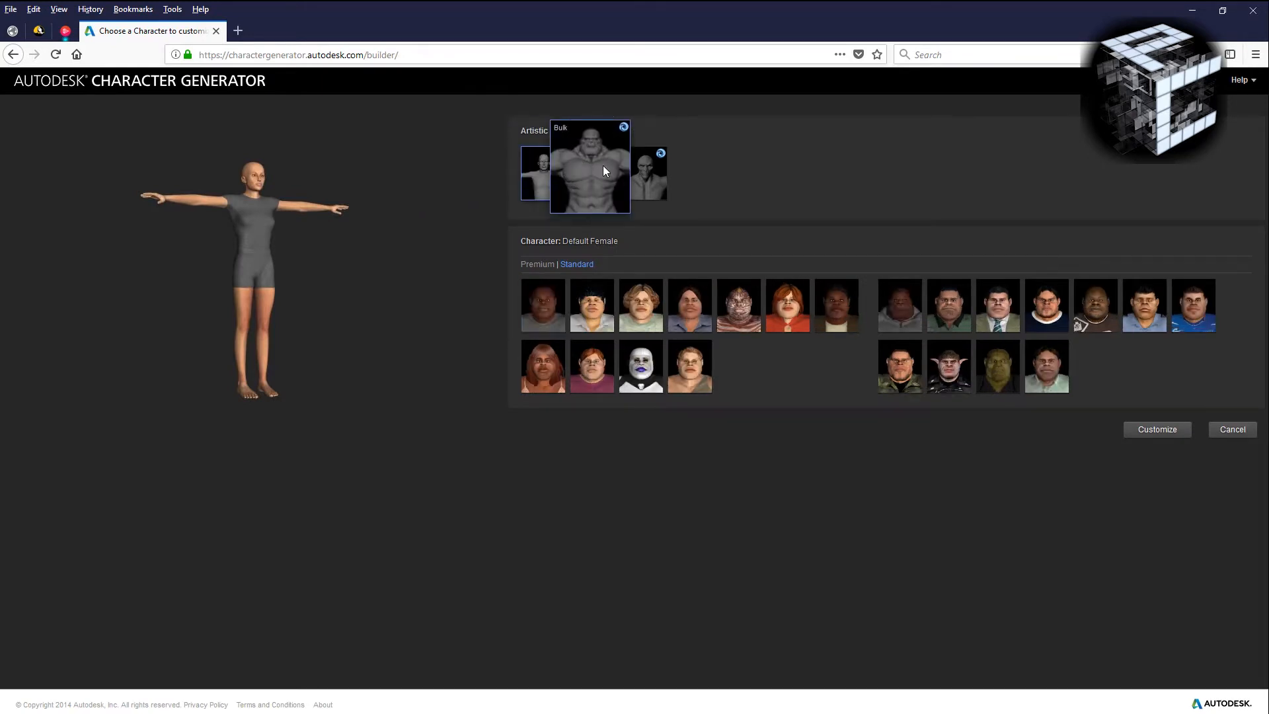
{"action": "left_click", "coordinate": [648, 171]}
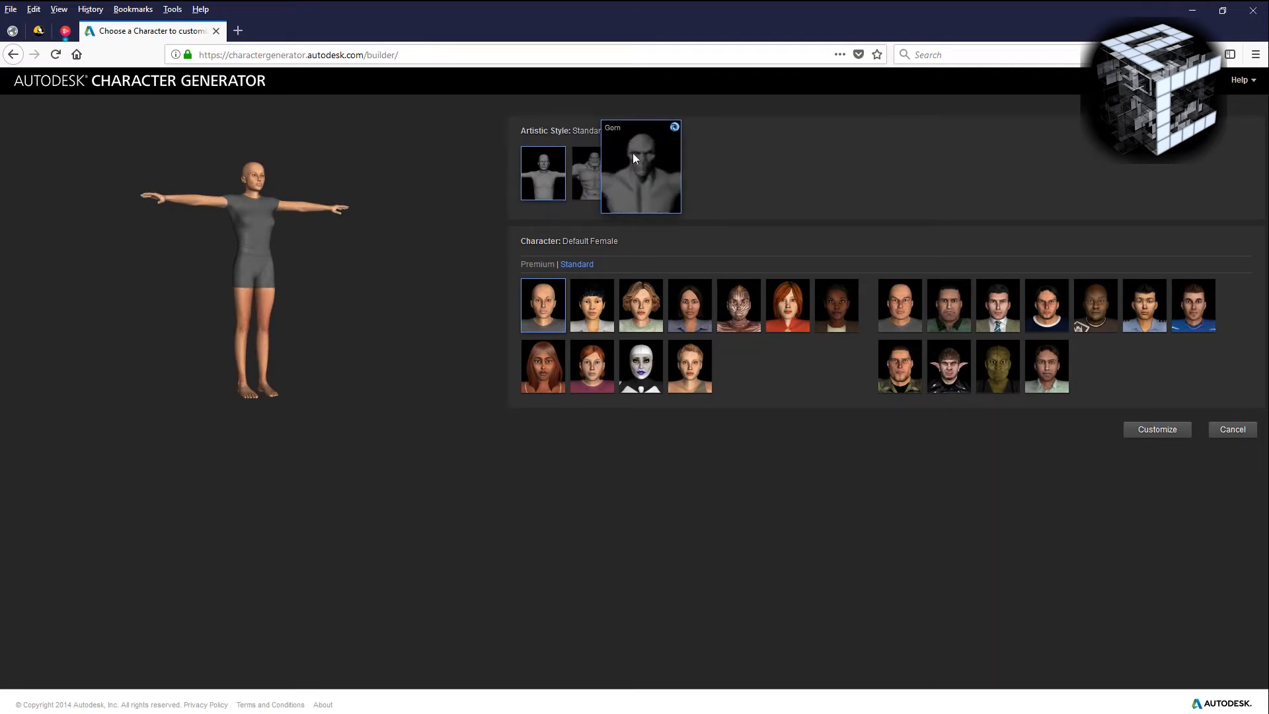
{"action": "left_click", "coordinate": [640, 166]}
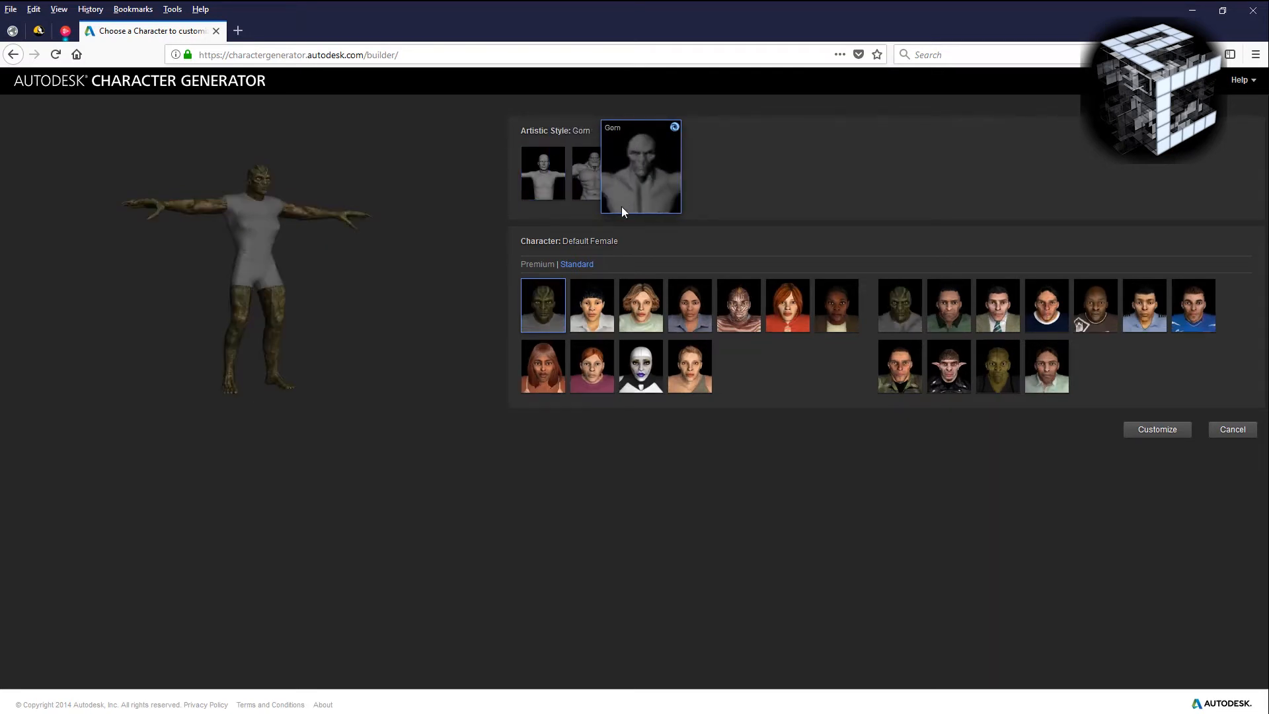
{"action": "left_click", "coordinate": [542, 173]}
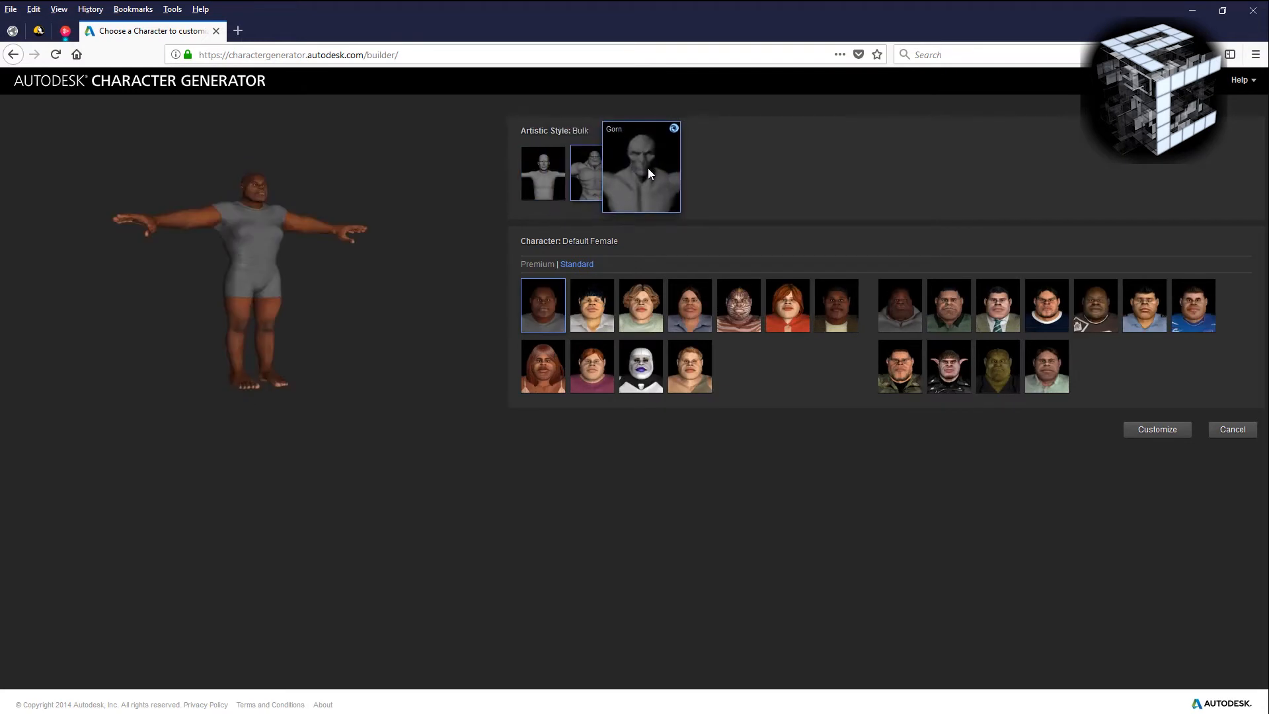
{"action": "left_click", "coordinate": [640, 166]}
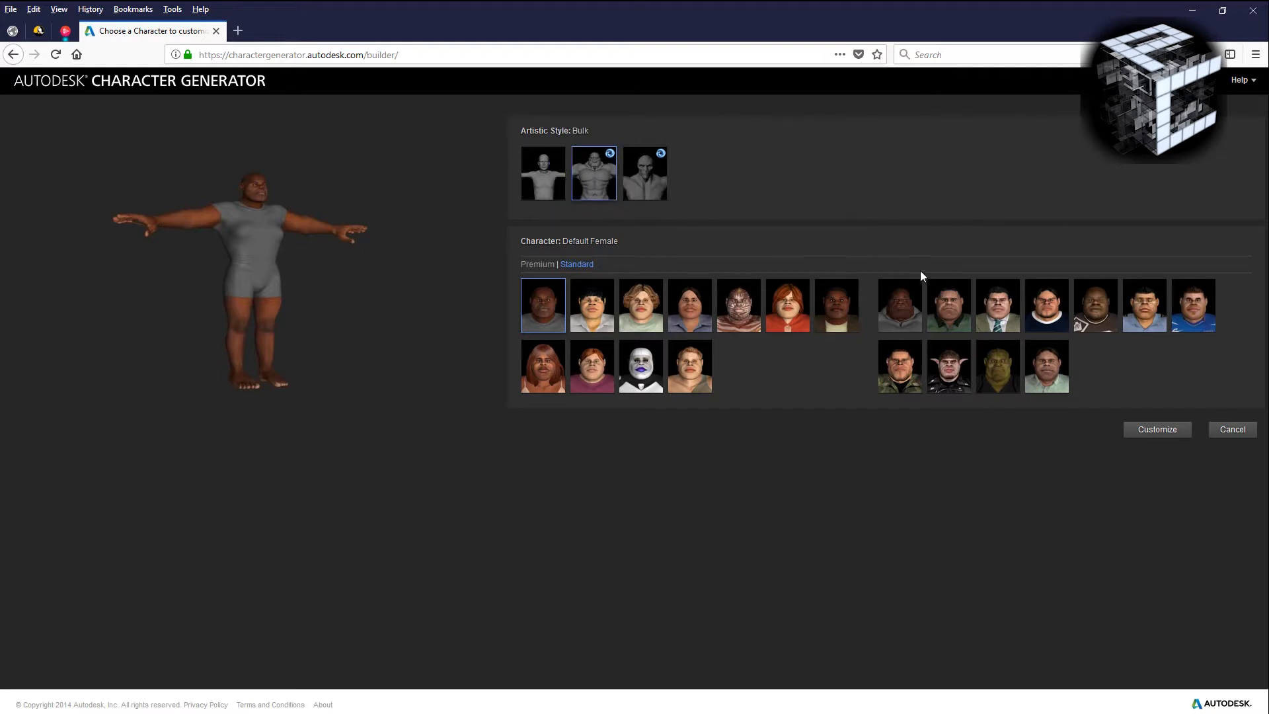
{"action": "left_click", "coordinate": [738, 305]}
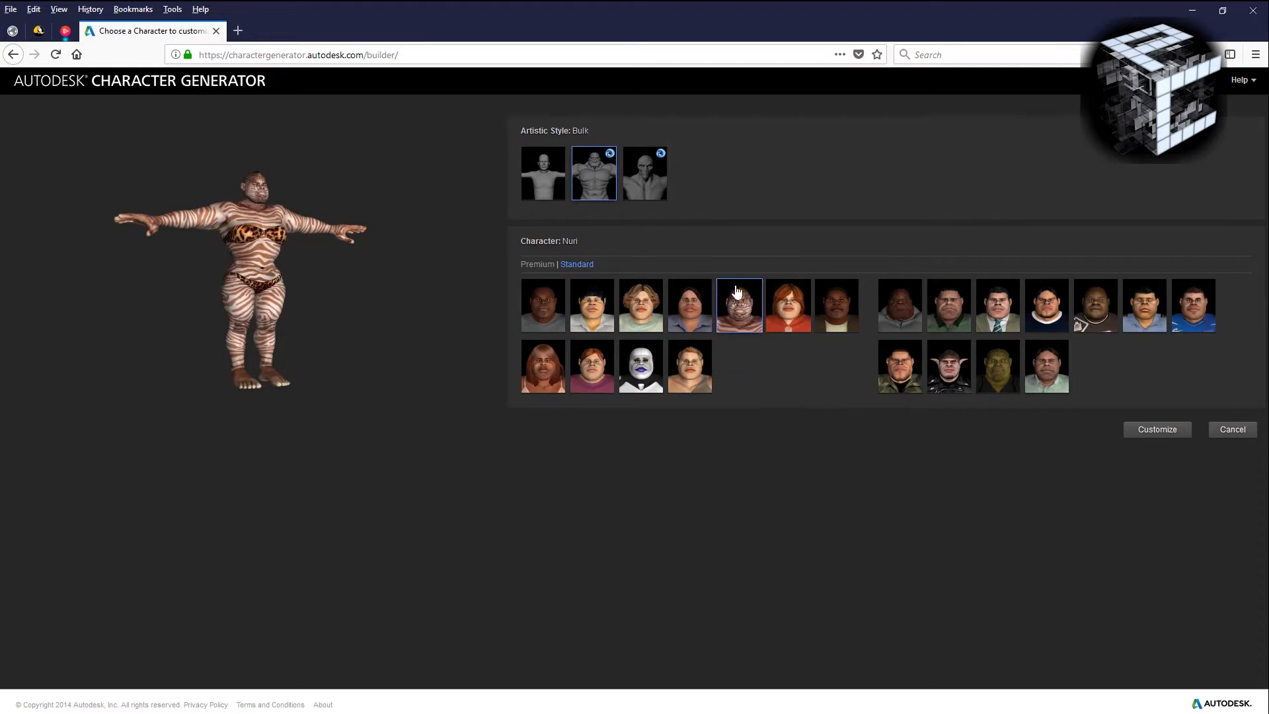
{"action": "left_click", "coordinate": [542, 306]}
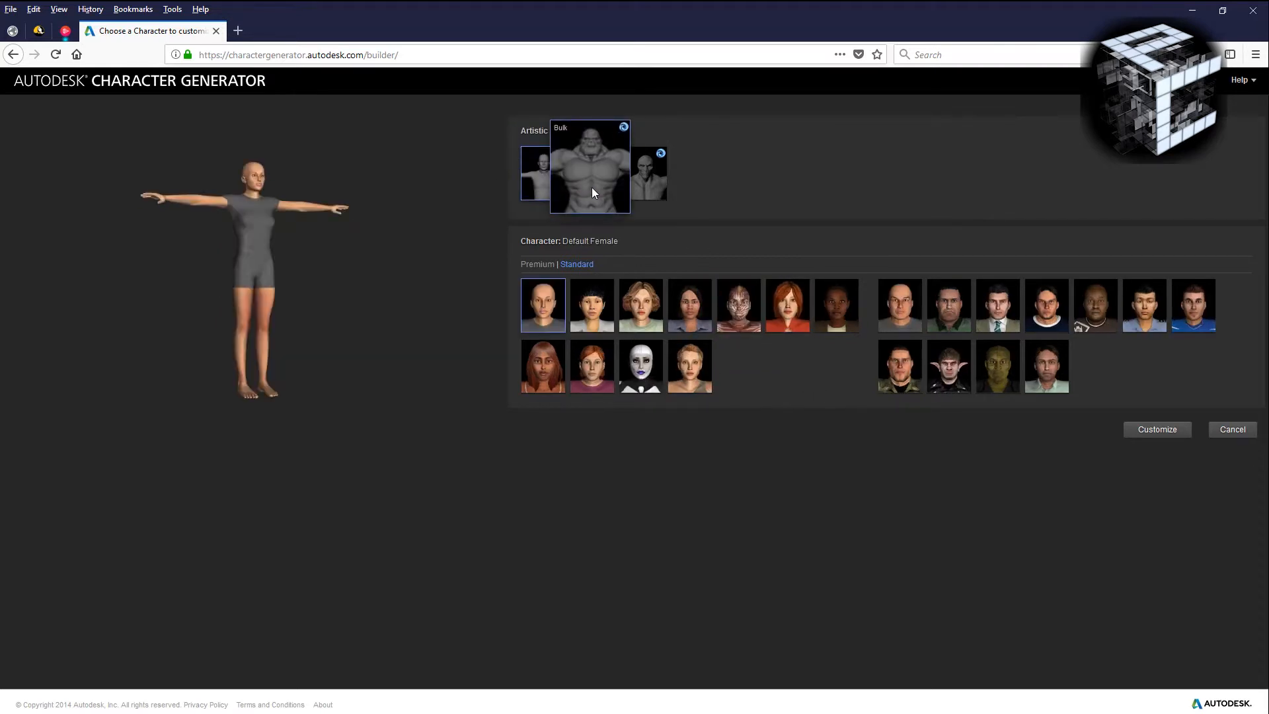
{"action": "mouse_move", "coordinate": [735, 312]}
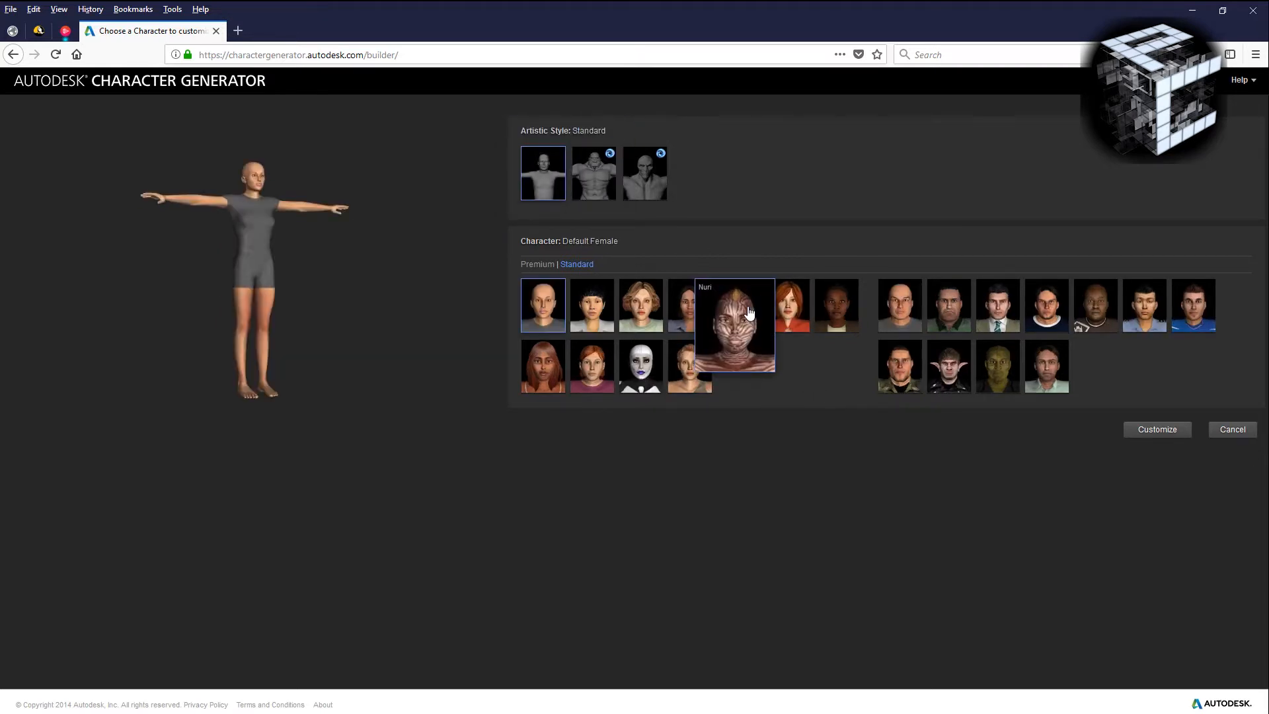
Choose the elf Pagar over Nuri as the base character and begin customizing him.
{"action": "left_click", "coordinate": [950, 366]}
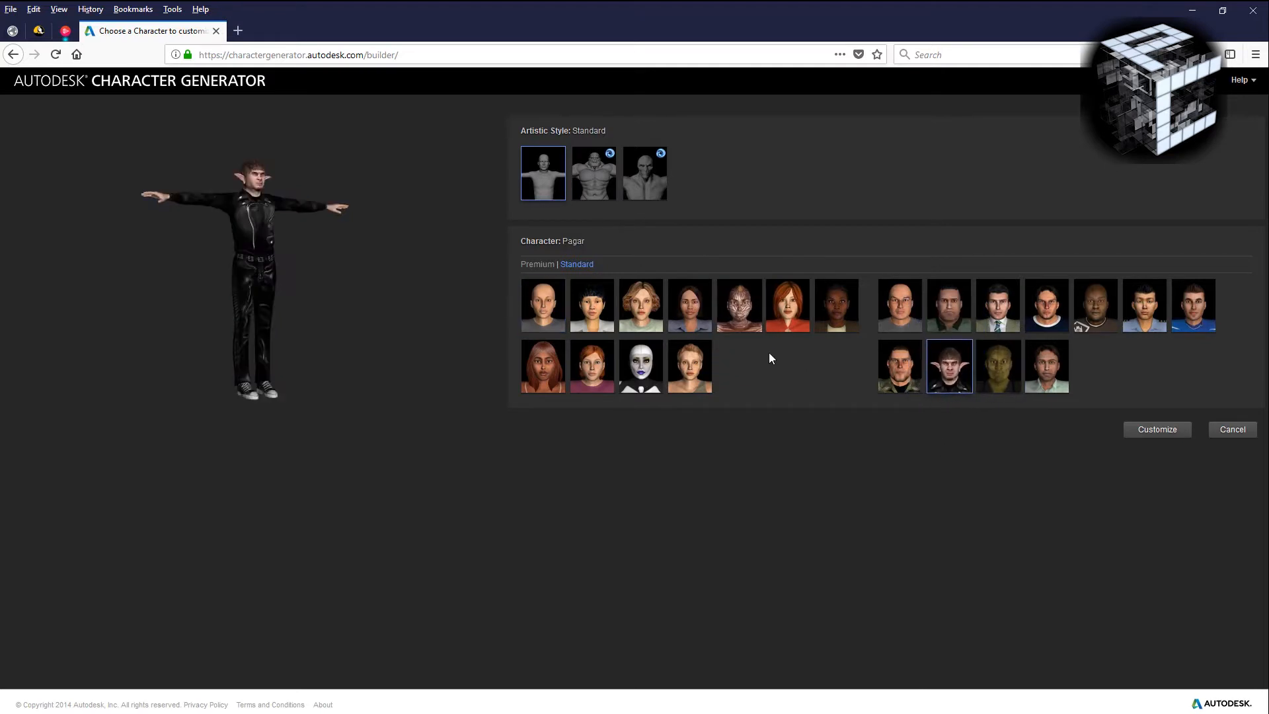
{"action": "left_click", "coordinate": [738, 306]}
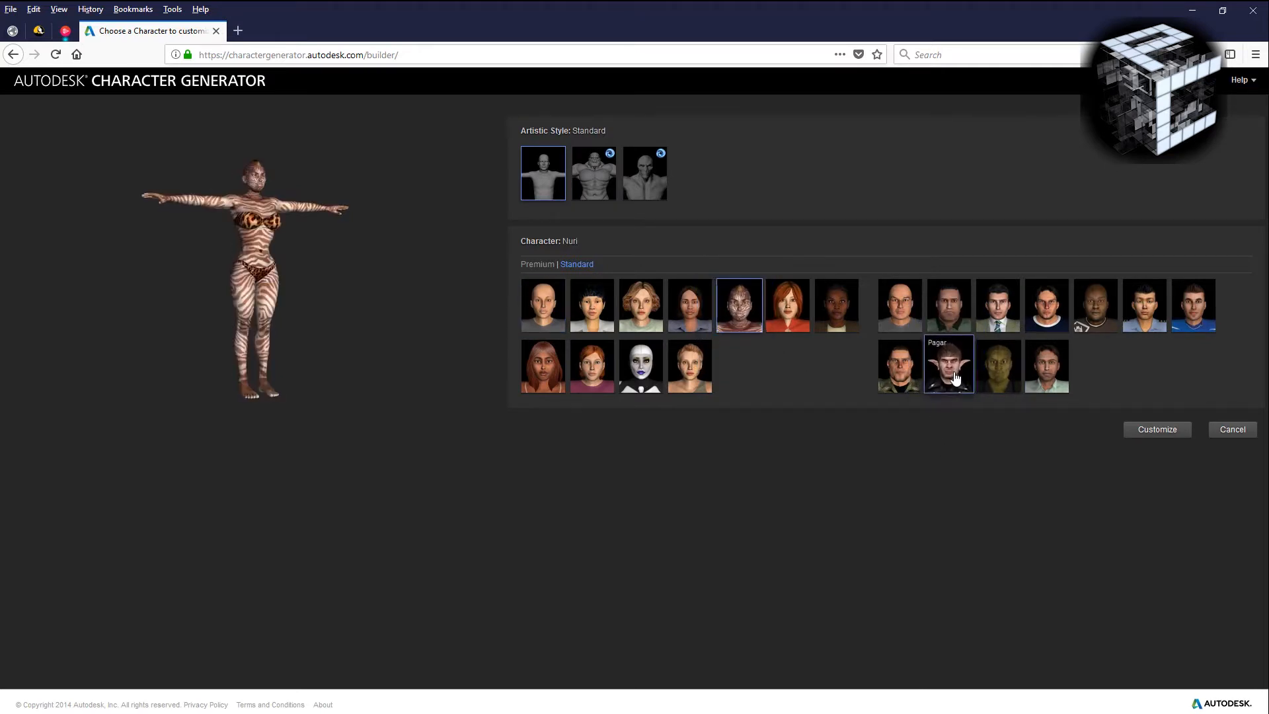
{"action": "left_click", "coordinate": [950, 367]}
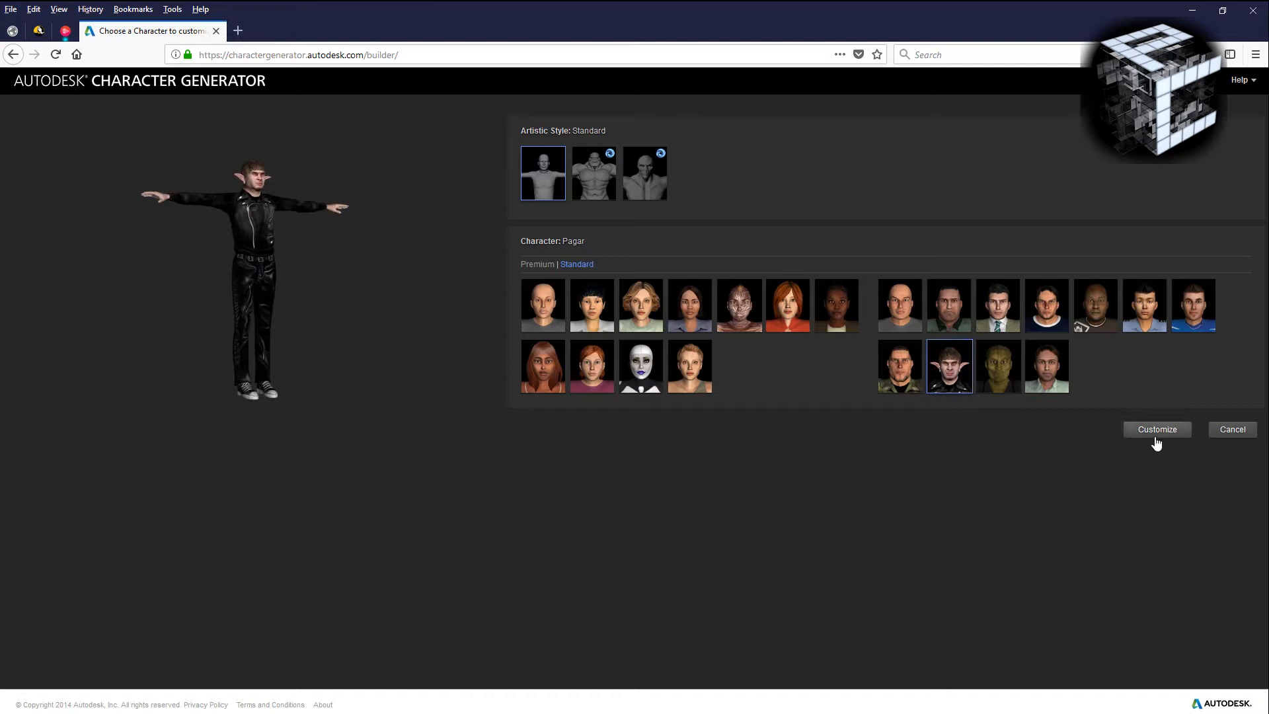
{"action": "left_click", "coordinate": [1156, 428]}
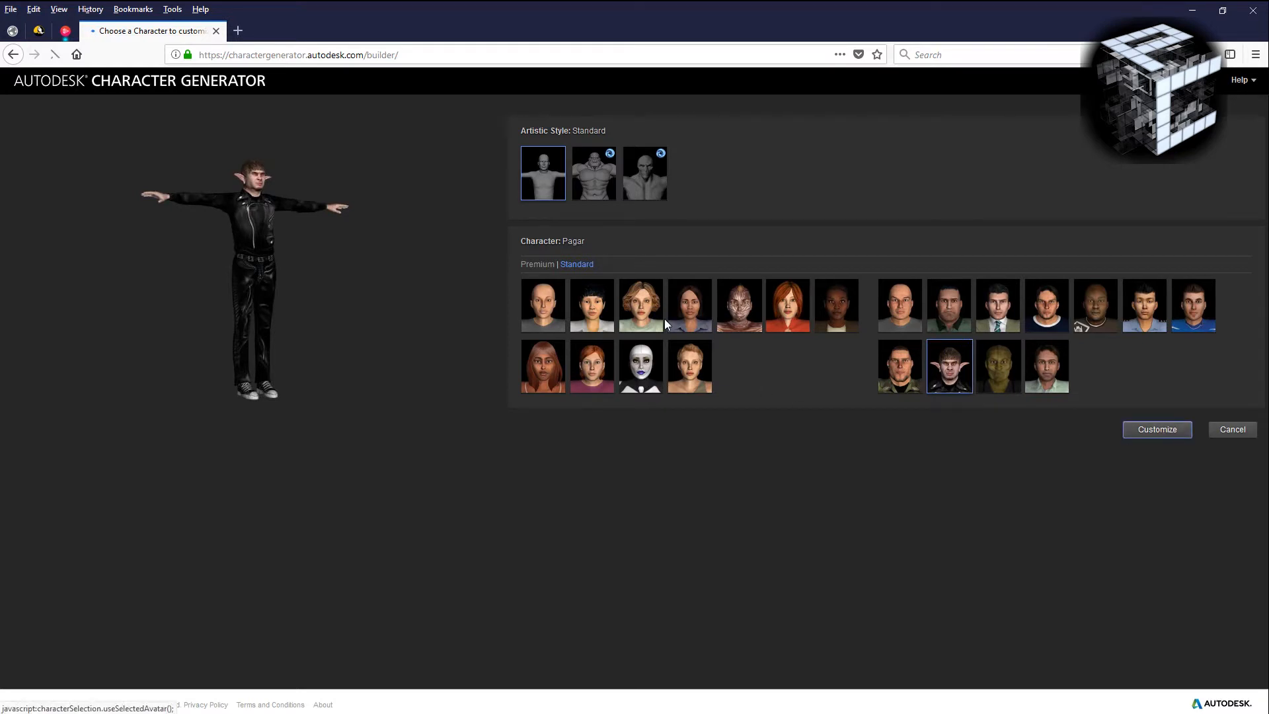
Drag the main face blend slider to roughly halfway between Gilbert and Minh.
{"action": "left_click", "coordinate": [1155, 428]}
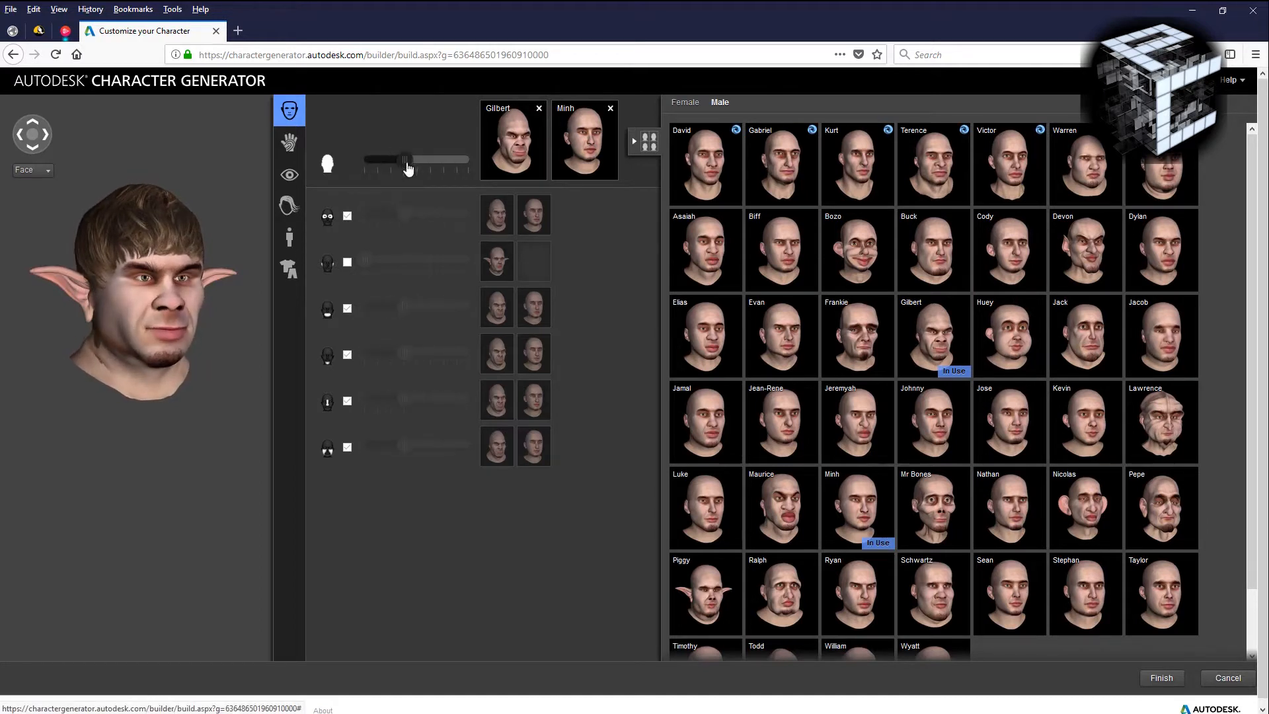
{"action": "left_click_drag", "start_coordinate": [405, 160], "coordinate": [454, 160]}
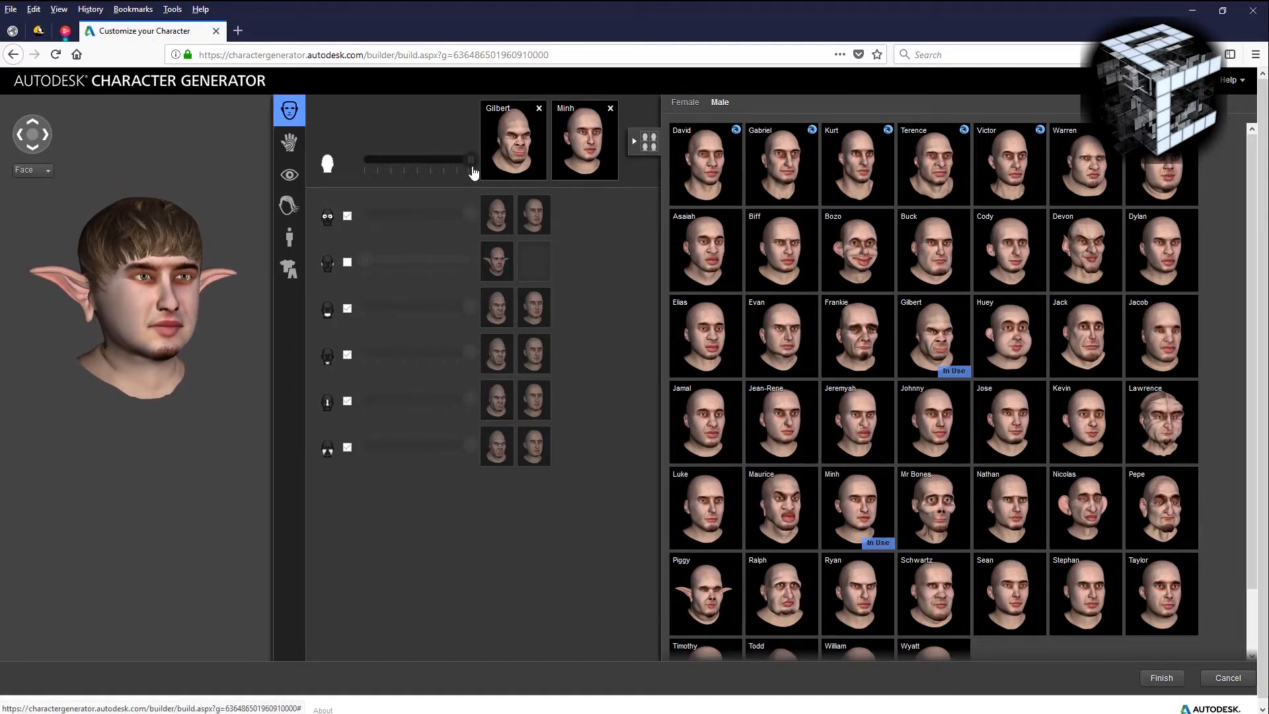
{"action": "left_click_drag", "start_coordinate": [470, 160], "coordinate": [365, 160]}
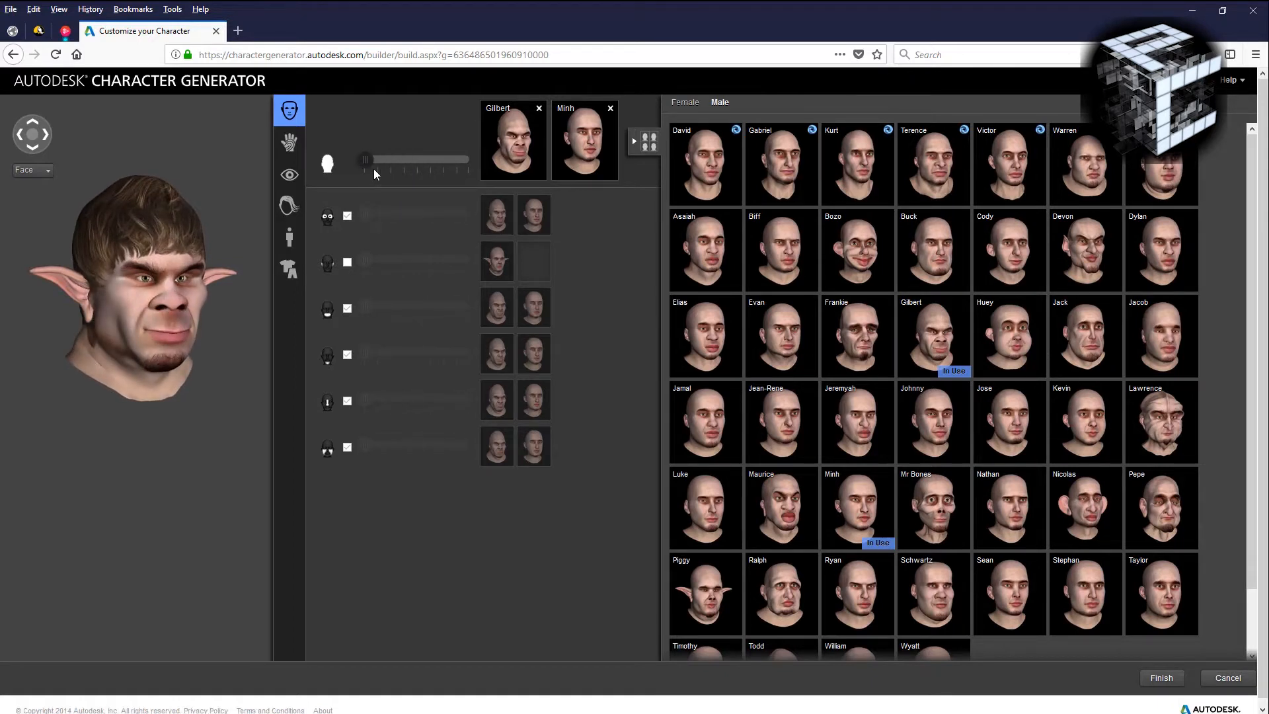
{"action": "left_click_drag", "start_coordinate": [365, 160], "coordinate": [402, 160]}
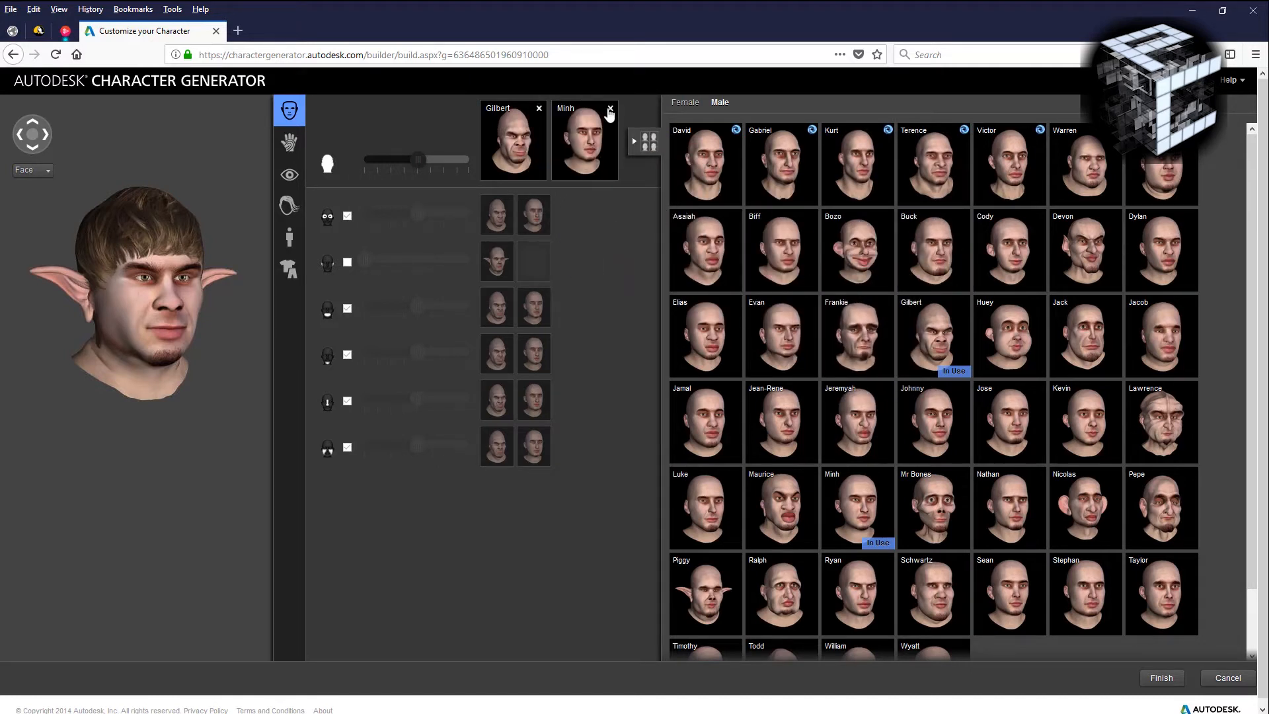
{"action": "mouse_move", "coordinate": [607, 132]}
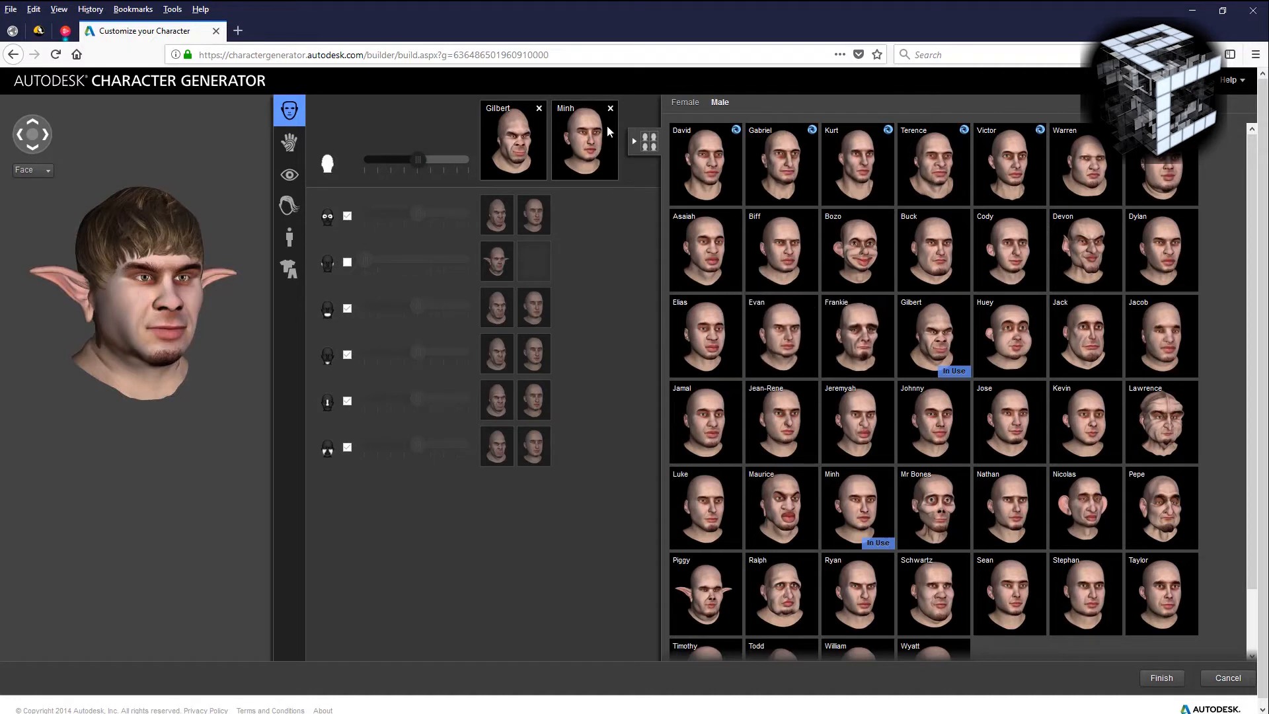
Remove Minh from the face blend and add Frankie as the second face with Gilbert.
{"action": "left_click", "coordinate": [611, 107]}
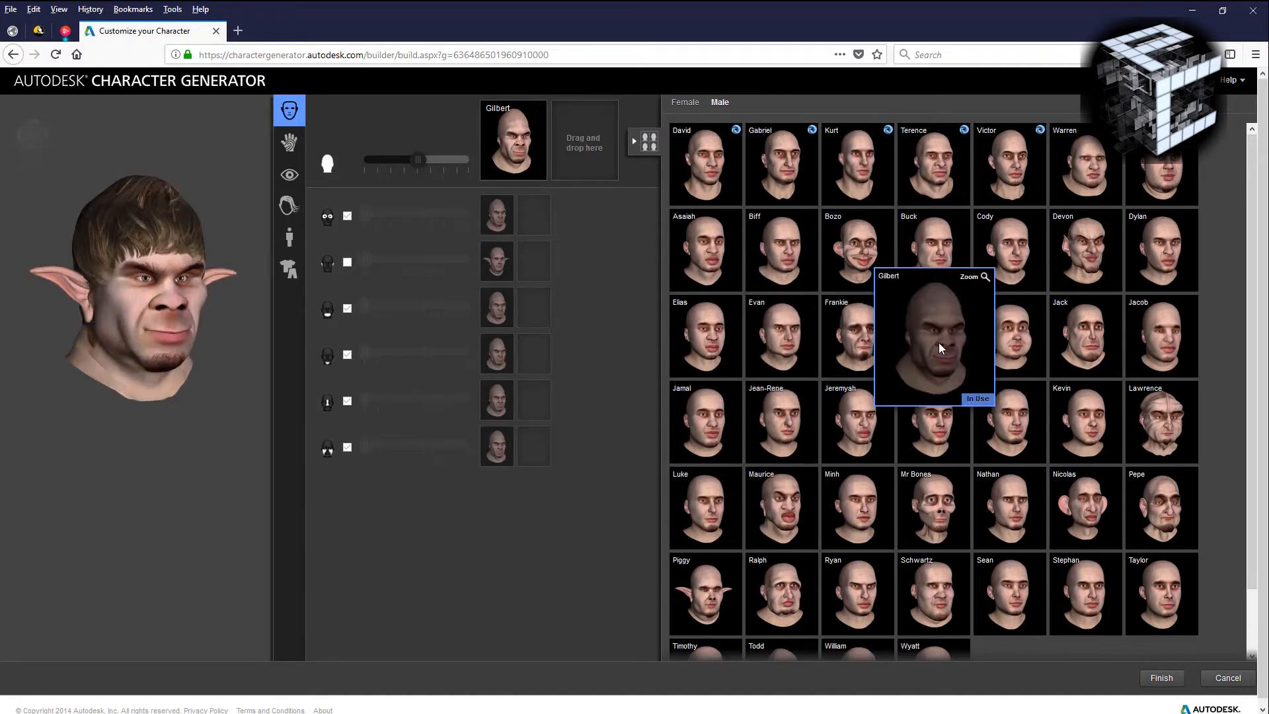
{"action": "mouse_move", "coordinate": [857, 331]}
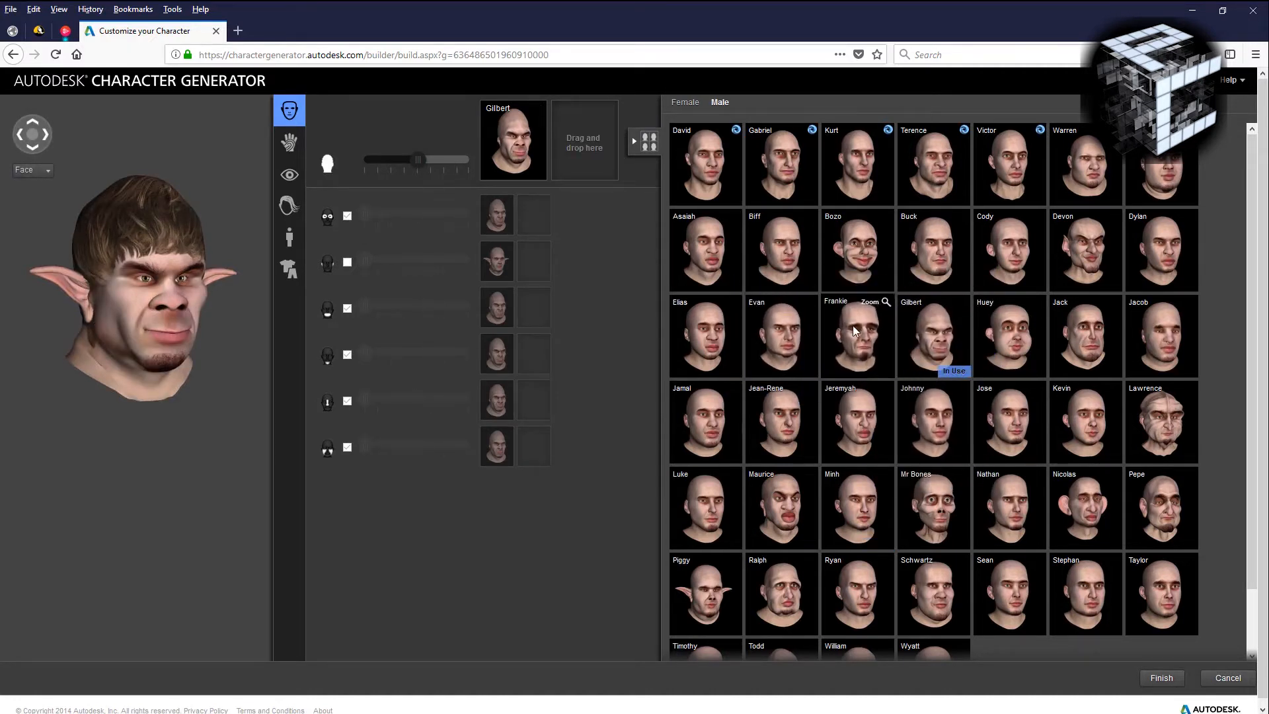
{"action": "left_click", "coordinate": [857, 336]}
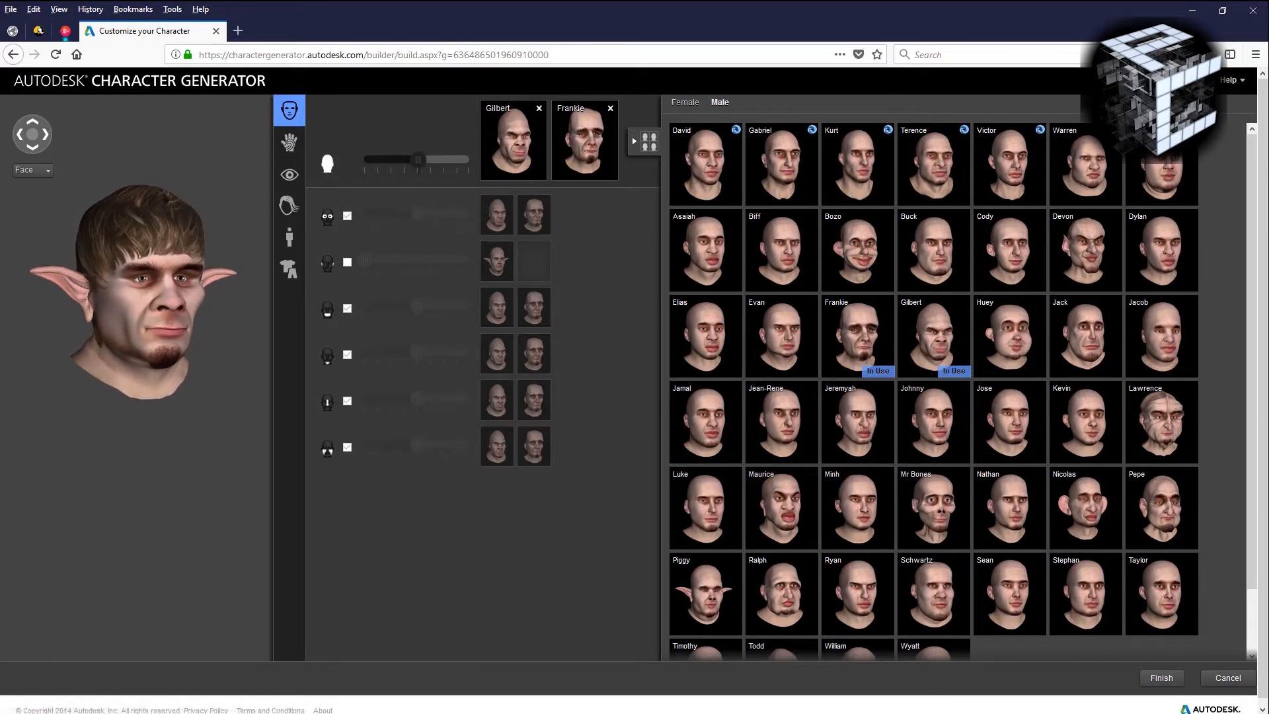
{"action": "mouse_move", "coordinate": [353, 308]}
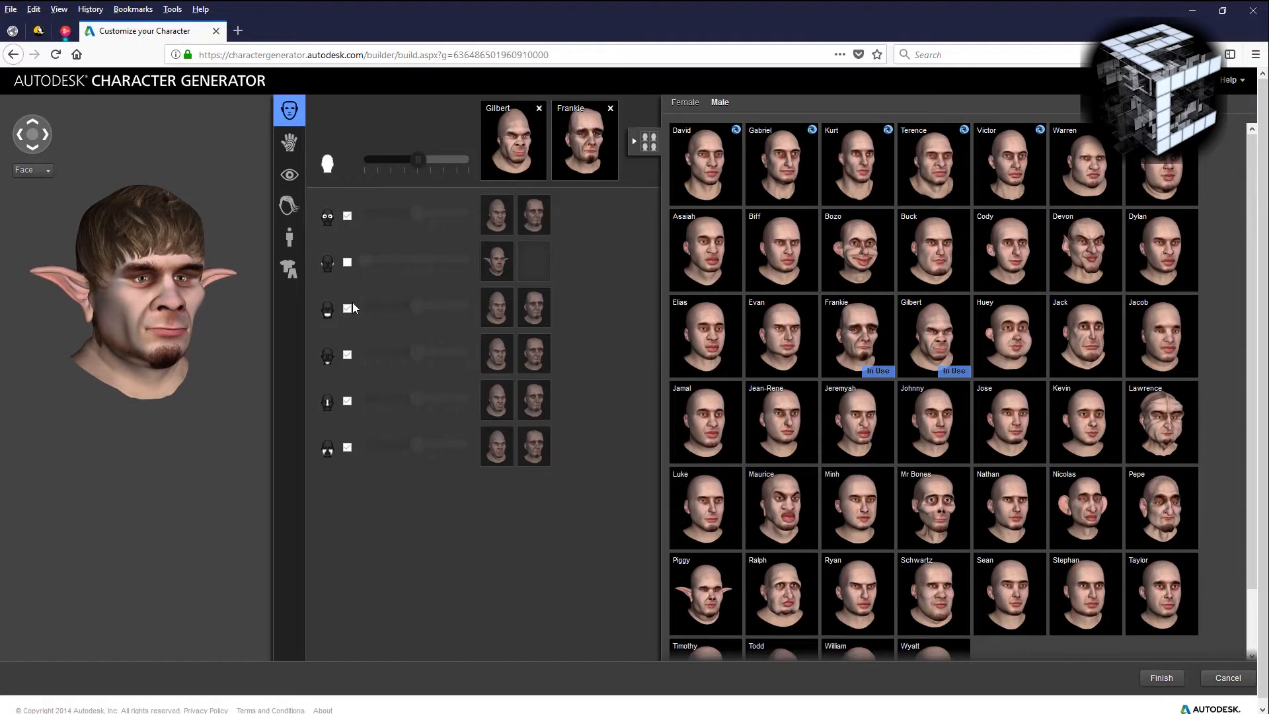
{"action": "mouse_move", "coordinate": [348, 340]}
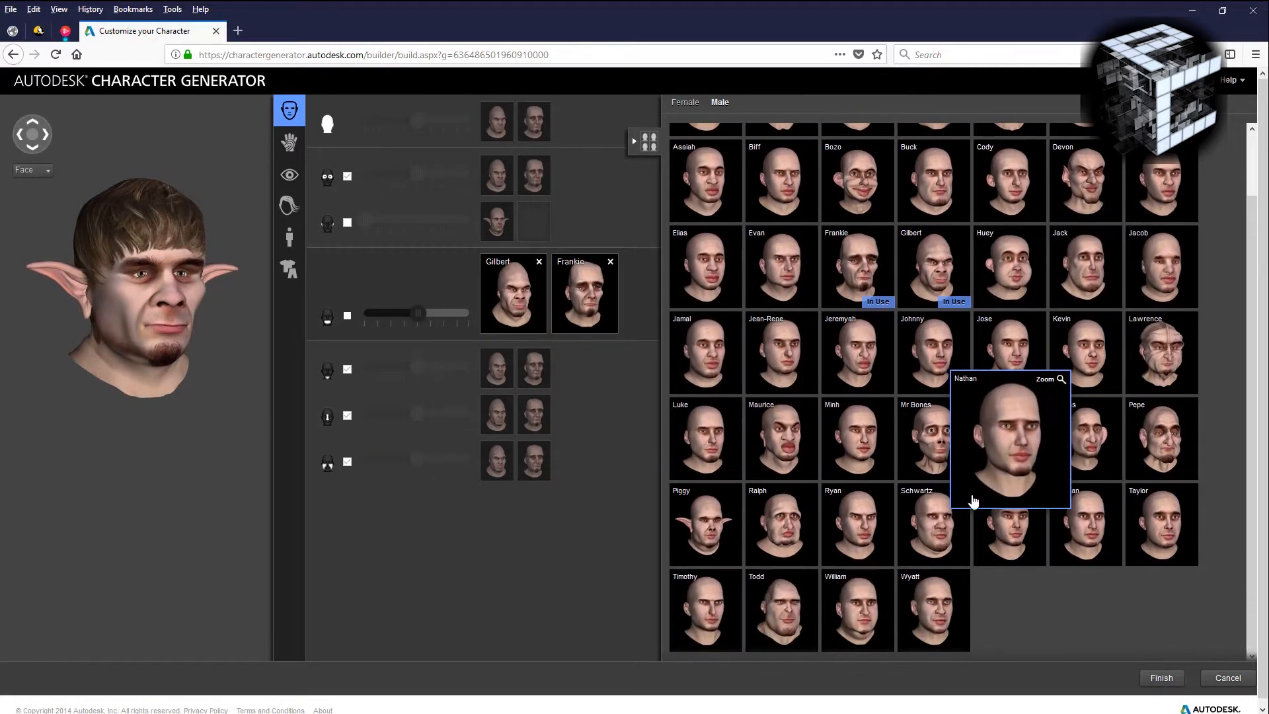
{"action": "mouse_move", "coordinate": [781, 525]}
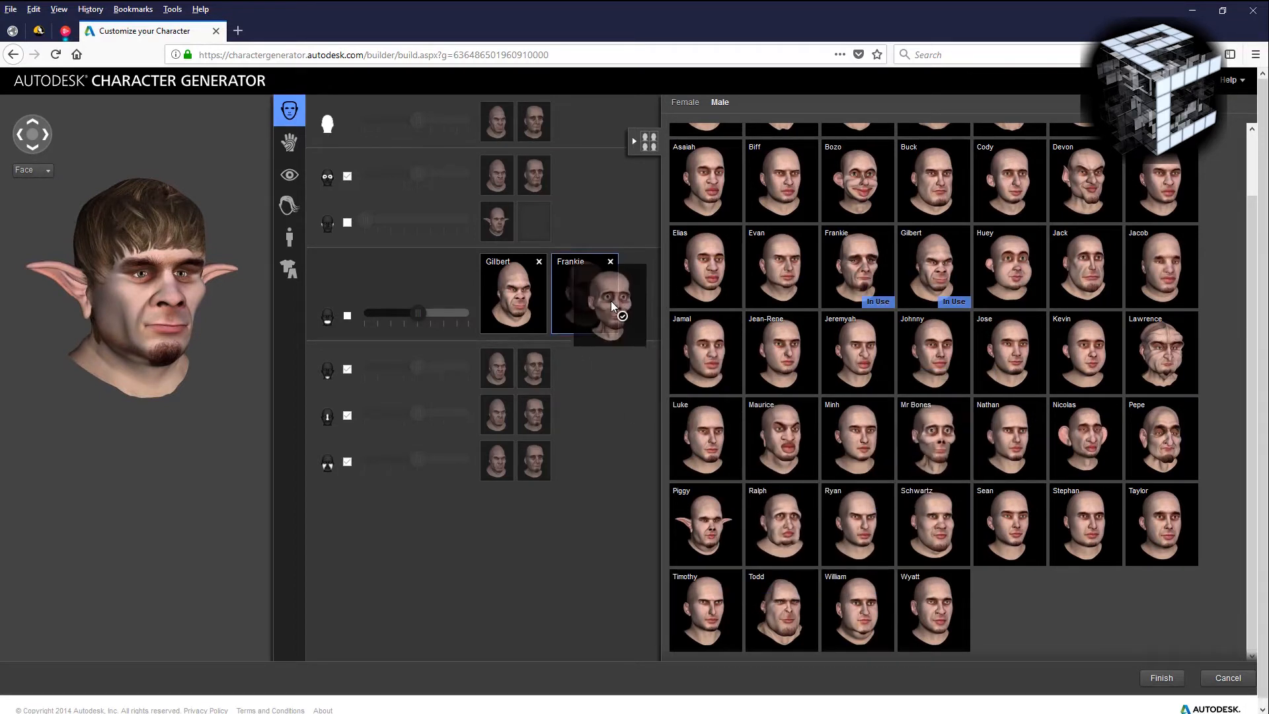
Swap Frankie for Mr Bones in one facial region and save the character as MyCharacter.
{"action": "left_click", "coordinate": [932, 438]}
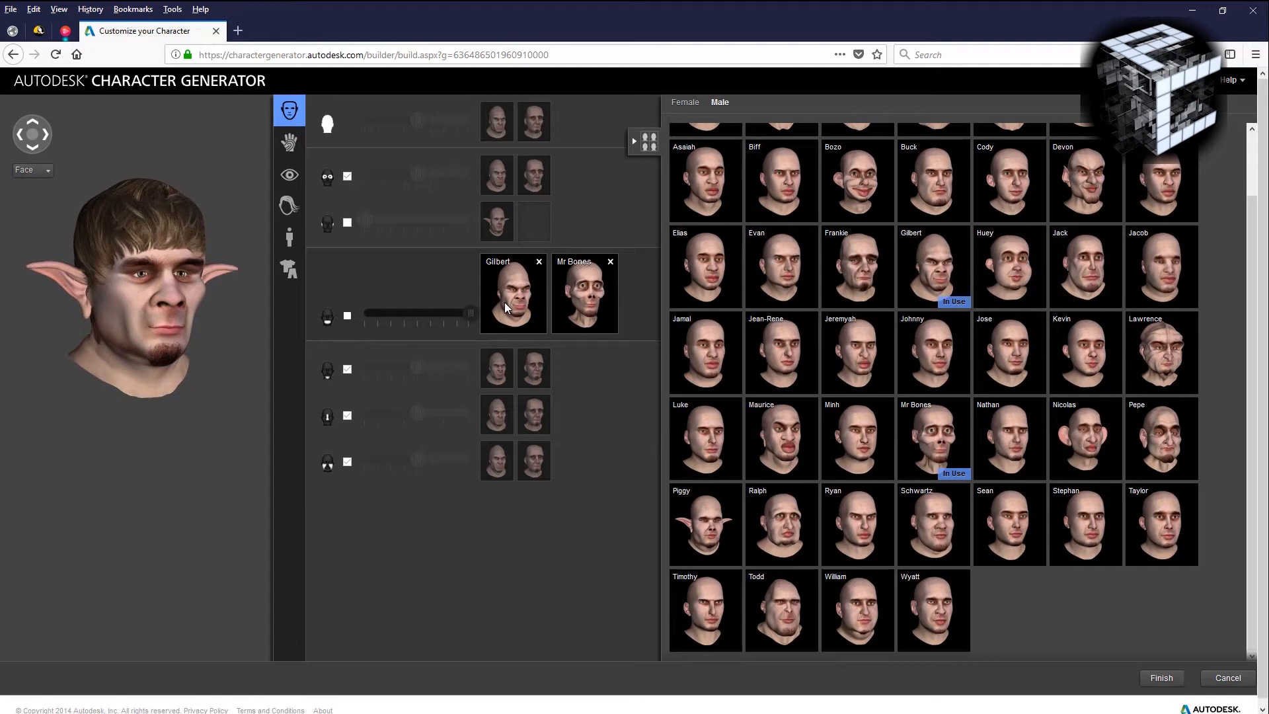
{"action": "mouse_move", "coordinate": [484, 222]}
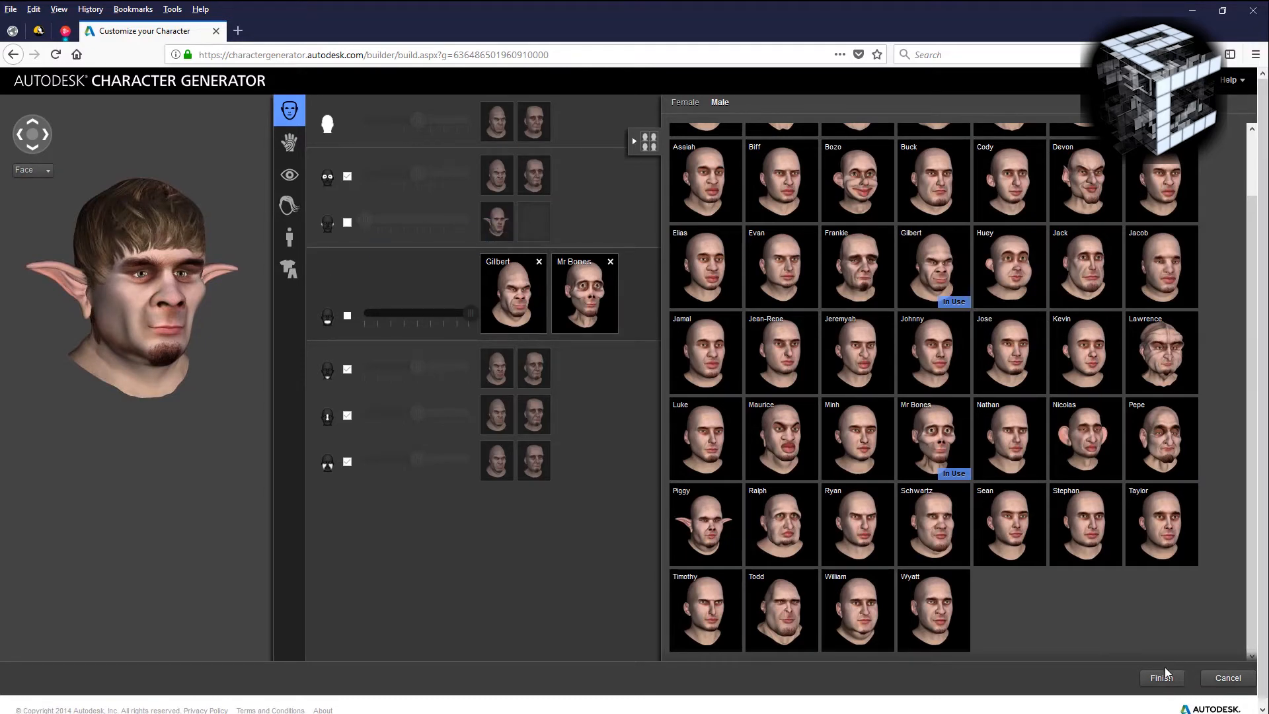
{"action": "left_click", "coordinate": [1161, 677]}
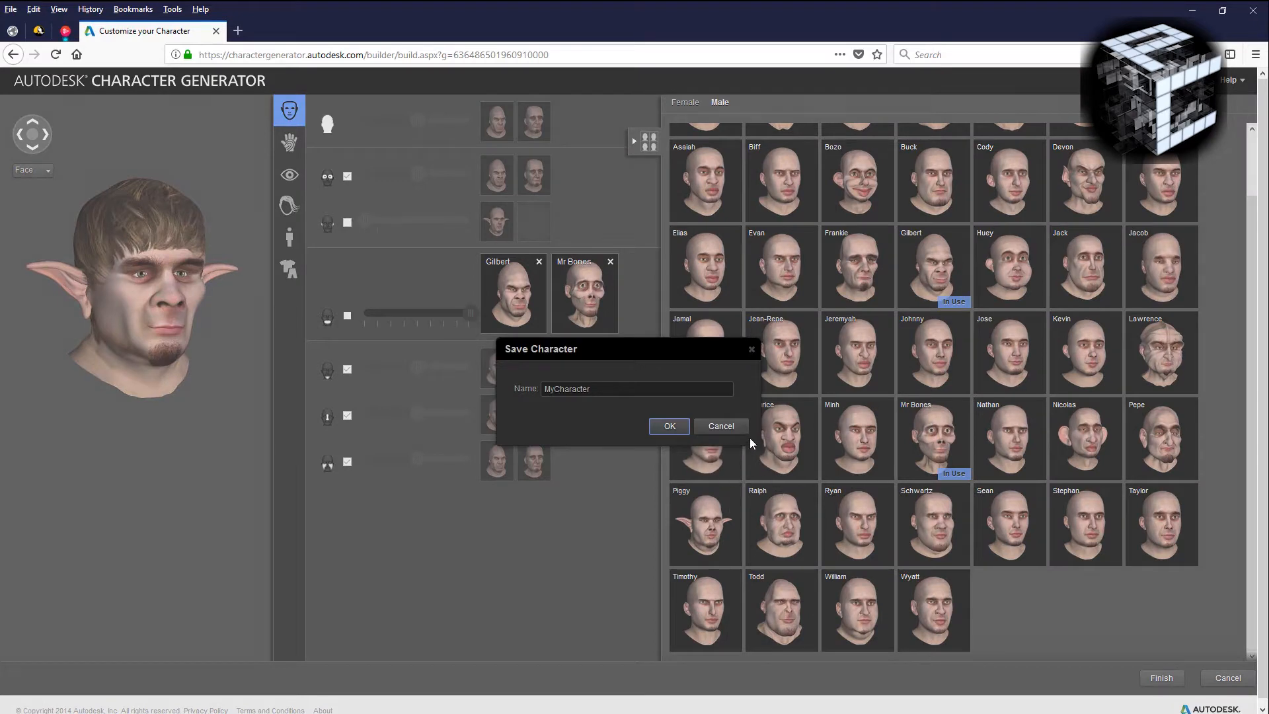
{"action": "left_click", "coordinate": [669, 426]}
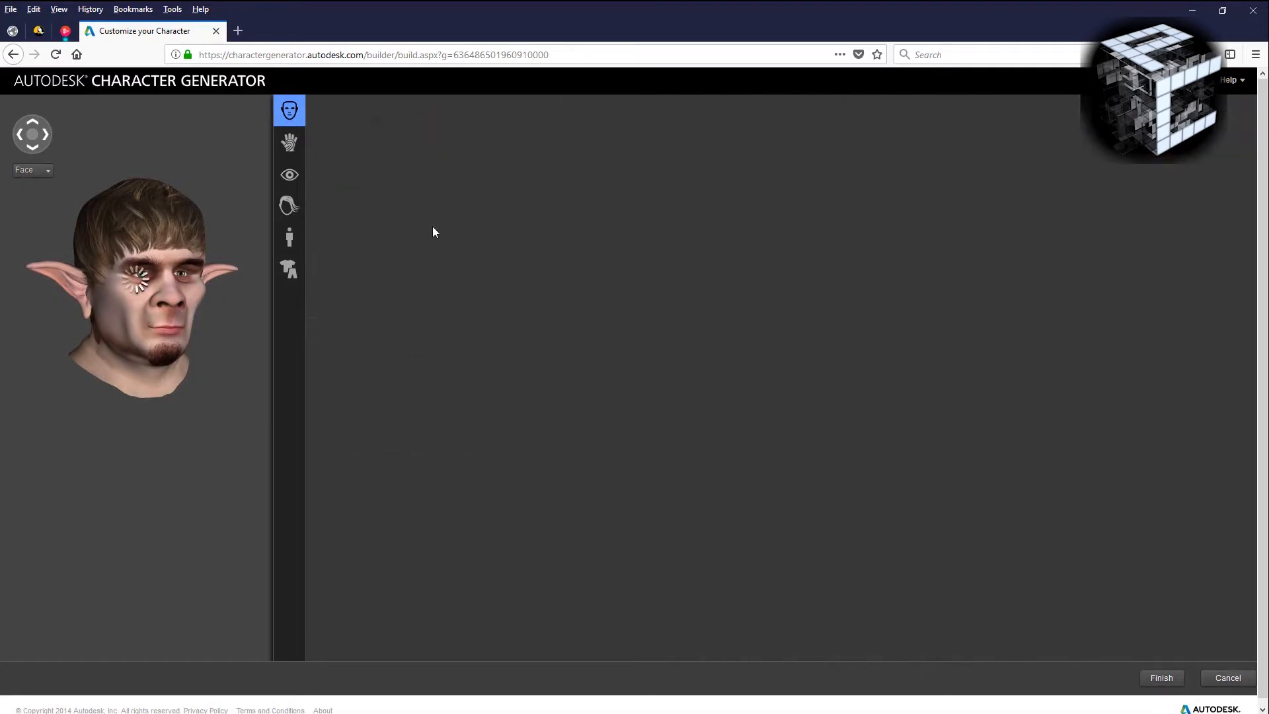
{"action": "left_click", "coordinate": [289, 142]}
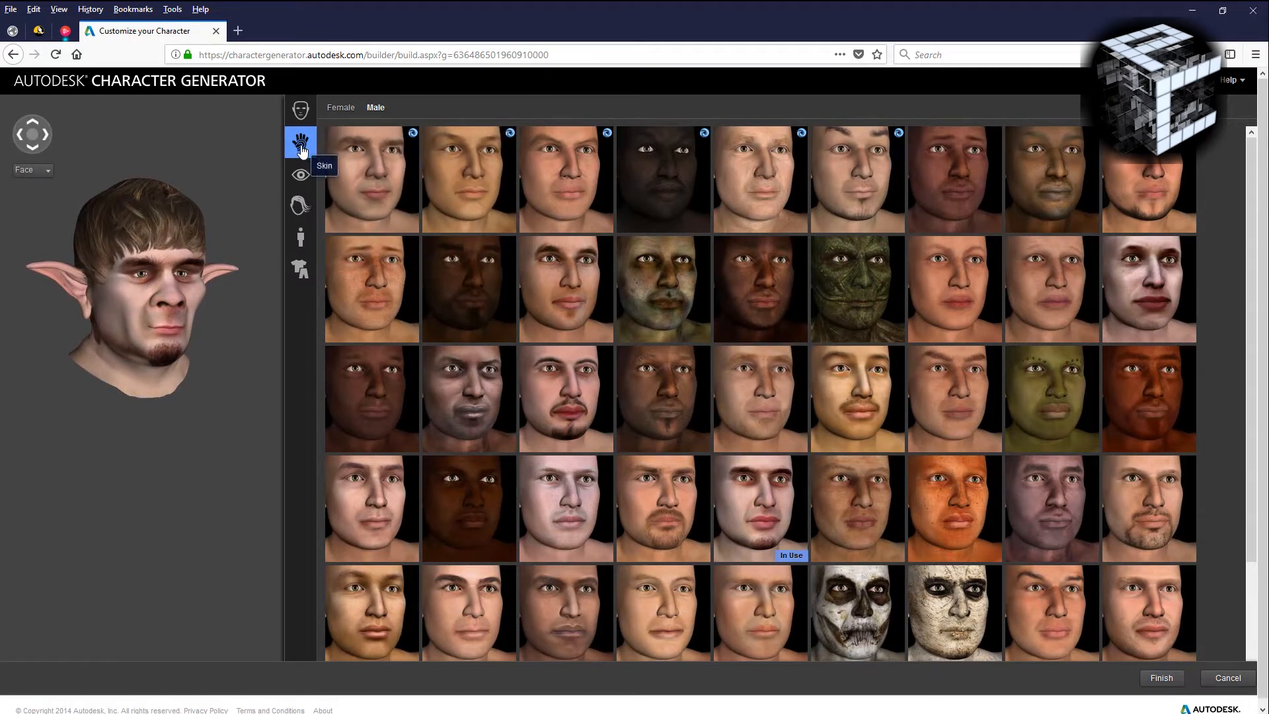
{"action": "mouse_move", "coordinate": [895, 504]}
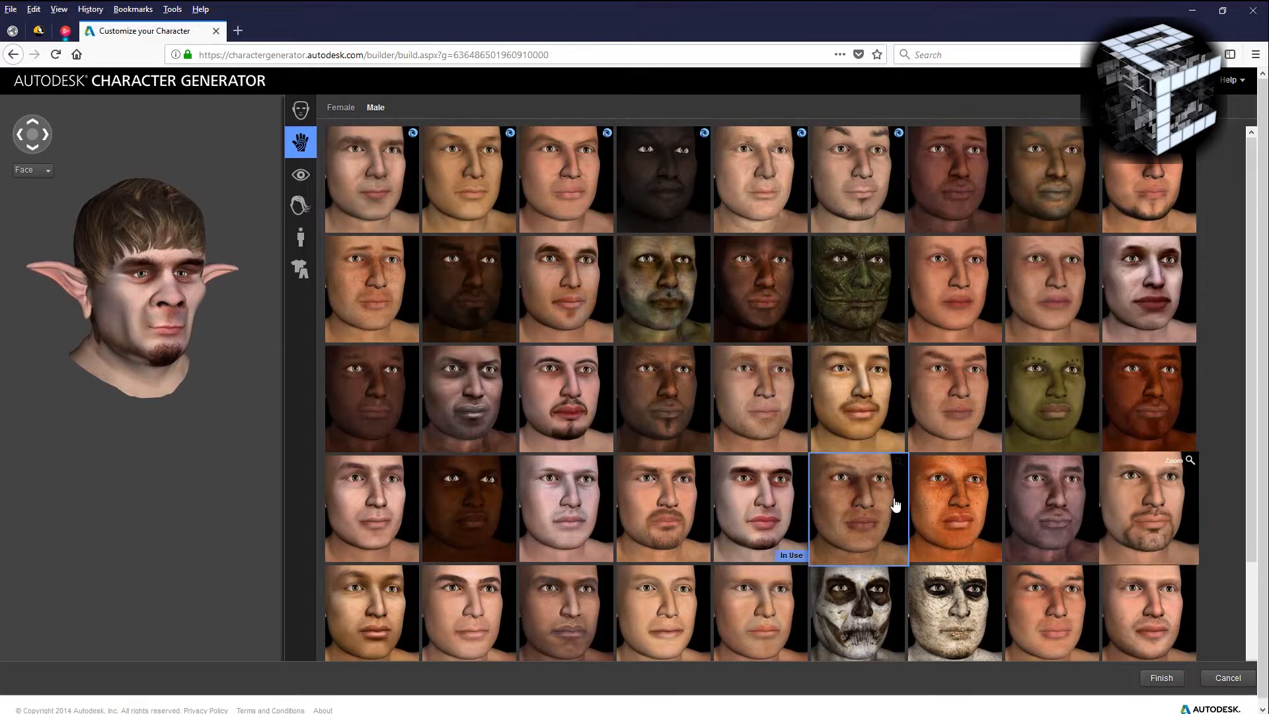
Apply the green mottled skin preset and move on to the eye colour choices.
{"action": "scroll", "scroll_direction": "down", "scroll_amount": 3}
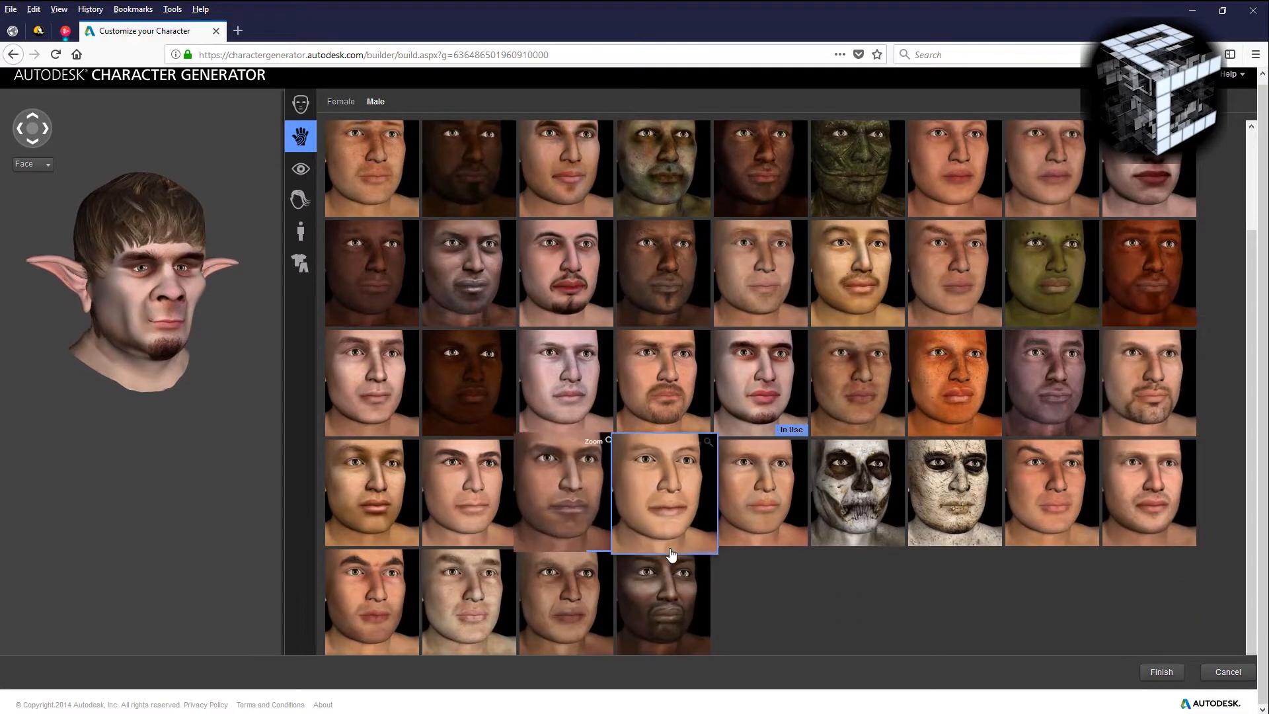
{"action": "scroll", "scroll_direction": "up", "scroll_amount": 3}
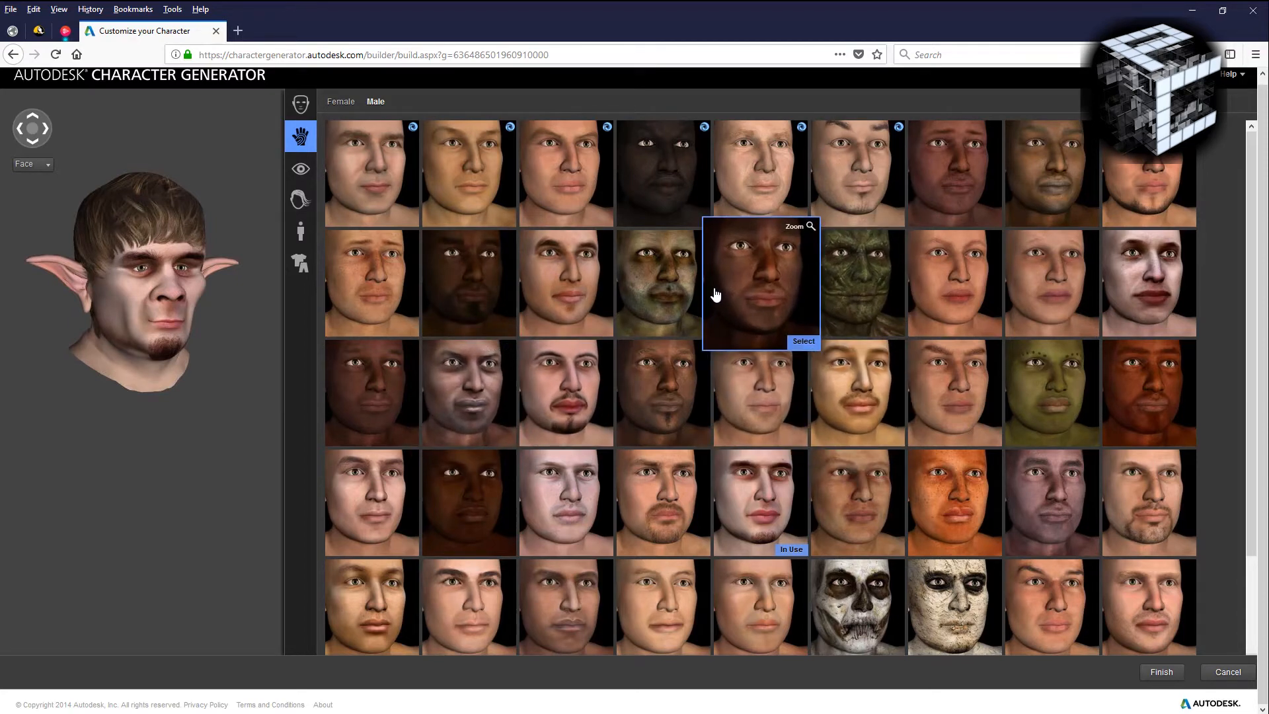
{"action": "mouse_move", "coordinate": [1052, 283]}
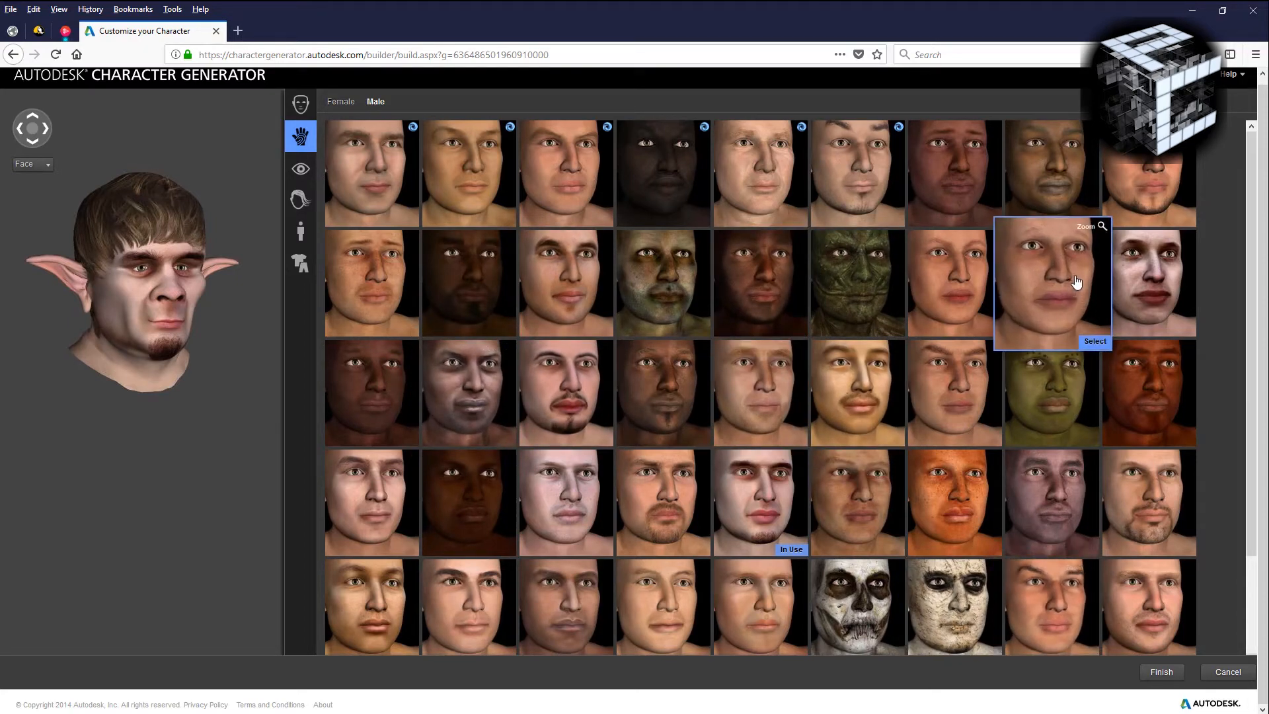
{"action": "mouse_move", "coordinate": [385, 187]}
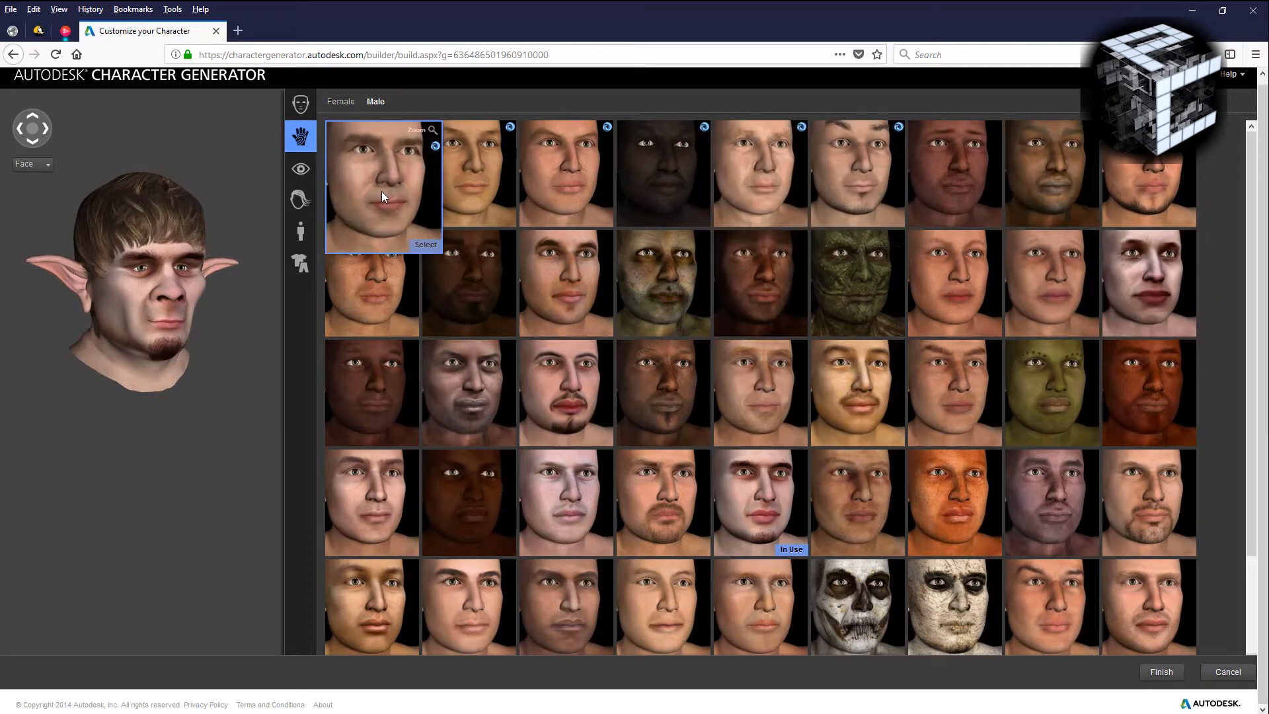
{"action": "left_click", "coordinate": [300, 168]}
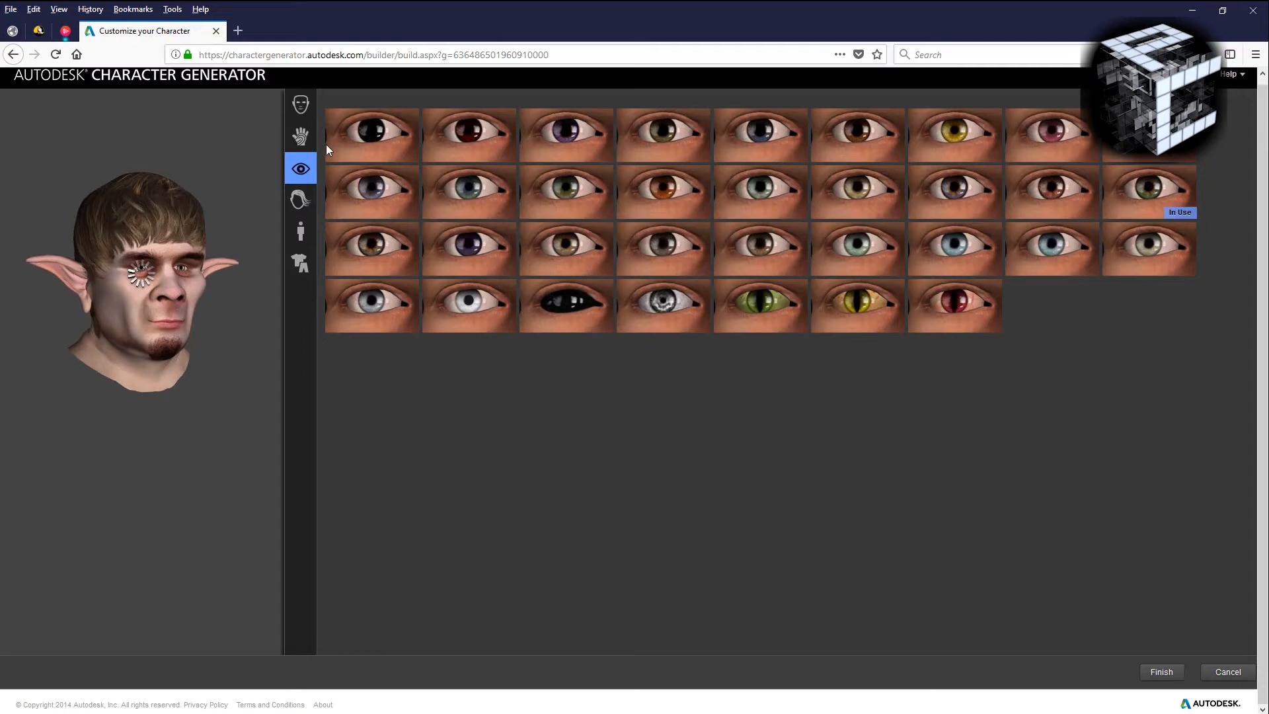
{"action": "left_click", "coordinate": [300, 134]}
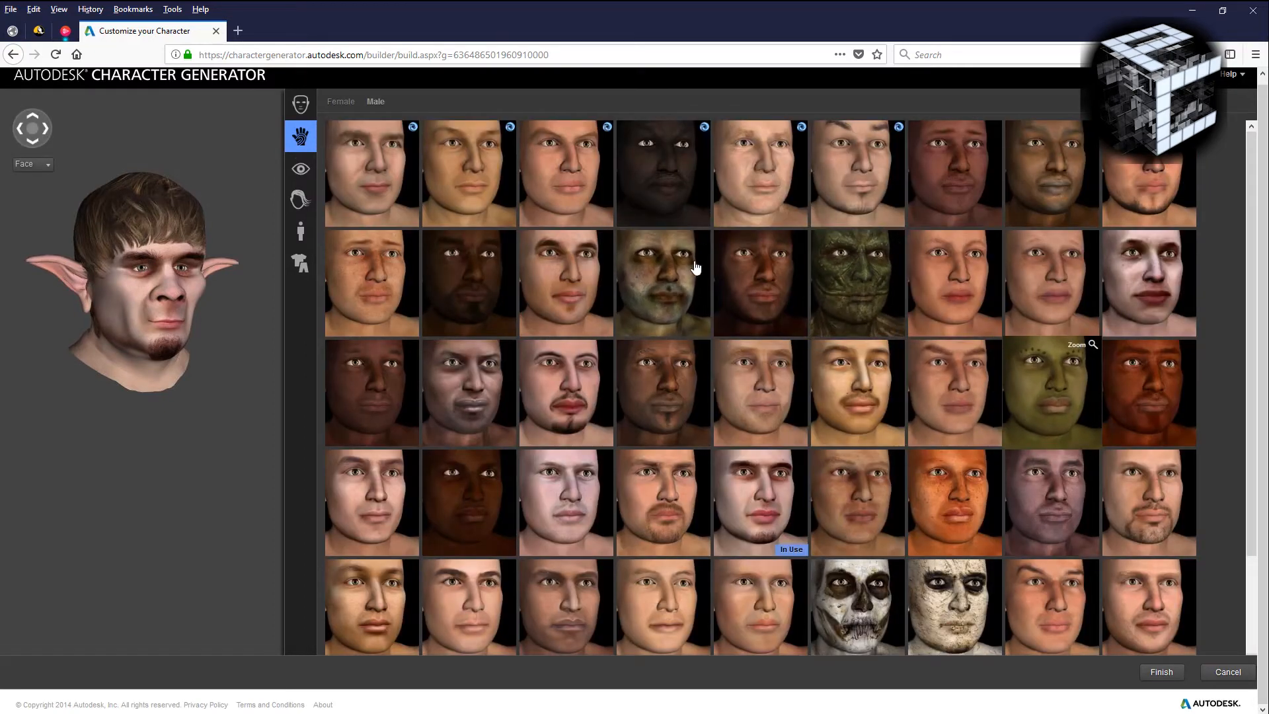
{"action": "left_click", "coordinate": [663, 283]}
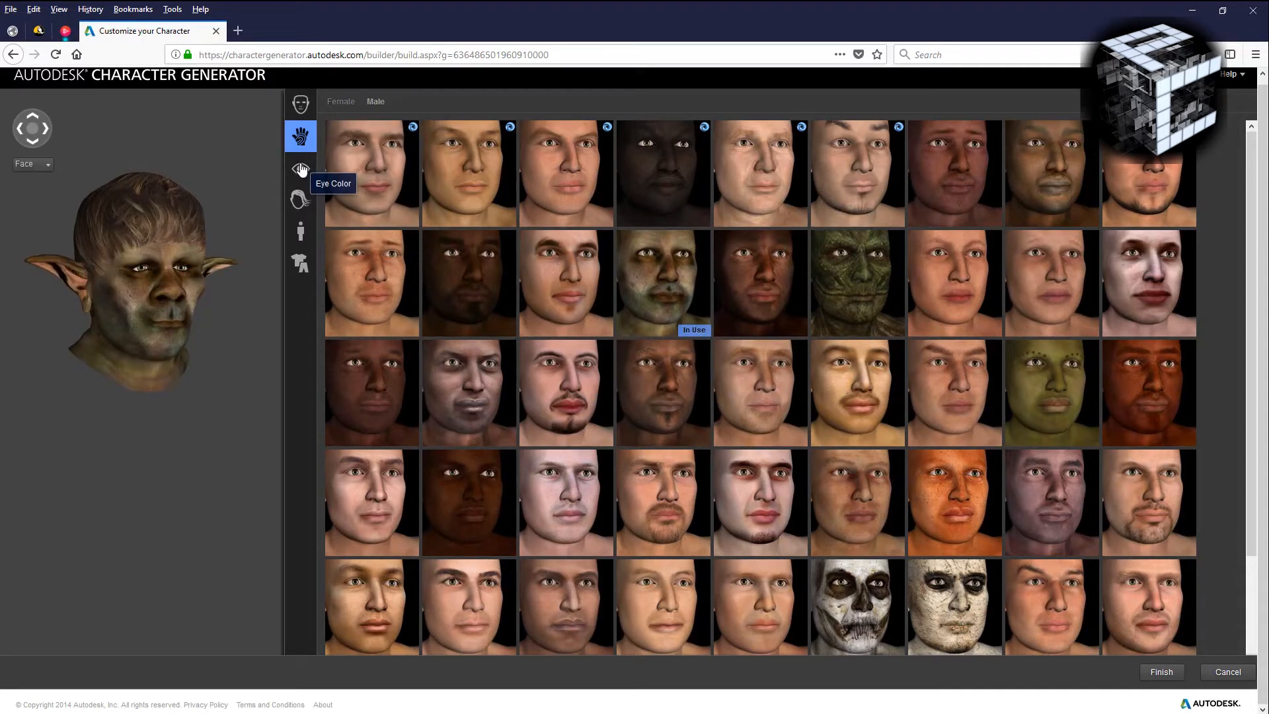
{"action": "left_click", "coordinate": [300, 169]}
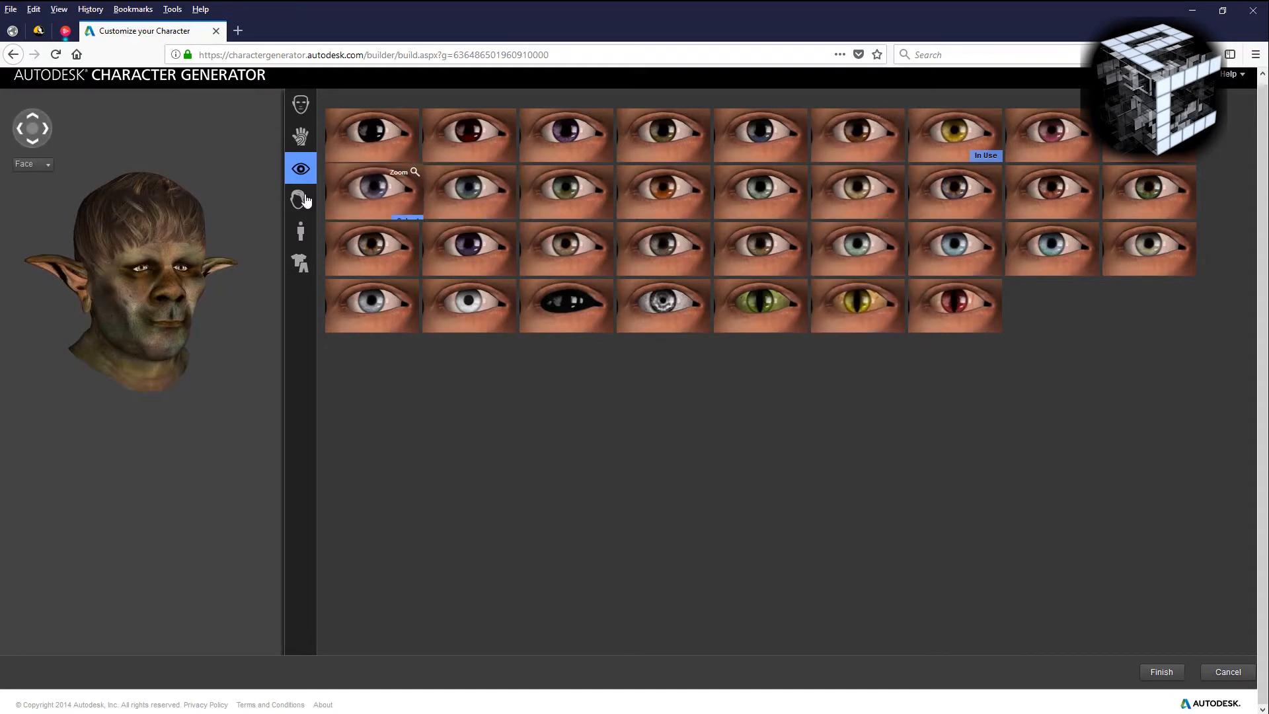
{"action": "left_click", "coordinate": [300, 199]}
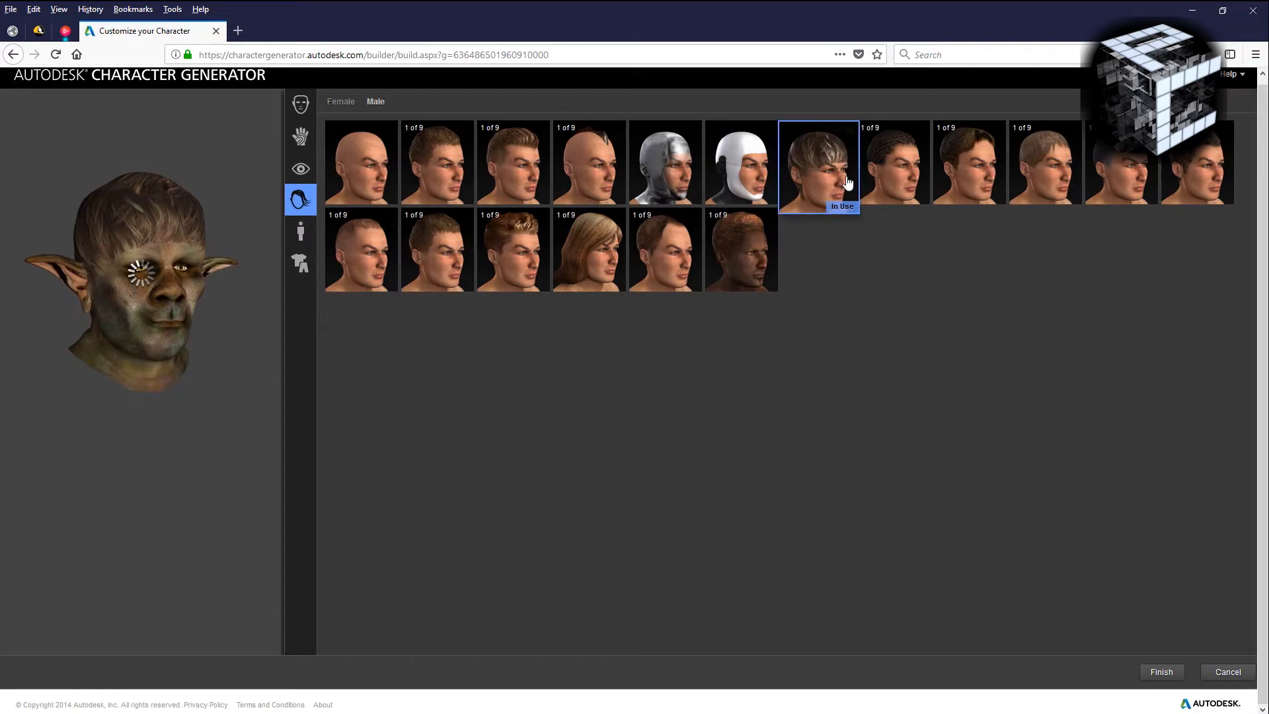
{"action": "left_click", "coordinate": [588, 162]}
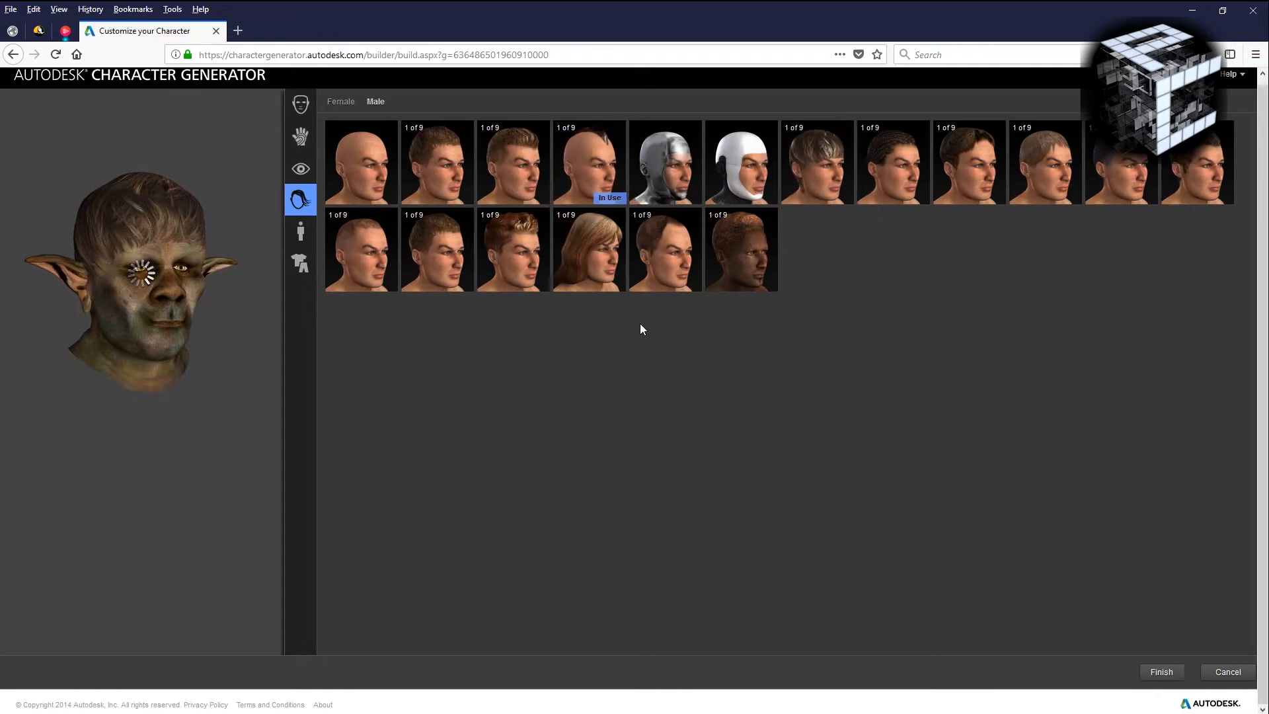
{"action": "mouse_move", "coordinate": [300, 235]}
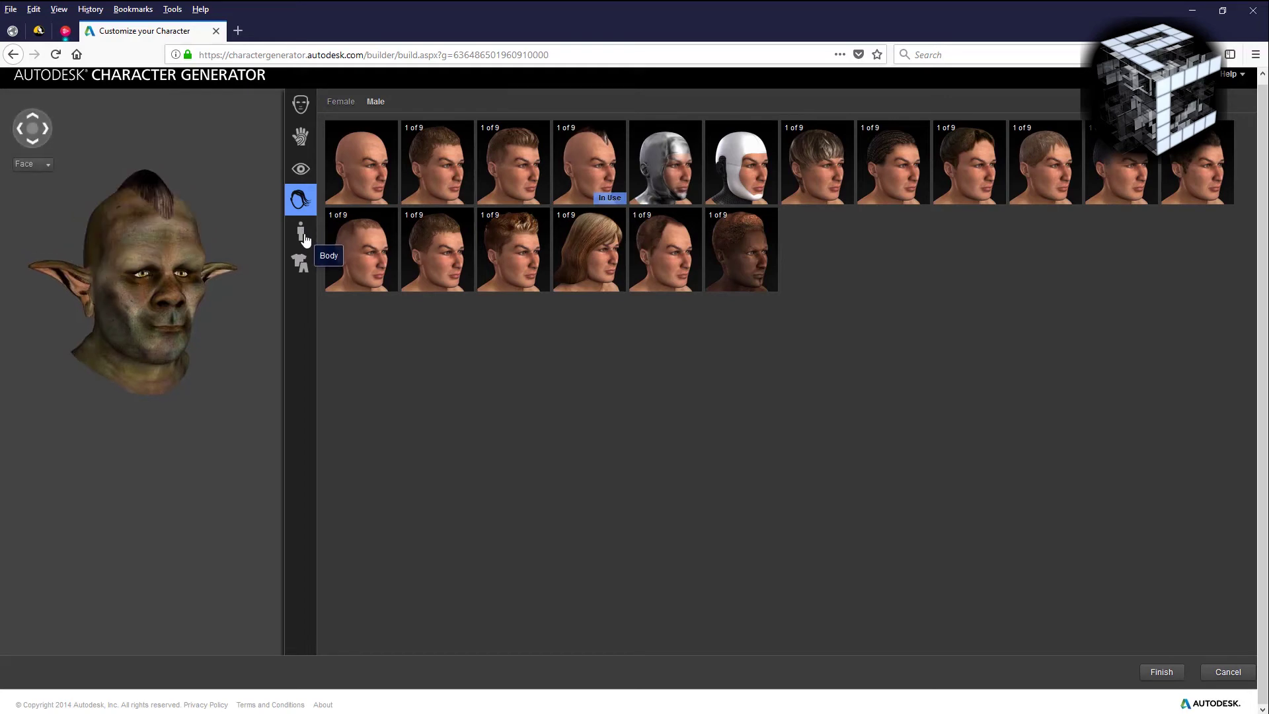
{"action": "left_click", "coordinate": [300, 232]}
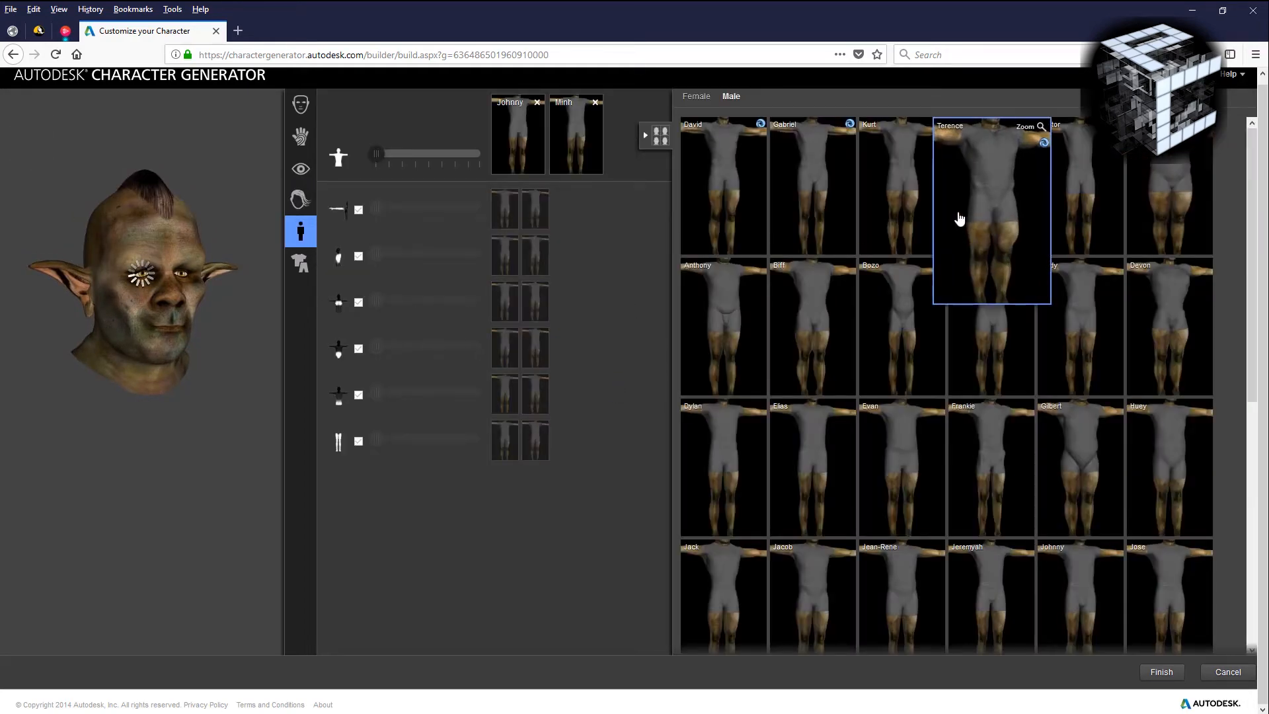
{"action": "scroll", "scroll_direction": "down", "scroll_amount": 3}
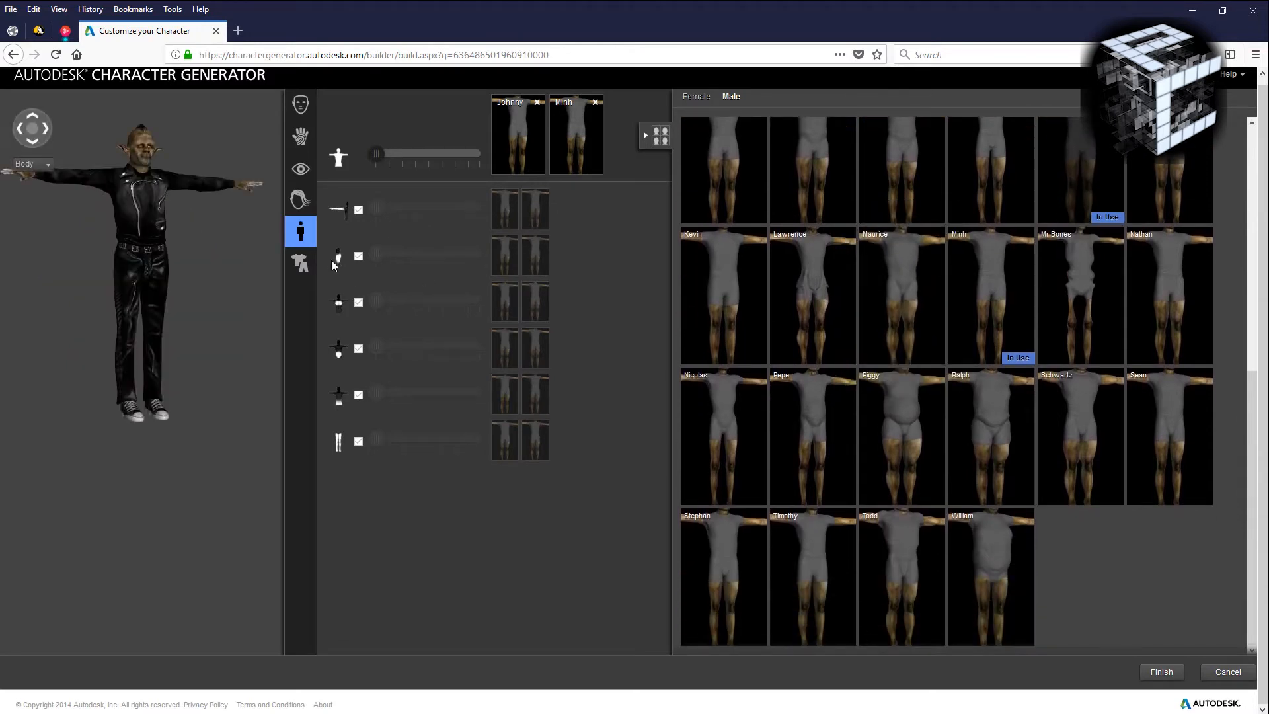
{"action": "mouse_move", "coordinate": [345, 342]}
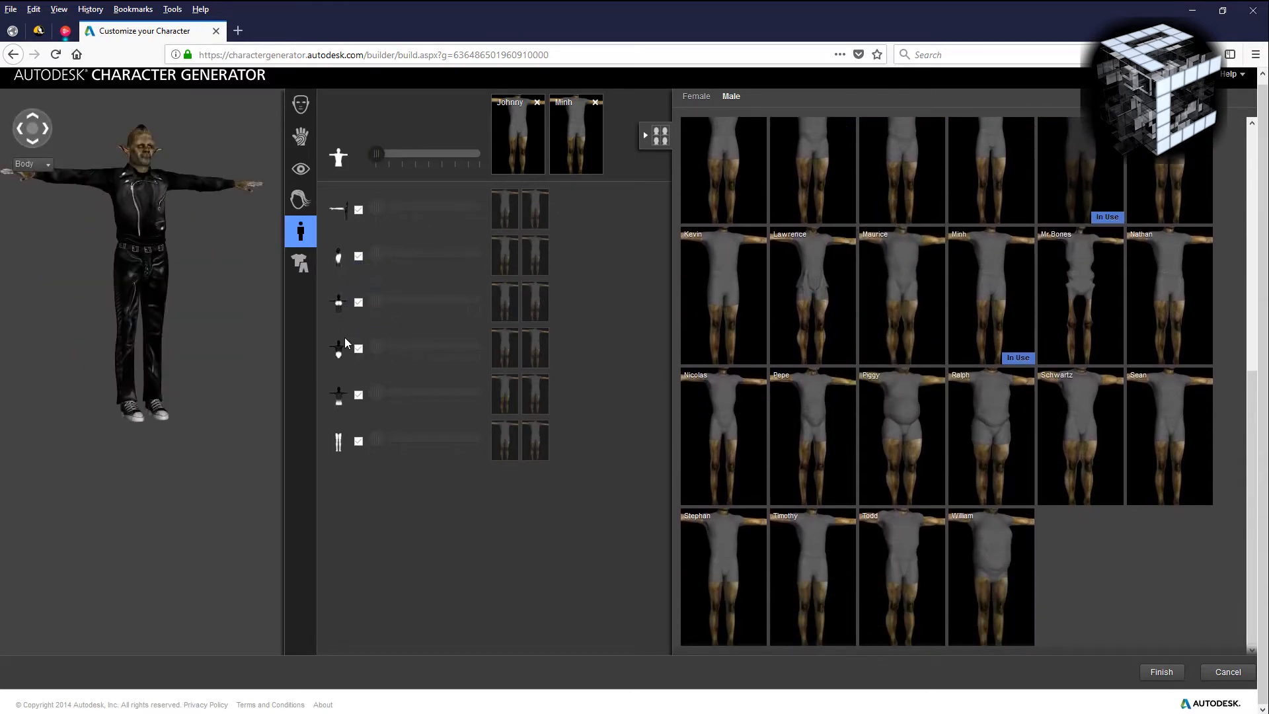
{"action": "mouse_move", "coordinate": [348, 452]}
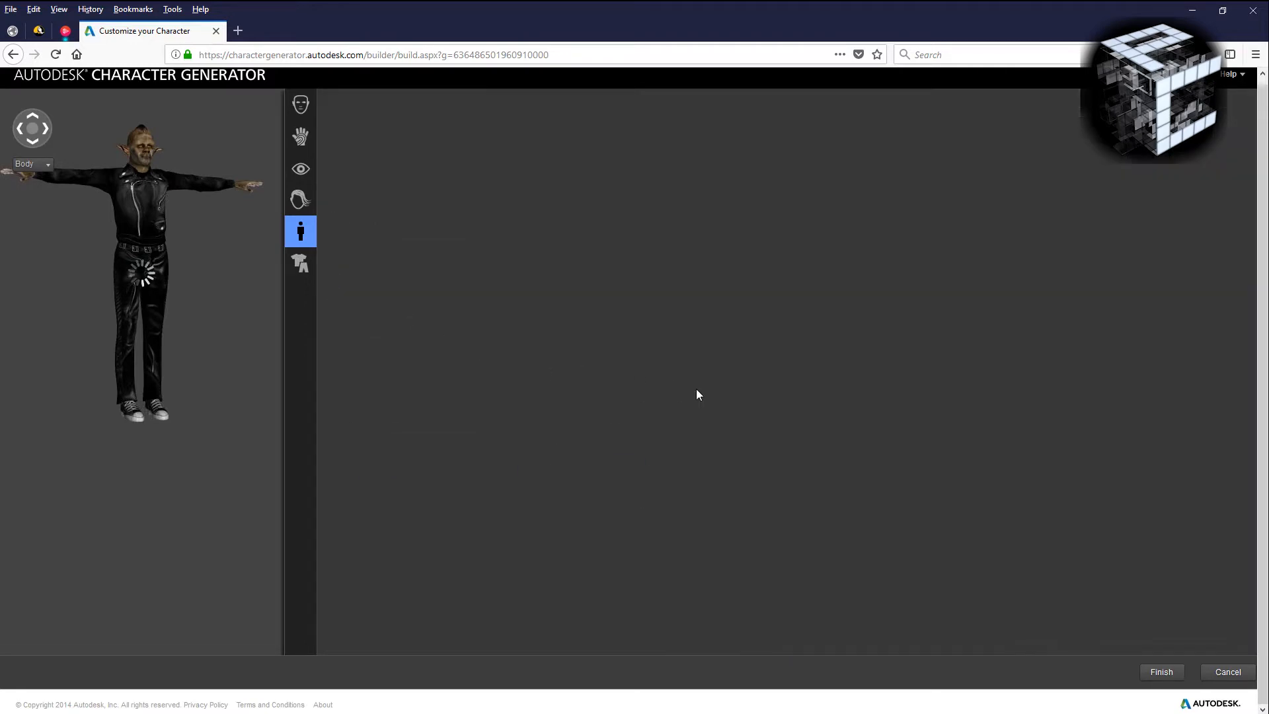
Browse clothing and footwear, put on the blue shirt with tie, and finish the design.
{"action": "left_click", "coordinate": [300, 262]}
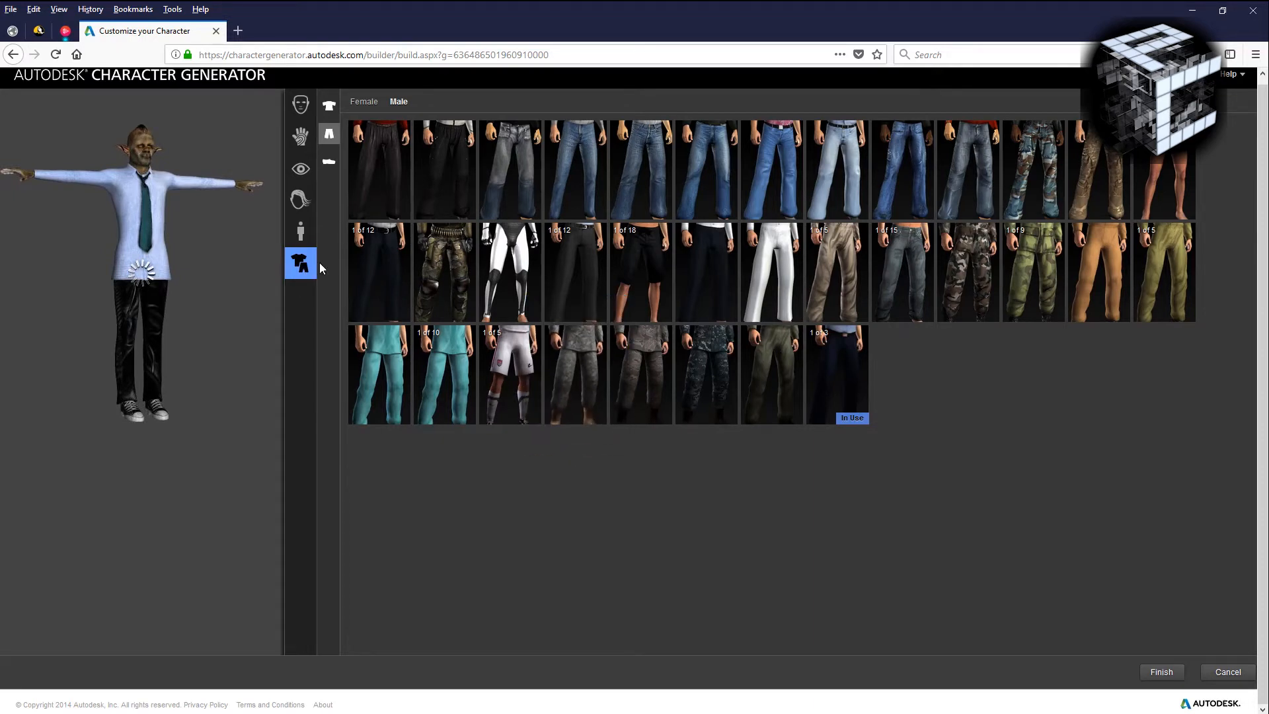
{"action": "mouse_move", "coordinate": [329, 107]}
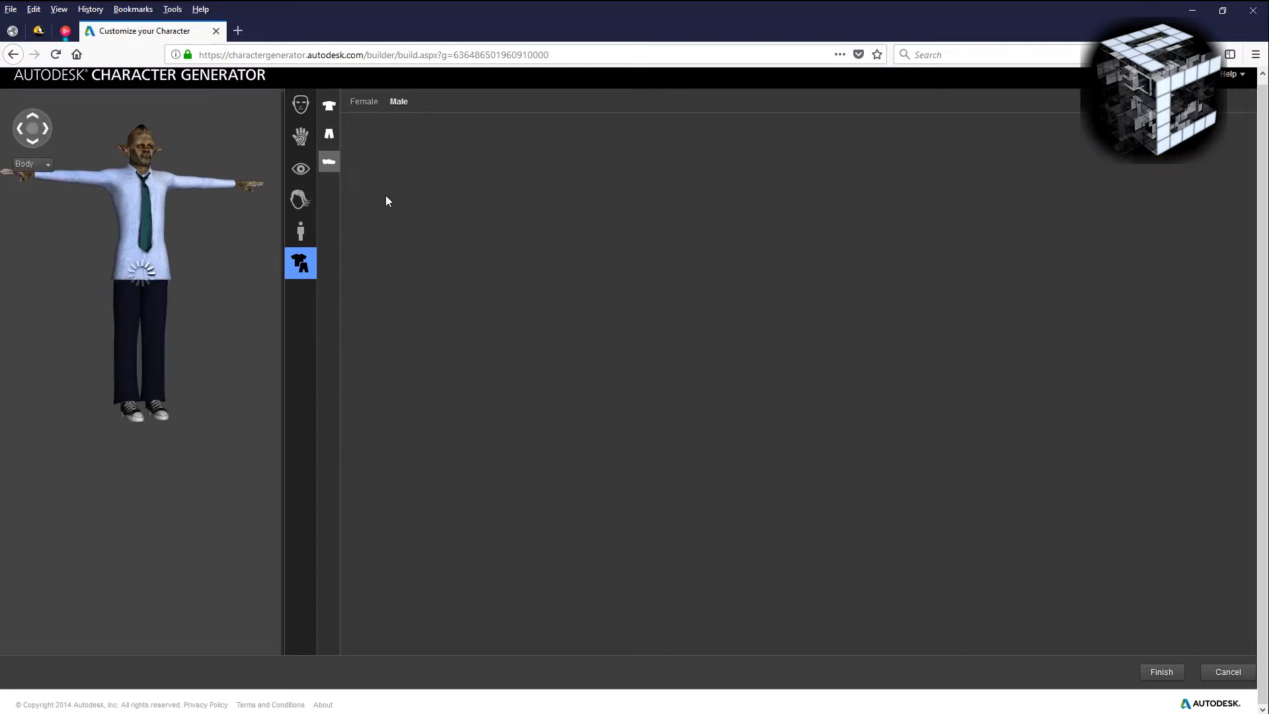
{"action": "left_click", "coordinate": [300, 160]}
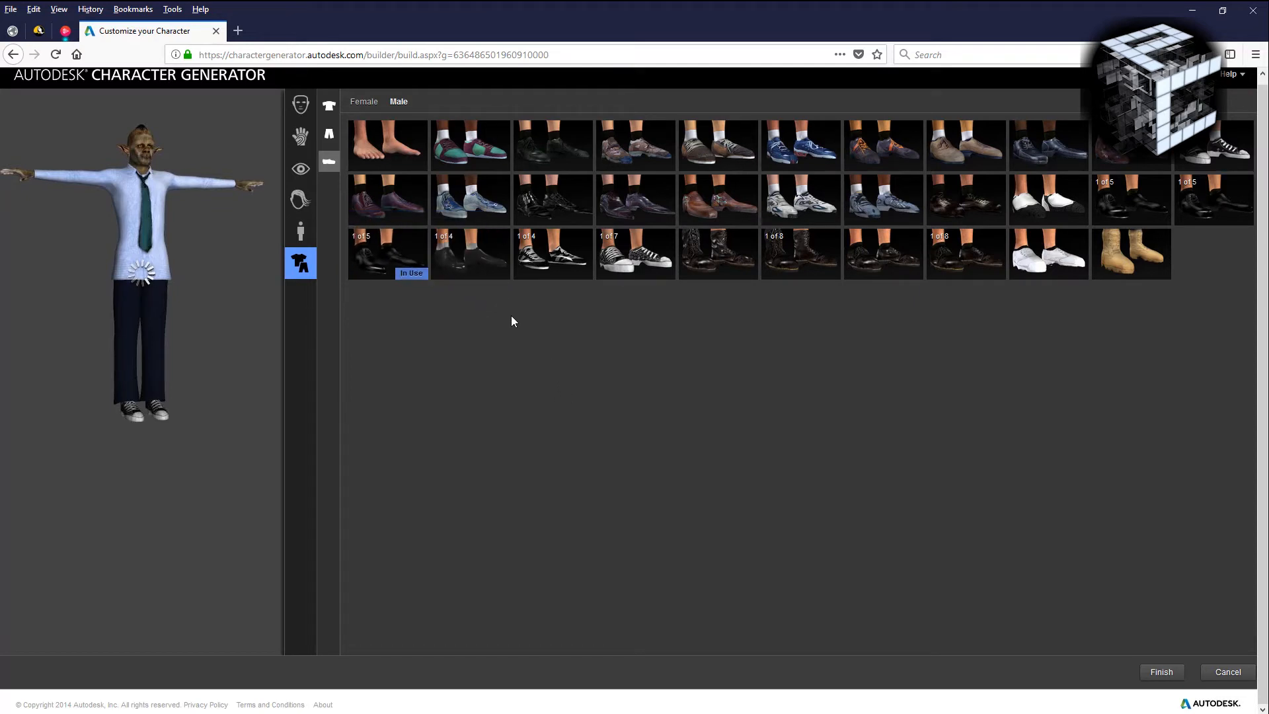
{"action": "mouse_move", "coordinate": [323, 205]}
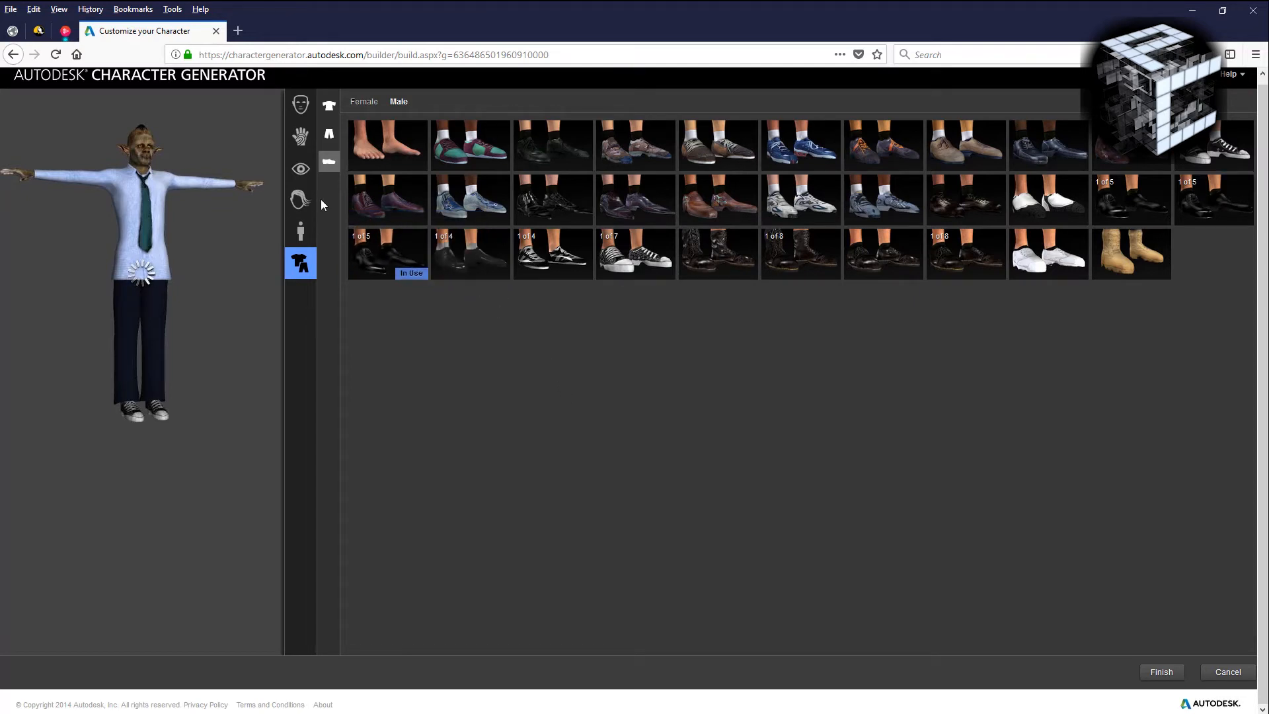
{"action": "mouse_move", "coordinate": [329, 109]}
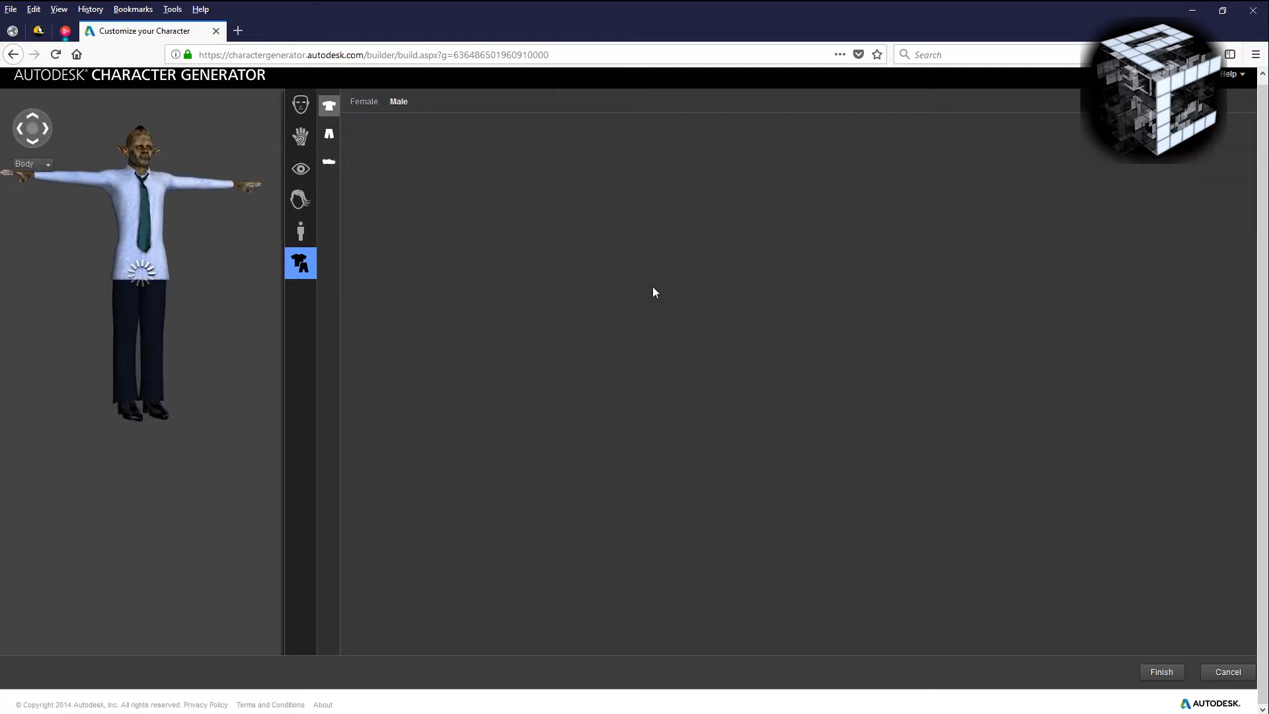
{"action": "left_click", "coordinate": [300, 261]}
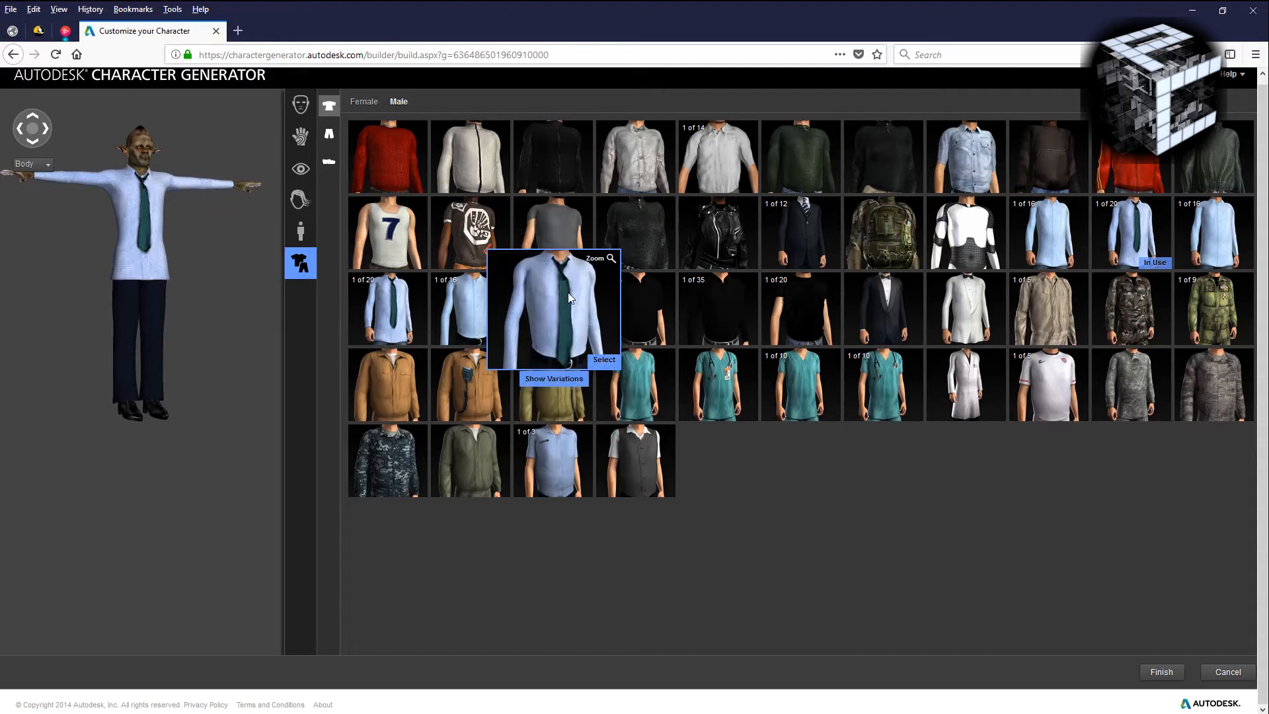
{"action": "left_click", "coordinate": [603, 360]}
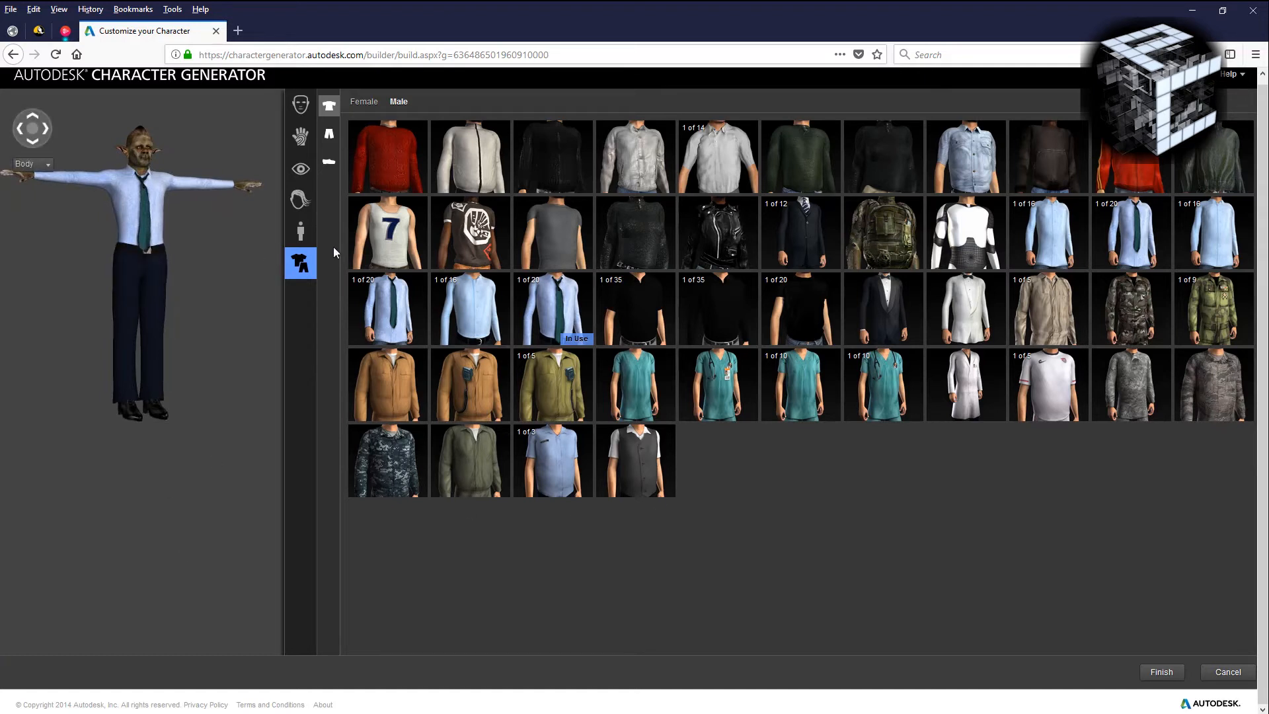
{"action": "mouse_move", "coordinate": [386, 233]}
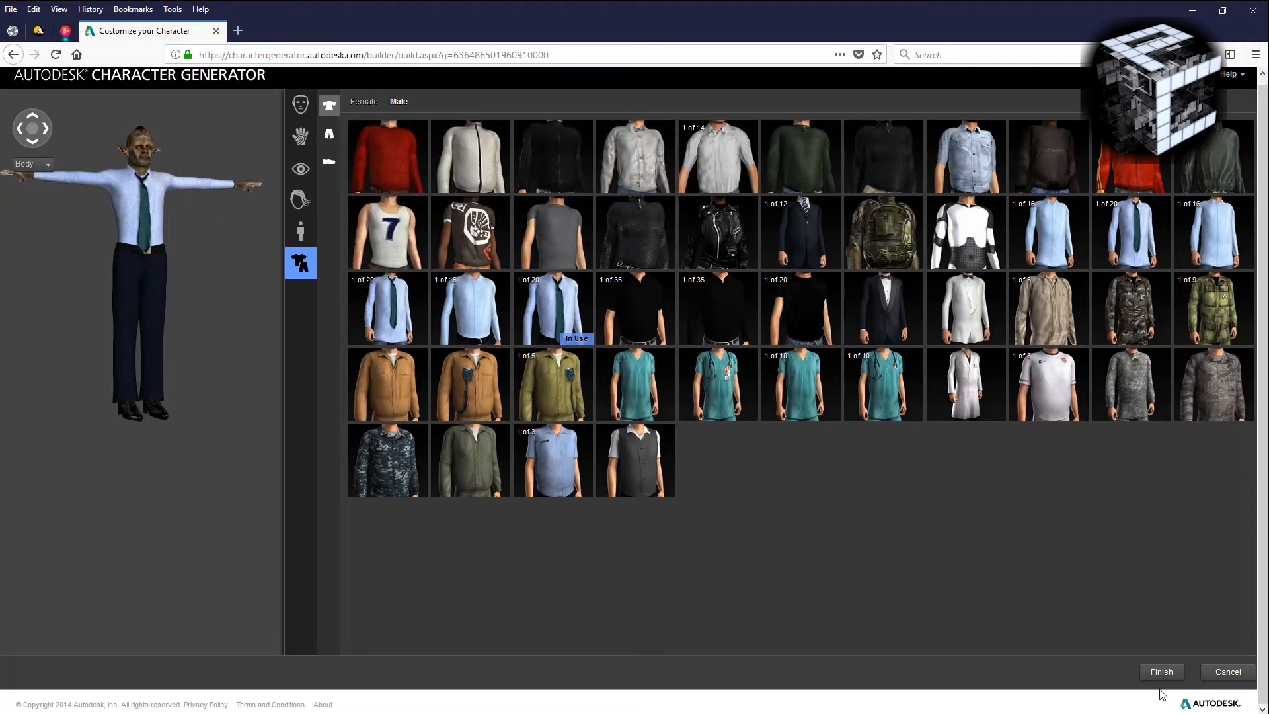
{"action": "left_click", "coordinate": [1161, 672]}
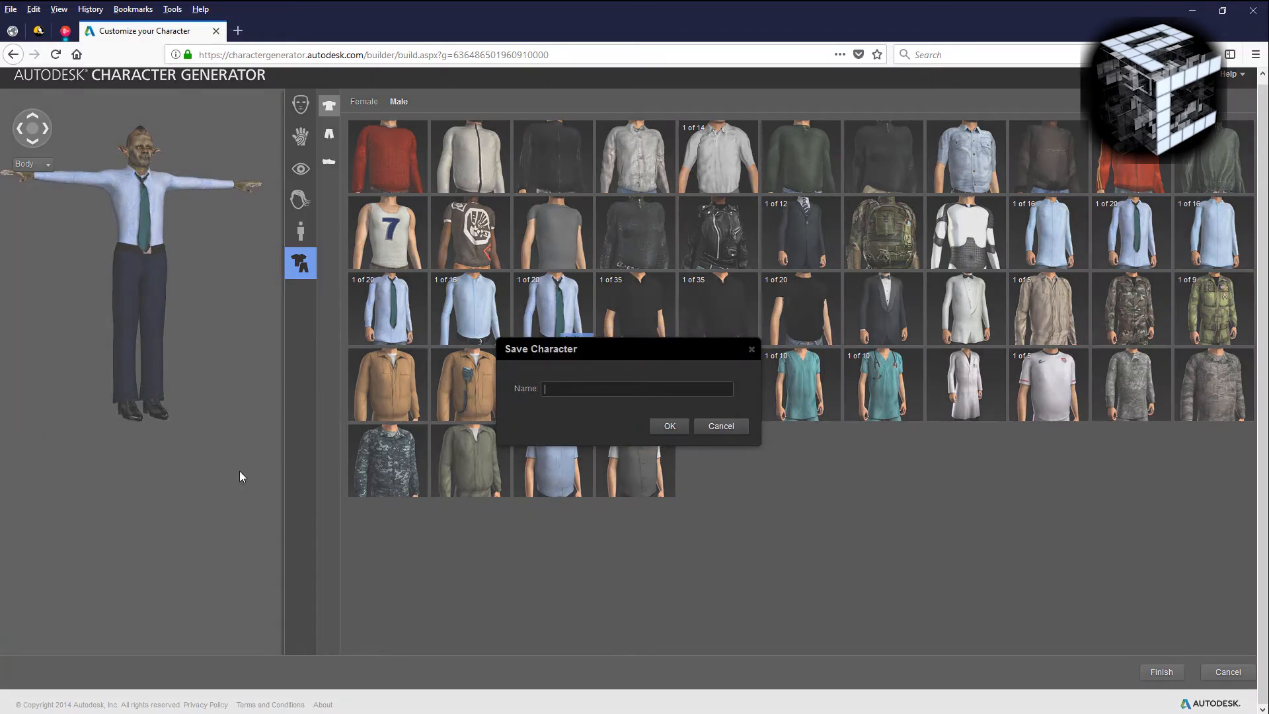
Name the character Lizard Working Dude and confirm the save.
{"action": "type", "text": "Lizard Working"}
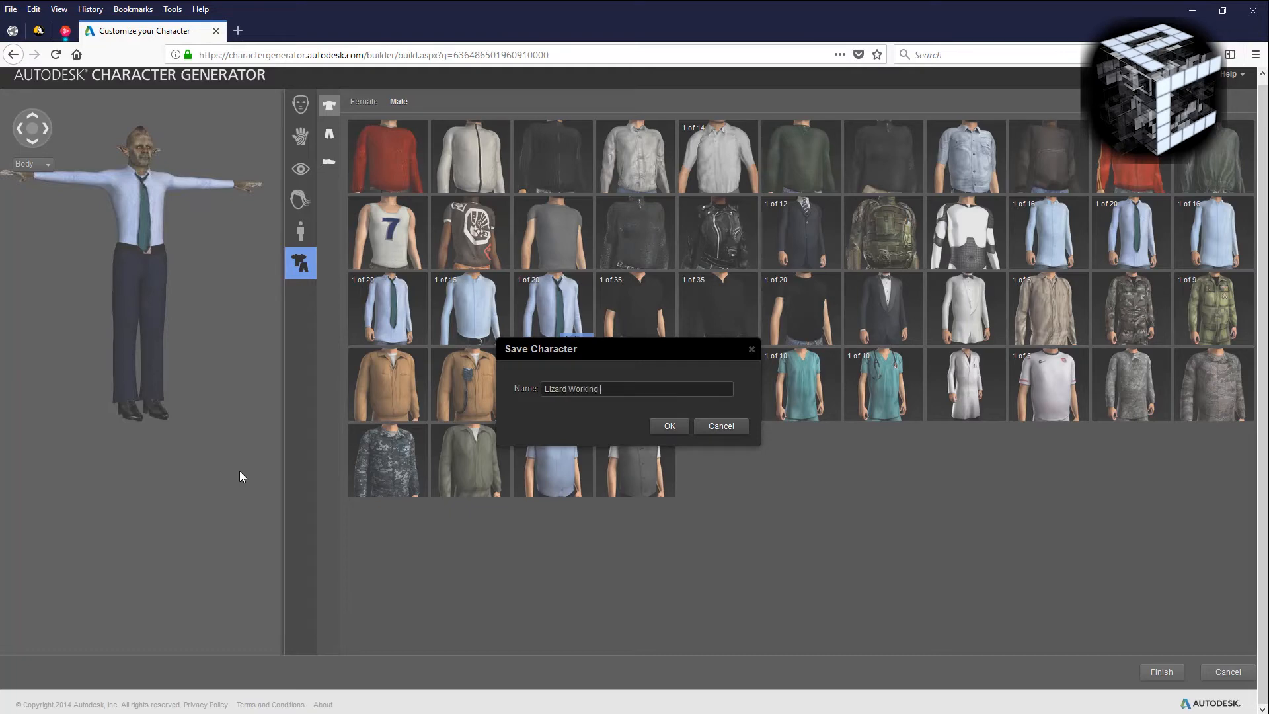
{"action": "type", "text": "Dude"}
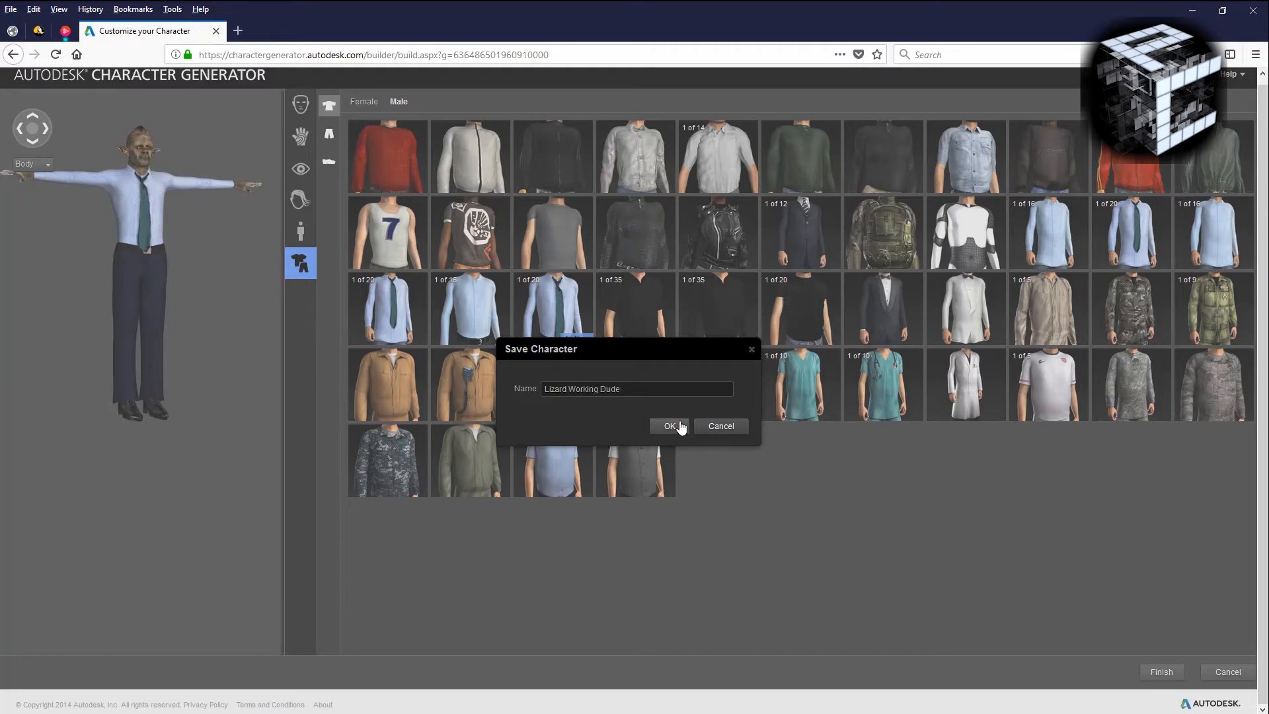
{"action": "left_click", "coordinate": [670, 427]}
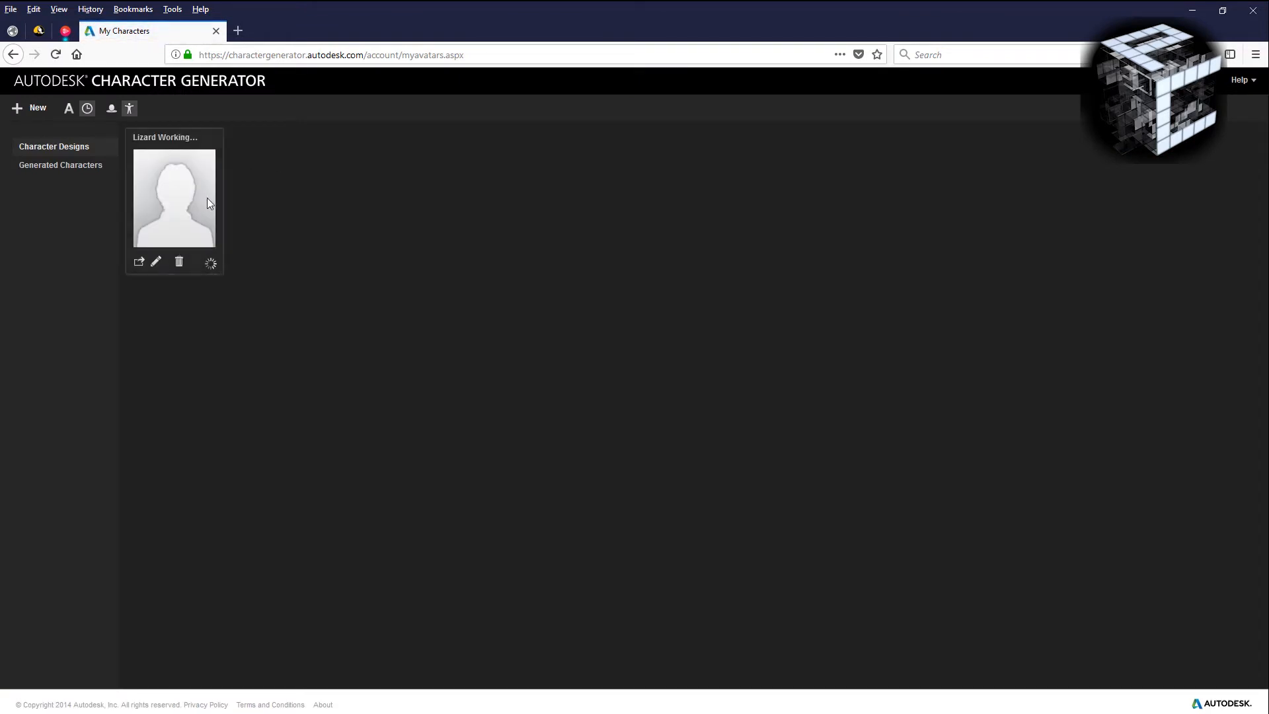
{"action": "mouse_move", "coordinate": [201, 194]}
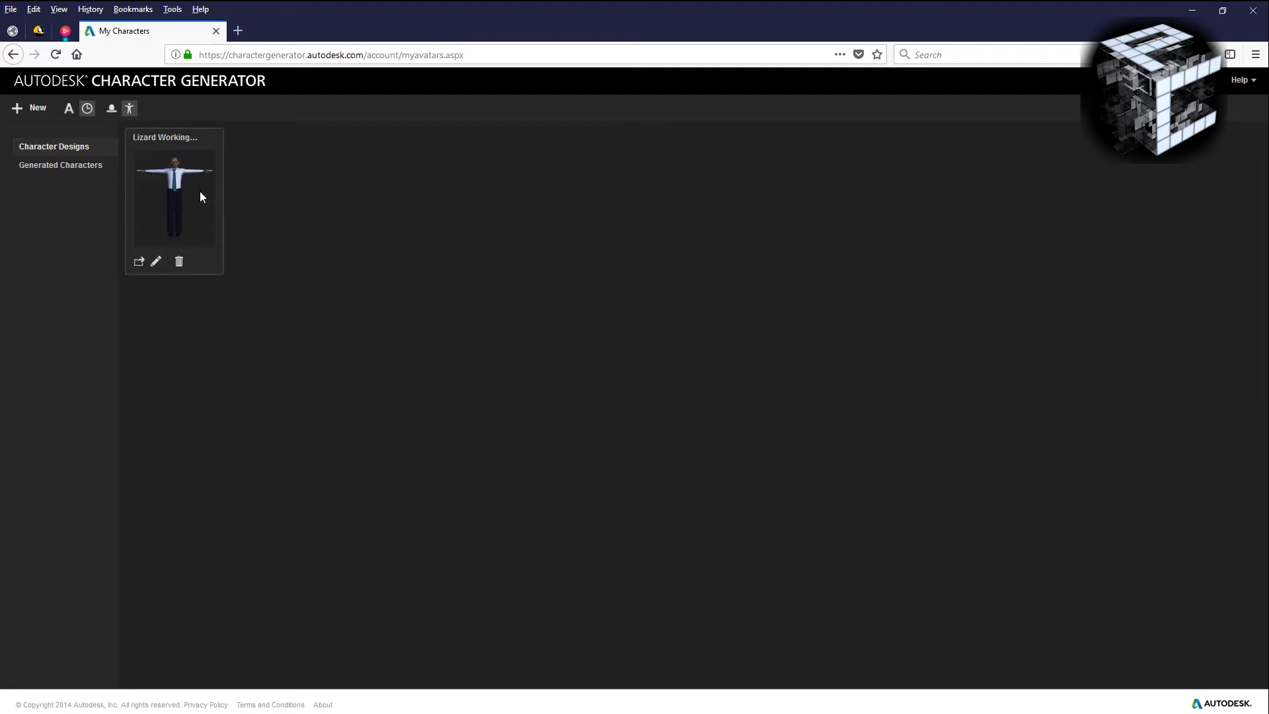
{"action": "mouse_move", "coordinate": [138, 261]}
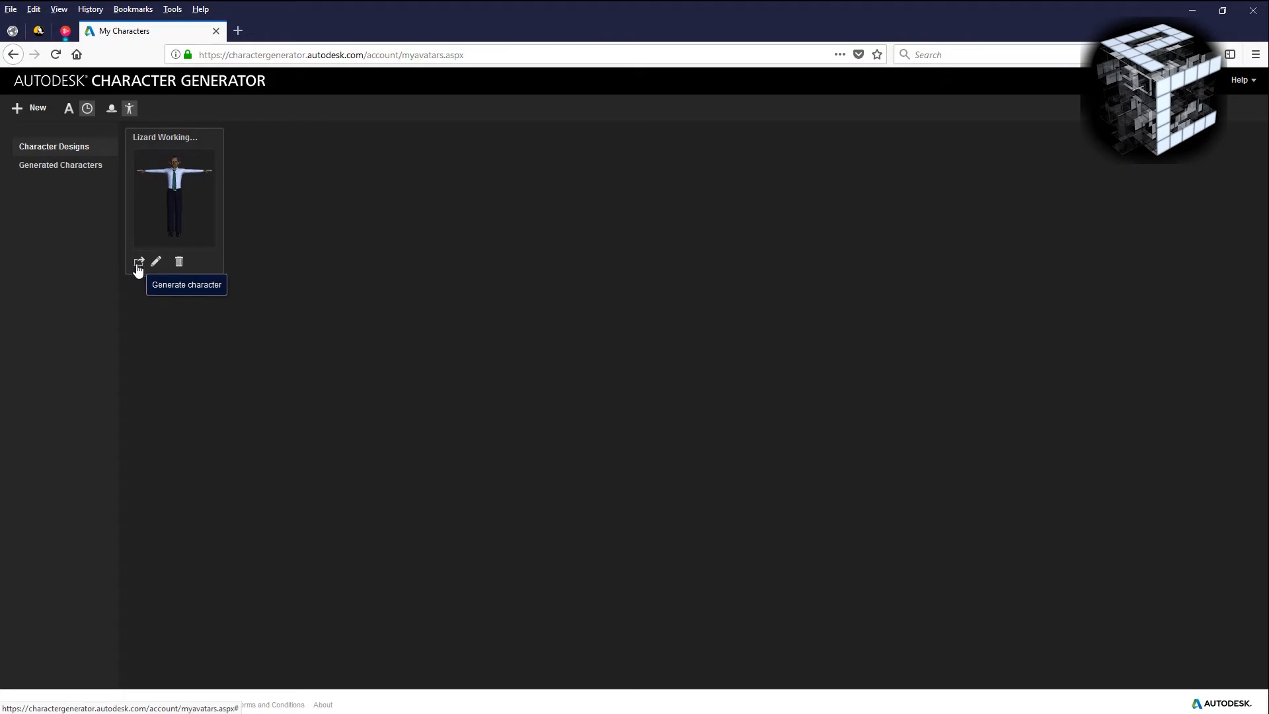
Begin generating the saved character, switching the height units to inches.
{"action": "left_click", "coordinate": [137, 261]}
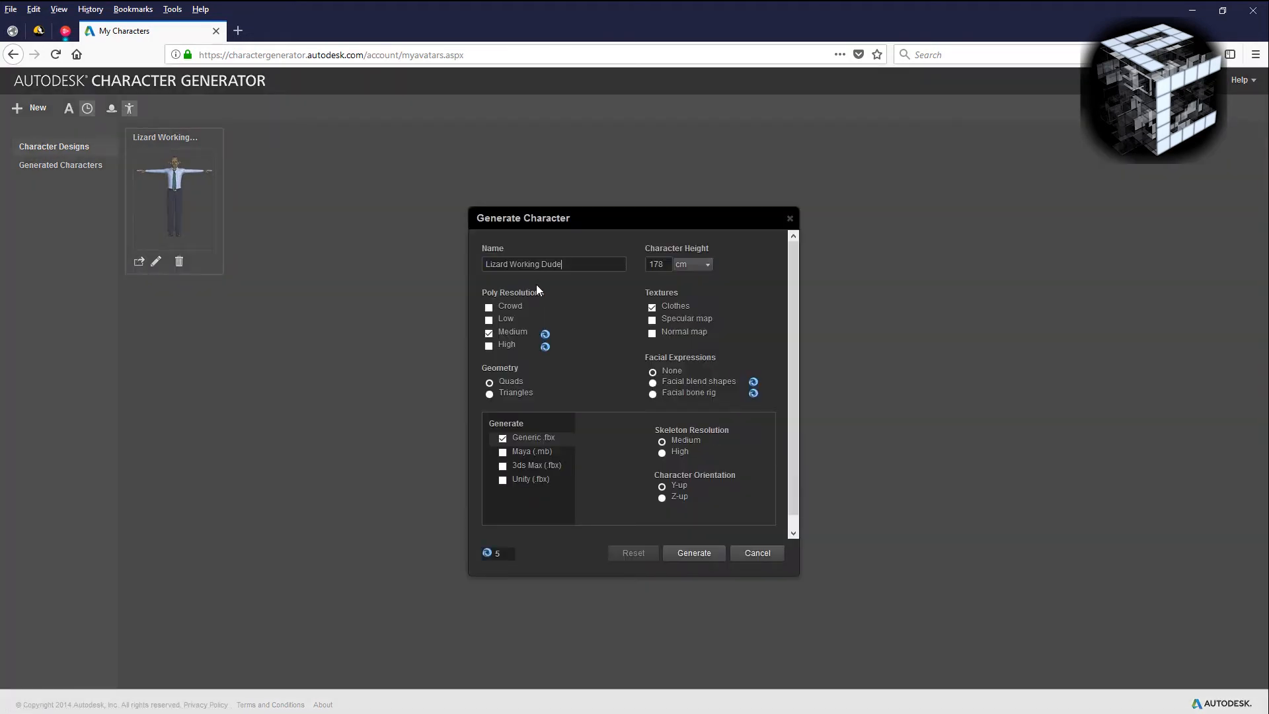
{"action": "left_click", "coordinate": [489, 333]}
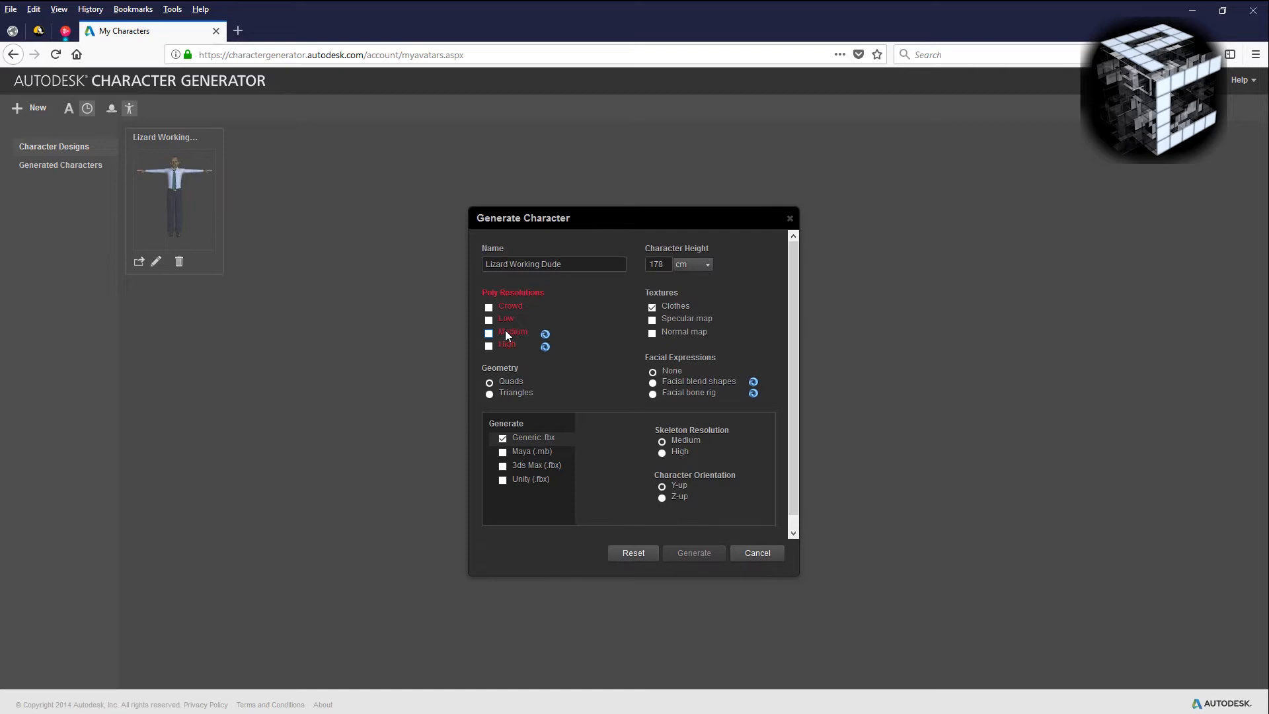
{"action": "left_click", "coordinate": [489, 333]}
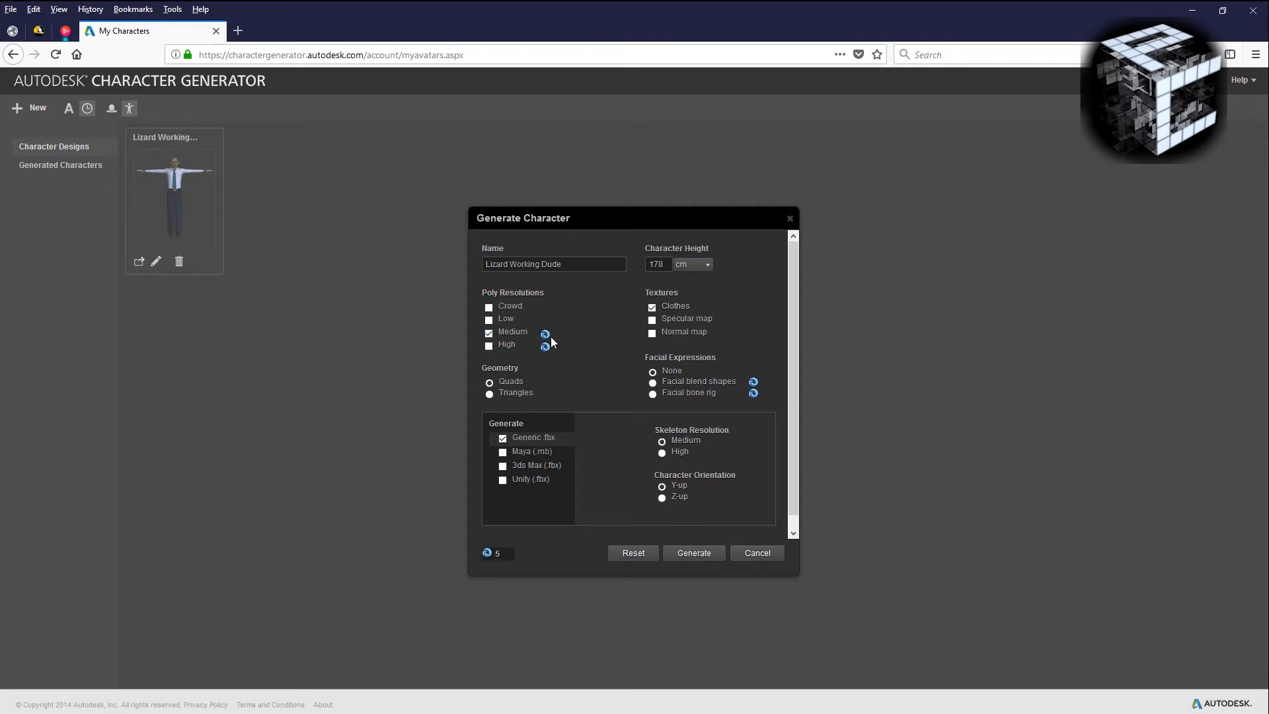
{"action": "mouse_move", "coordinate": [678, 279]}
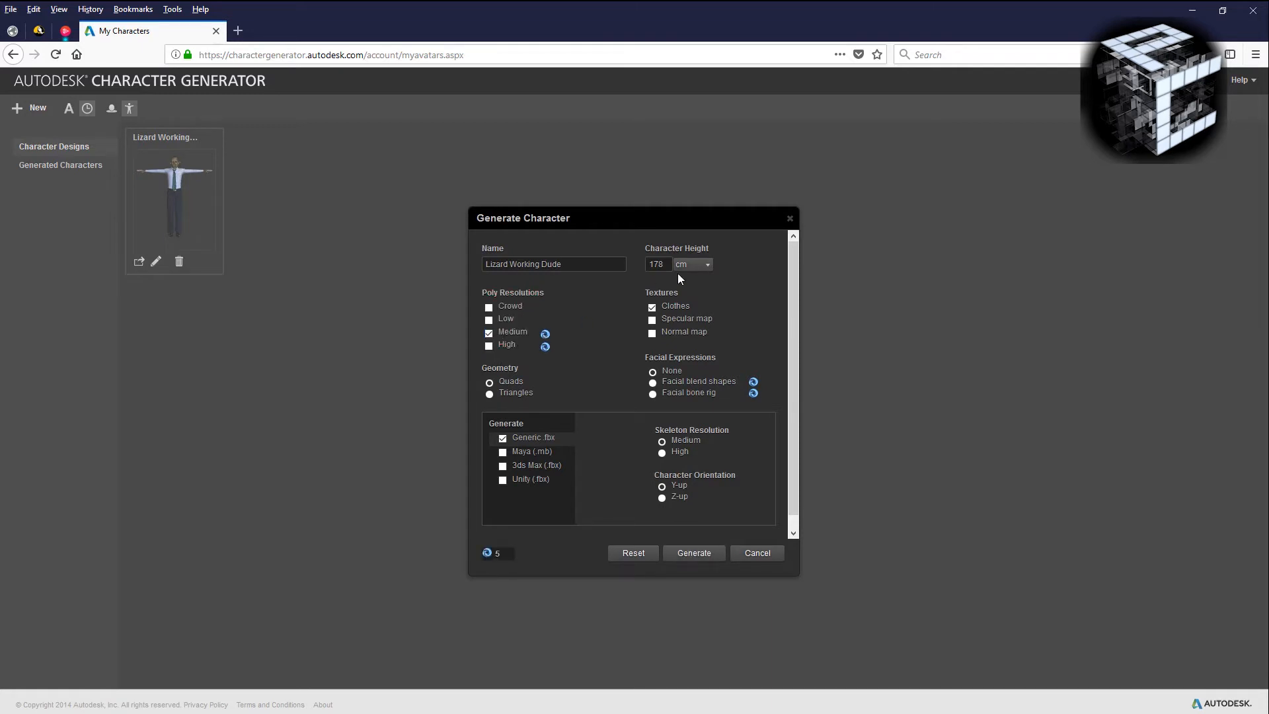
{"action": "left_click", "coordinate": [692, 265]}
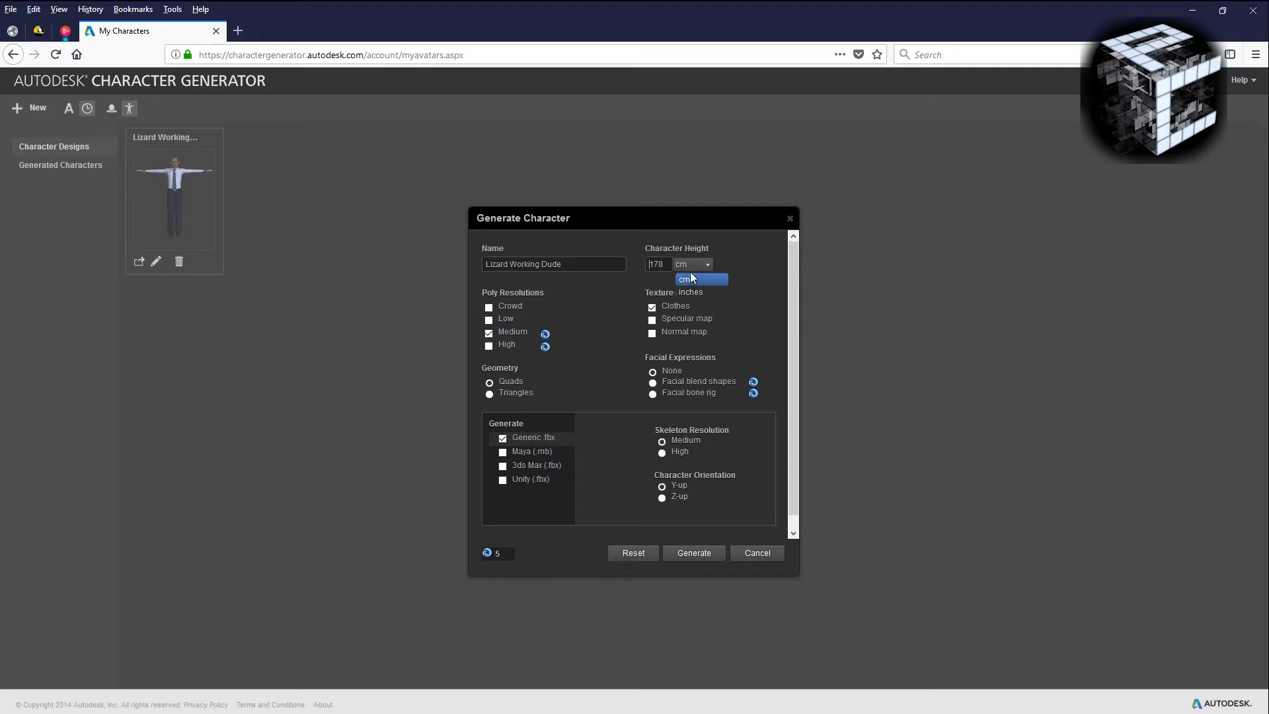
{"action": "left_click", "coordinate": [690, 292]}
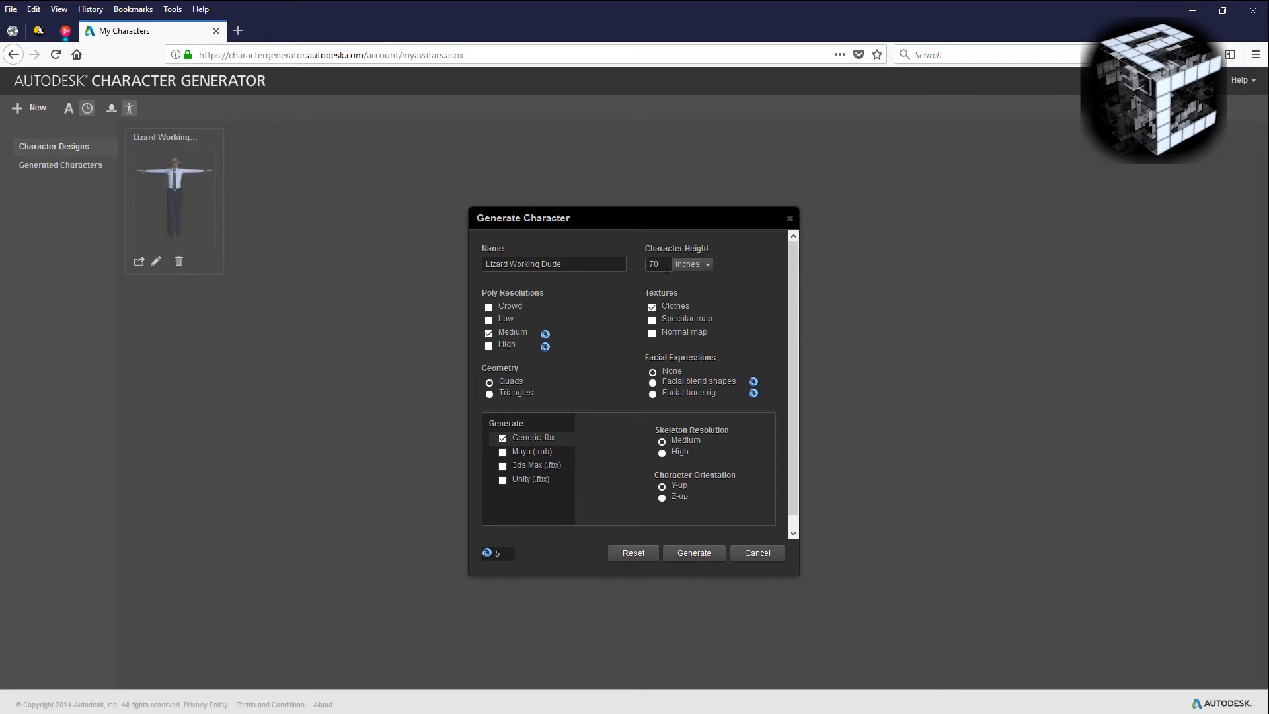
{"action": "triple_click", "coordinate": [657, 264]}
{"action": "type", "text": "120"}
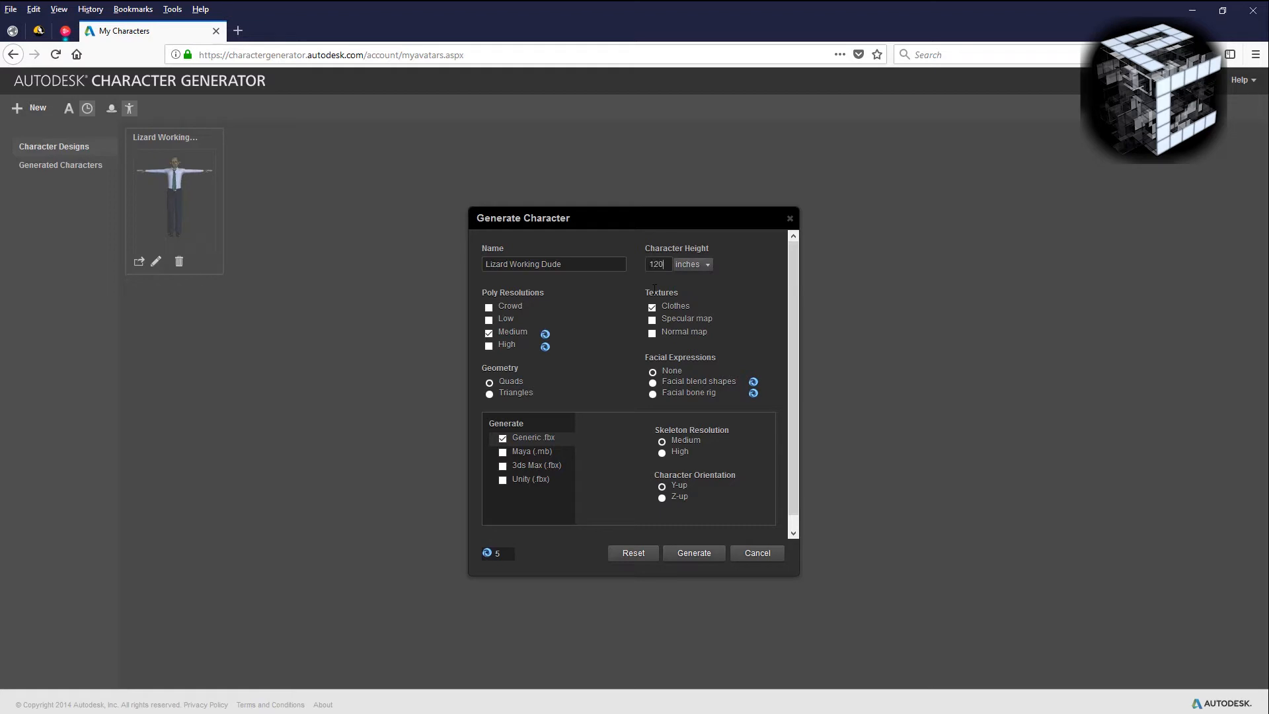
{"action": "mouse_move", "coordinate": [596, 320]}
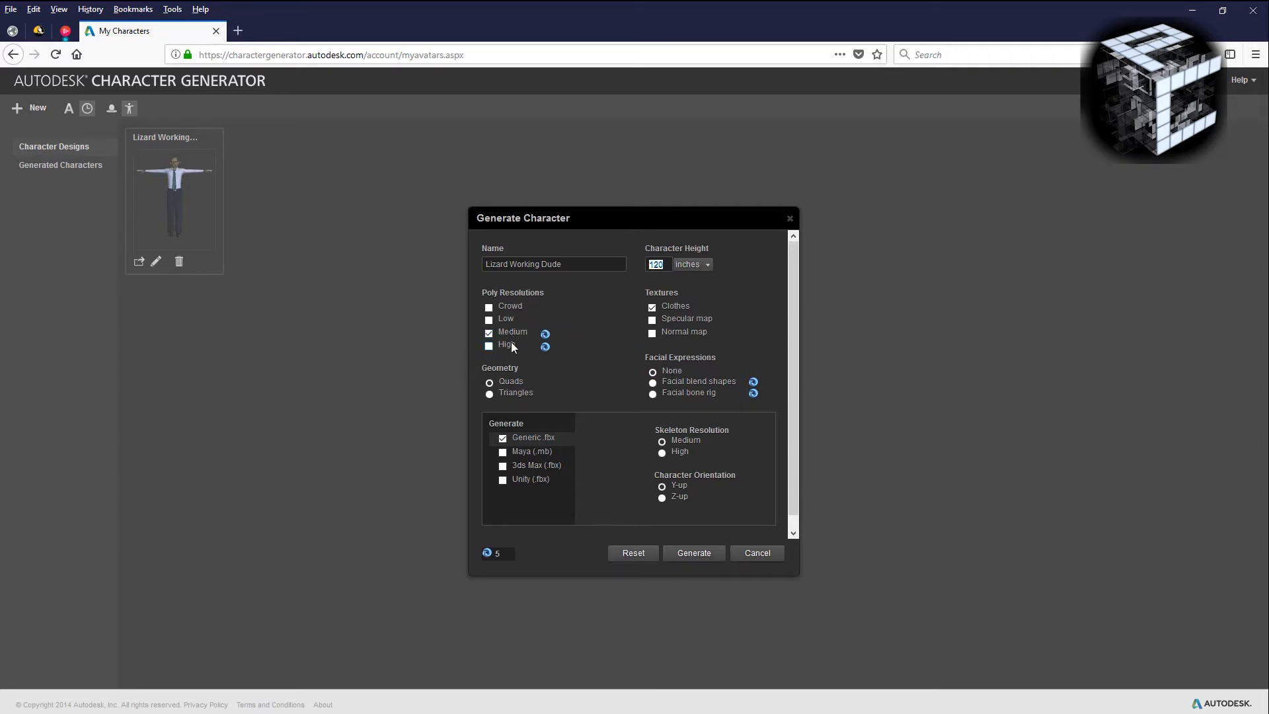
Select High poly resolution with specular and normal maps, 3ds Max FBX output, and generate.
{"action": "left_click", "coordinate": [489, 345]}
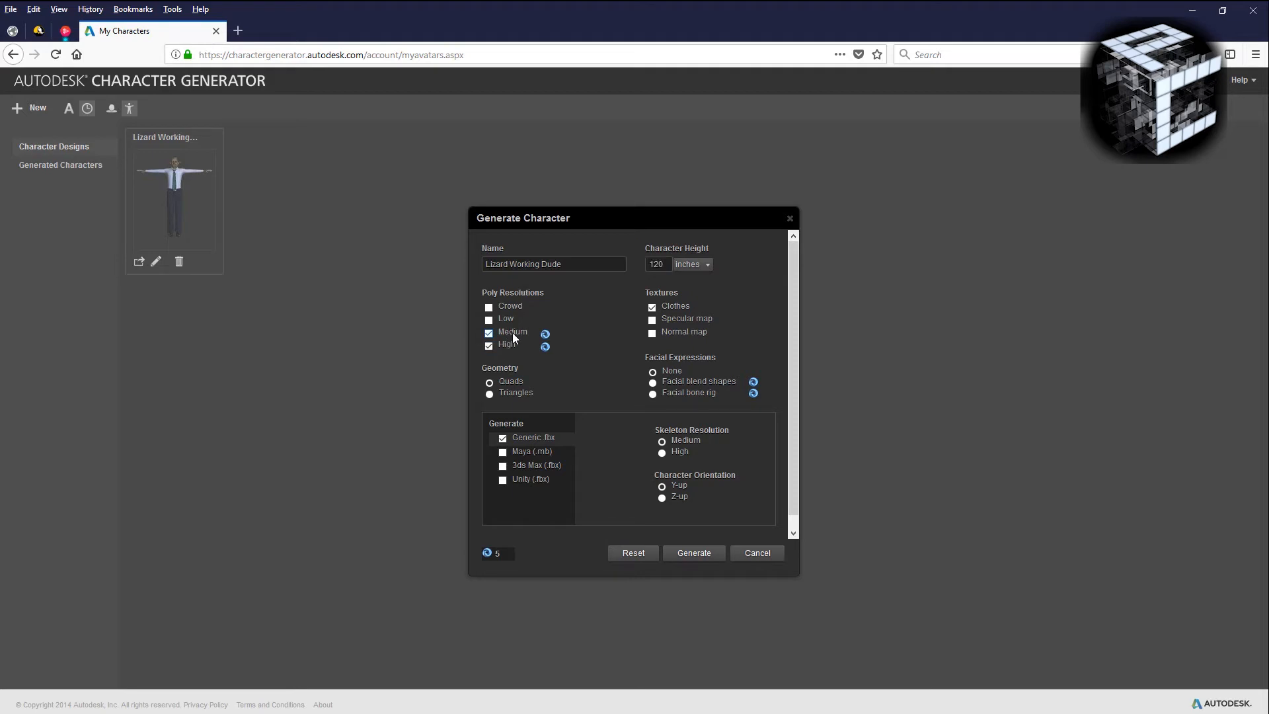
{"action": "left_click", "coordinate": [489, 334]}
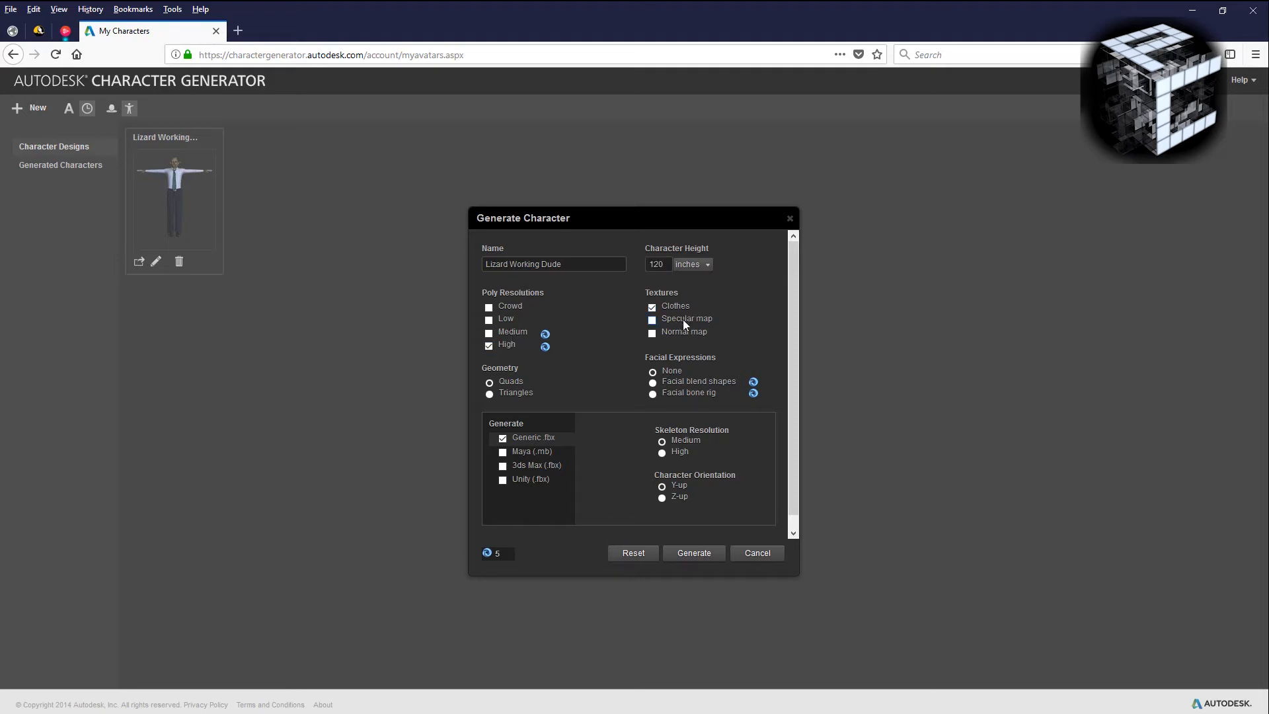
{"action": "left_click", "coordinate": [652, 319]}
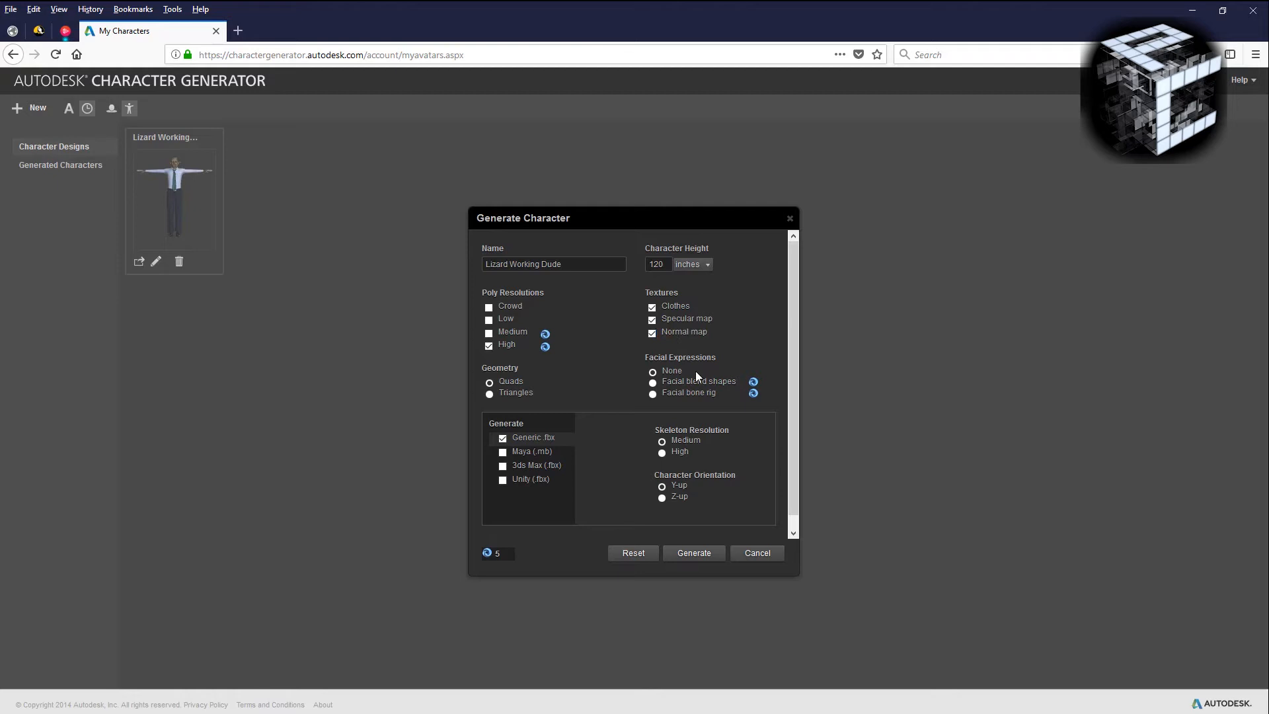
{"action": "left_click", "coordinate": [653, 381]}
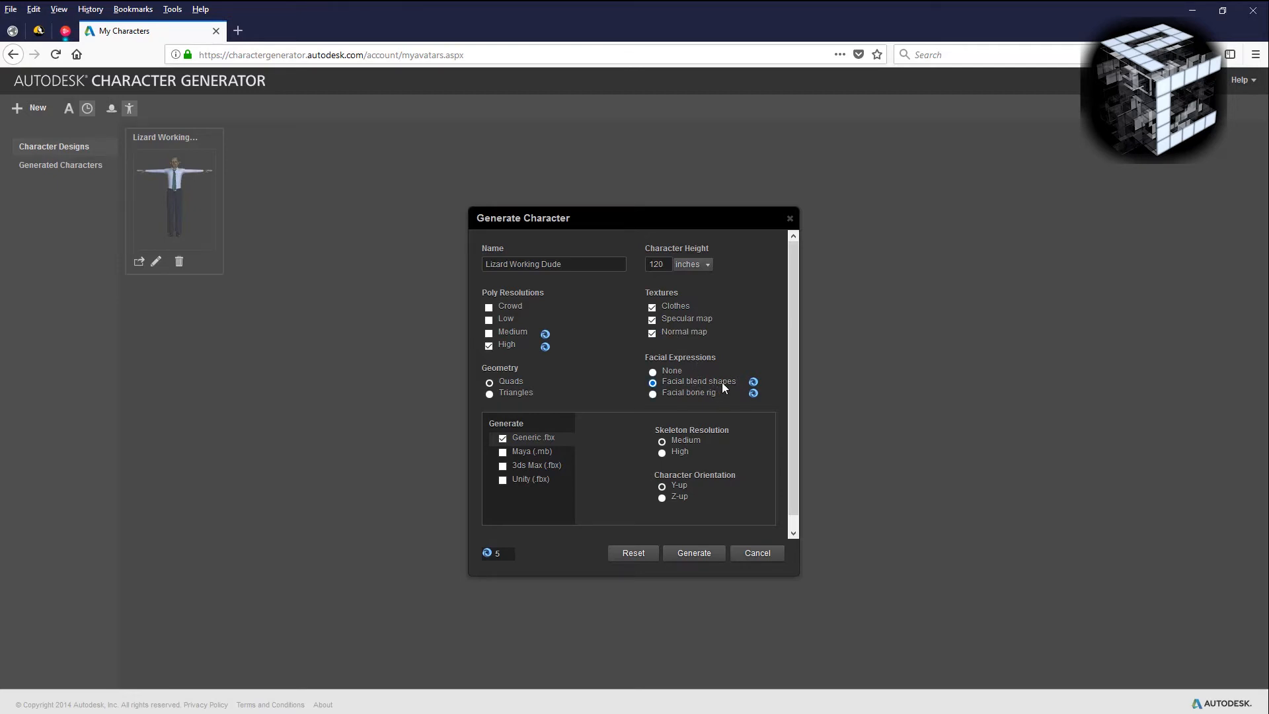
{"action": "mouse_move", "coordinate": [558, 474]}
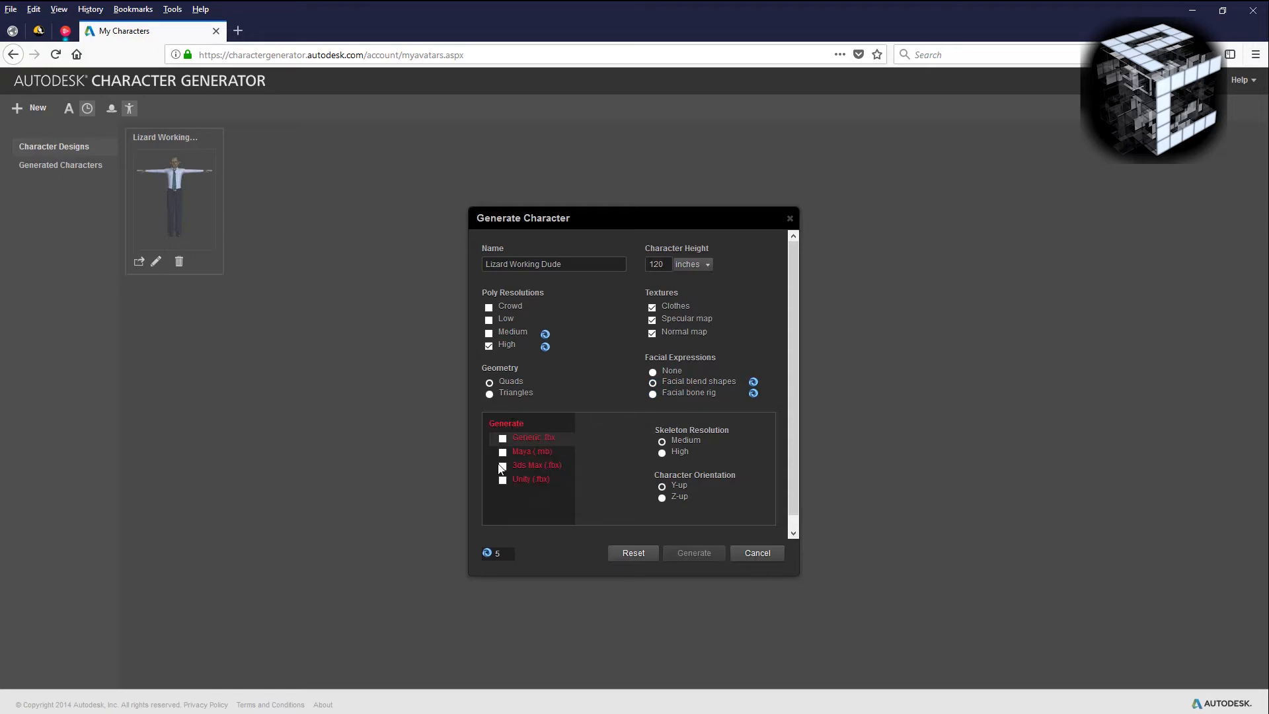
{"action": "left_click", "coordinate": [503, 467]}
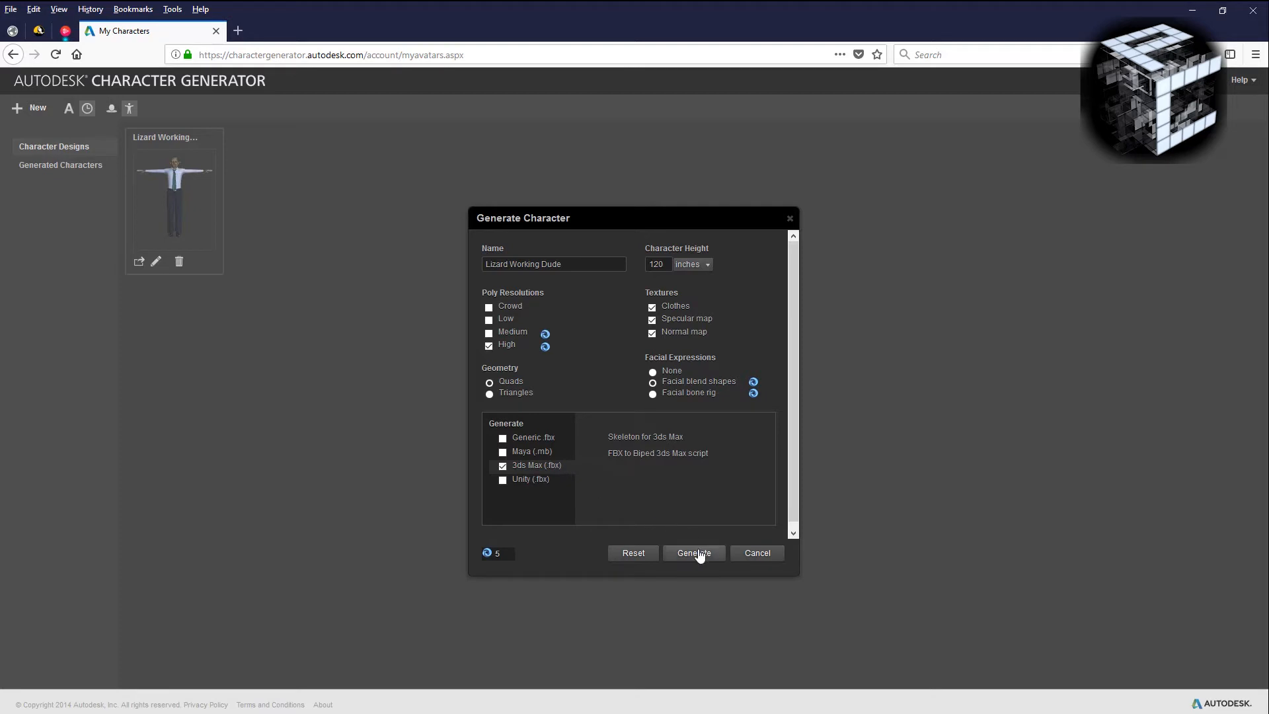
{"action": "left_click", "coordinate": [692, 553]}
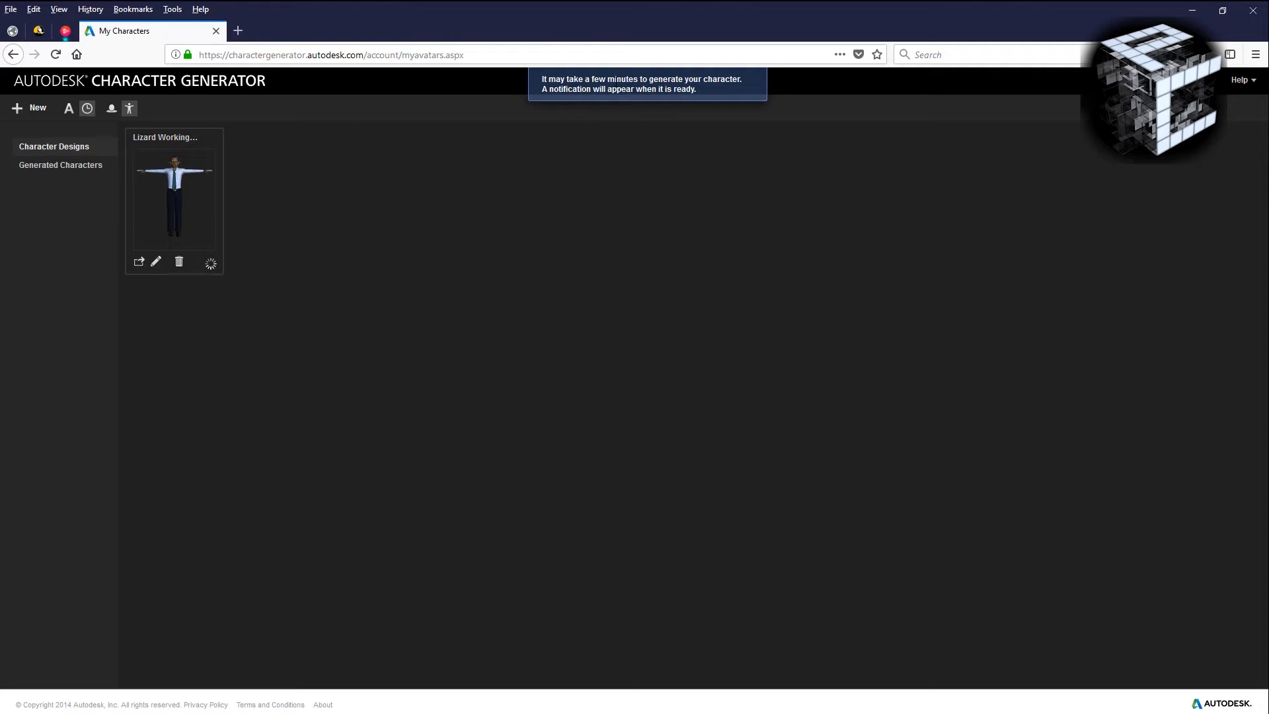
{"action": "mouse_move", "coordinate": [296, 235]}
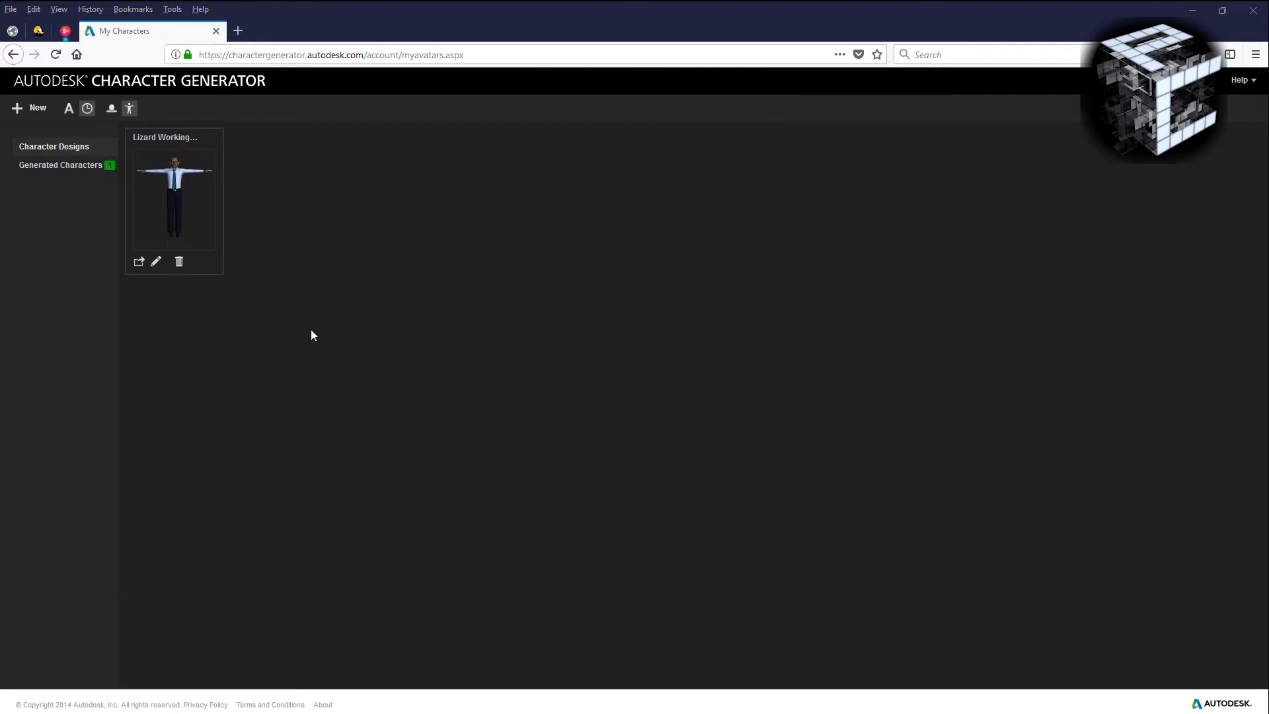
{"action": "mouse_move", "coordinate": [161, 148]}
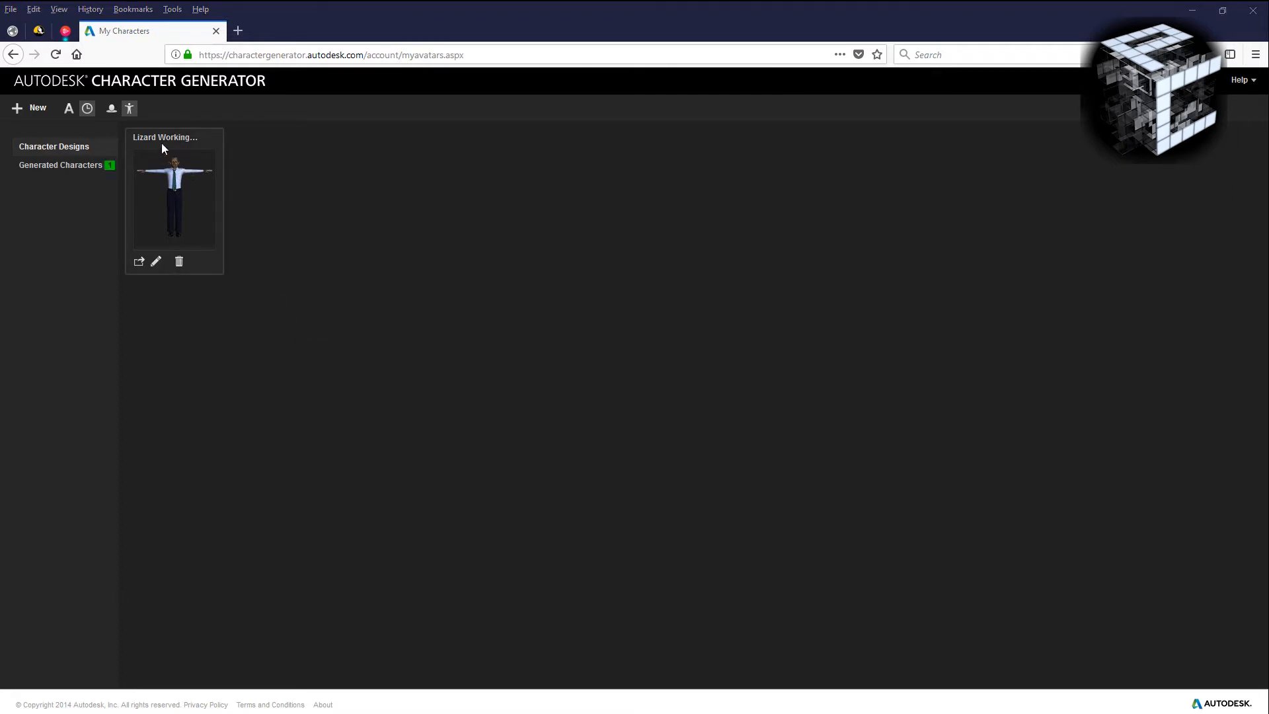
{"action": "mouse_move", "coordinate": [57, 171]}
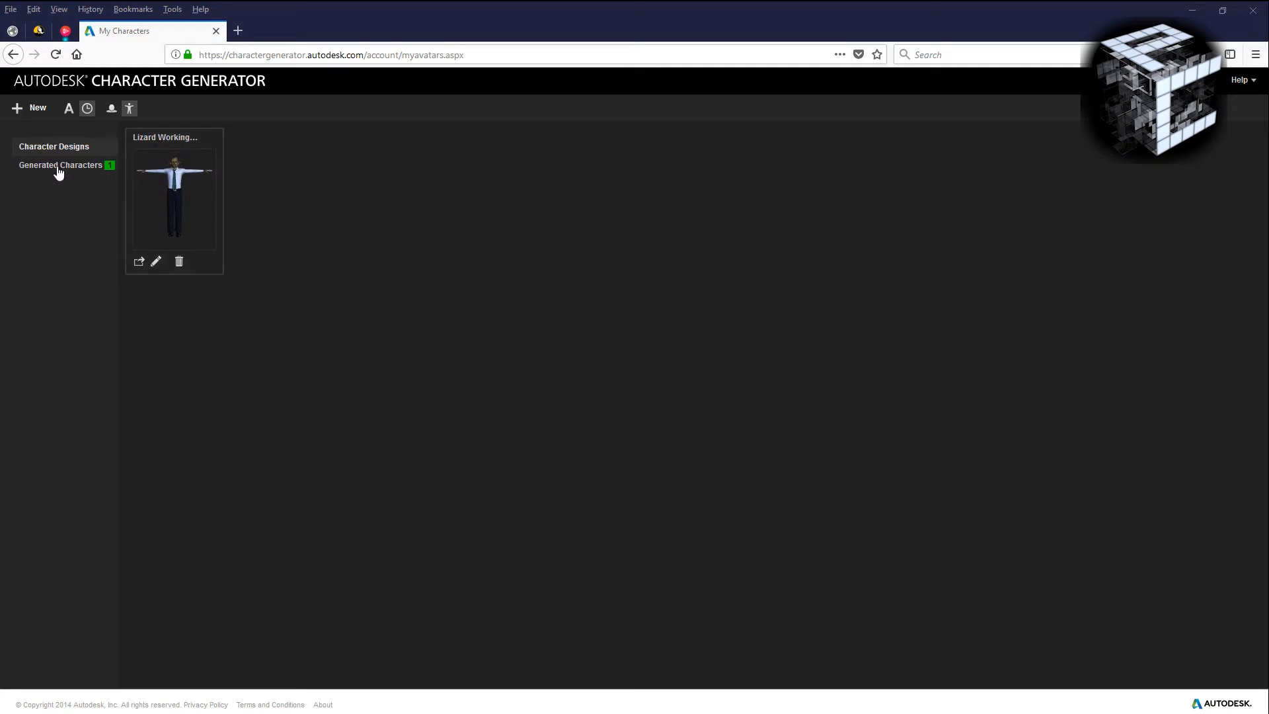
{"action": "mouse_move", "coordinate": [103, 176]}
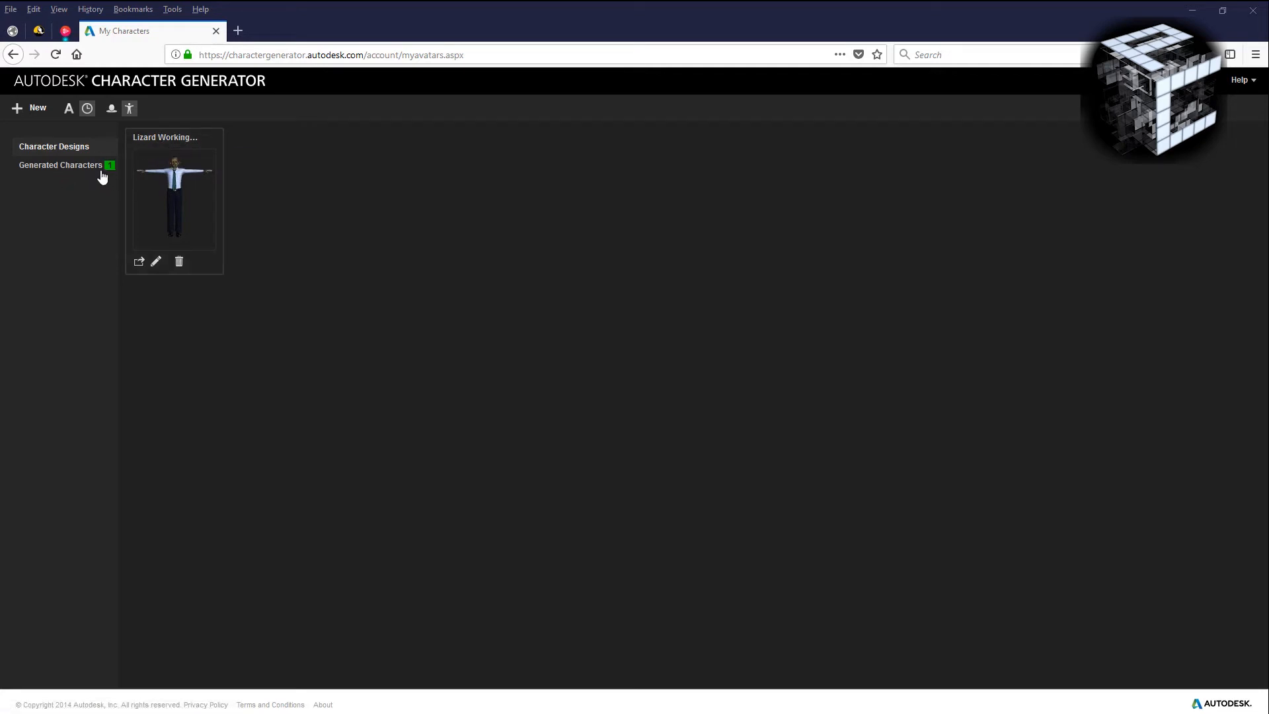
Show Generated Characters and delete Butler Alien Guy, confirming with Yes.
{"action": "left_click", "coordinate": [60, 166]}
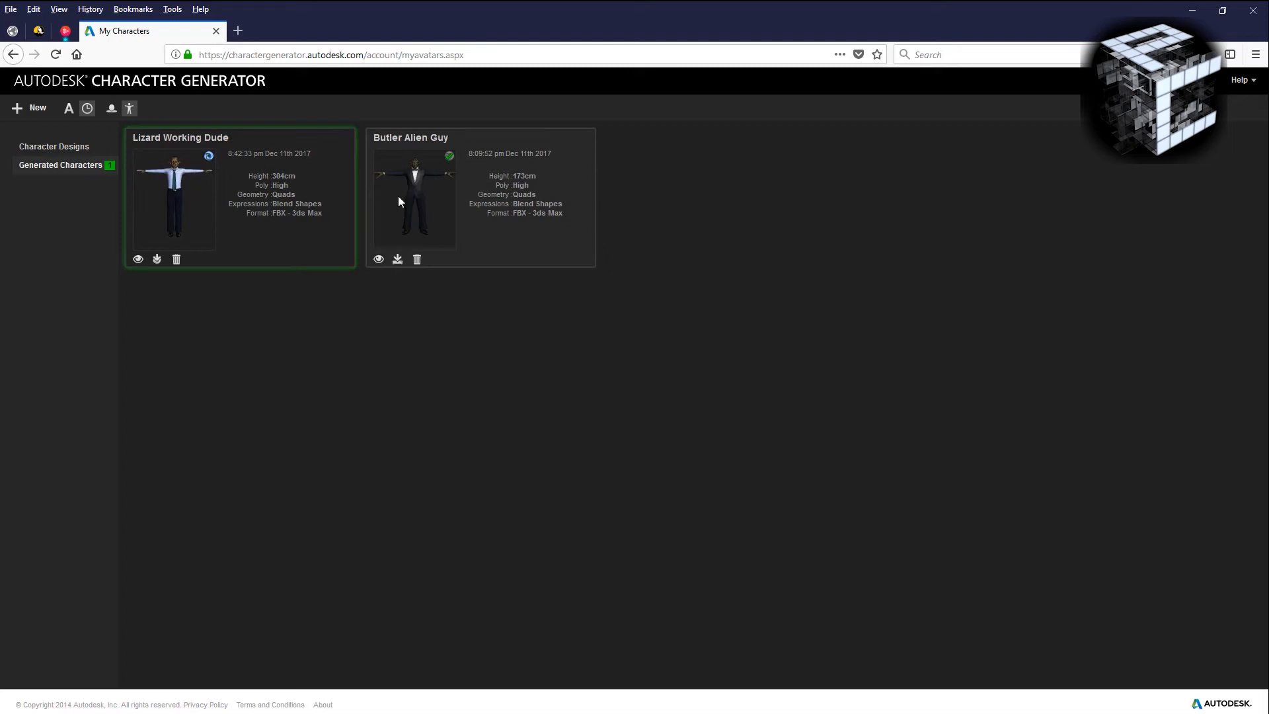
{"action": "left_click", "coordinate": [417, 259]}
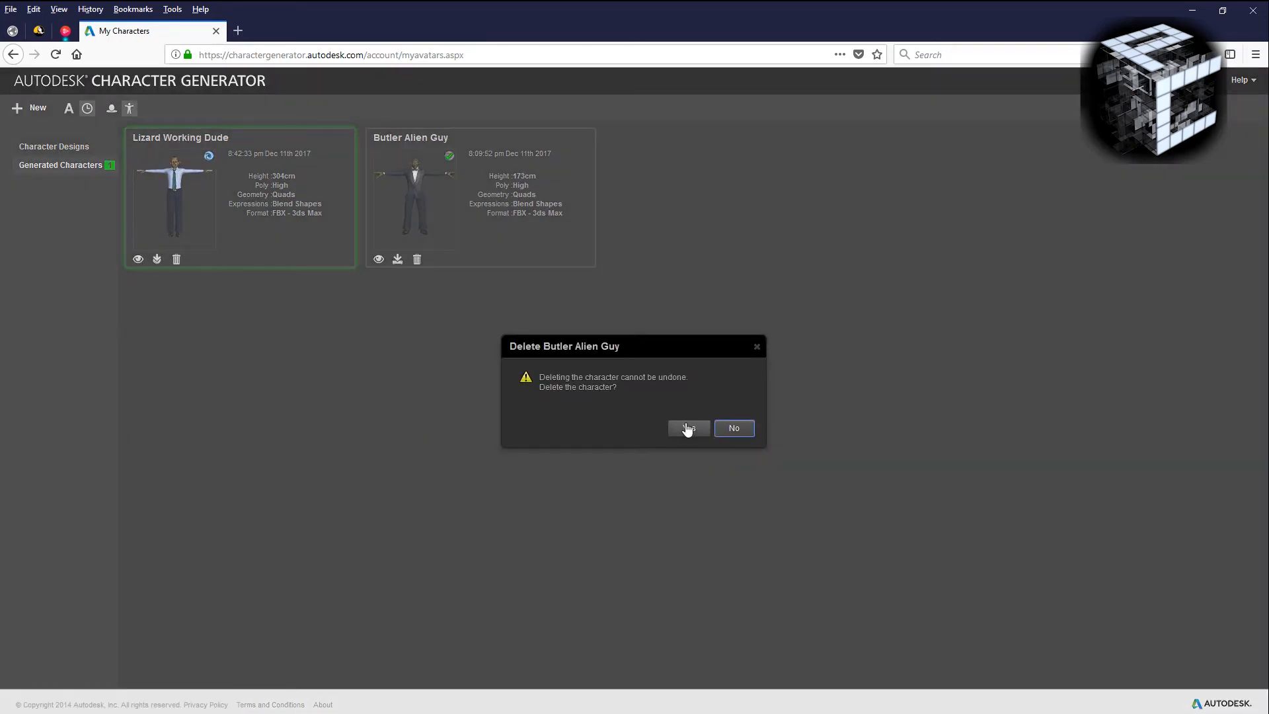
{"action": "left_click", "coordinate": [687, 427]}
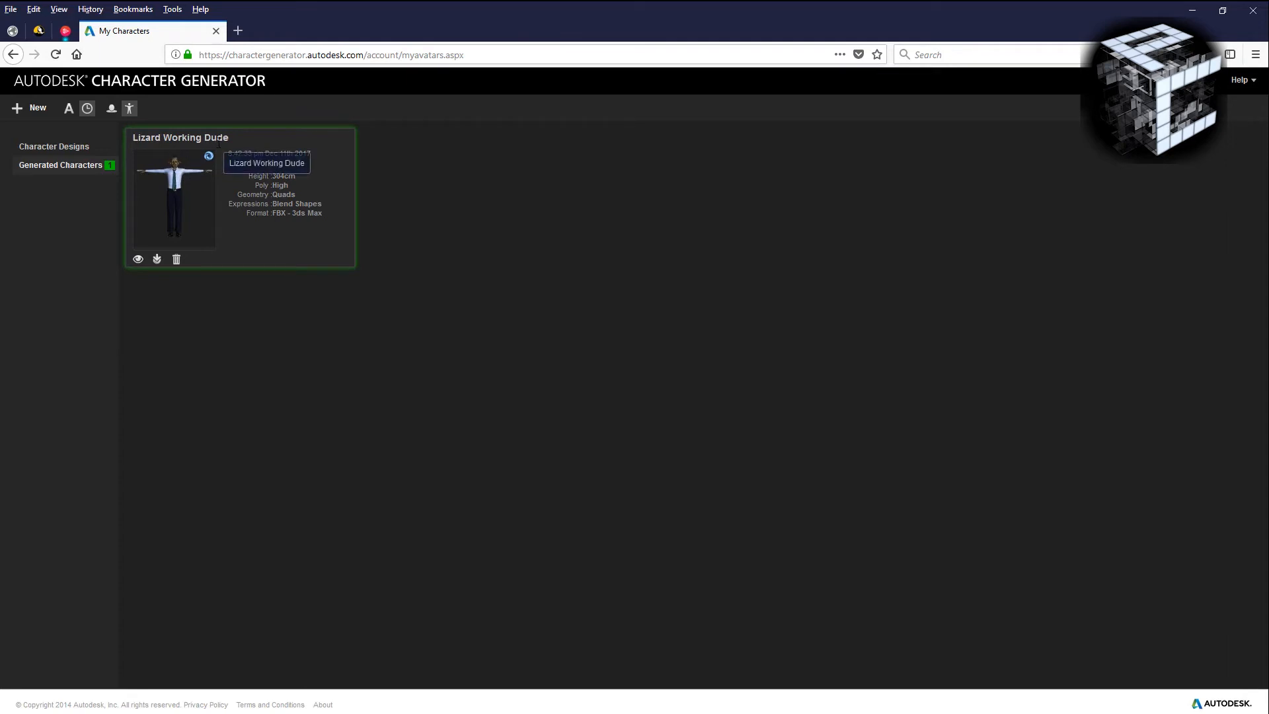
{"action": "mouse_move", "coordinate": [157, 259]}
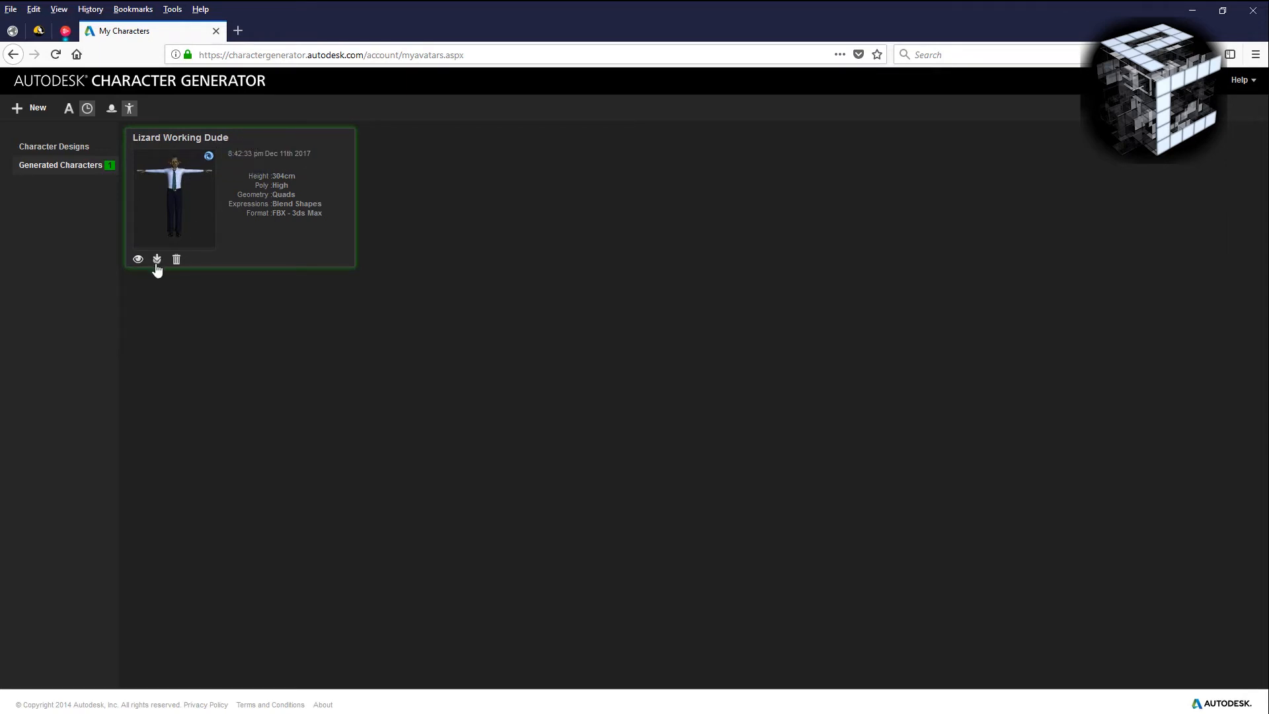
{"action": "mouse_move", "coordinate": [137, 259]}
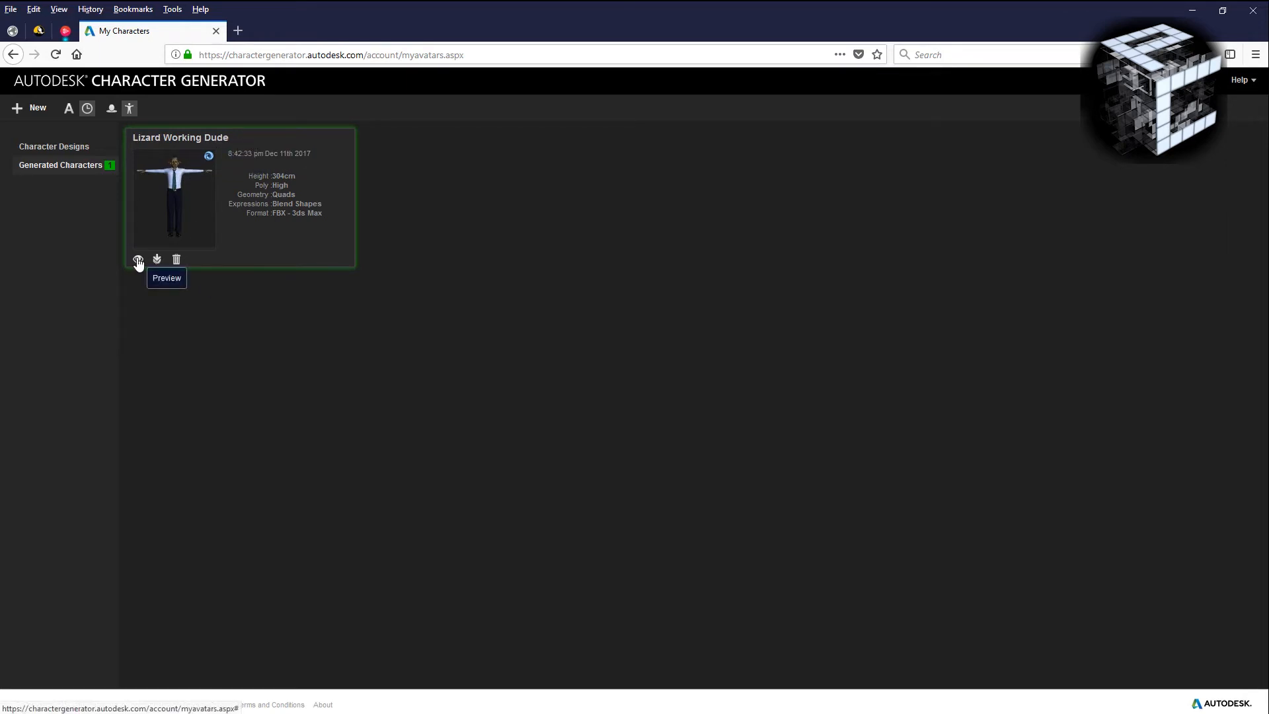
{"action": "mouse_move", "coordinate": [158, 259]}
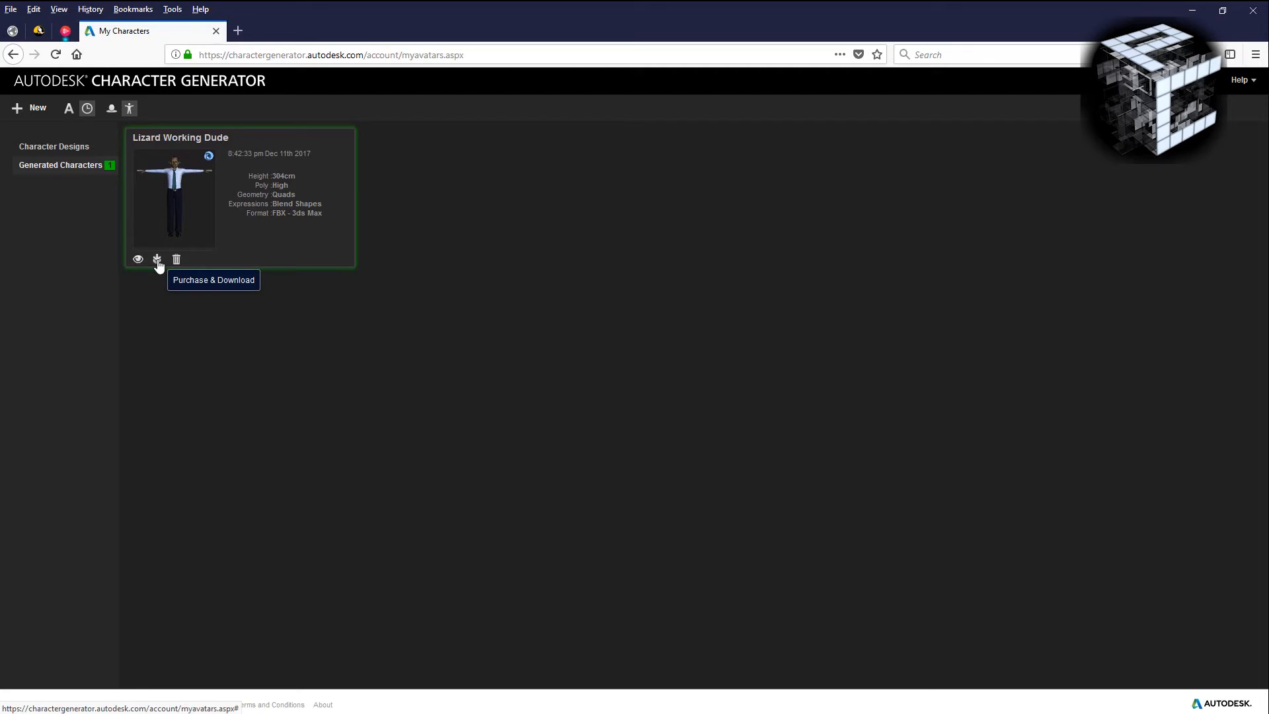
Purchase and download Lizard Working Dude, saving Lizard Working Dude.zip to the folder.
{"action": "left_click", "coordinate": [156, 259]}
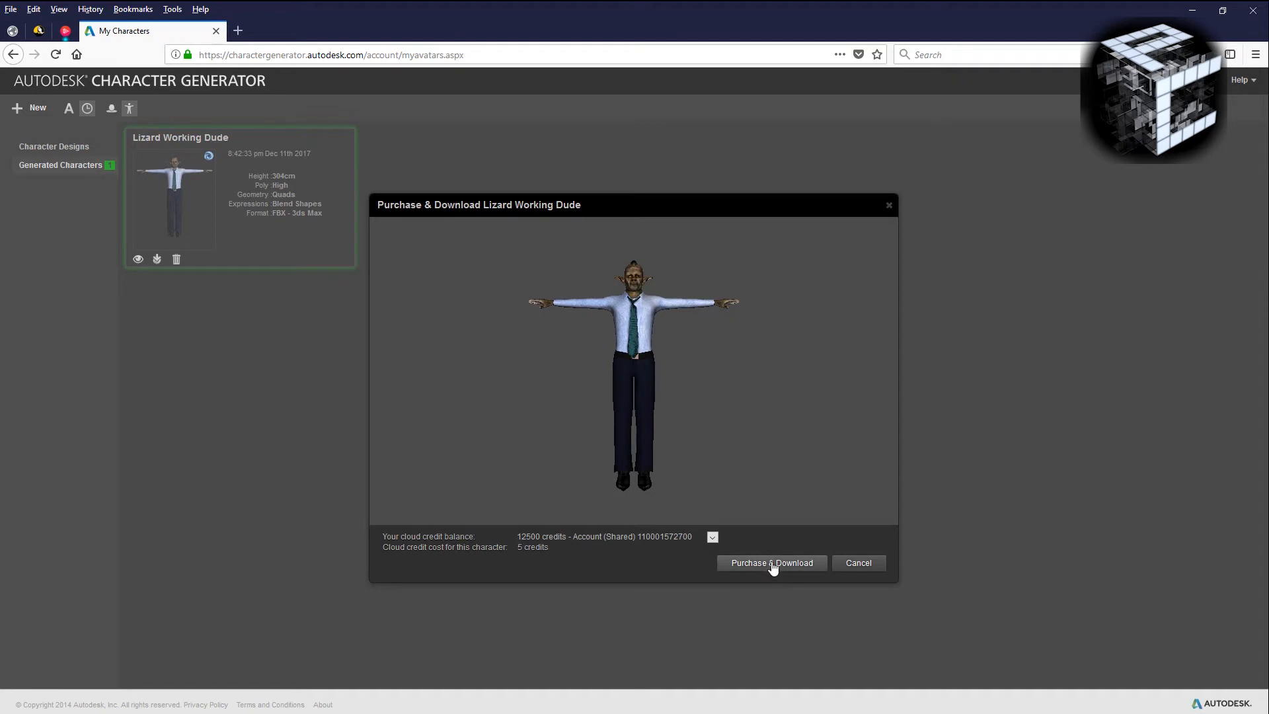
{"action": "left_click", "coordinate": [771, 563]}
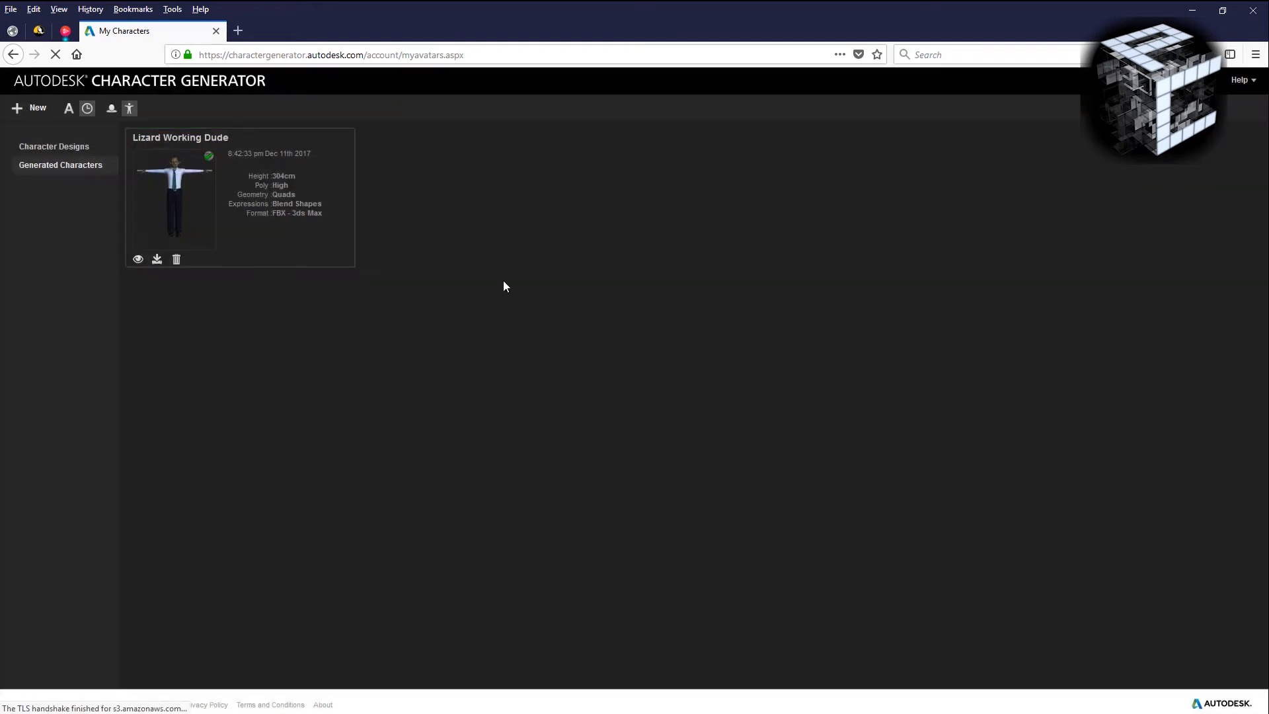
{"action": "left_click", "coordinate": [156, 260]}
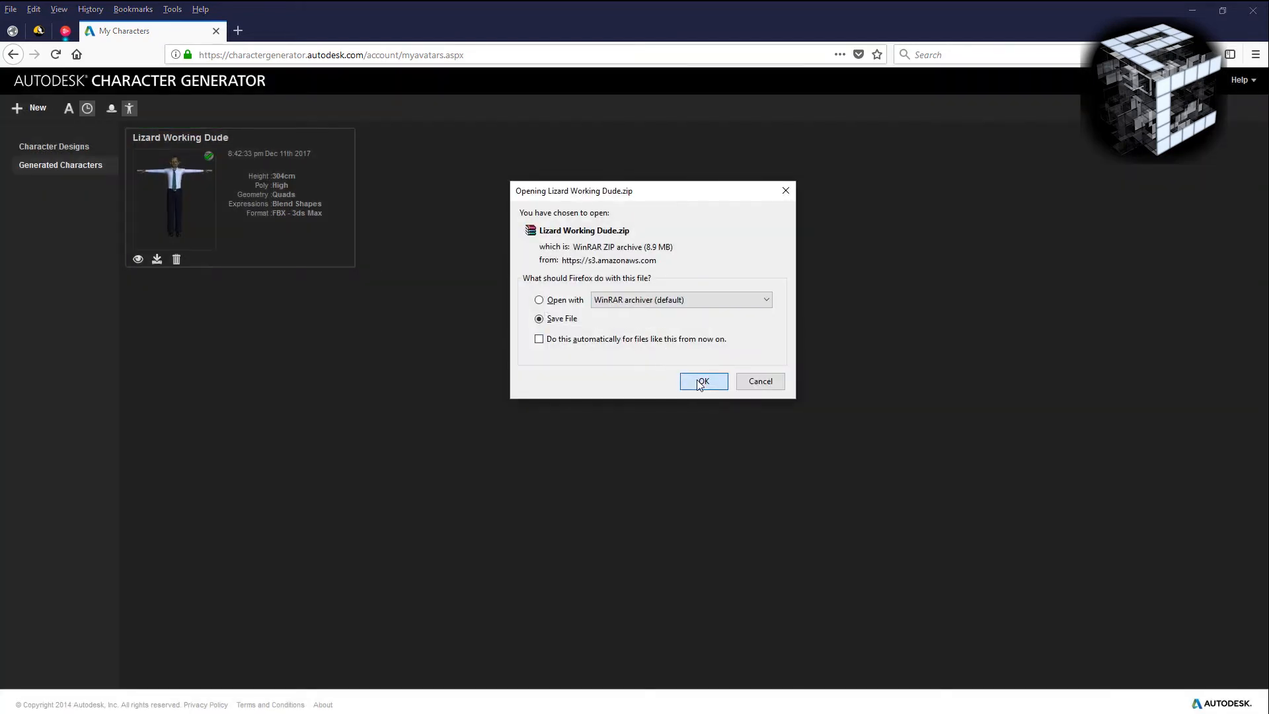
{"action": "left_click", "coordinate": [702, 380]}
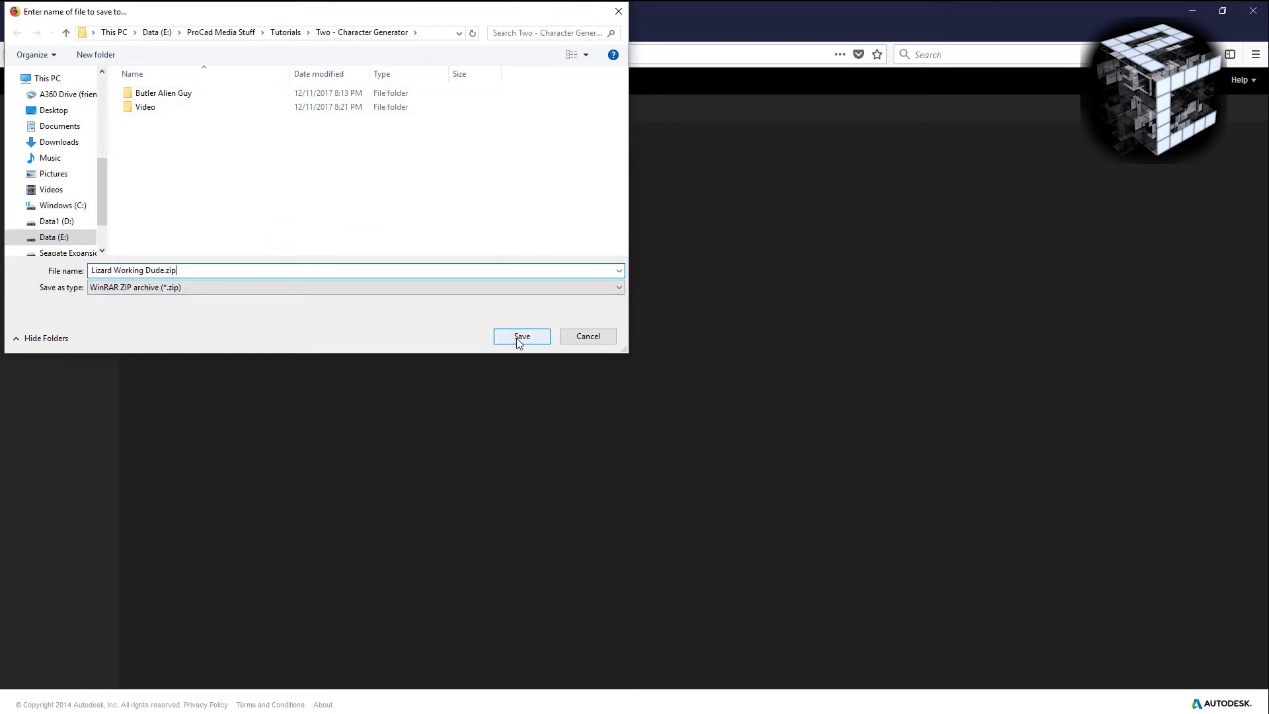
{"action": "left_click", "coordinate": [521, 335]}
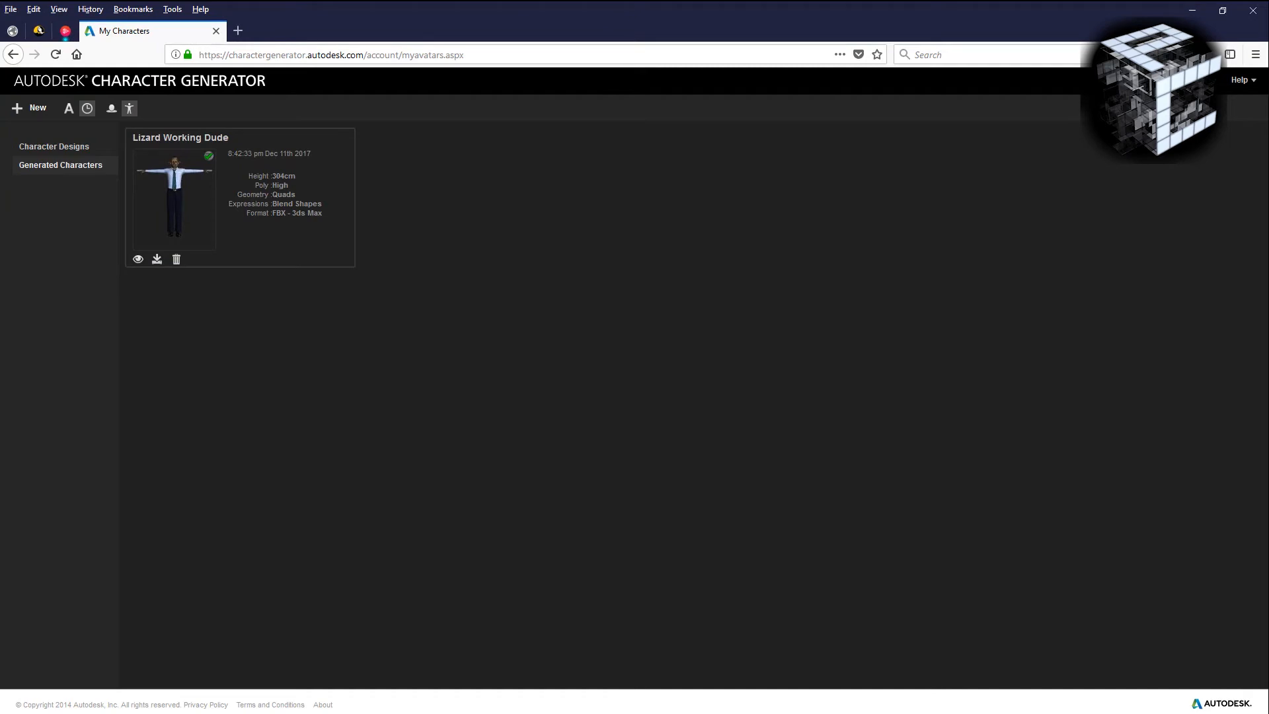
{"action": "mouse_move", "coordinate": [210, 215]}
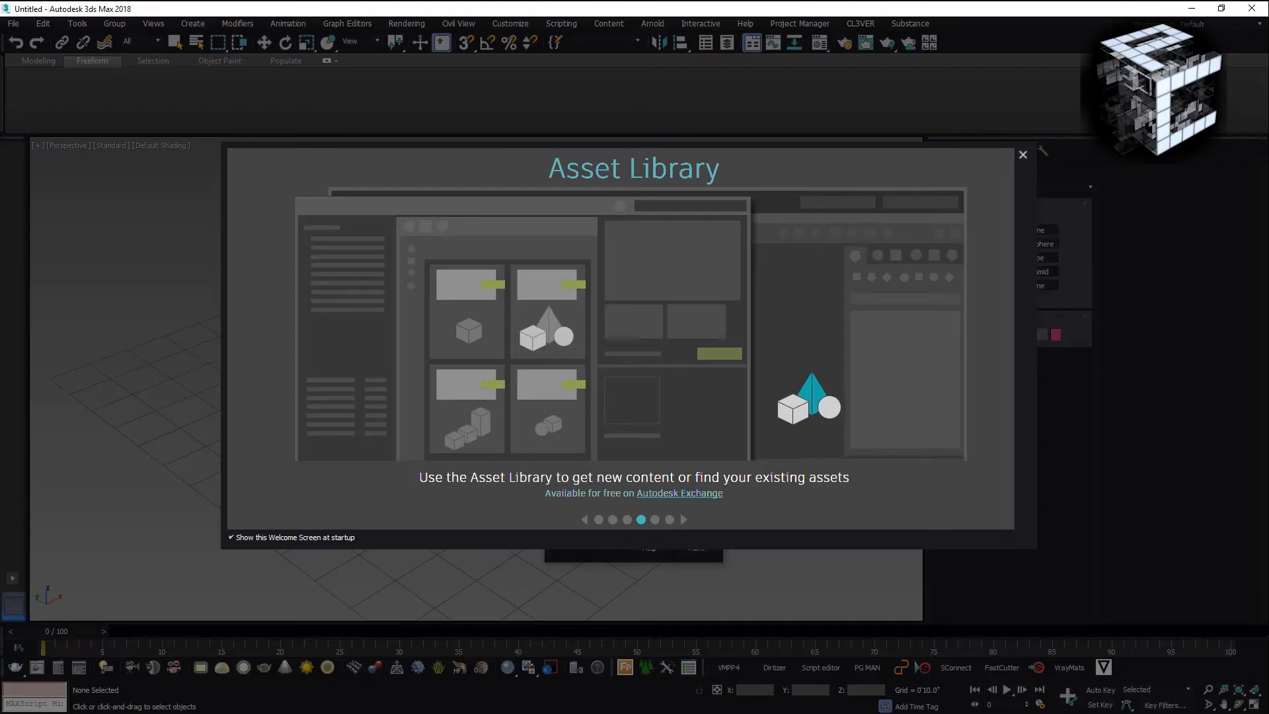
Dismiss the welcome and object-painting windows and start a file import.
{"action": "left_click", "coordinate": [1022, 155]}
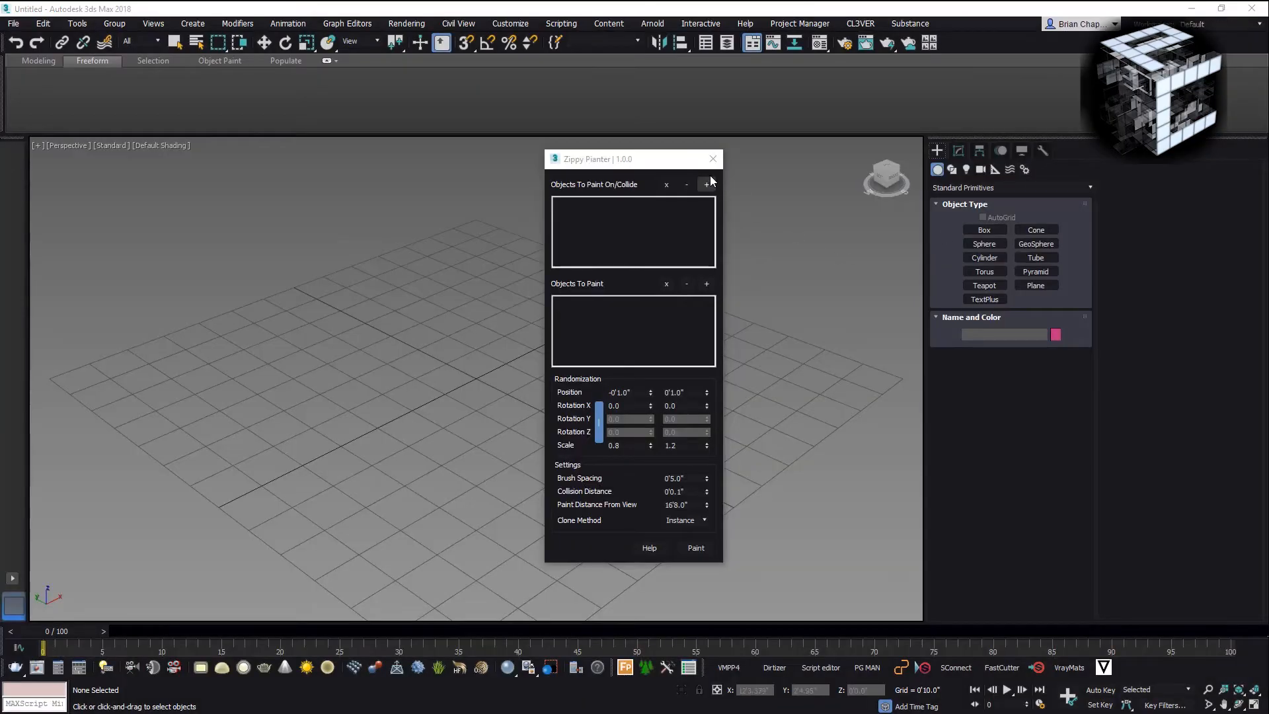
{"action": "left_click", "coordinate": [711, 158]}
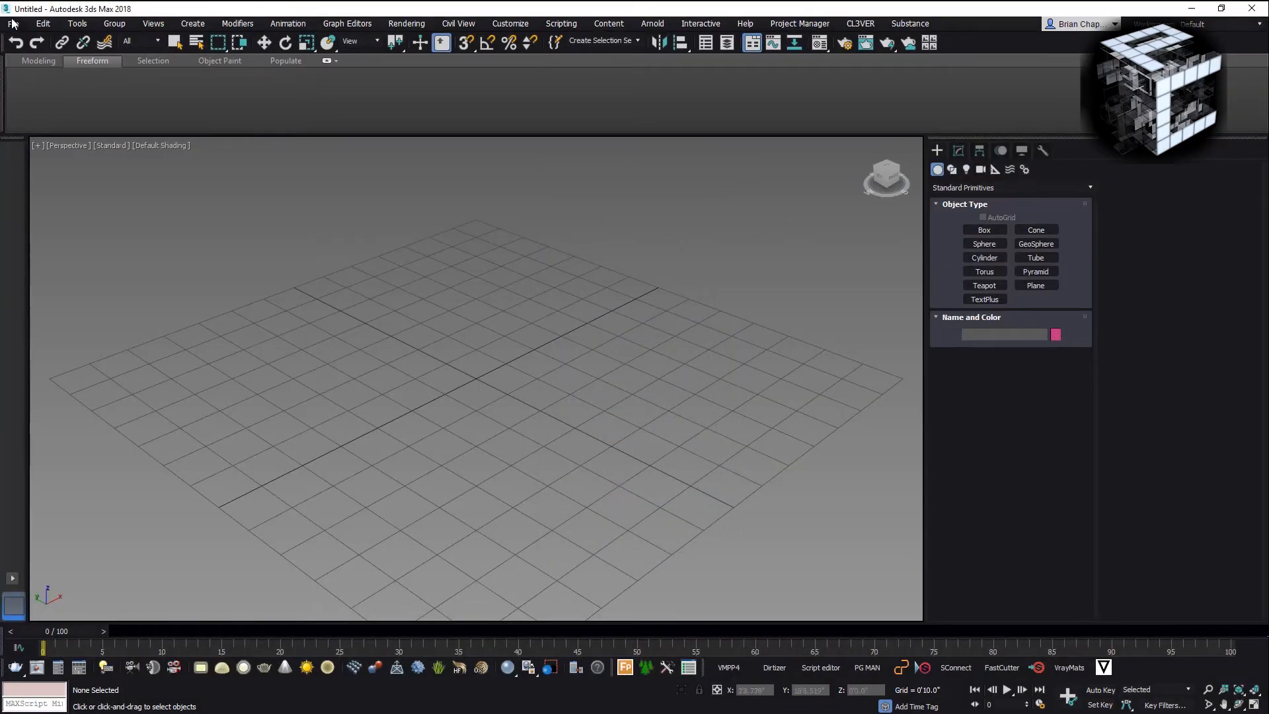
{"action": "left_click", "coordinate": [13, 23]}
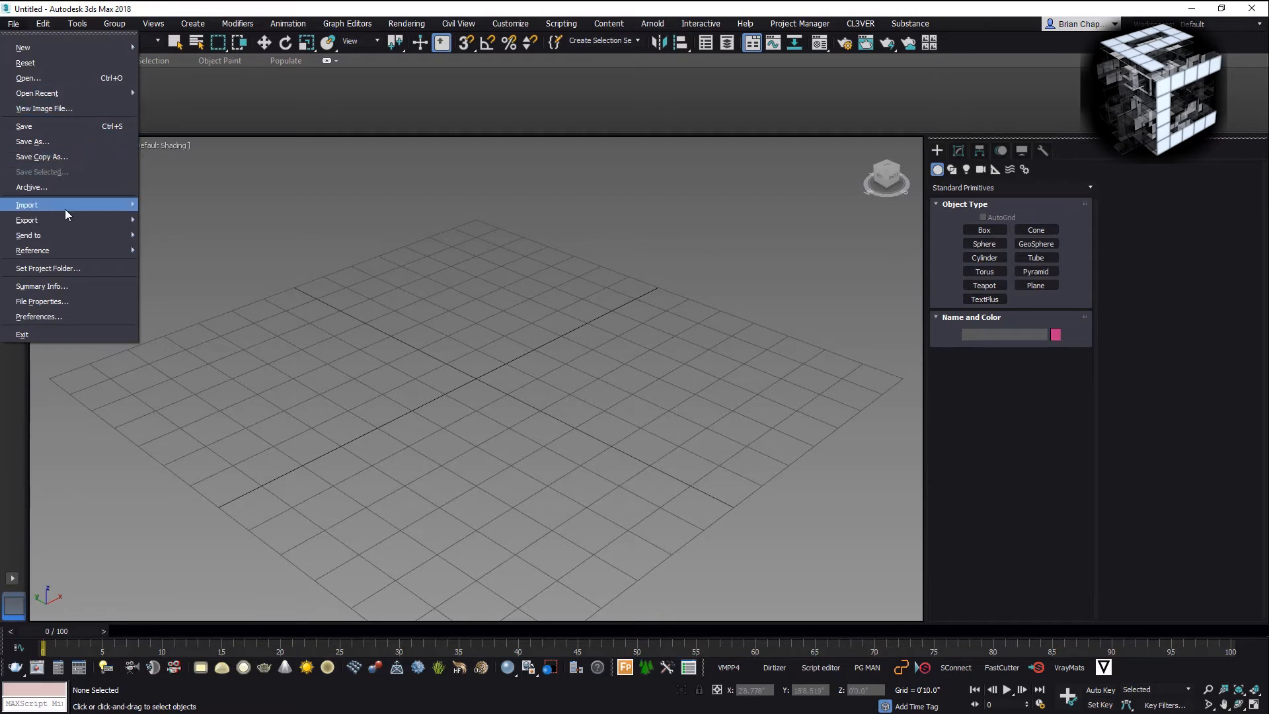
{"action": "left_click", "coordinate": [27, 204]}
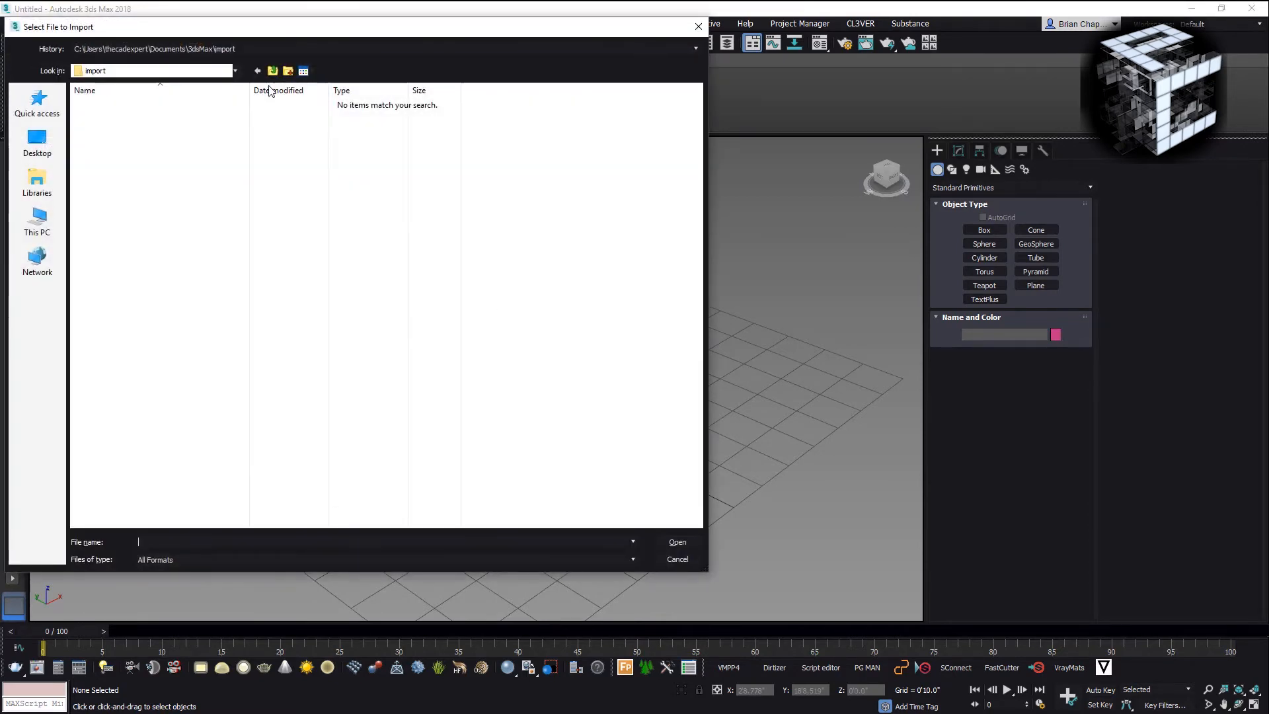
Pick Butler_Alien_Guy_3dsMax.fbx from recent paths, then reopen the import browser.
{"action": "left_click", "coordinate": [633, 542]}
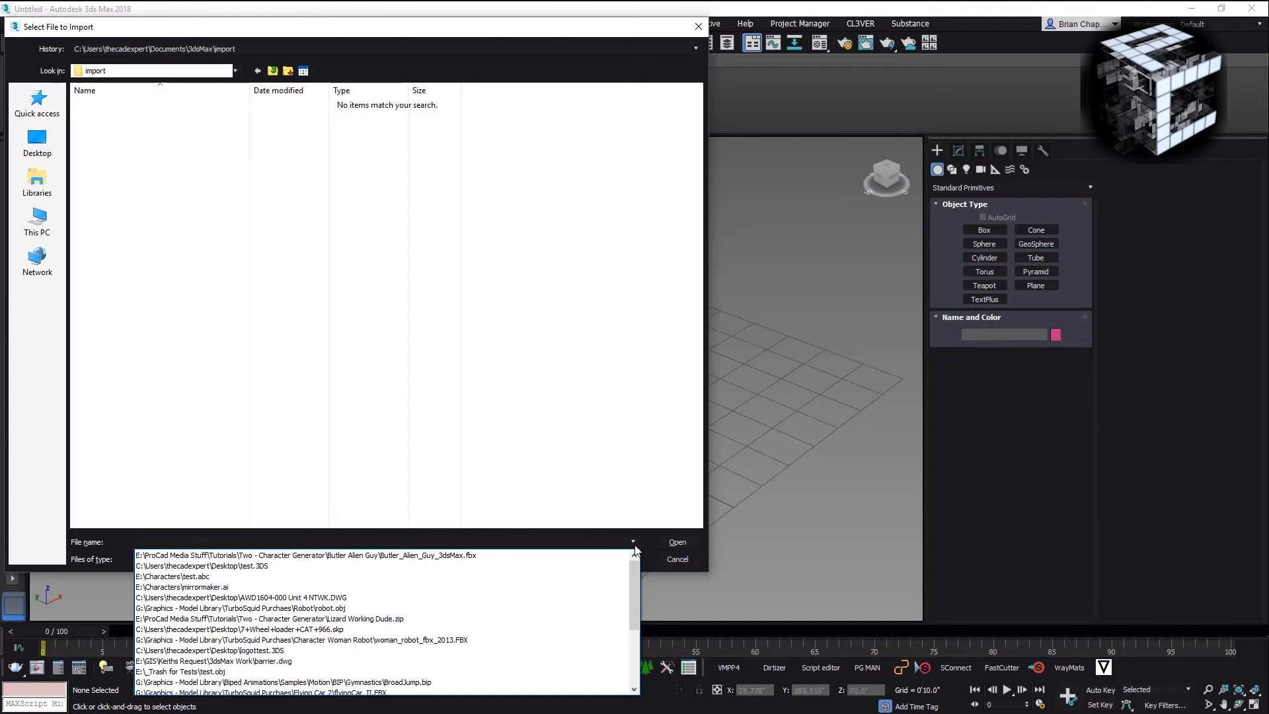
{"action": "left_click", "coordinate": [308, 554]}
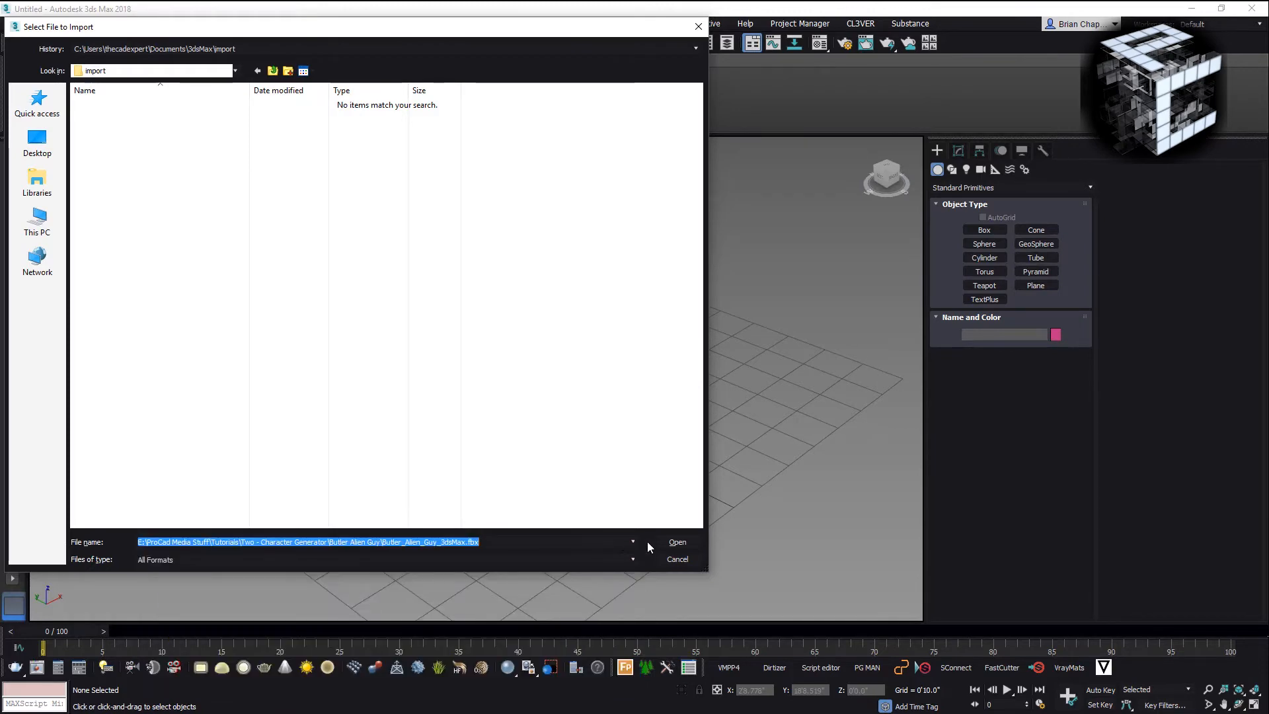
{"action": "mouse_move", "coordinate": [644, 546]}
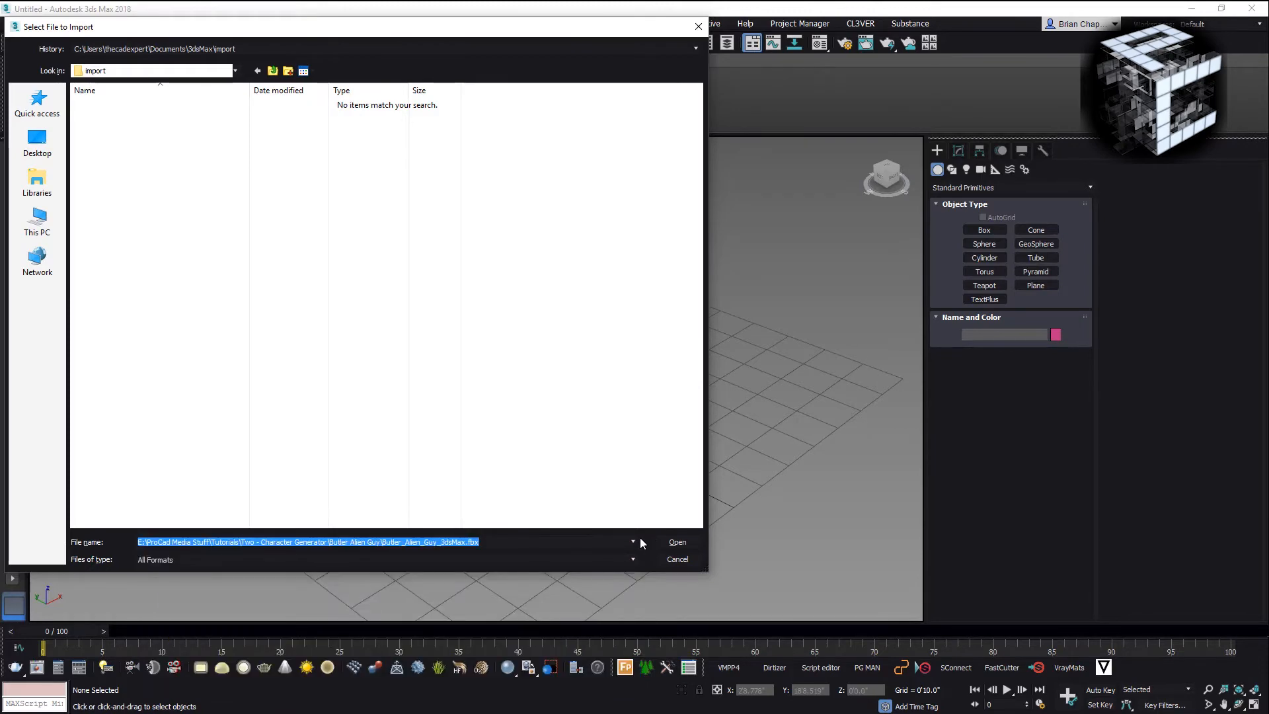
{"action": "left_click", "coordinate": [677, 542]}
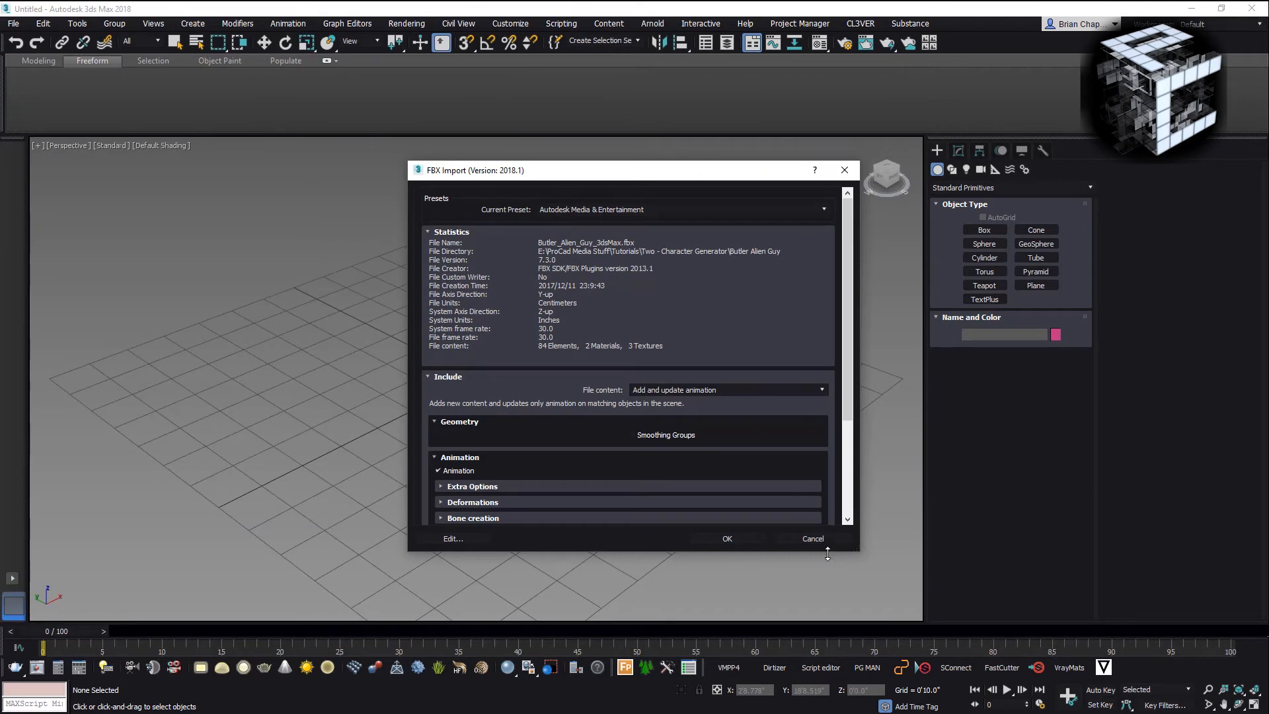
{"action": "left_click", "coordinate": [14, 22]}
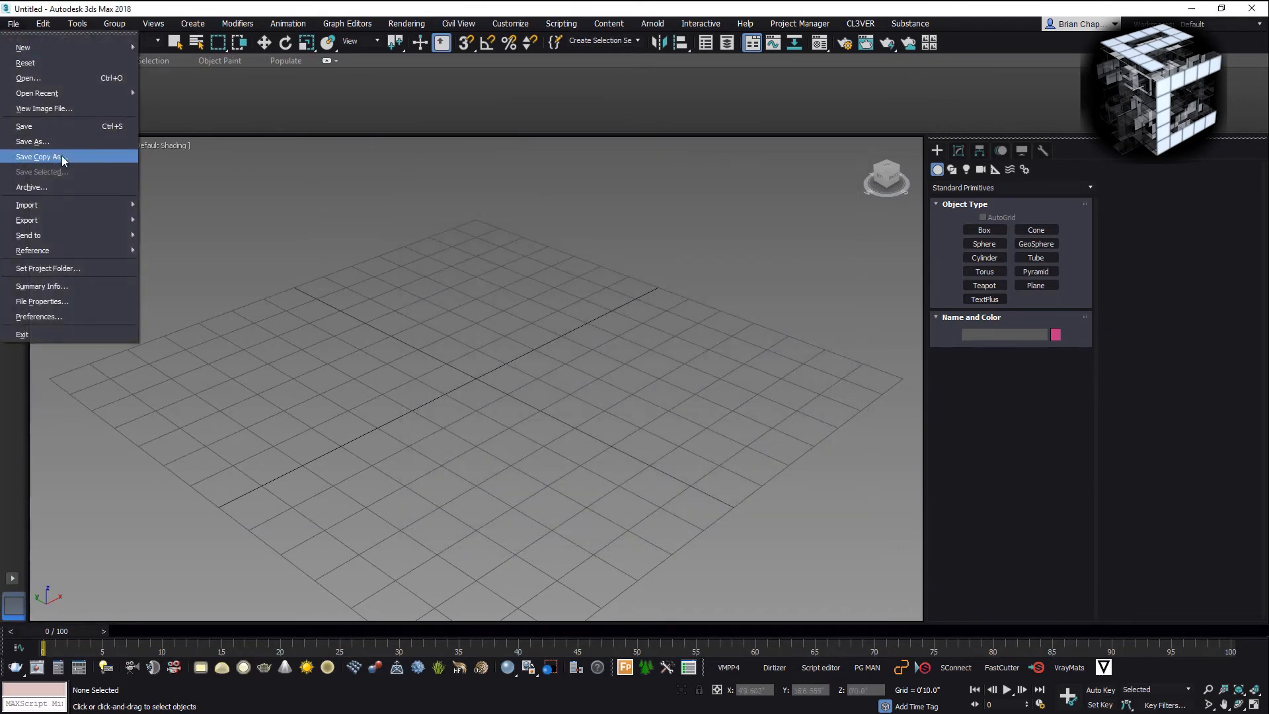
{"action": "left_click", "coordinate": [26, 204]}
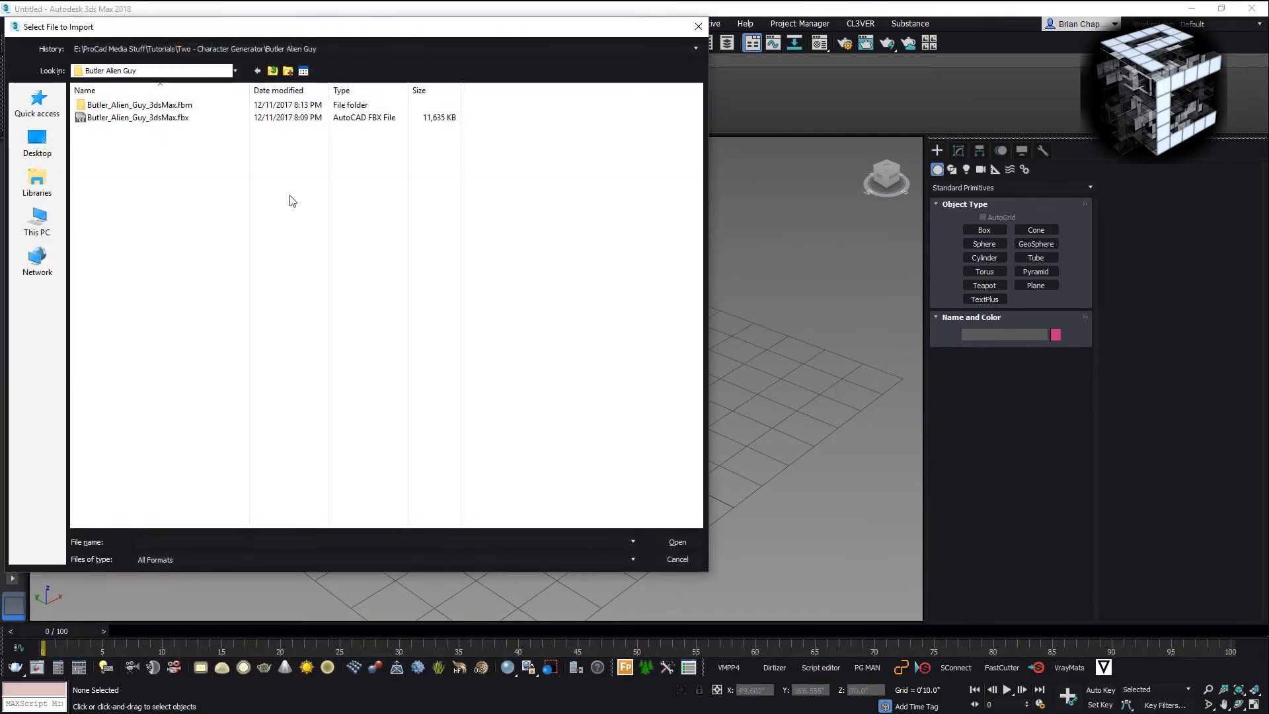
Extract the Lizard Working Dude zip into its own folder in the Two - Character Generator directory.
{"action": "left_click", "coordinate": [273, 70]}
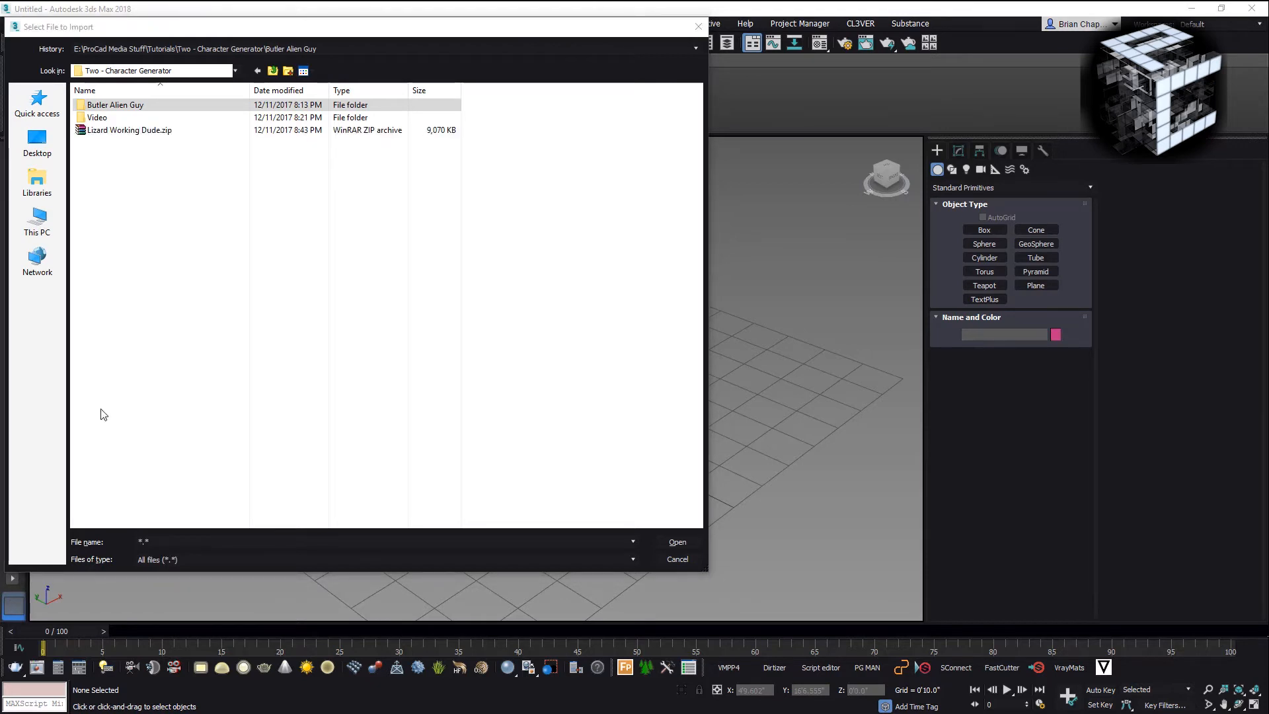
{"action": "right_click", "coordinate": [129, 130]}
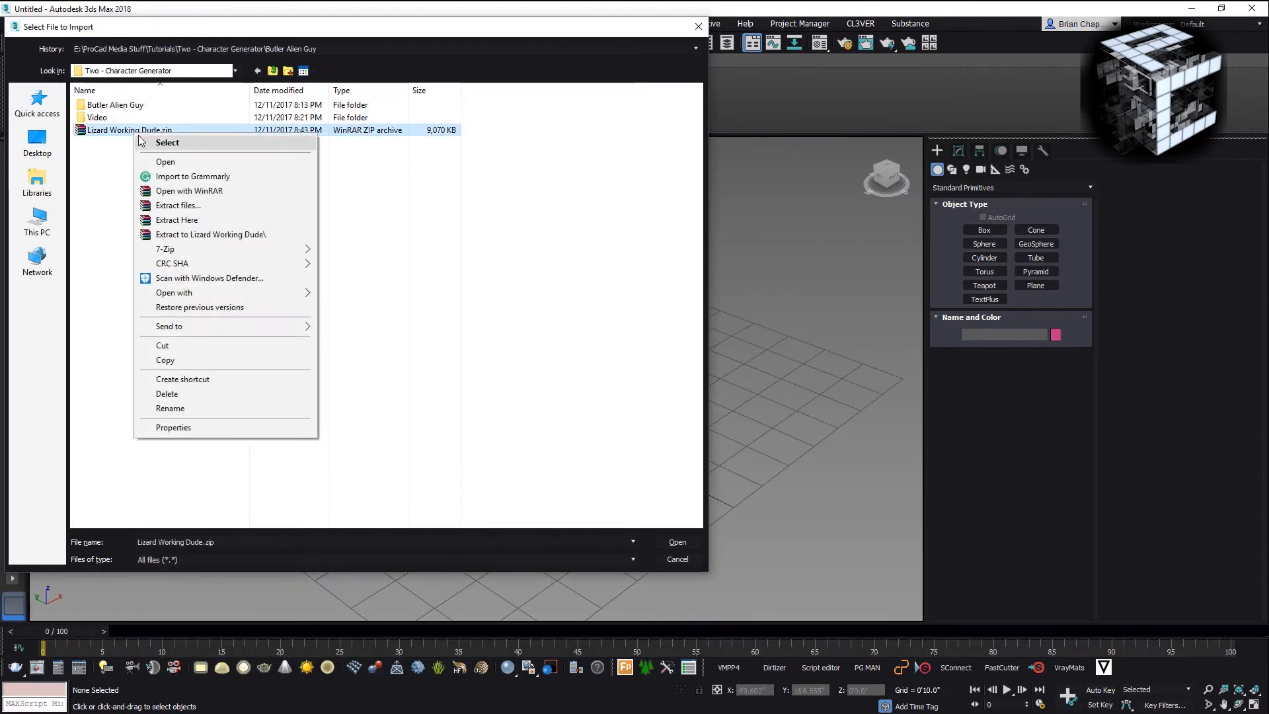
{"action": "mouse_move", "coordinate": [243, 240]}
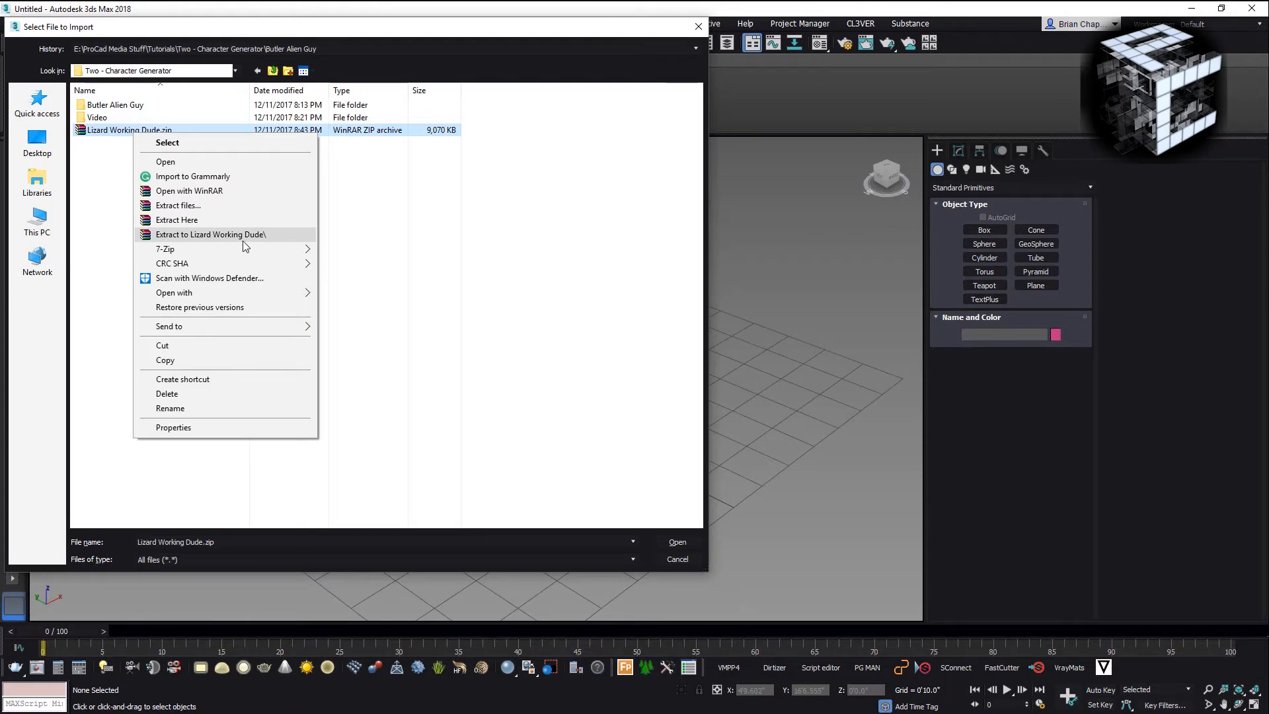
{"action": "left_click", "coordinate": [210, 234]}
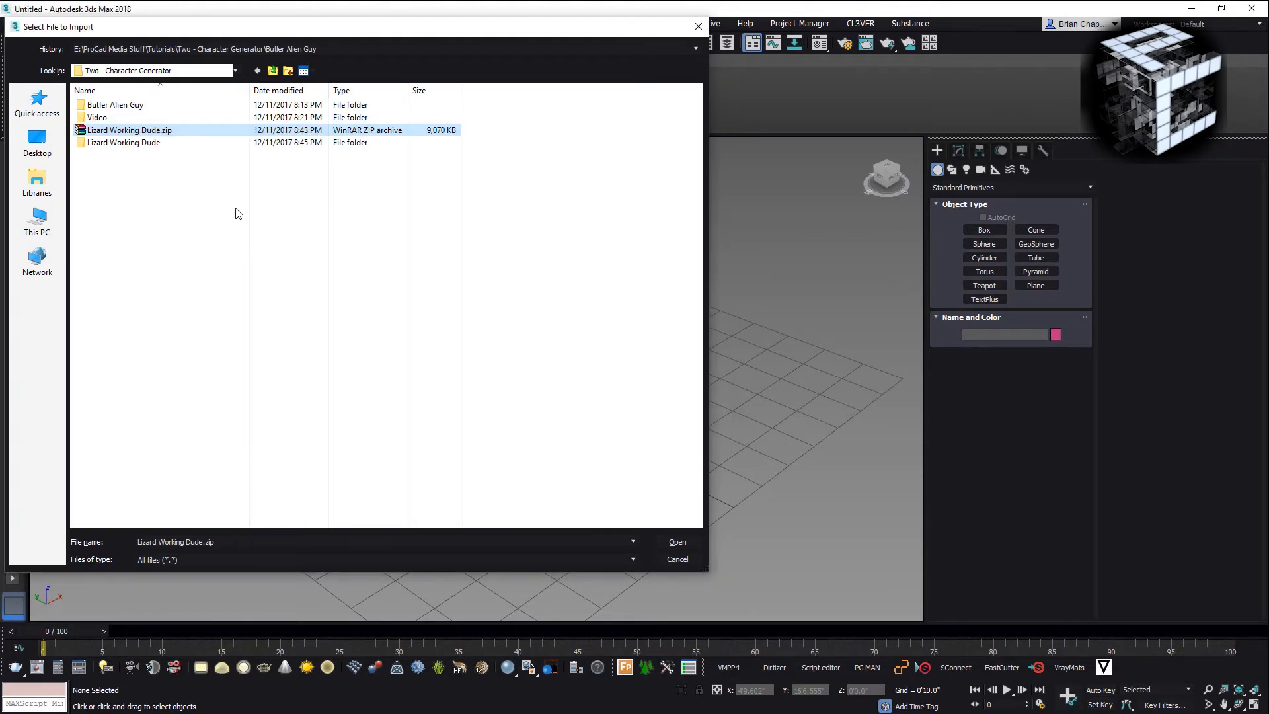
Choose Lizard_Working_Dude_3dsMax.fbx from the extracted folder for import.
{"action": "double_click", "coordinate": [124, 143]}
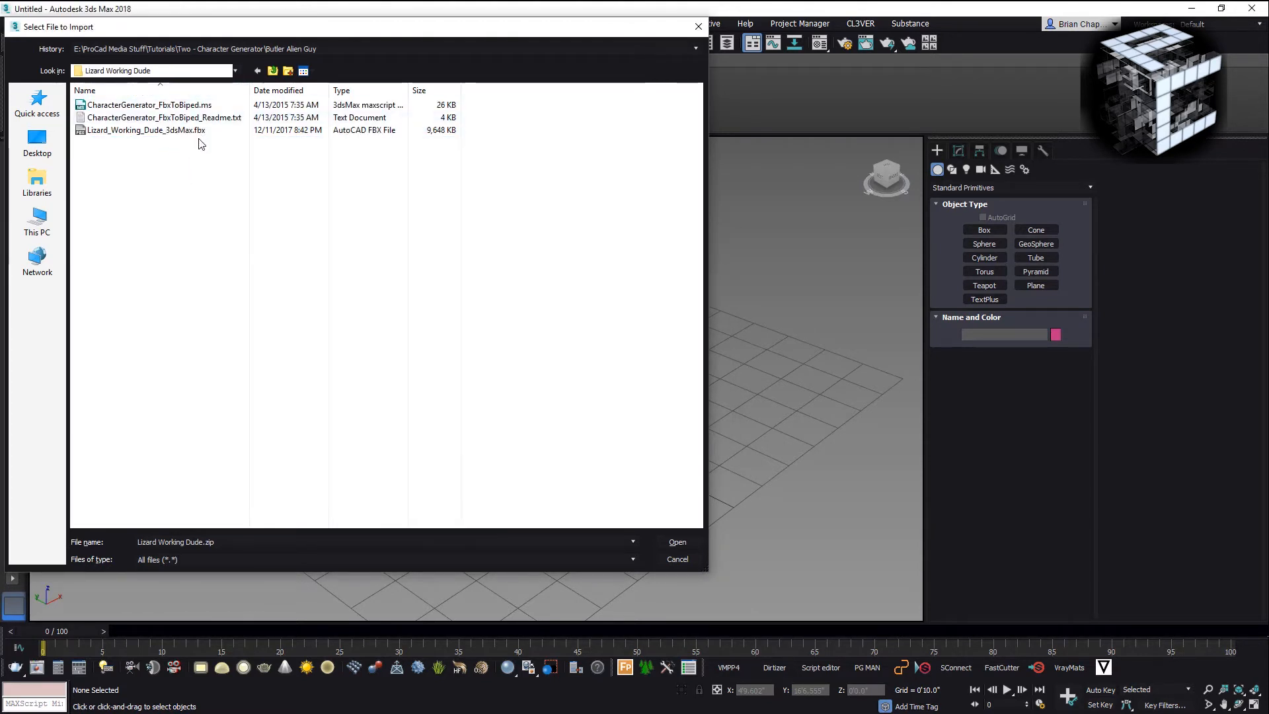
{"action": "left_click", "coordinate": [144, 131]}
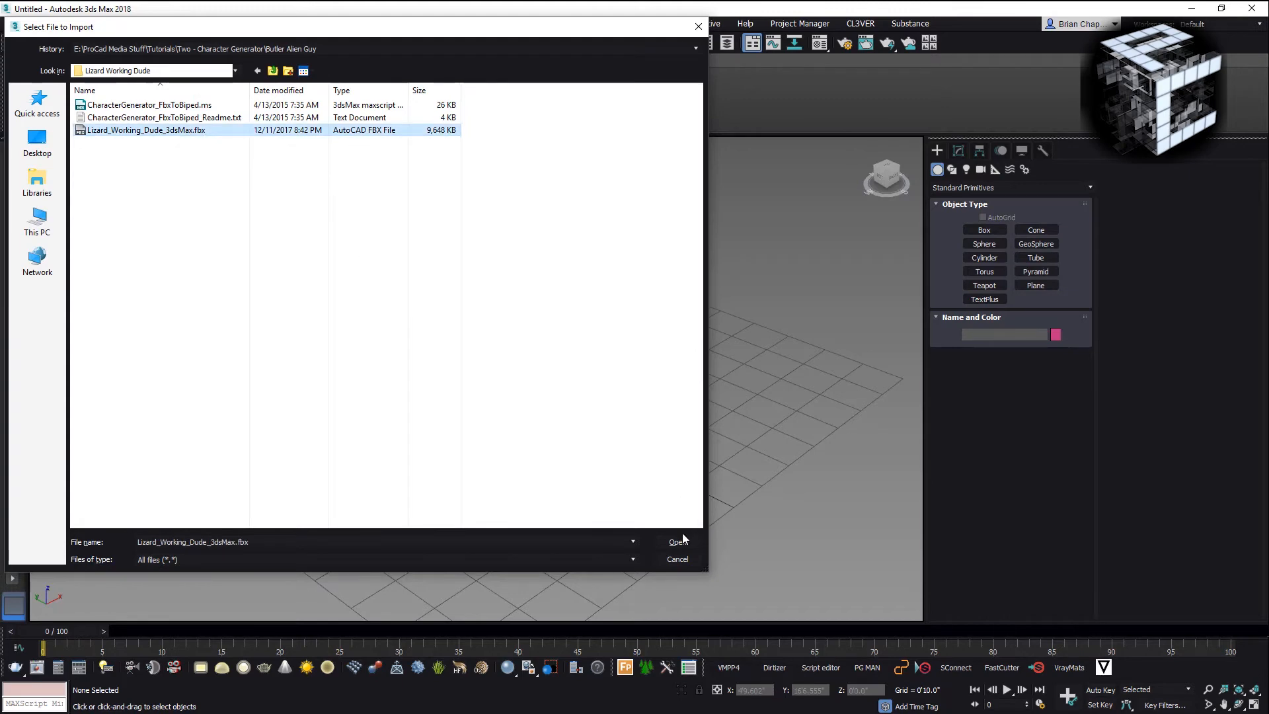
{"action": "left_click", "coordinate": [677, 542]}
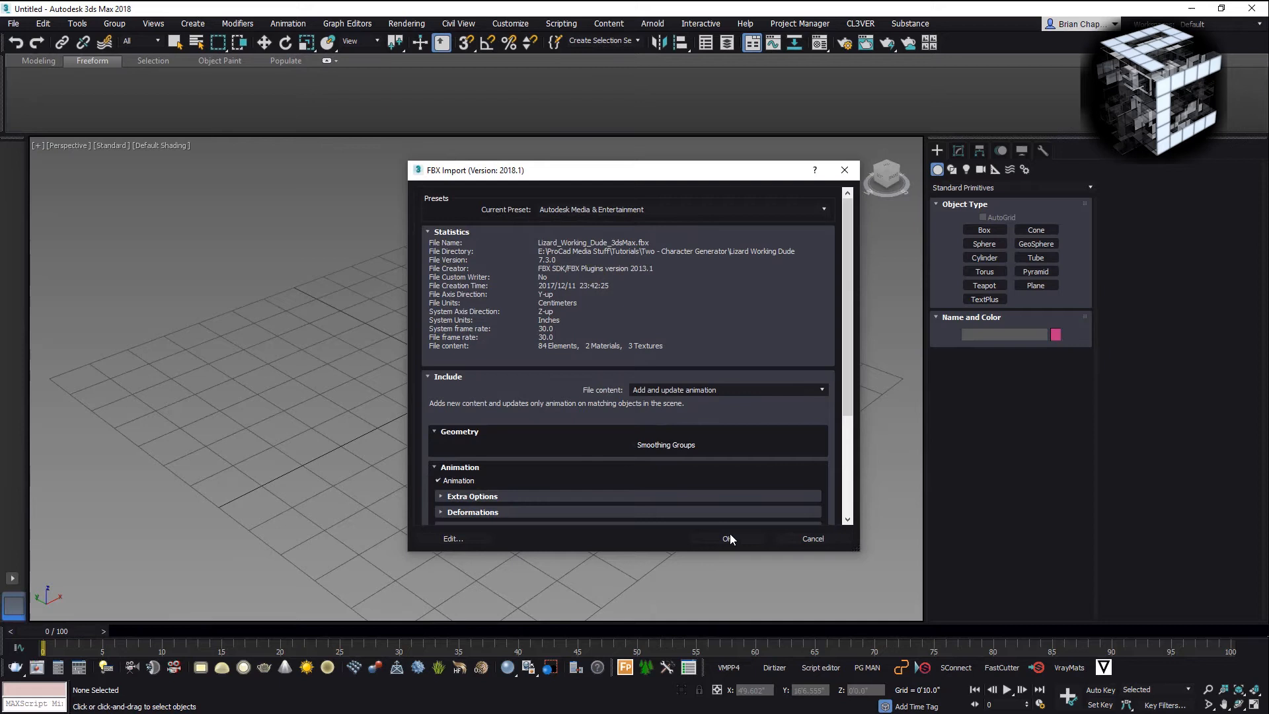
Accept the FBX Import settings, close the Rendered Frame Window and show the Create panel.
{"action": "left_click", "coordinate": [727, 538]}
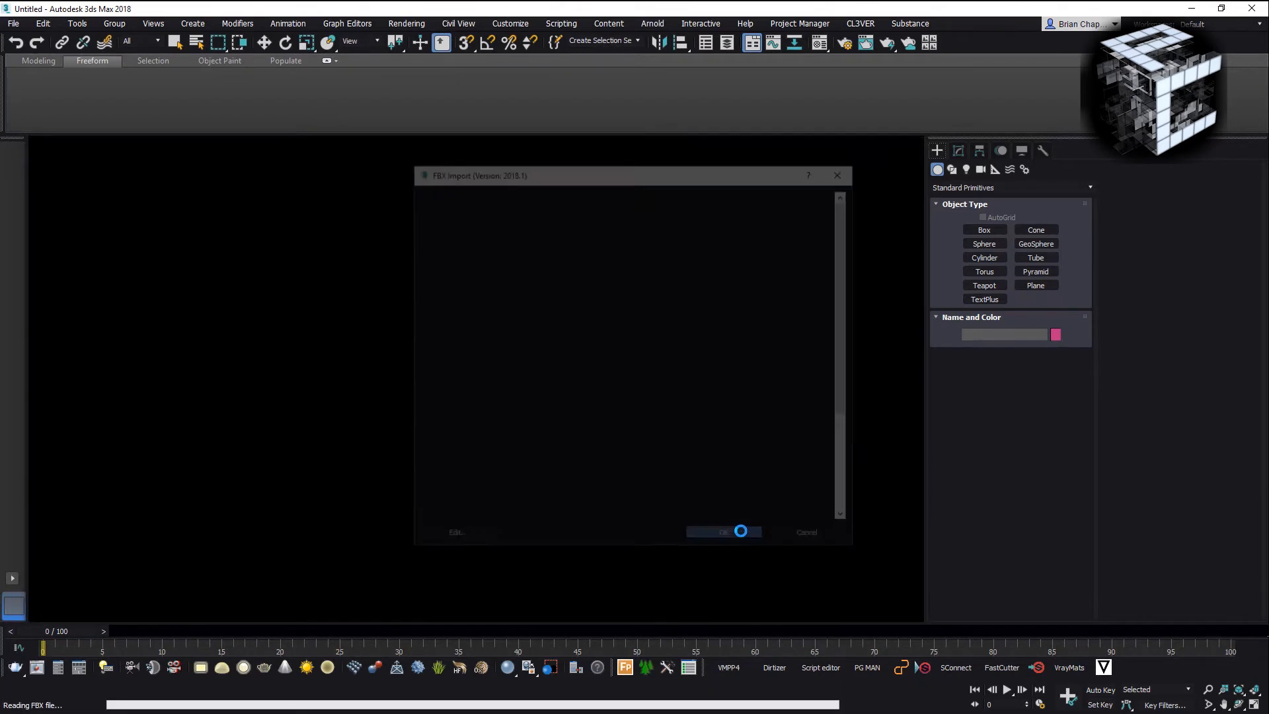
{"action": "left_click", "coordinate": [723, 532]}
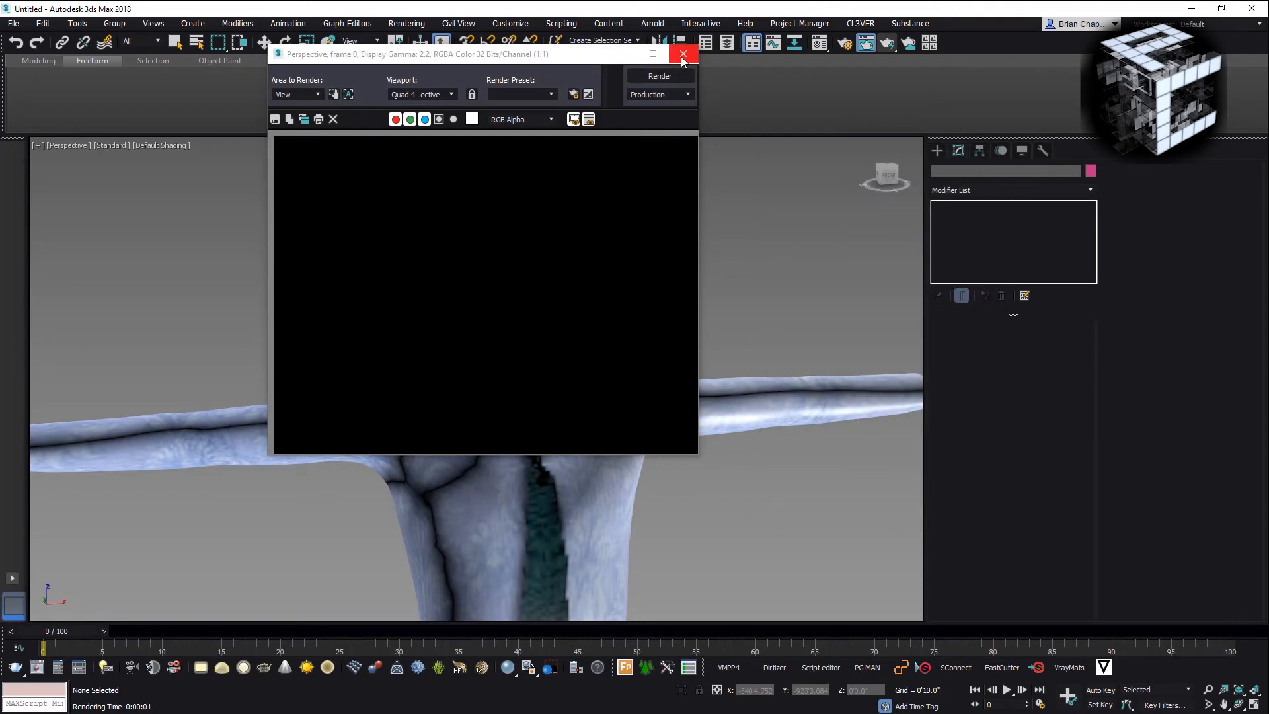
{"action": "left_click", "coordinate": [683, 53]}
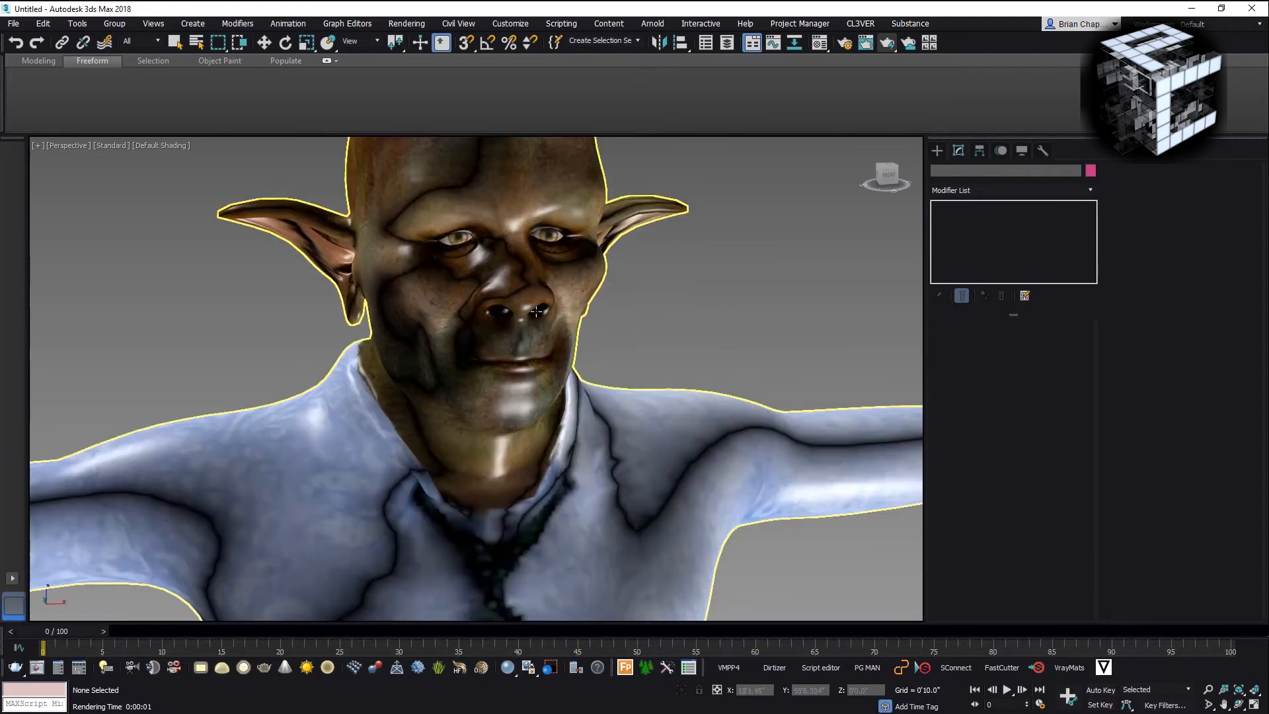
{"action": "left_click", "coordinate": [664, 274]}
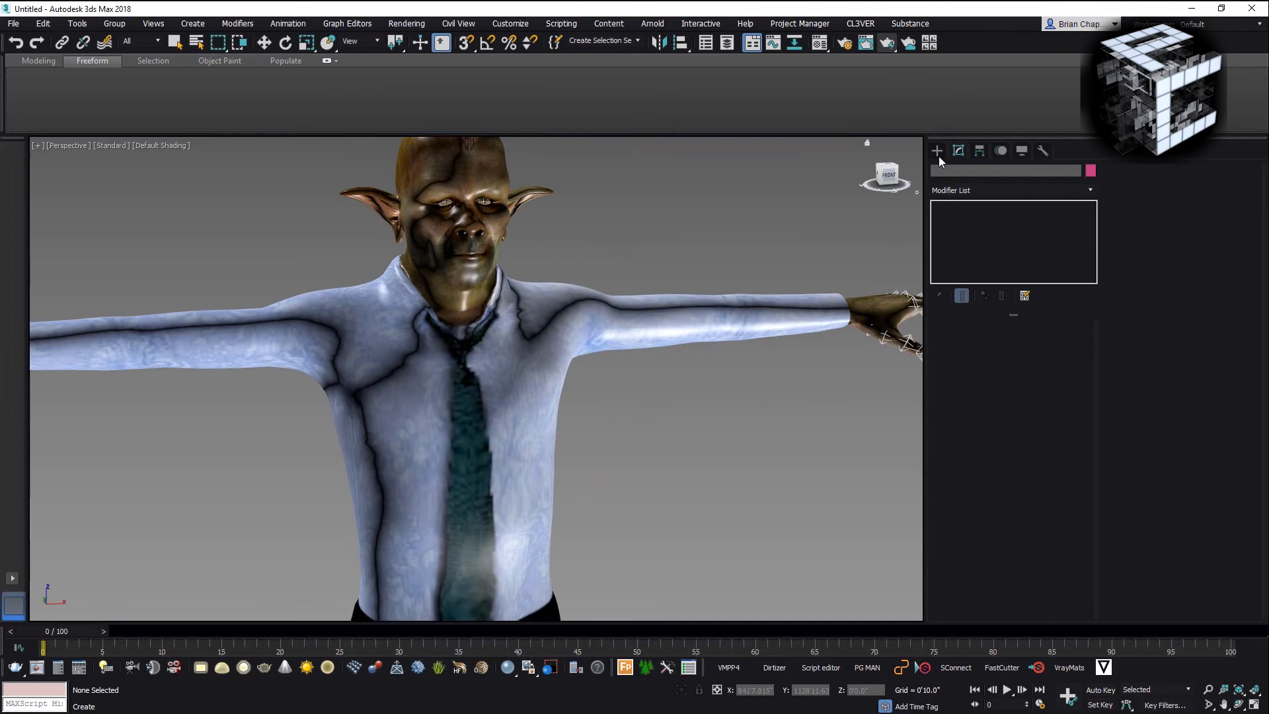
{"action": "left_click", "coordinate": [936, 151]}
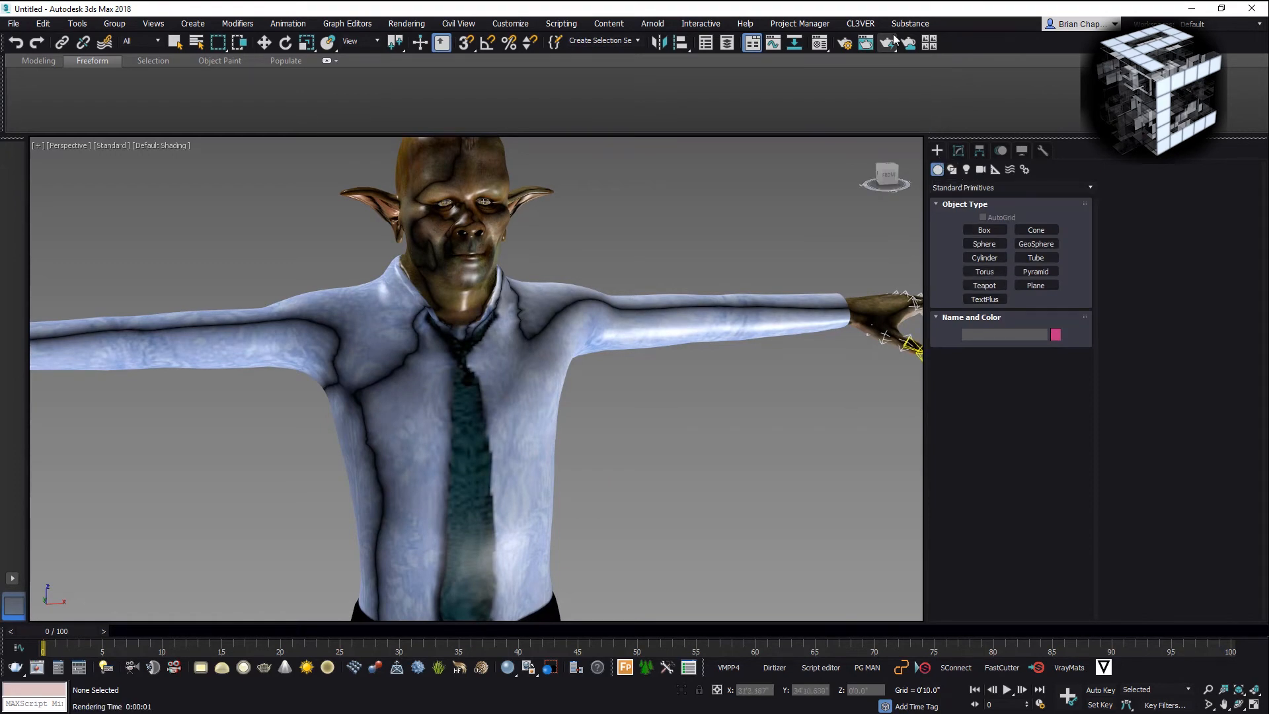
{"action": "mouse_move", "coordinate": [994, 169]}
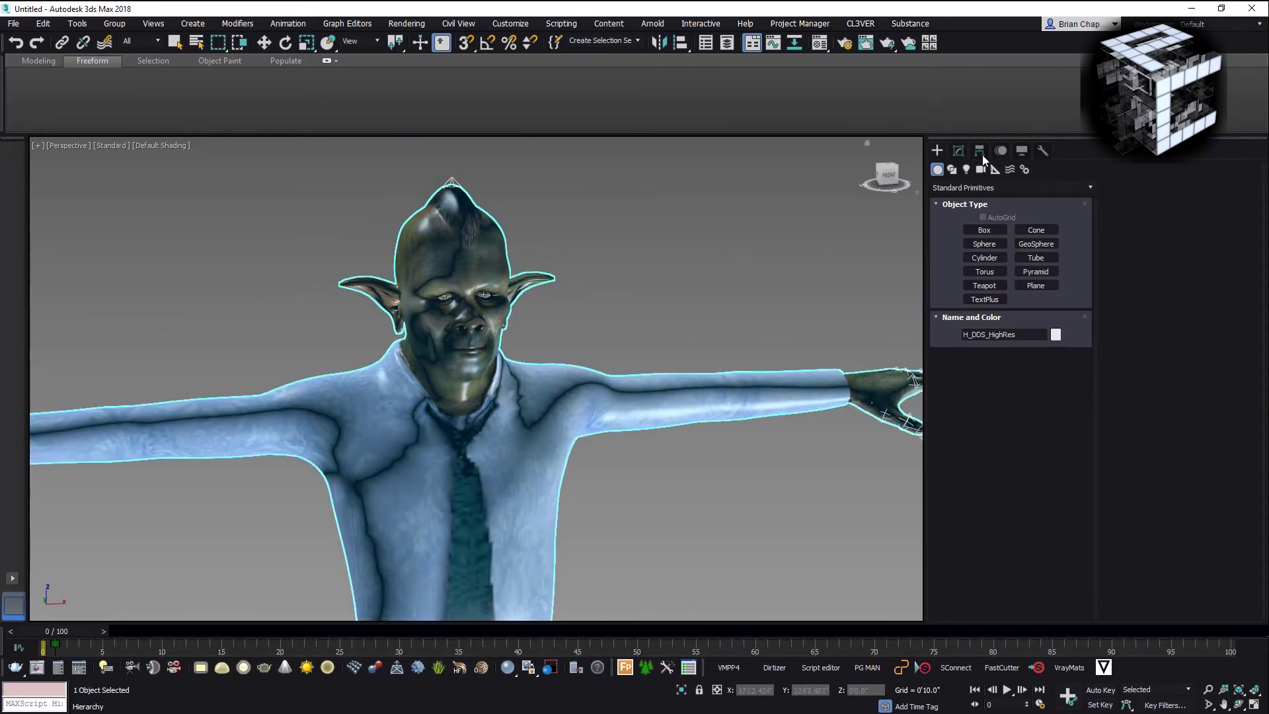
Browse the head's Morpher channel list and raise an expression channel's value.
{"action": "left_click", "coordinate": [958, 151]}
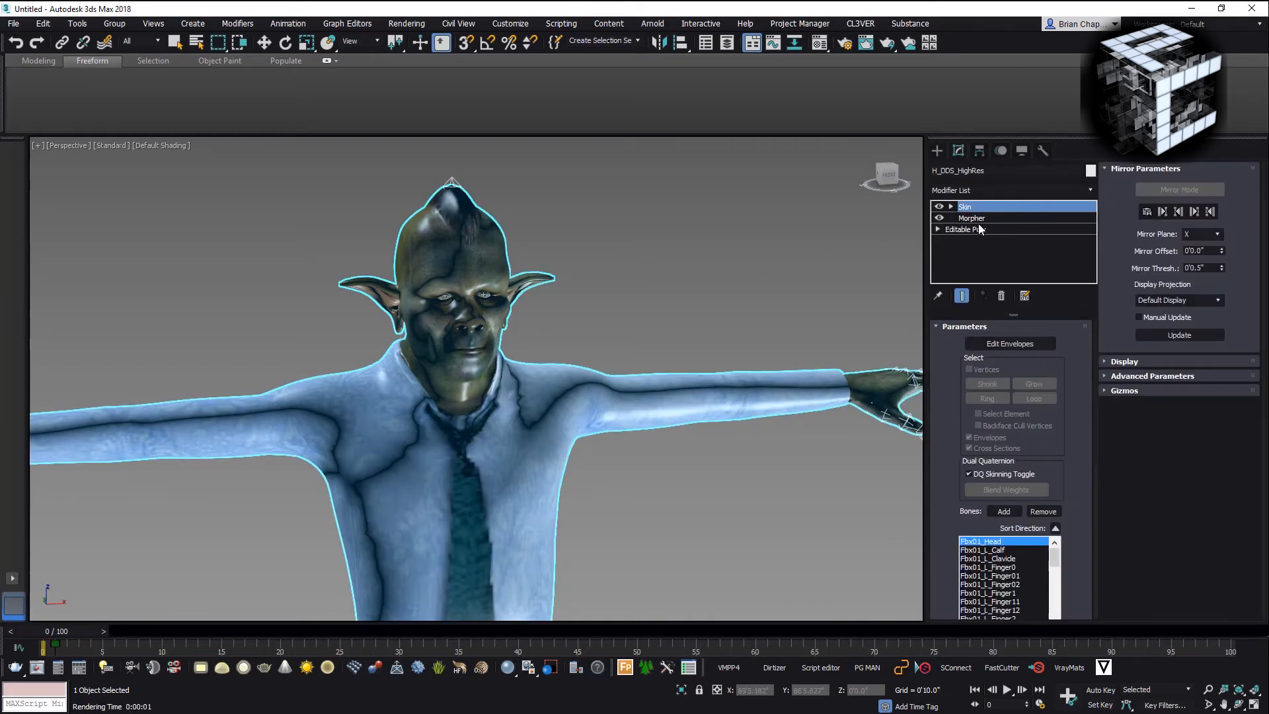
{"action": "left_click", "coordinate": [971, 219]}
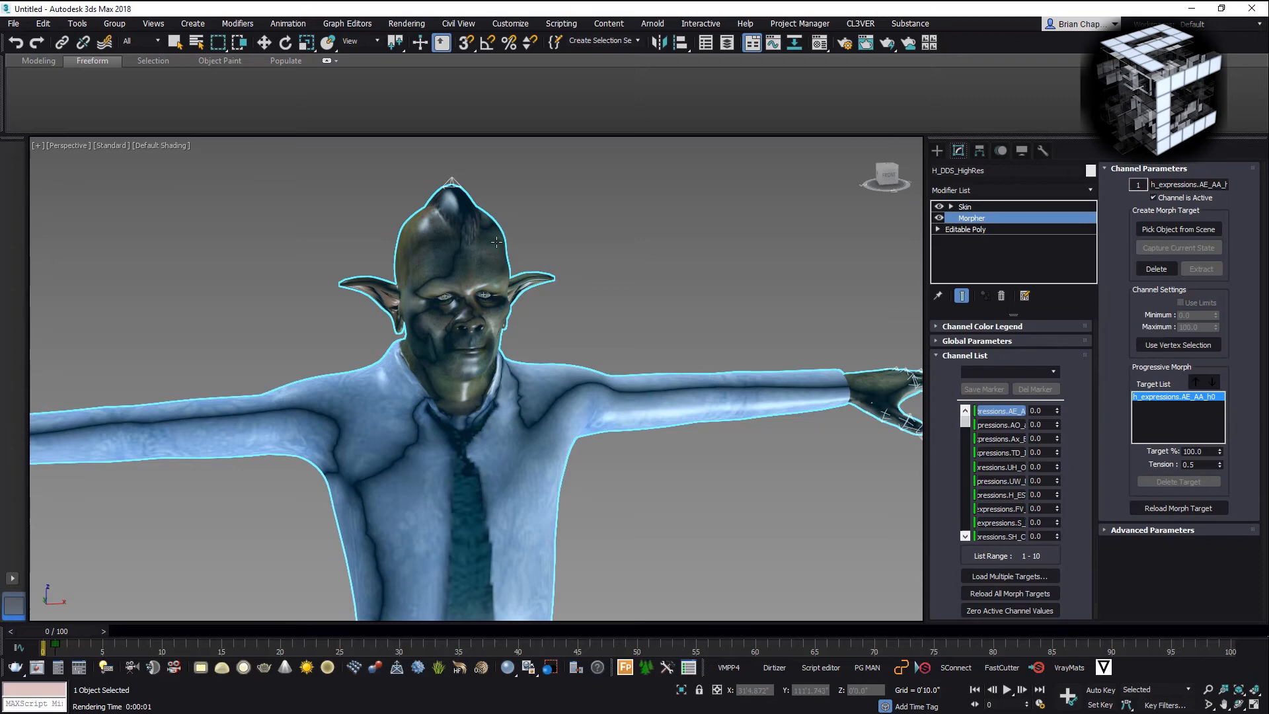
{"action": "scroll", "scroll_direction": "up", "scroll_amount": 3}
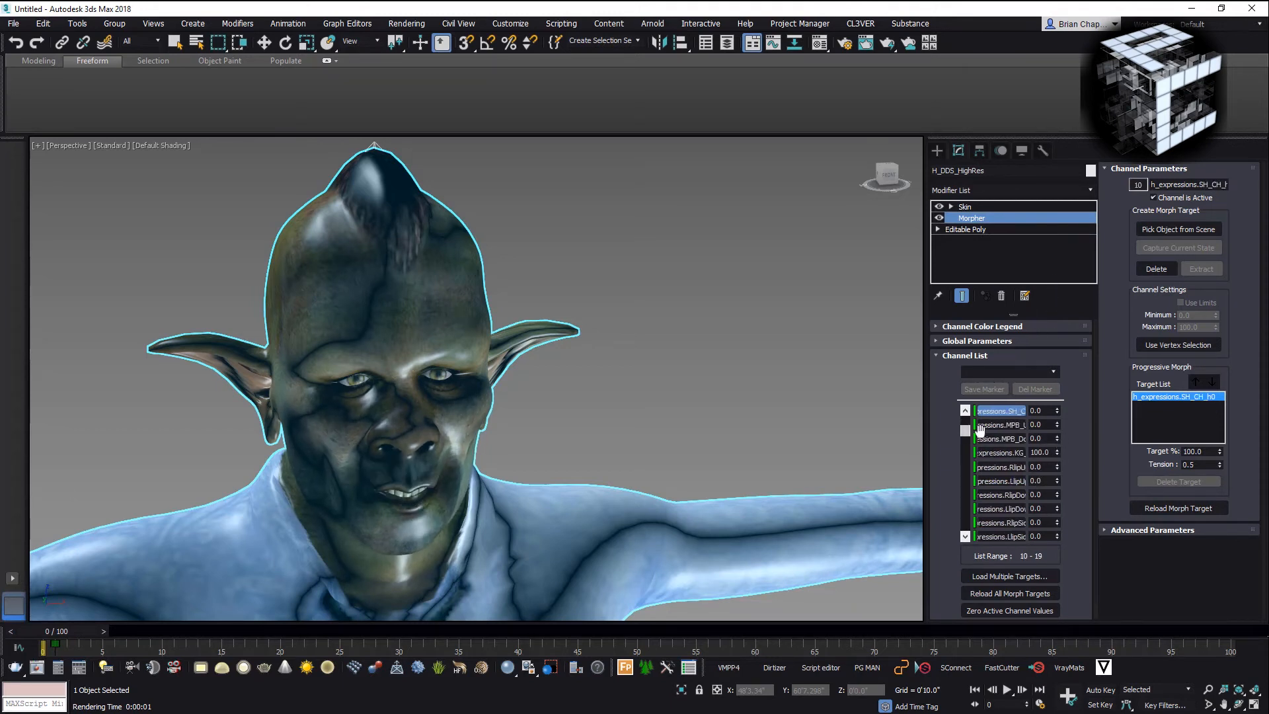
{"action": "scroll", "scroll_direction": "down", "scroll_amount": 3}
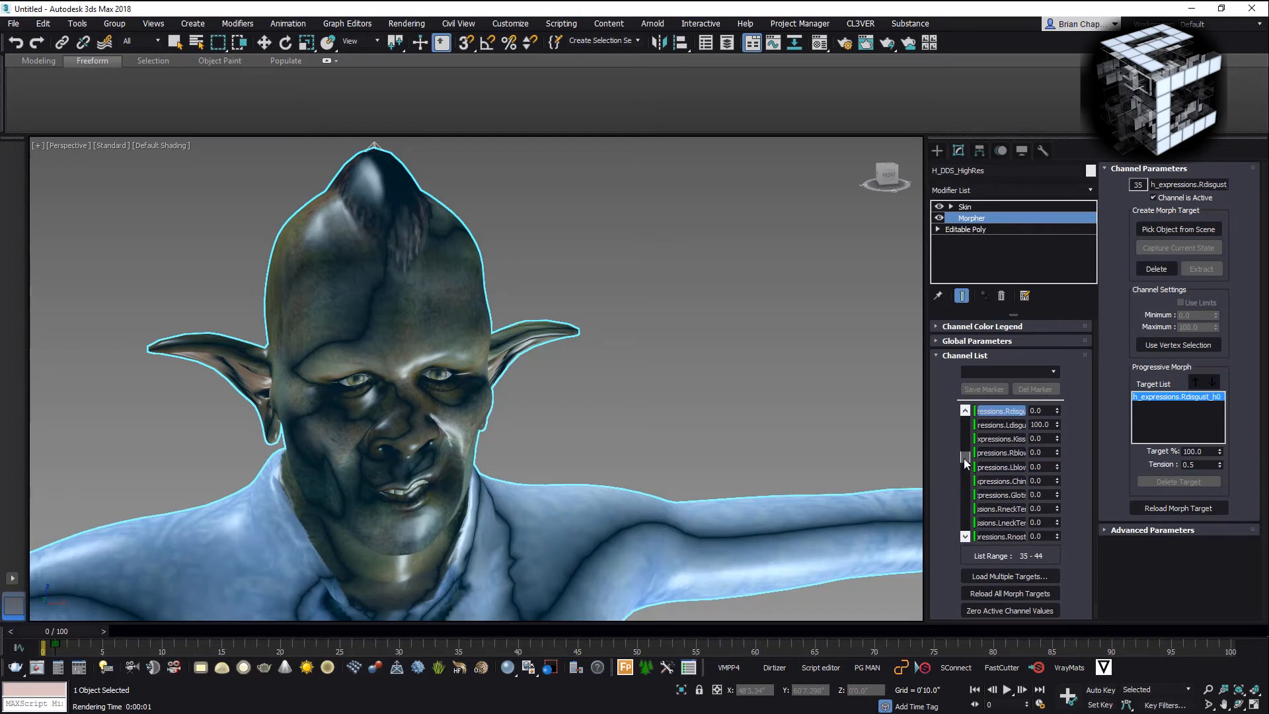
{"action": "scroll", "scroll_direction": "down", "scroll_amount": 3}
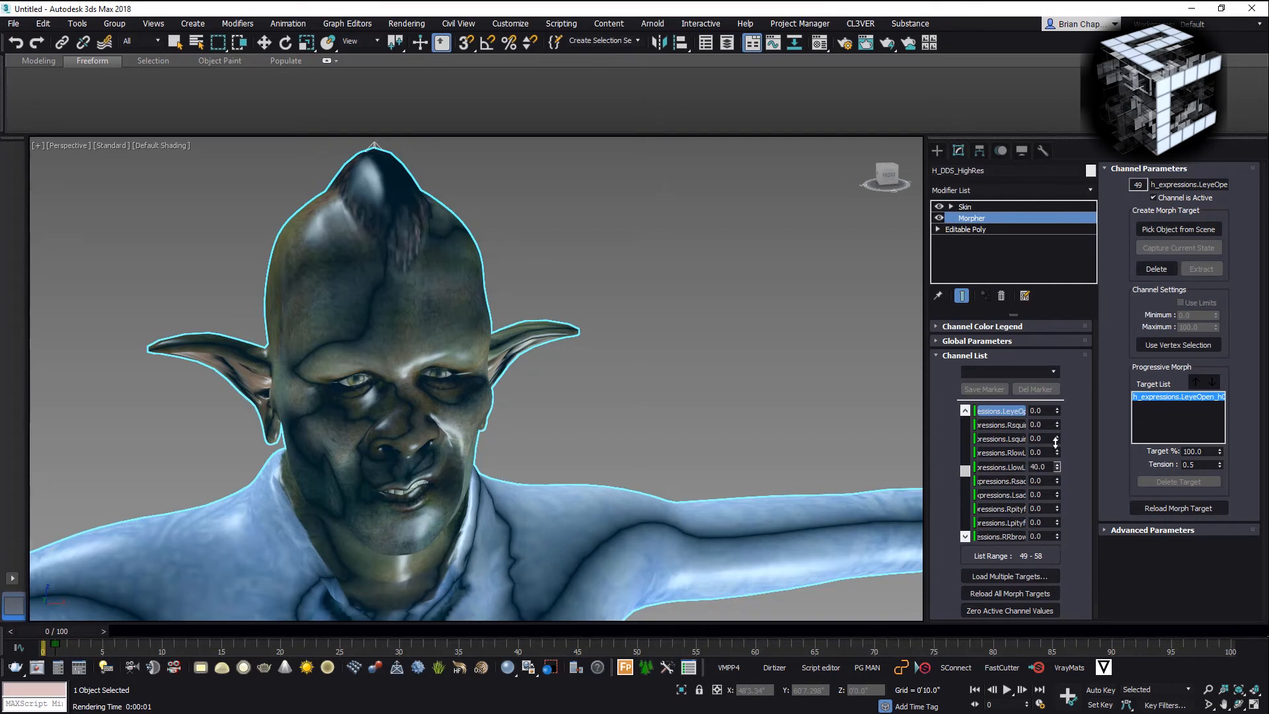
{"action": "left_click", "coordinate": [1056, 505]}
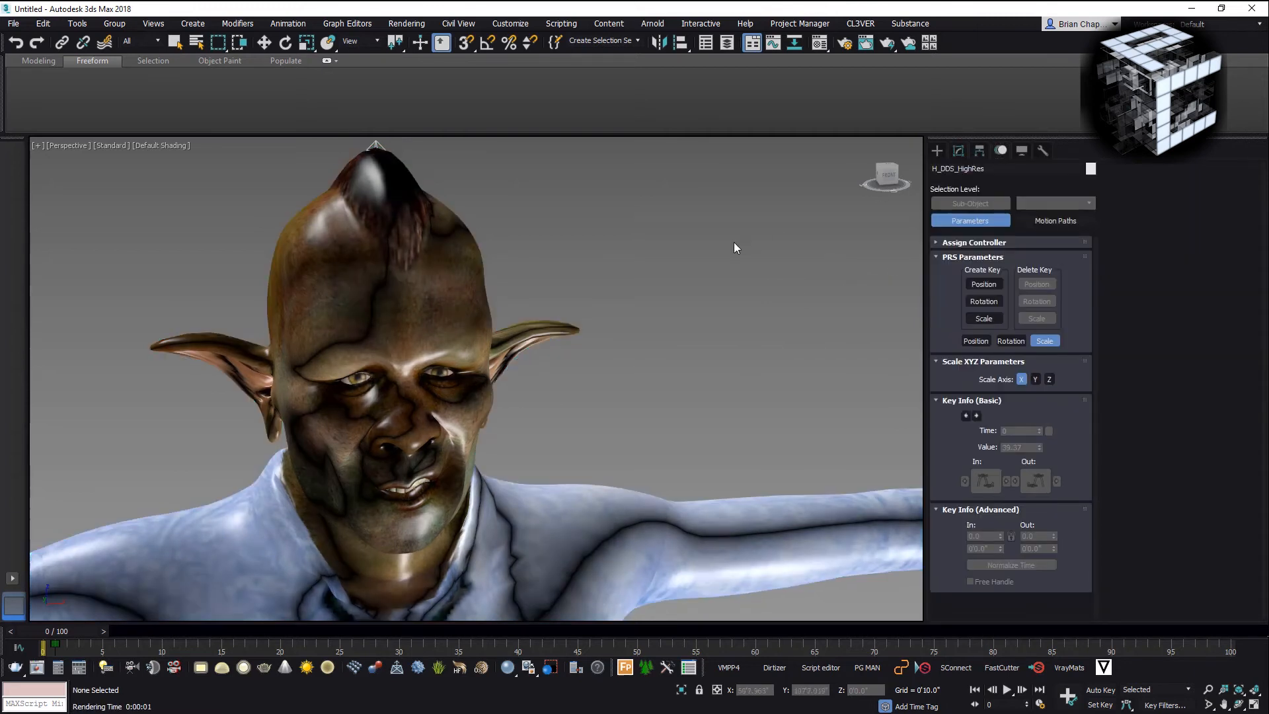
Deselect the character and browse Run Script to the Lizard Working Dude folder.
{"action": "left_click", "coordinate": [974, 242]}
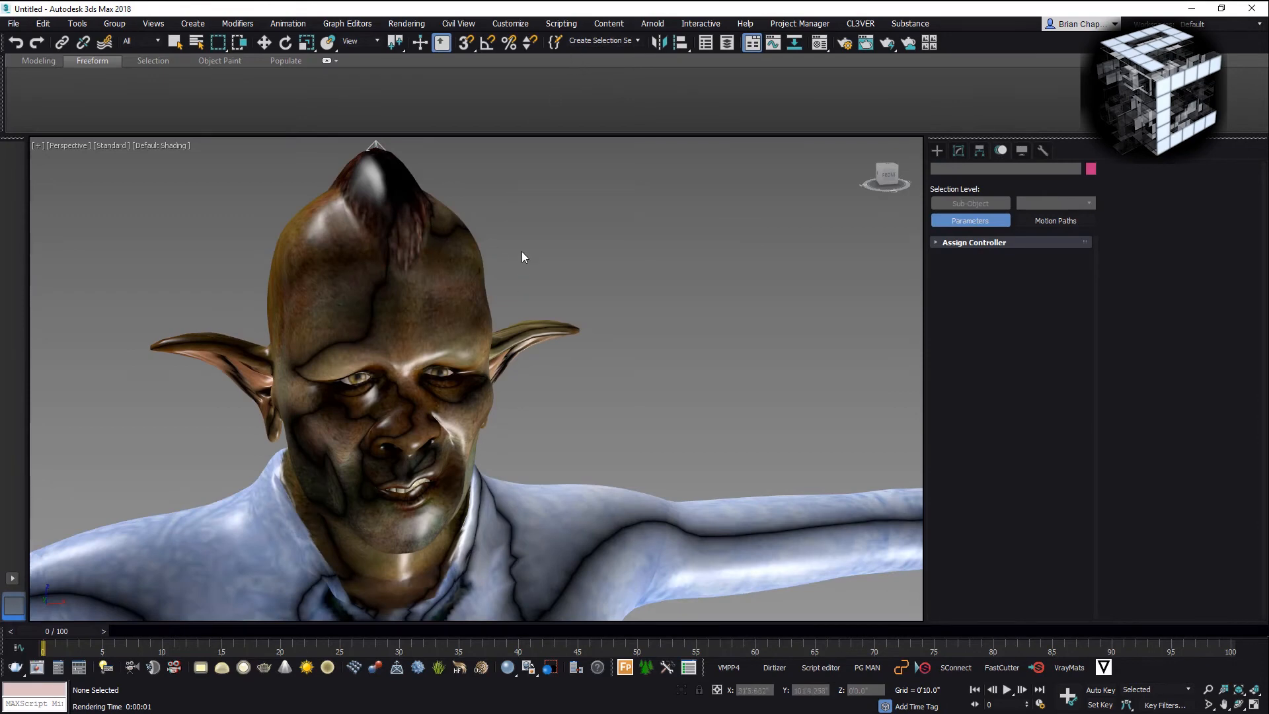
{"action": "left_click", "coordinate": [560, 22]}
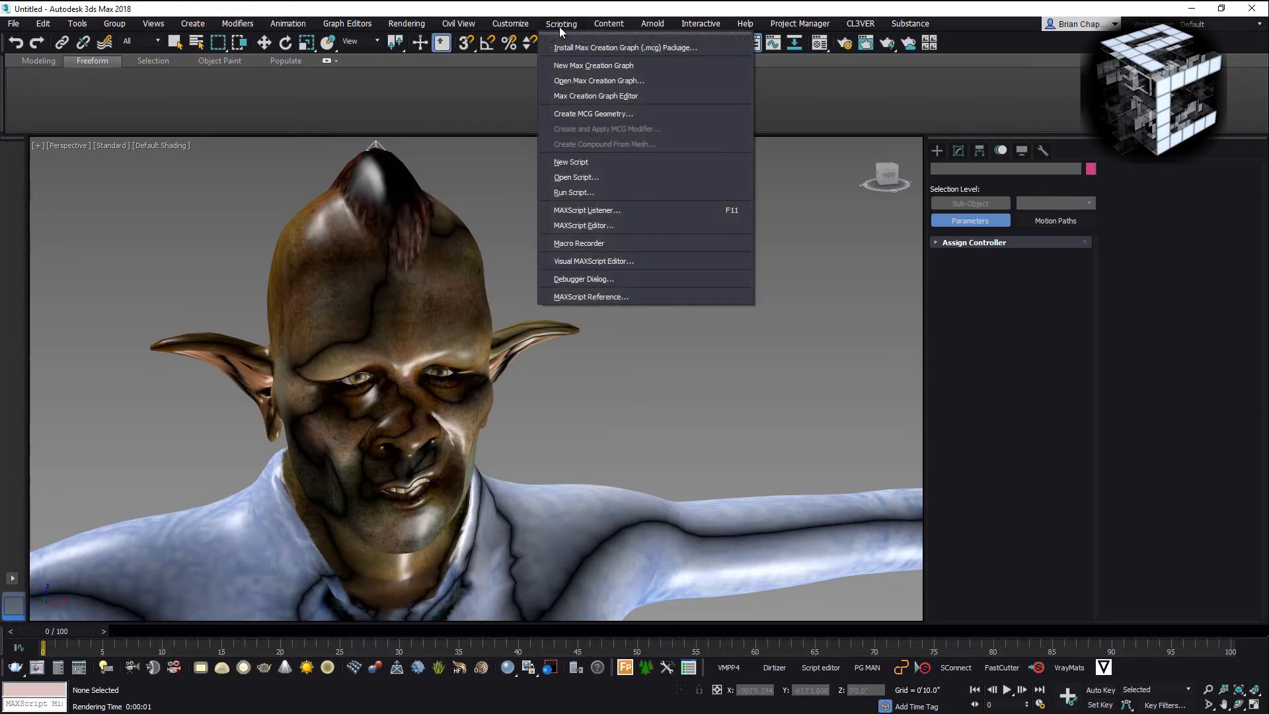
{"action": "left_click", "coordinate": [575, 176]}
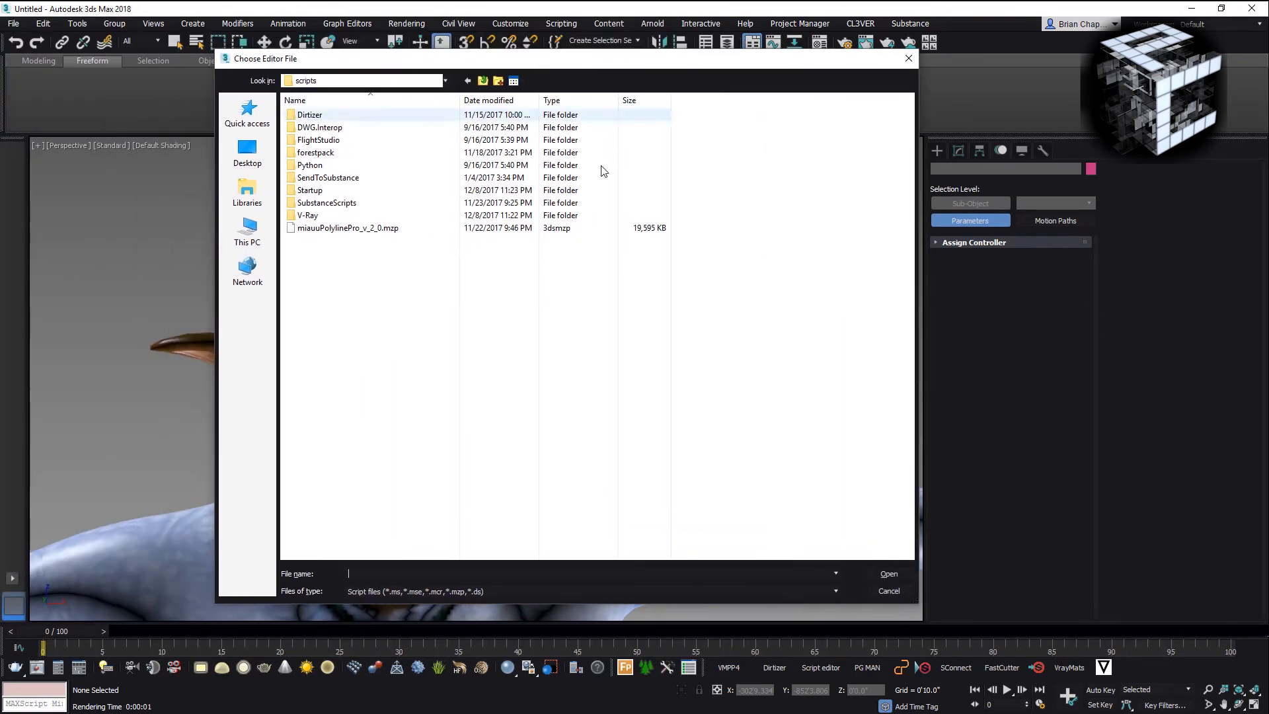
{"action": "mouse_move", "coordinate": [838, 576]}
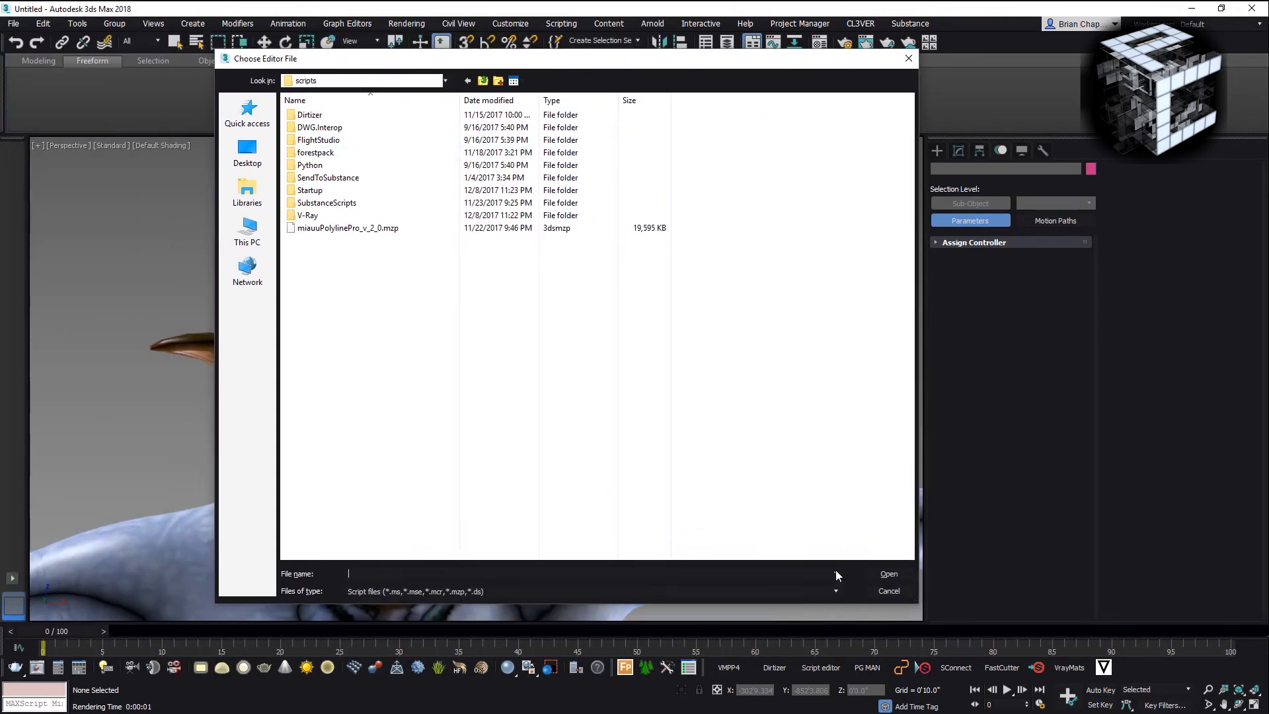
{"action": "type", "text": "E:\\ProCad Media Stuff\\Tutorials\\Two - Character Generator\\Butler Alien Guy\\CharacterGenerator_FbxToBiped.ms"}
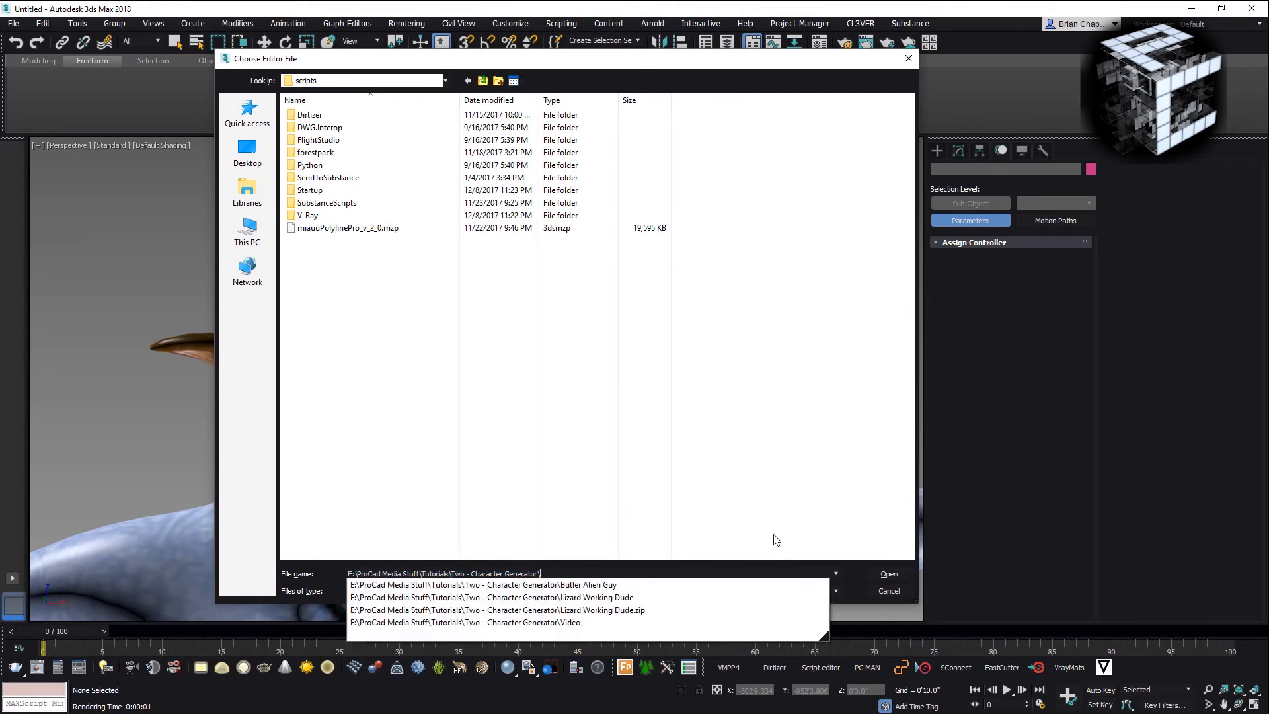
{"action": "left_click", "coordinate": [492, 598]}
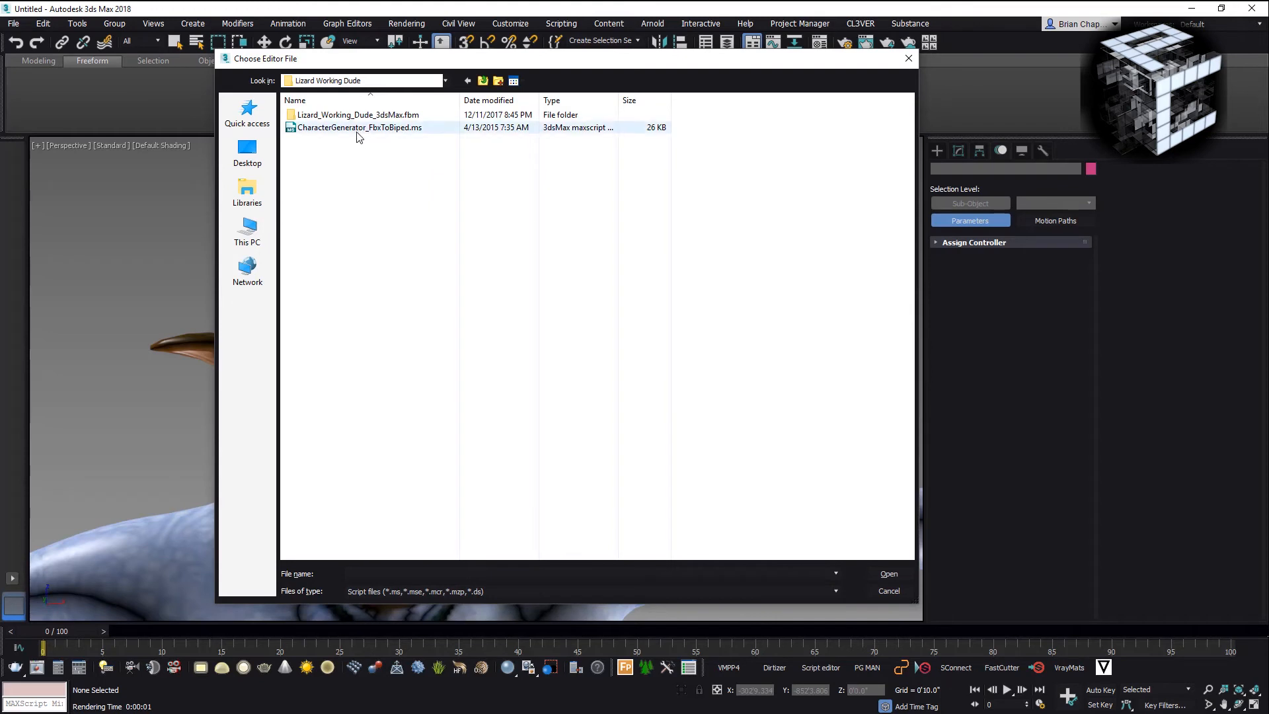
Run CharacterGenerator_FbxToBiped.ms and acknowledge the conversion-completed message.
{"action": "left_click", "coordinate": [360, 127]}
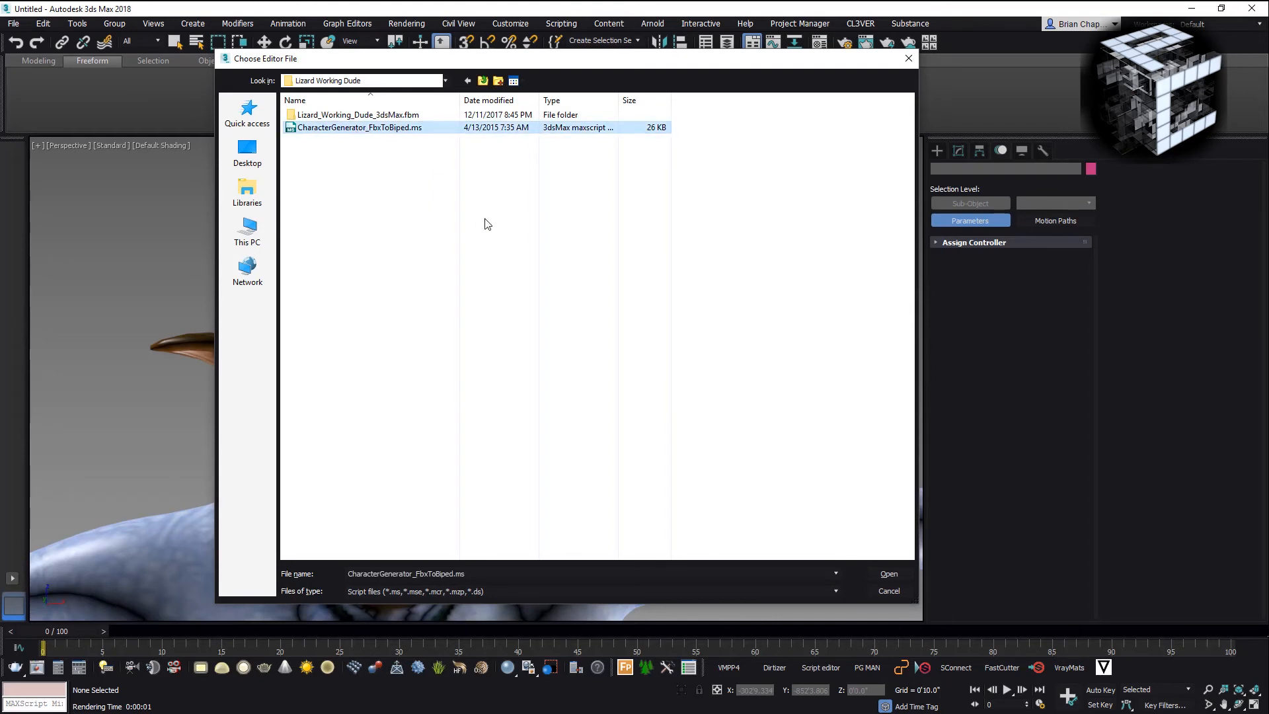
{"action": "mouse_move", "coordinate": [540, 31]}
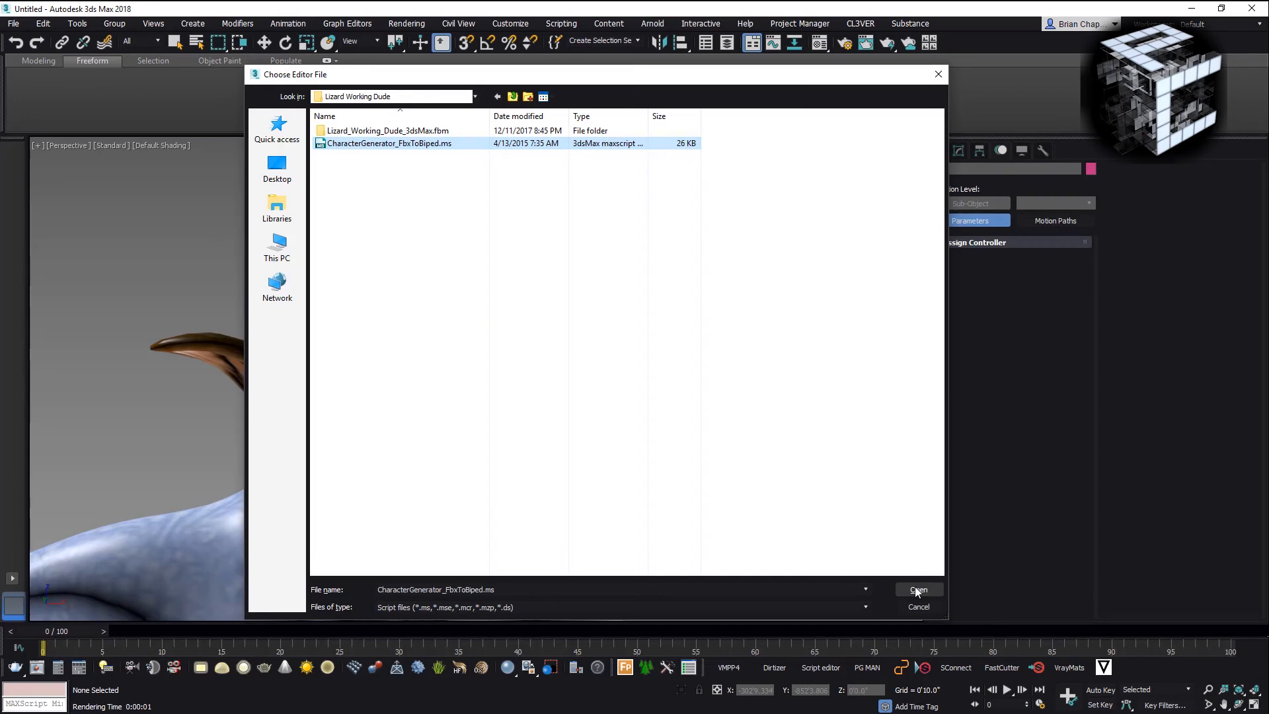
{"action": "left_click", "coordinate": [918, 590]}
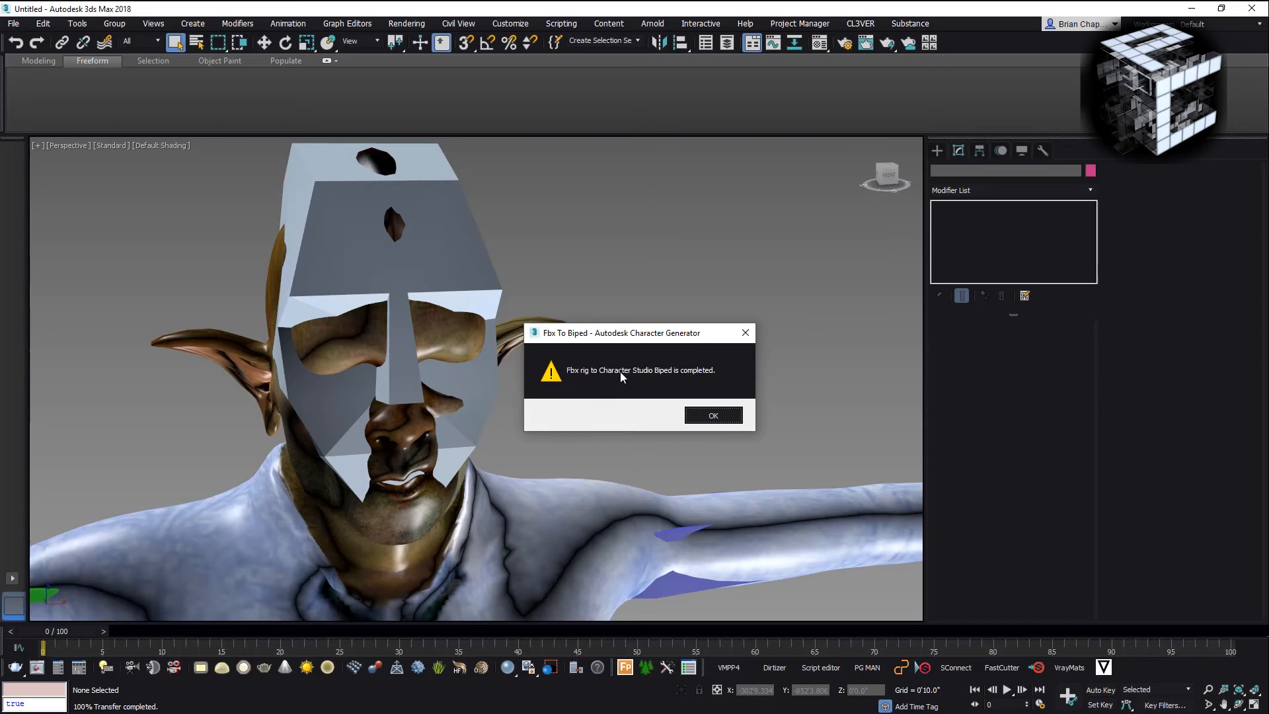
{"action": "left_click", "coordinate": [713, 415]}
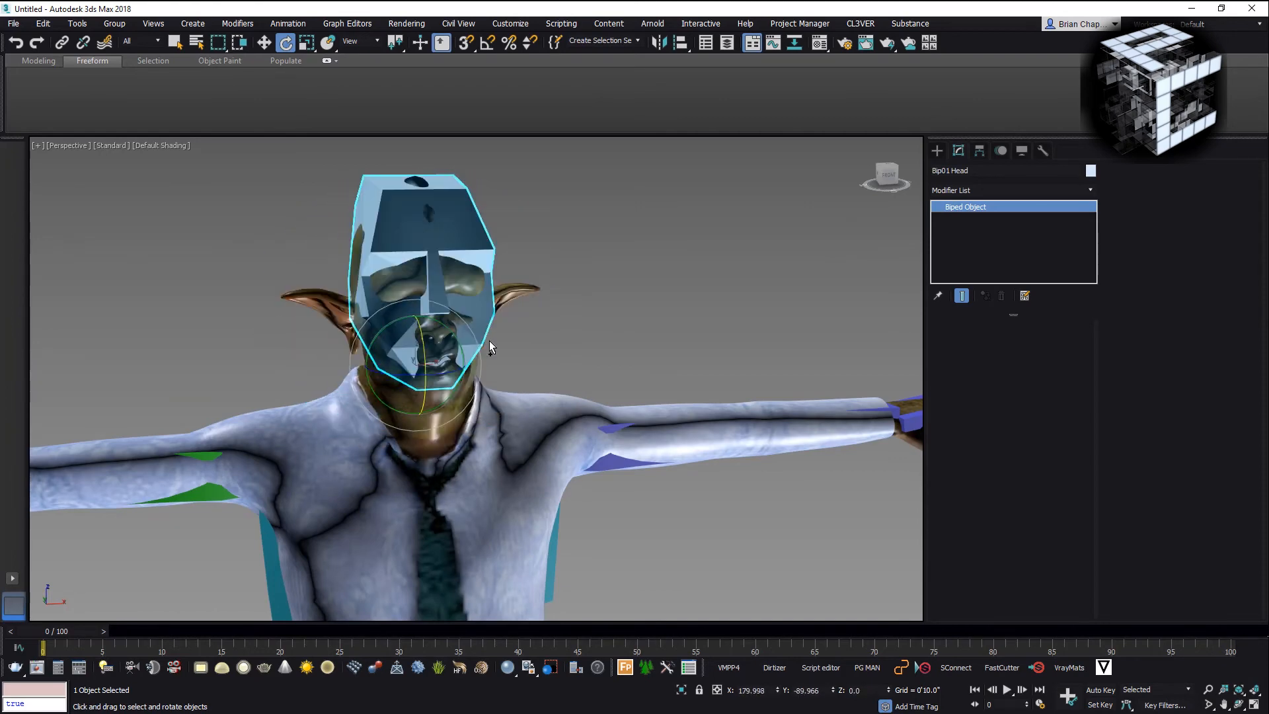
Limit selection to bones, select them all and bring up their Object Properties.
{"action": "right_click", "coordinate": [489, 347]}
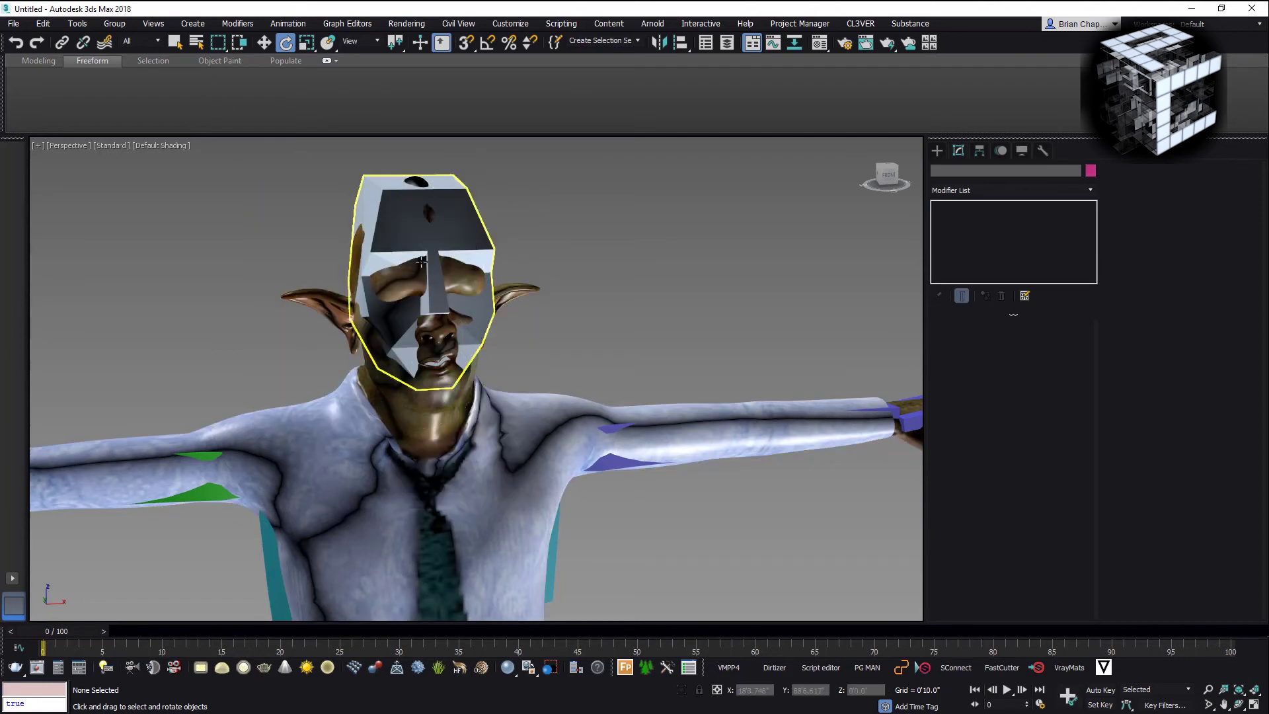
{"action": "left_click", "coordinate": [127, 41]}
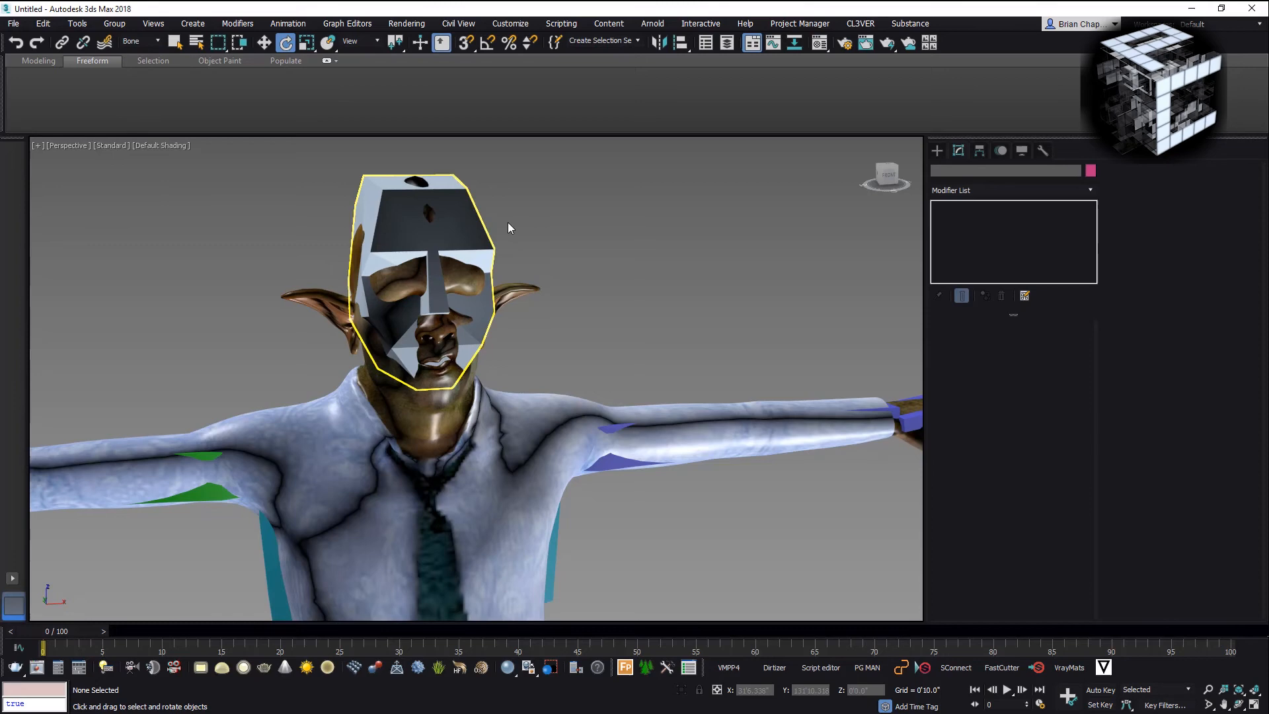
{"action": "right_click", "coordinate": [508, 227]}
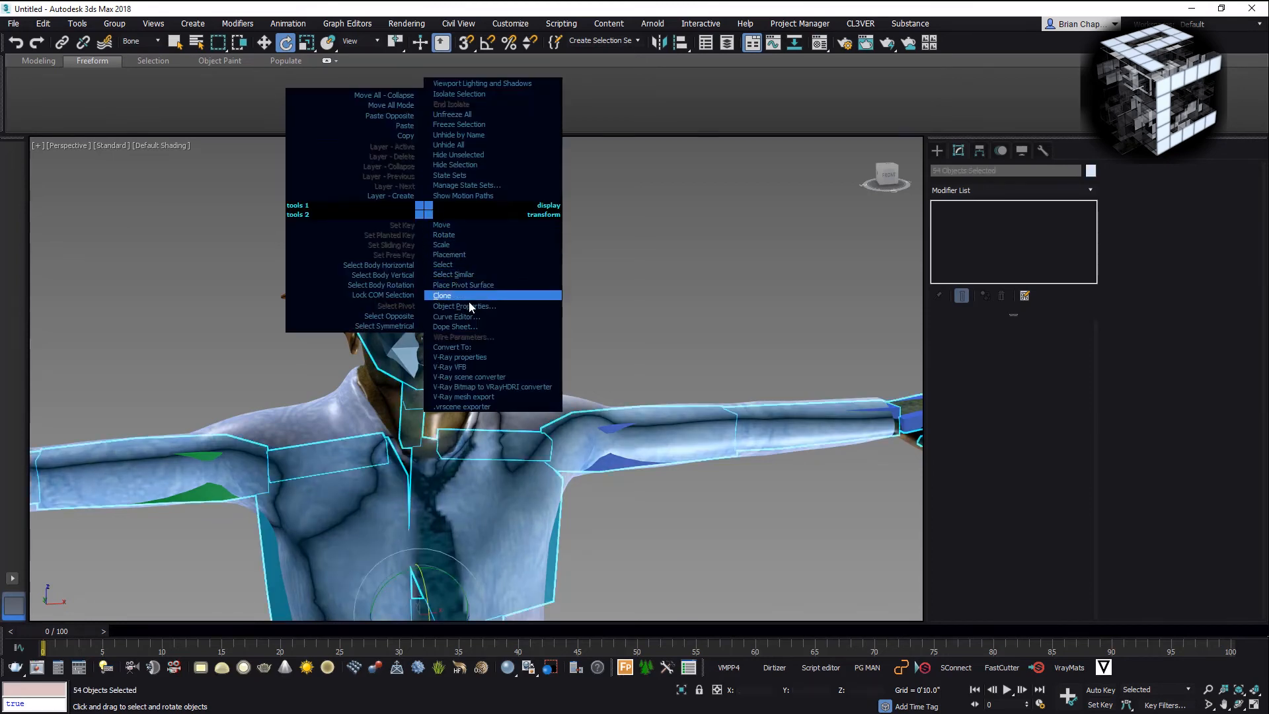
{"action": "left_click", "coordinate": [465, 305]}
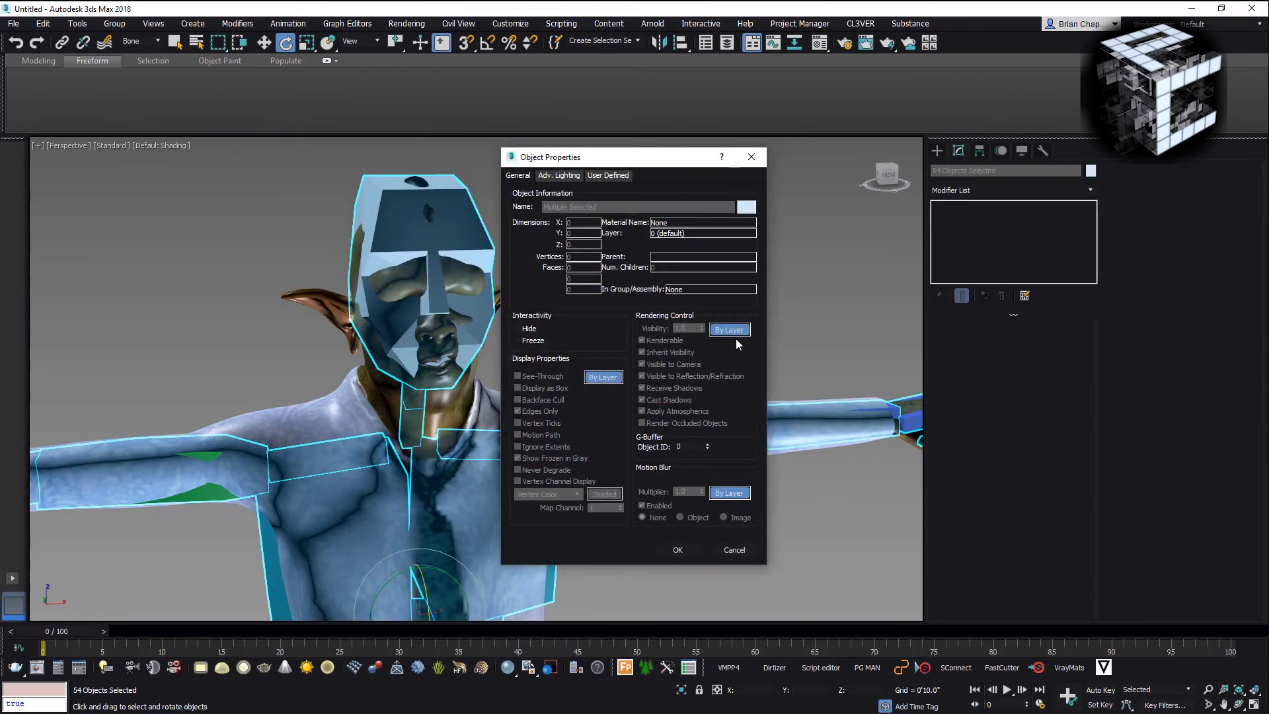
Set display to By Object with Display as Box so the bones show as outlines.
{"action": "left_click", "coordinate": [603, 377]}
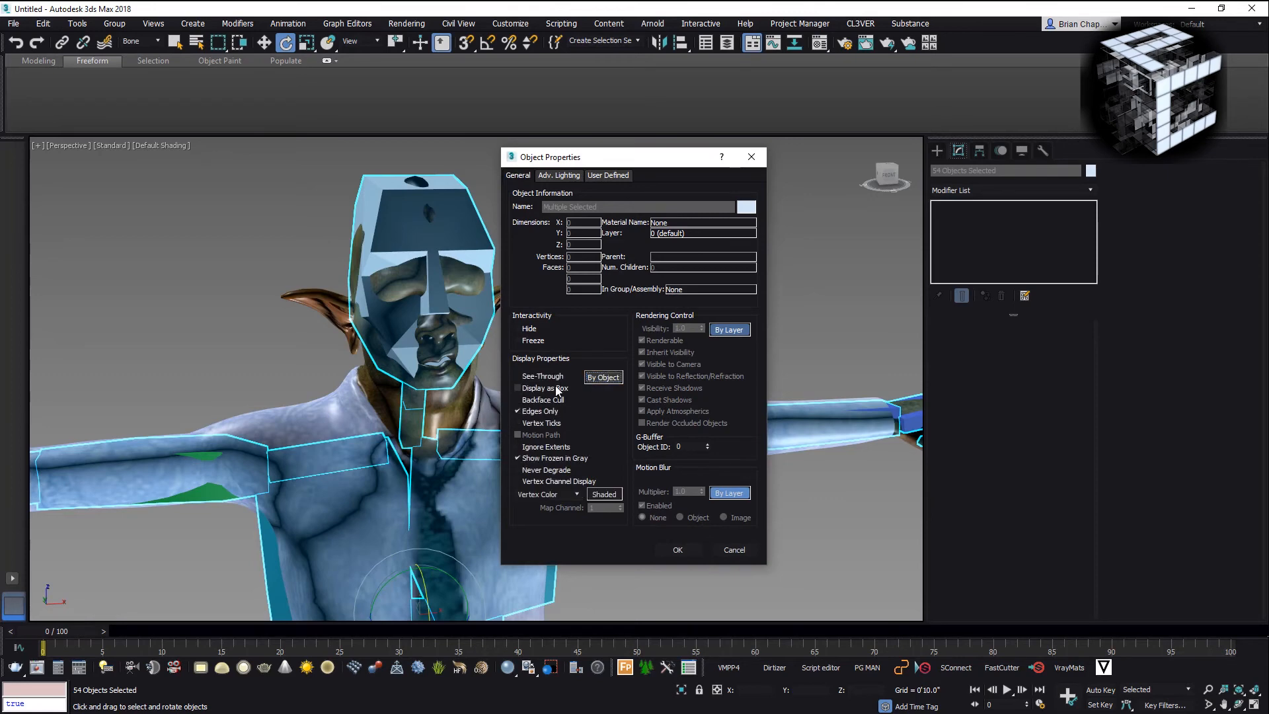
{"action": "left_click", "coordinate": [677, 550]}
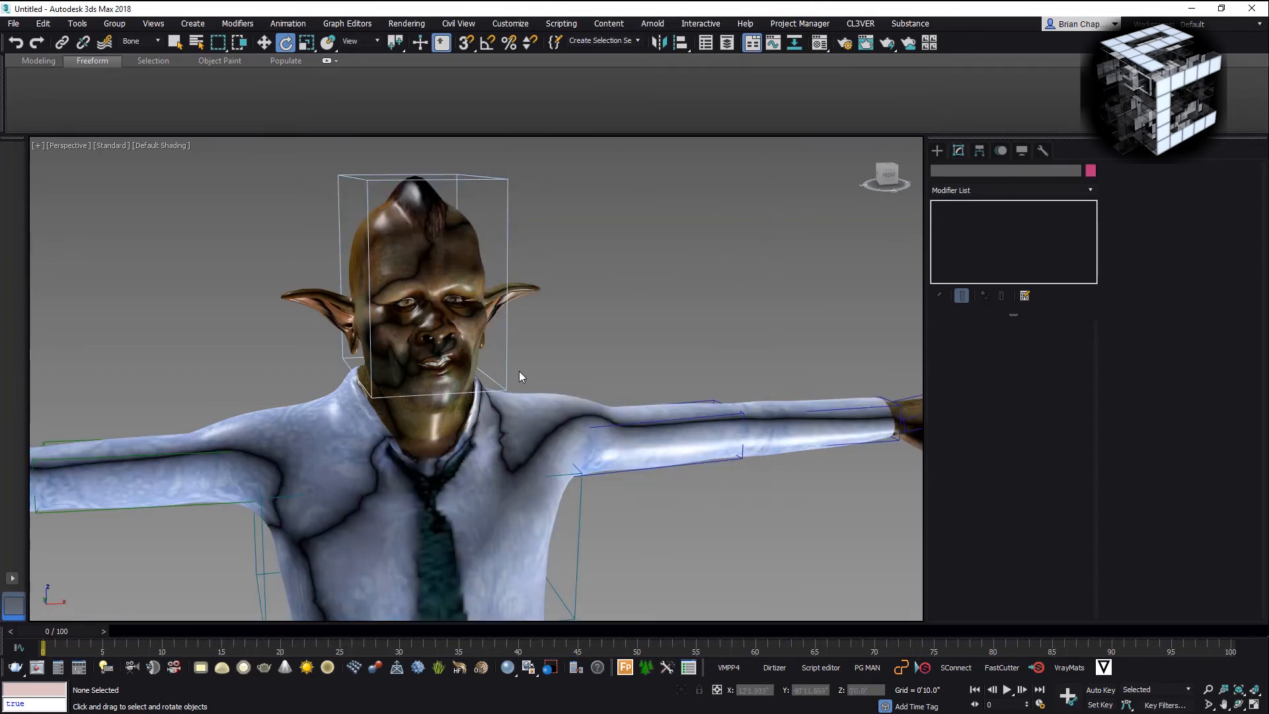
{"action": "left_click", "coordinate": [434, 283]}
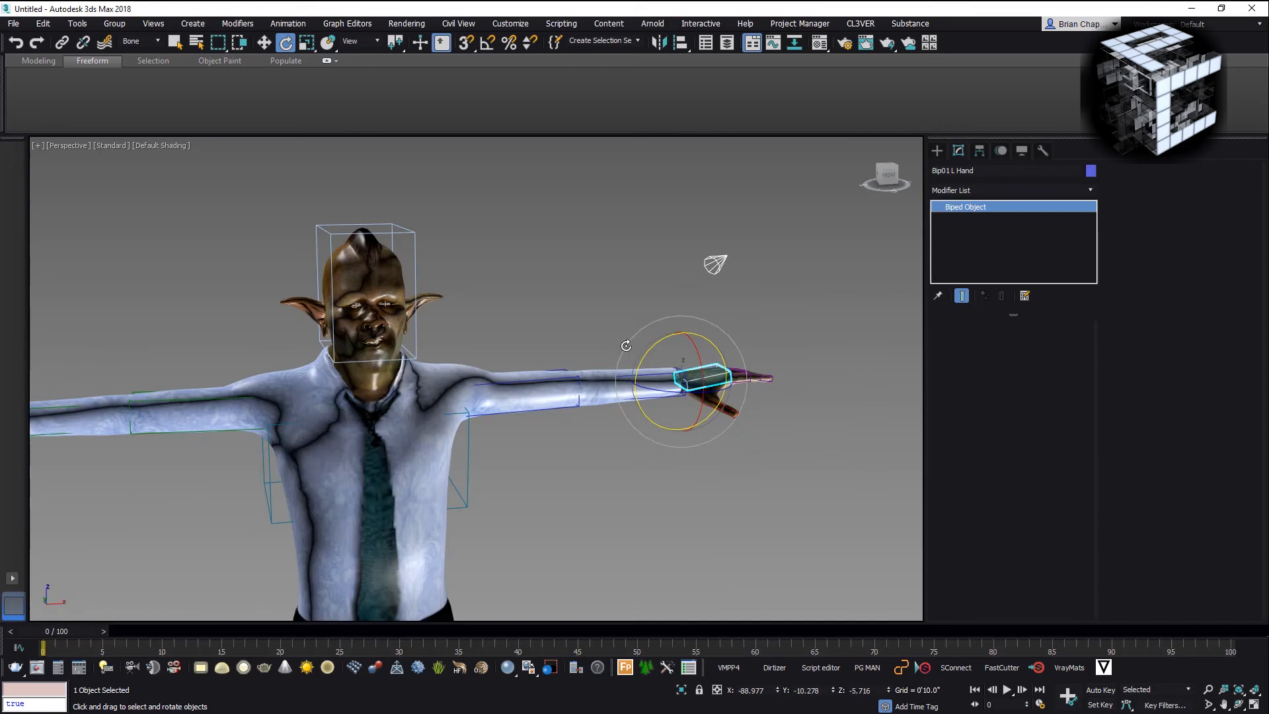
{"action": "left_click", "coordinate": [369, 300]}
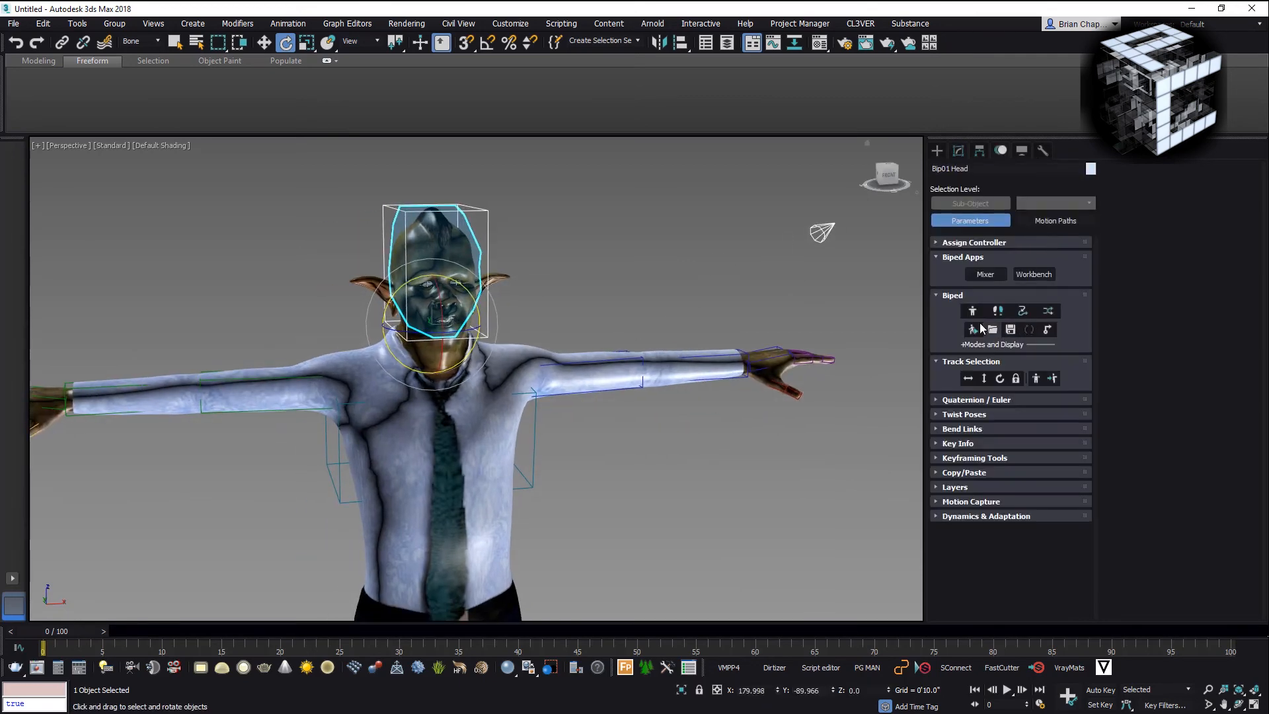
Start loading a motion file onto the biped and browse into the Kicks folder.
{"action": "left_click", "coordinate": [991, 329]}
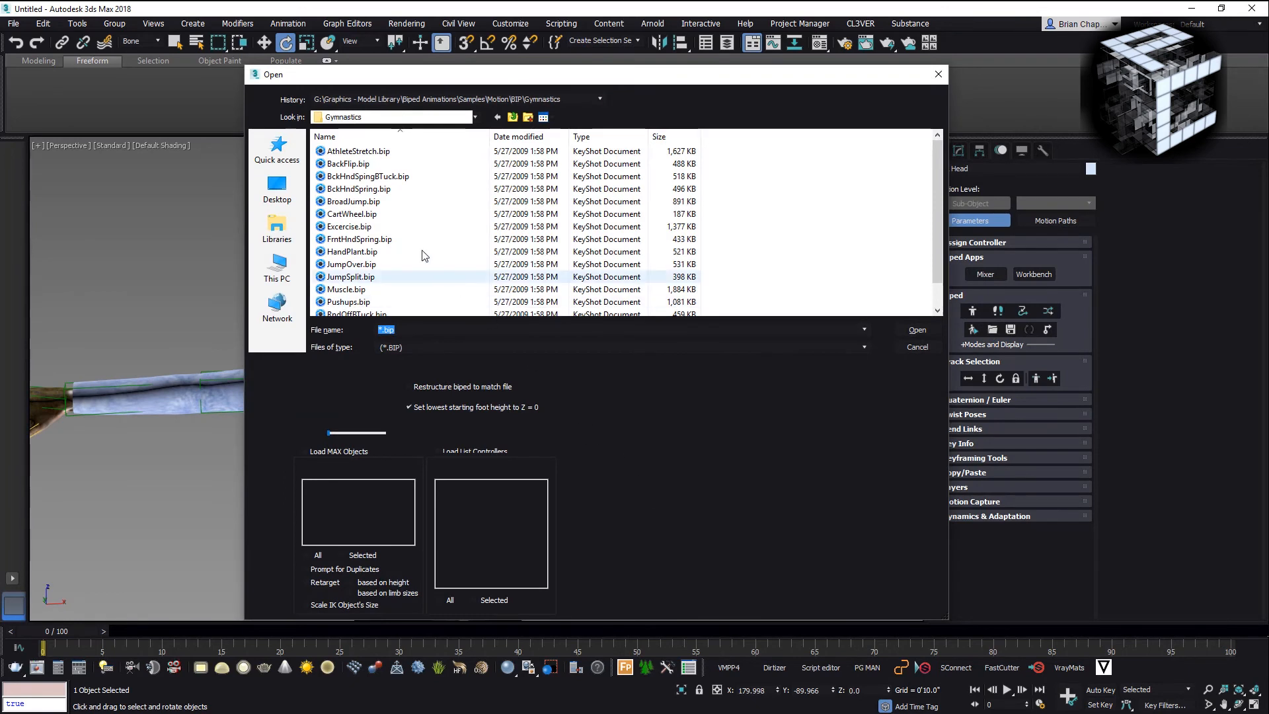
{"action": "left_click", "coordinate": [359, 239]}
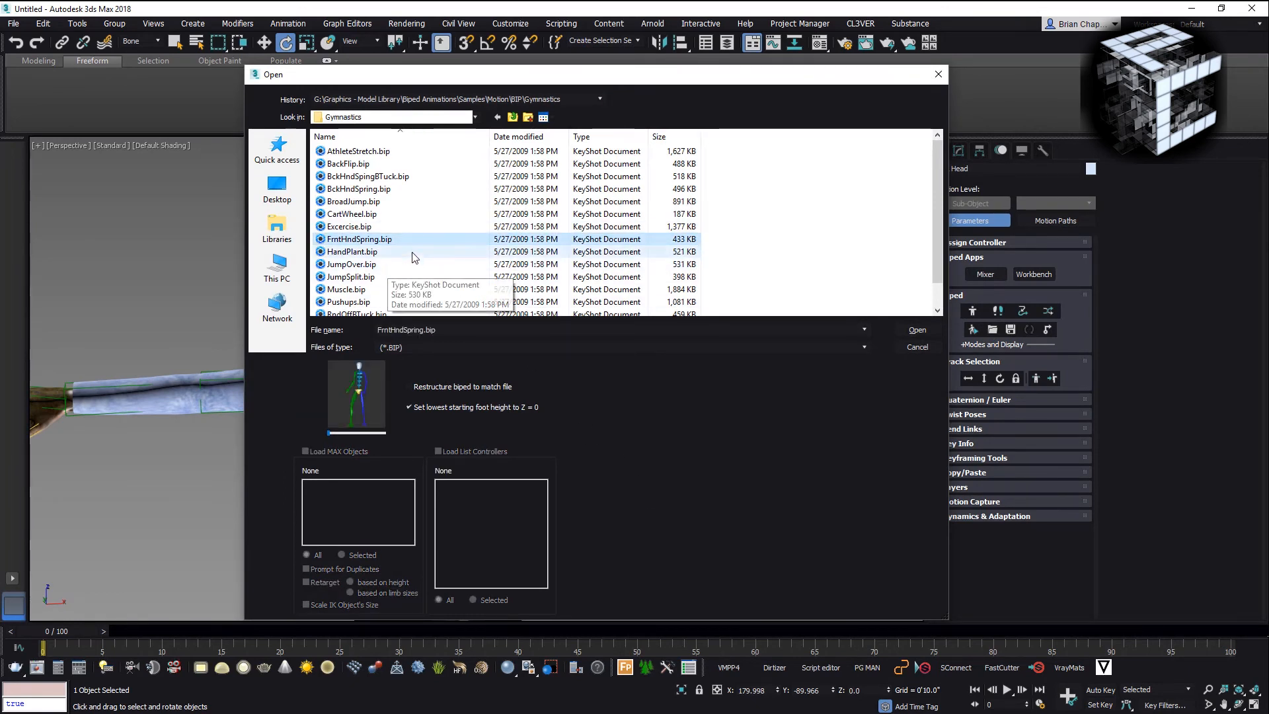
{"action": "mouse_move", "coordinate": [415, 206]}
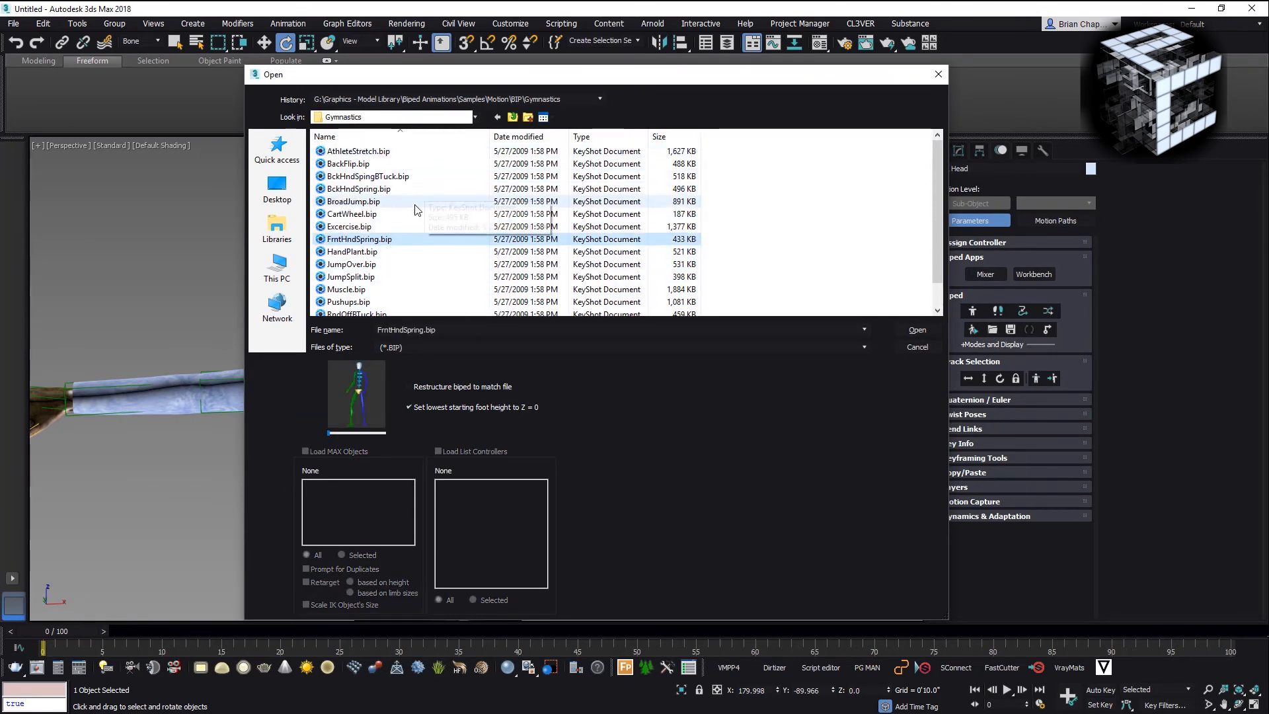
{"action": "scroll", "scroll_direction": "down", "scroll_amount": 3}
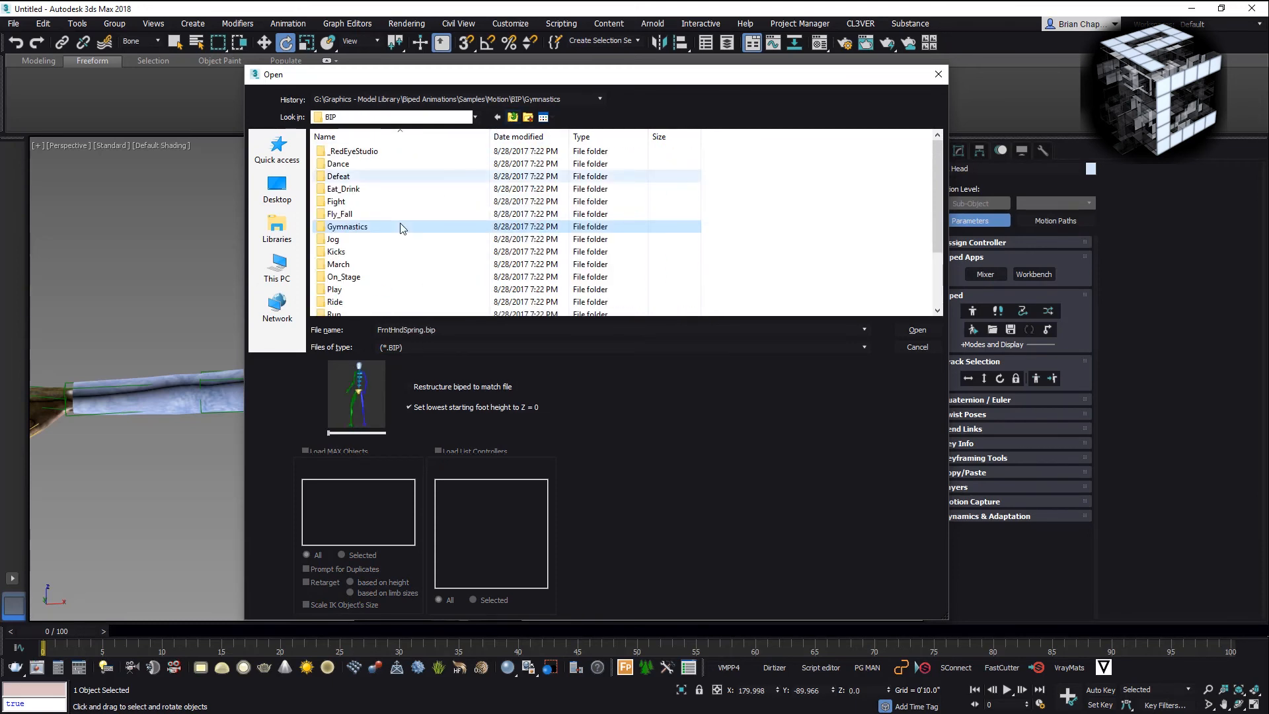
{"action": "scroll", "scroll_direction": "down", "scroll_amount": 3}
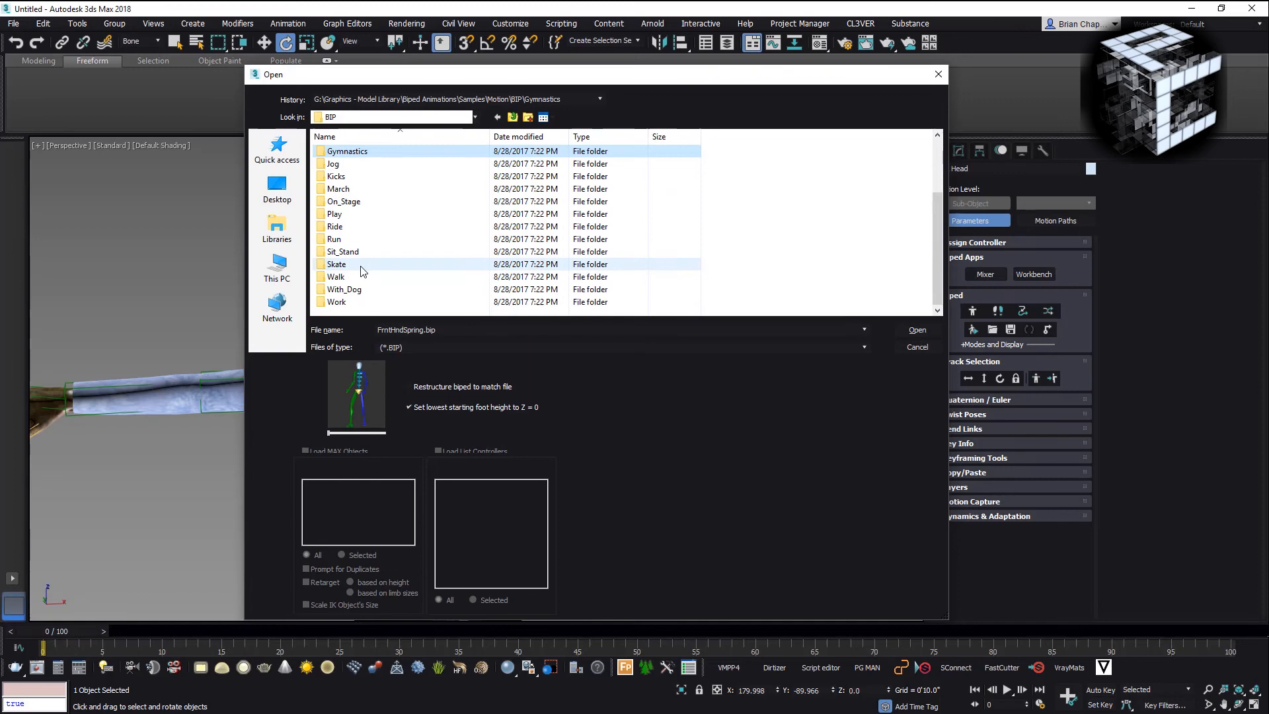
{"action": "mouse_move", "coordinate": [369, 189]}
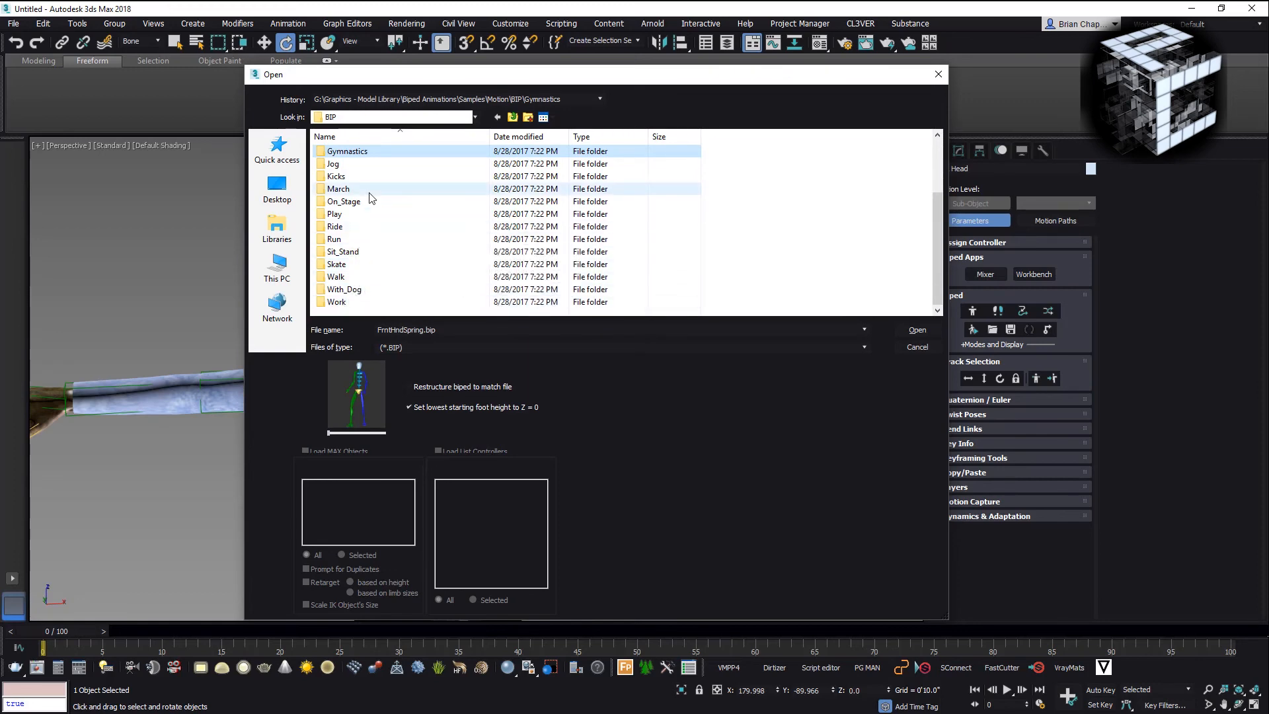
{"action": "double_click", "coordinate": [333, 176]}
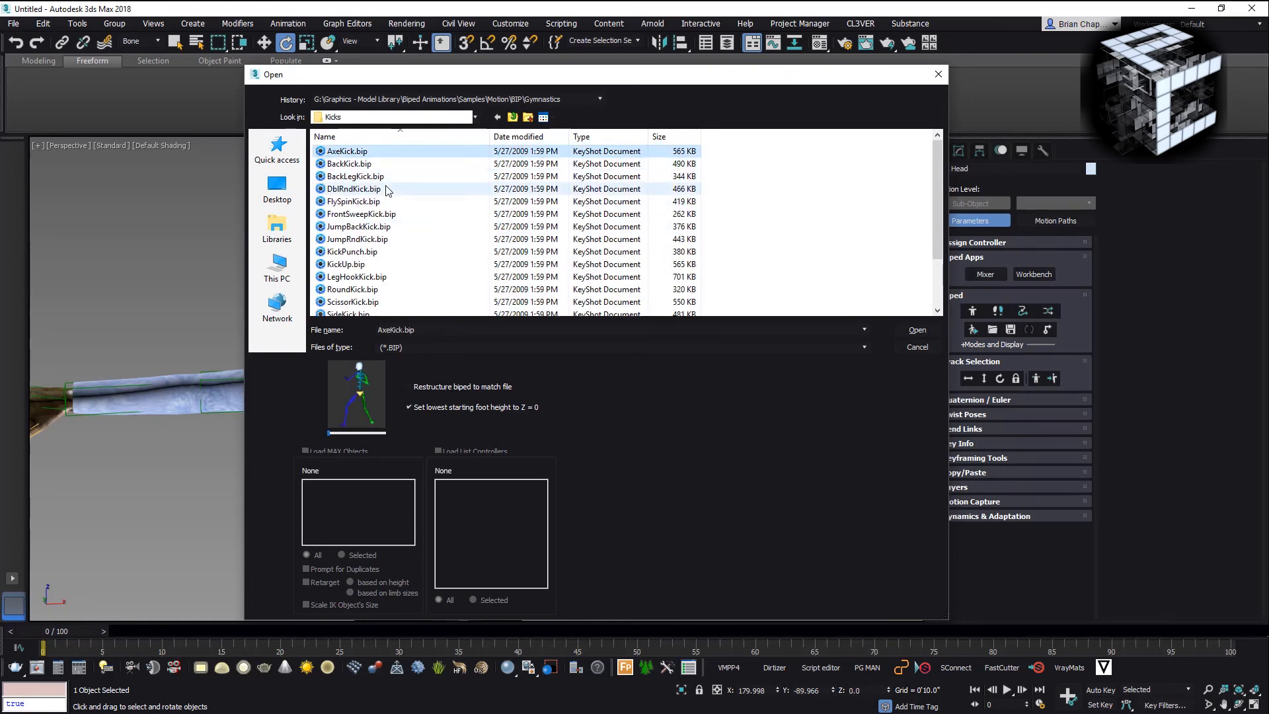
Preview DblRndKick, then load ScissorKick.bip onto the biped.
{"action": "left_click", "coordinate": [354, 189]}
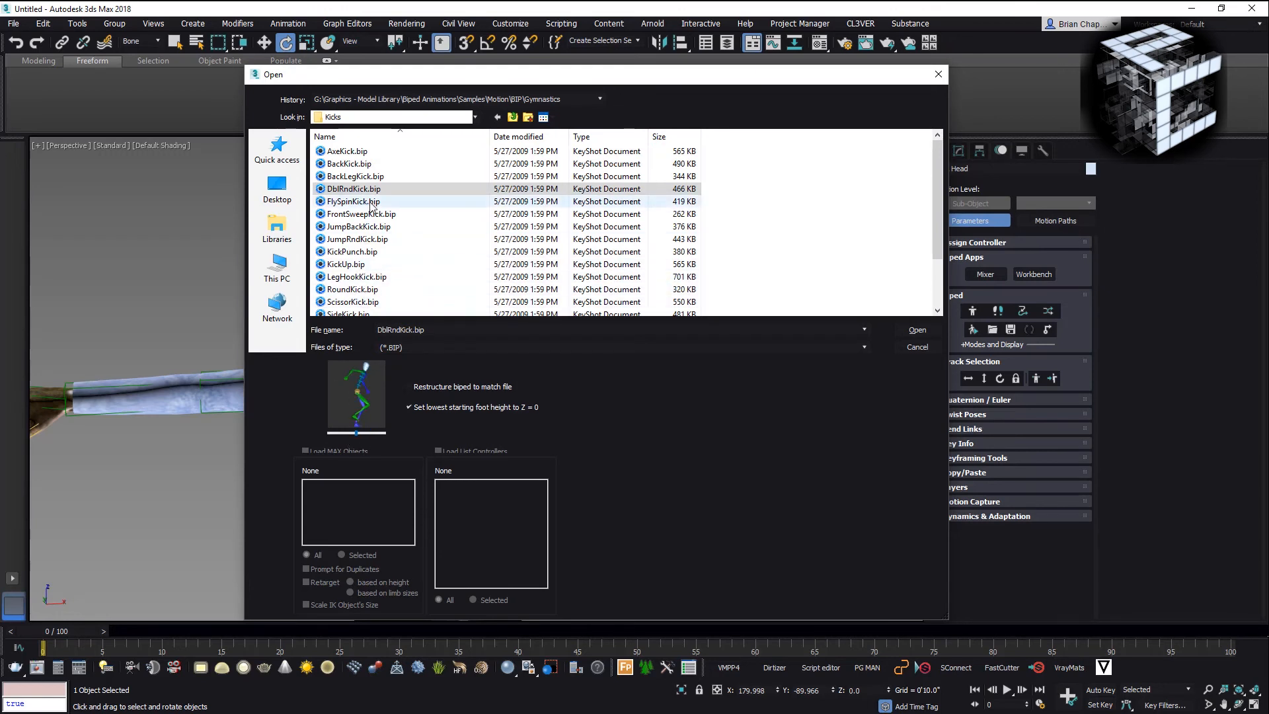
{"action": "scroll", "scroll_direction": "down", "scroll_amount": 3}
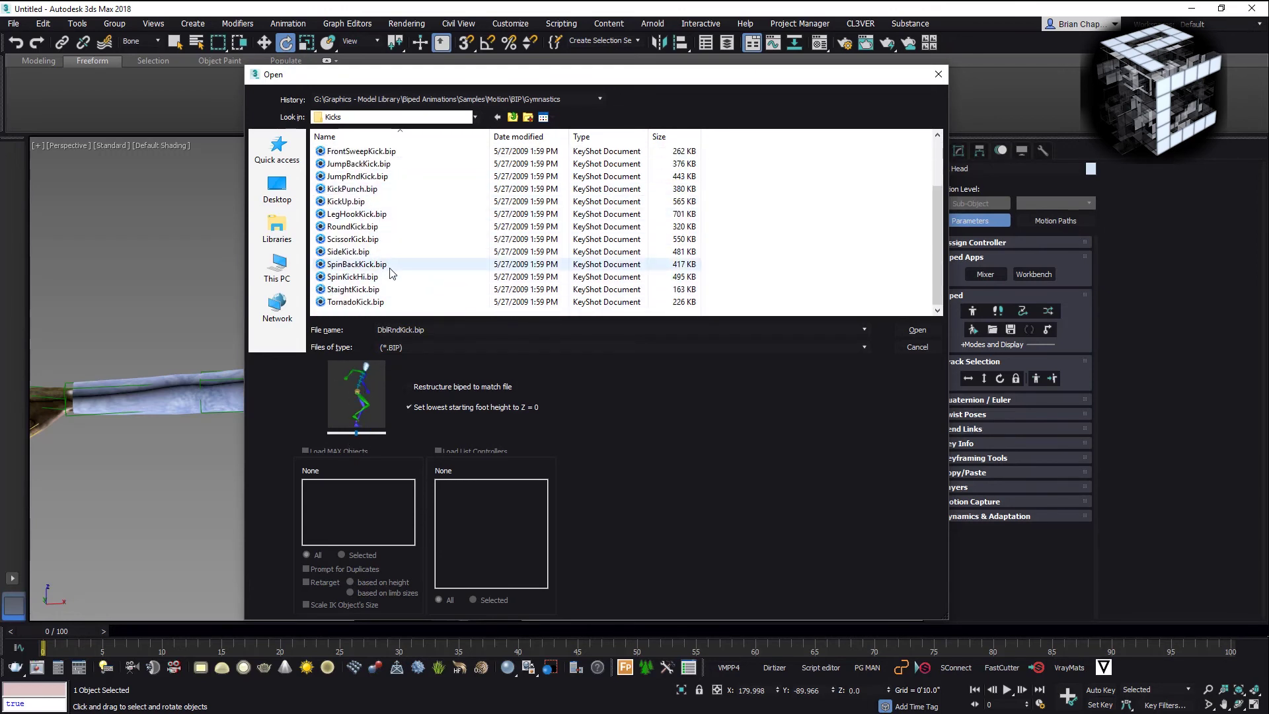
{"action": "left_click", "coordinate": [351, 239]}
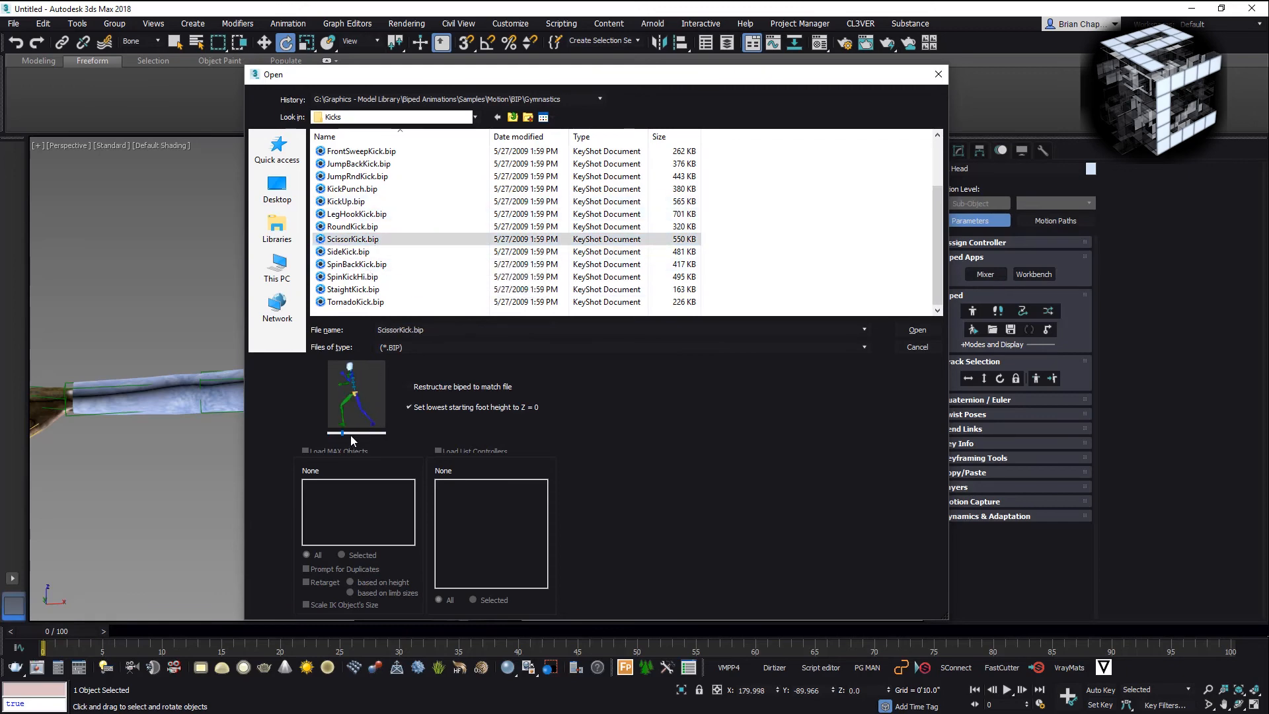
{"action": "left_click", "coordinate": [918, 330]}
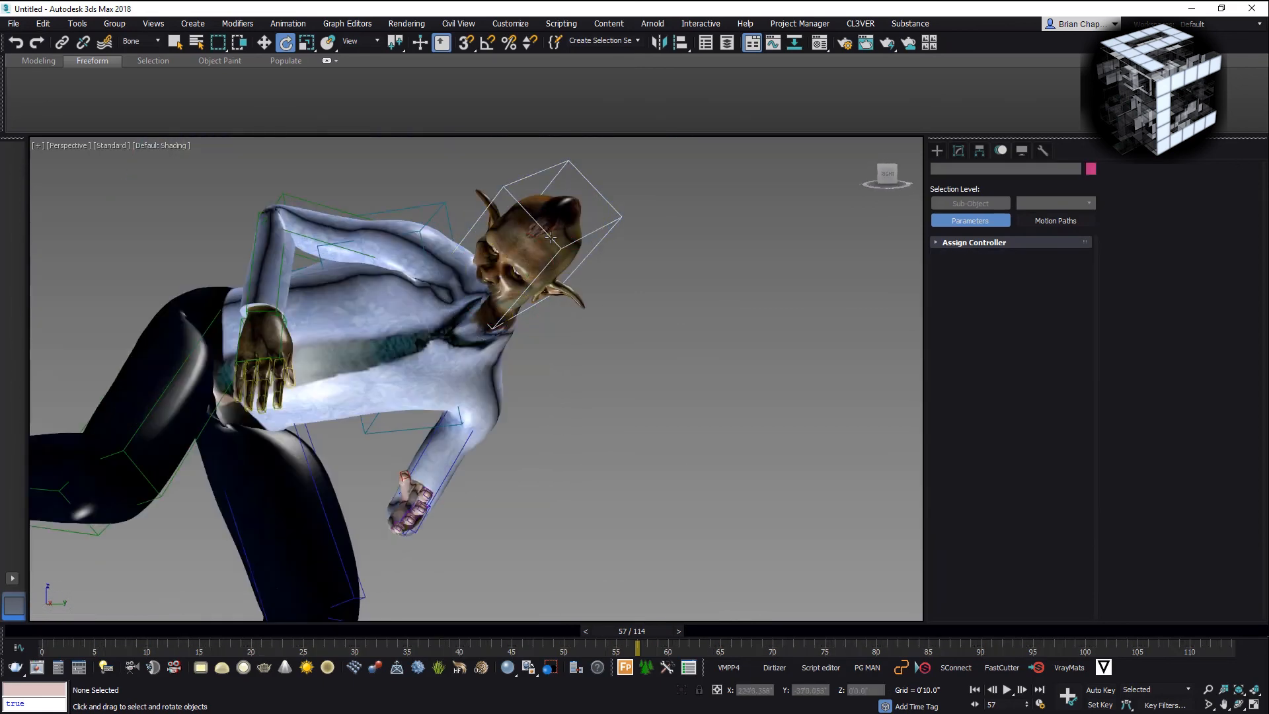
At frame 65, rotate Bip01 Head and curl the right-hand finger bones.
{"action": "left_click", "coordinate": [550, 267]}
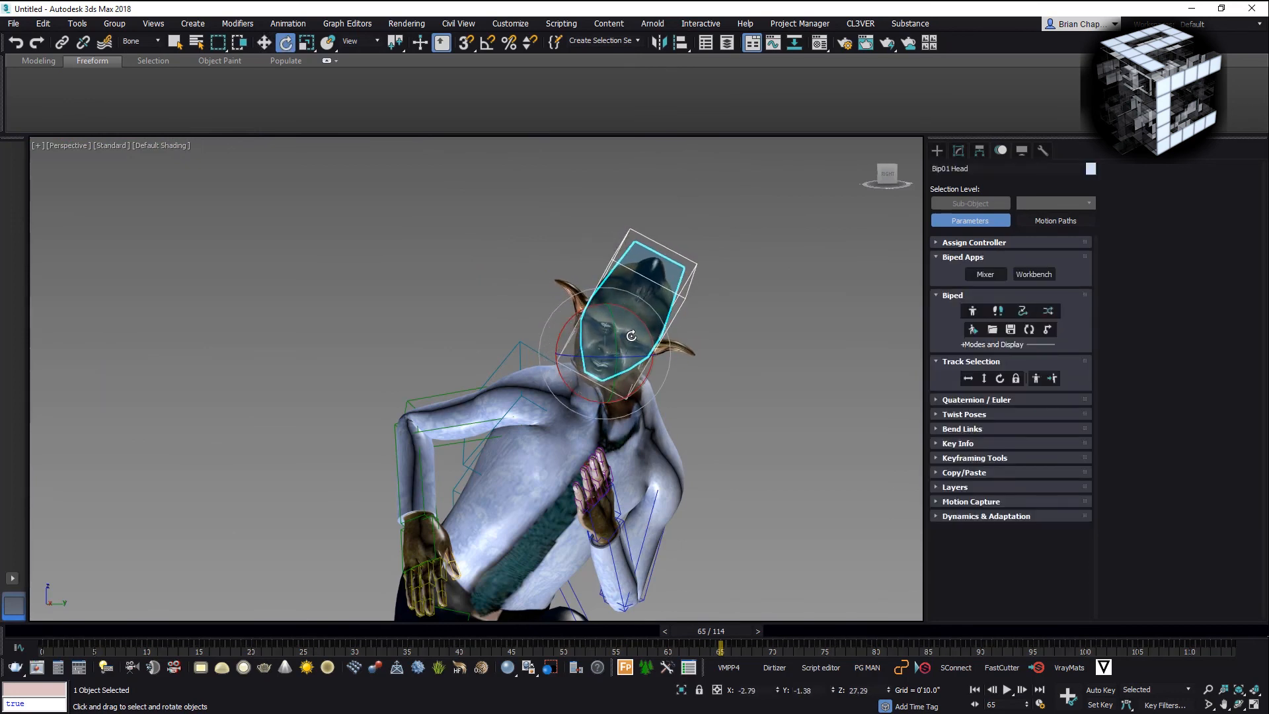
{"action": "left_click", "coordinate": [263, 41]}
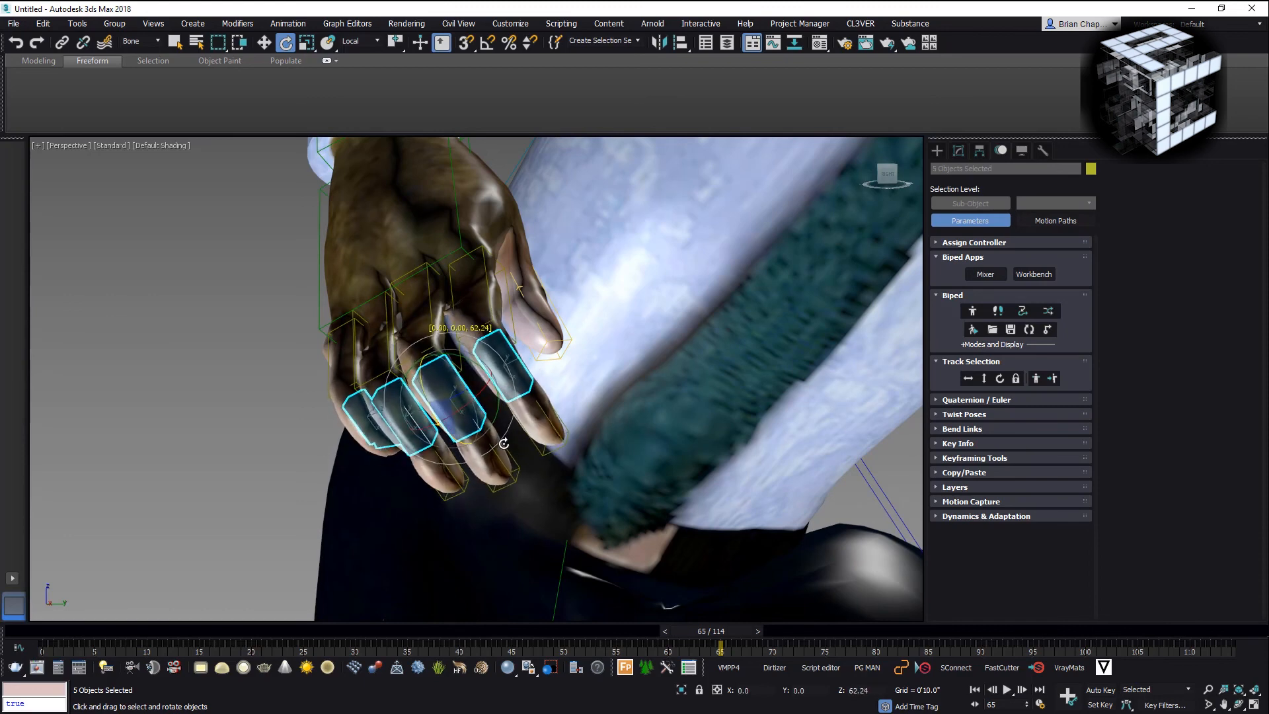
{"action": "left_click", "coordinate": [531, 424]}
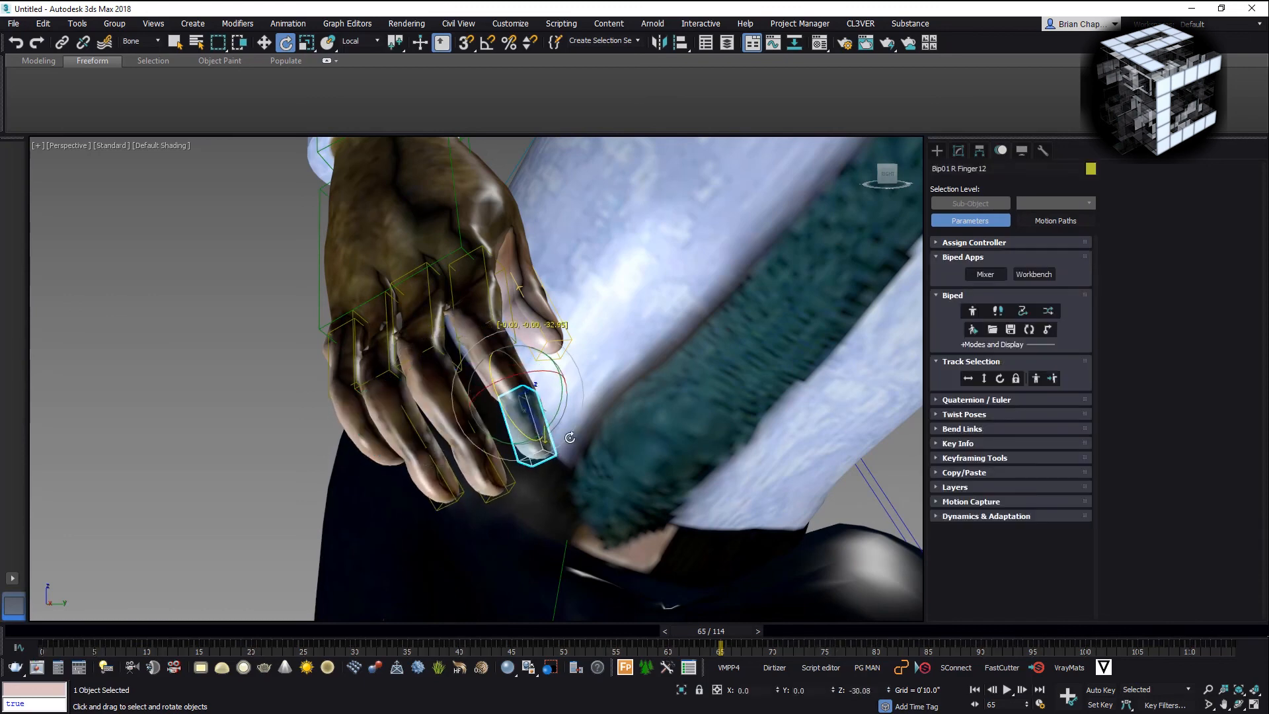
{"action": "left_click", "coordinate": [481, 500]}
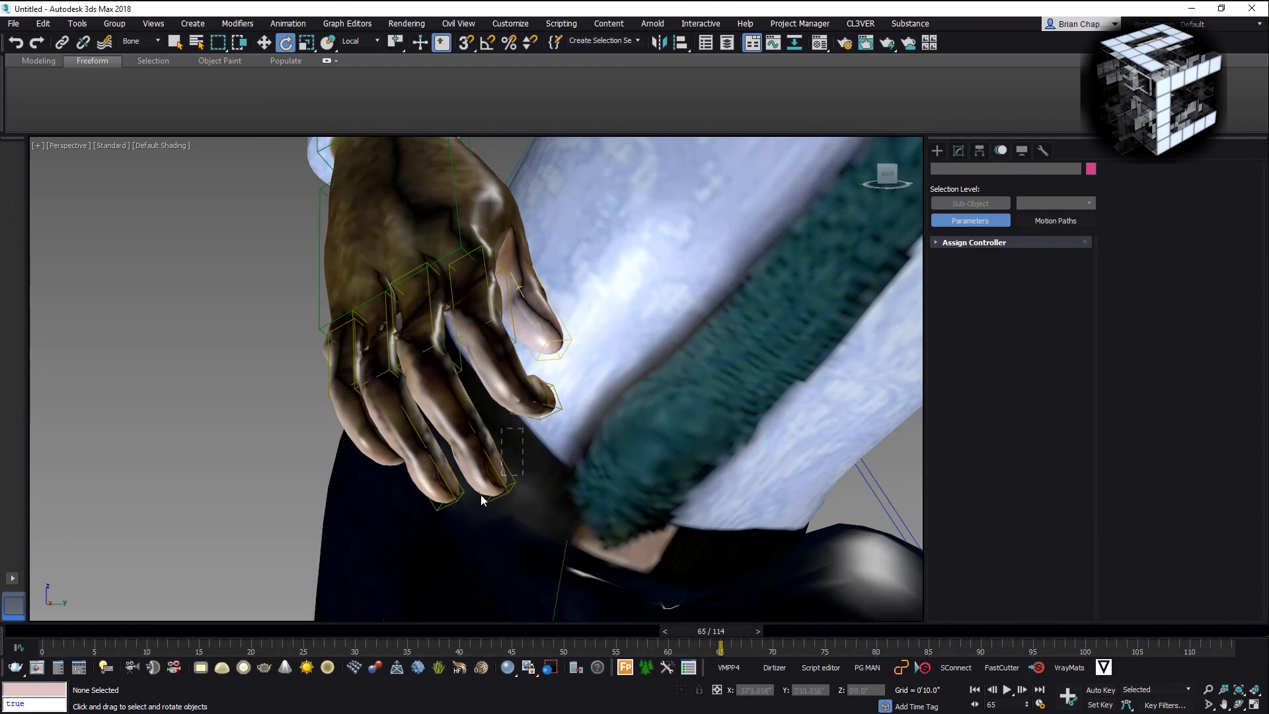